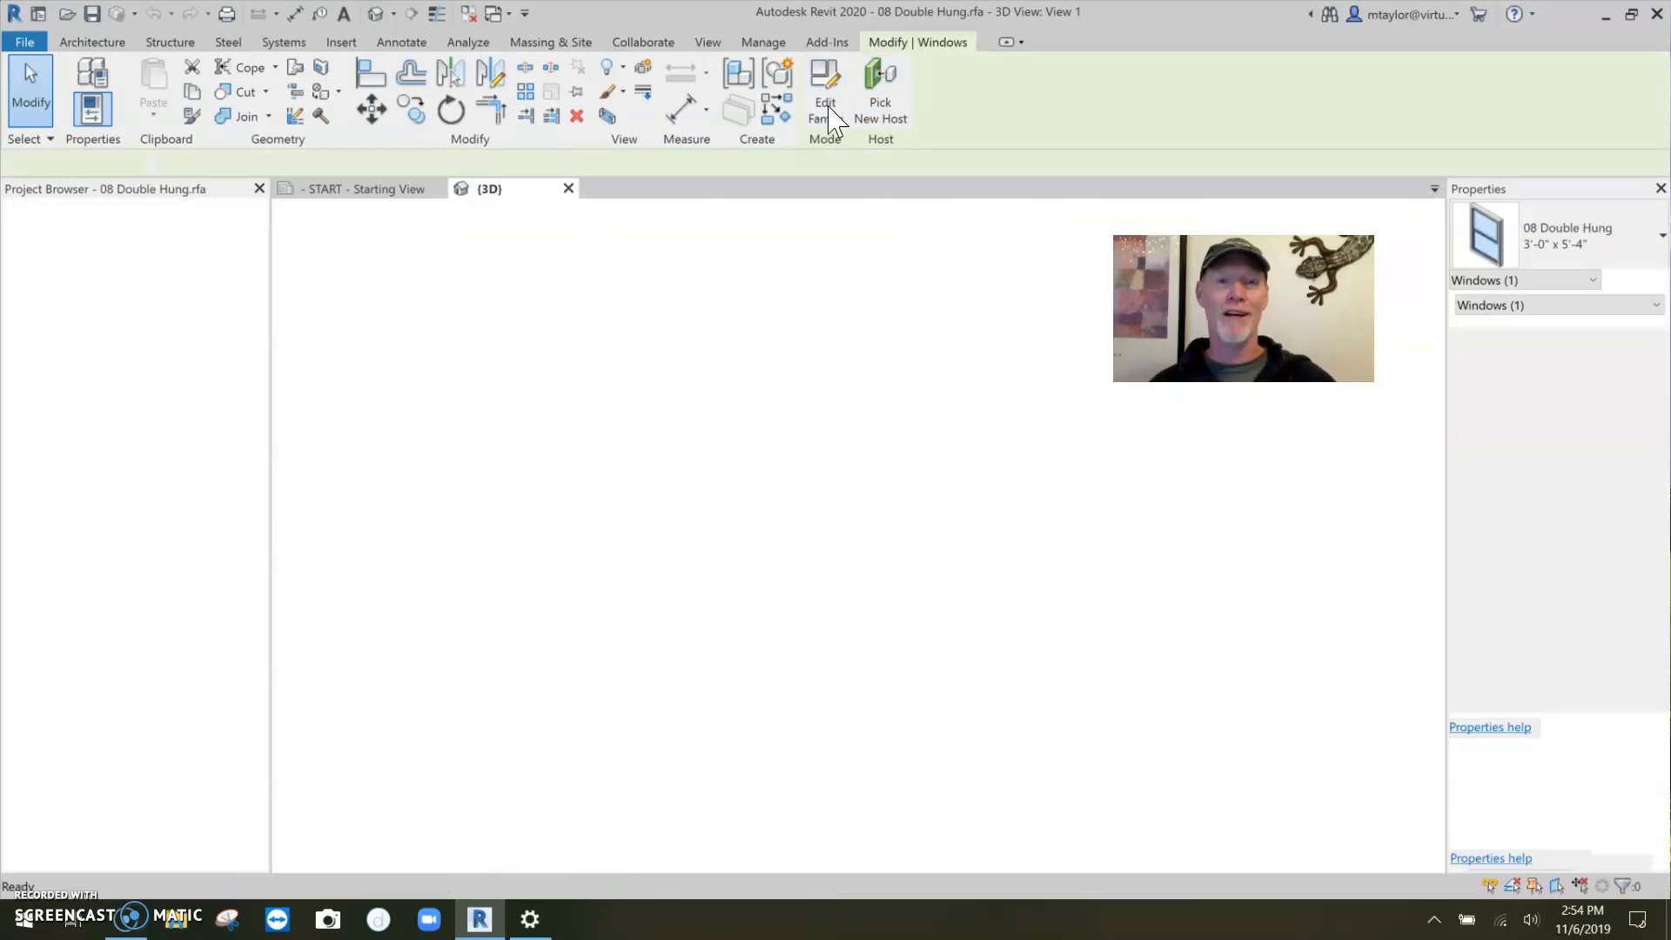
Step: Edit the selected window's family and show its Exterior elevation from the Project Browser
left_click(823, 80)
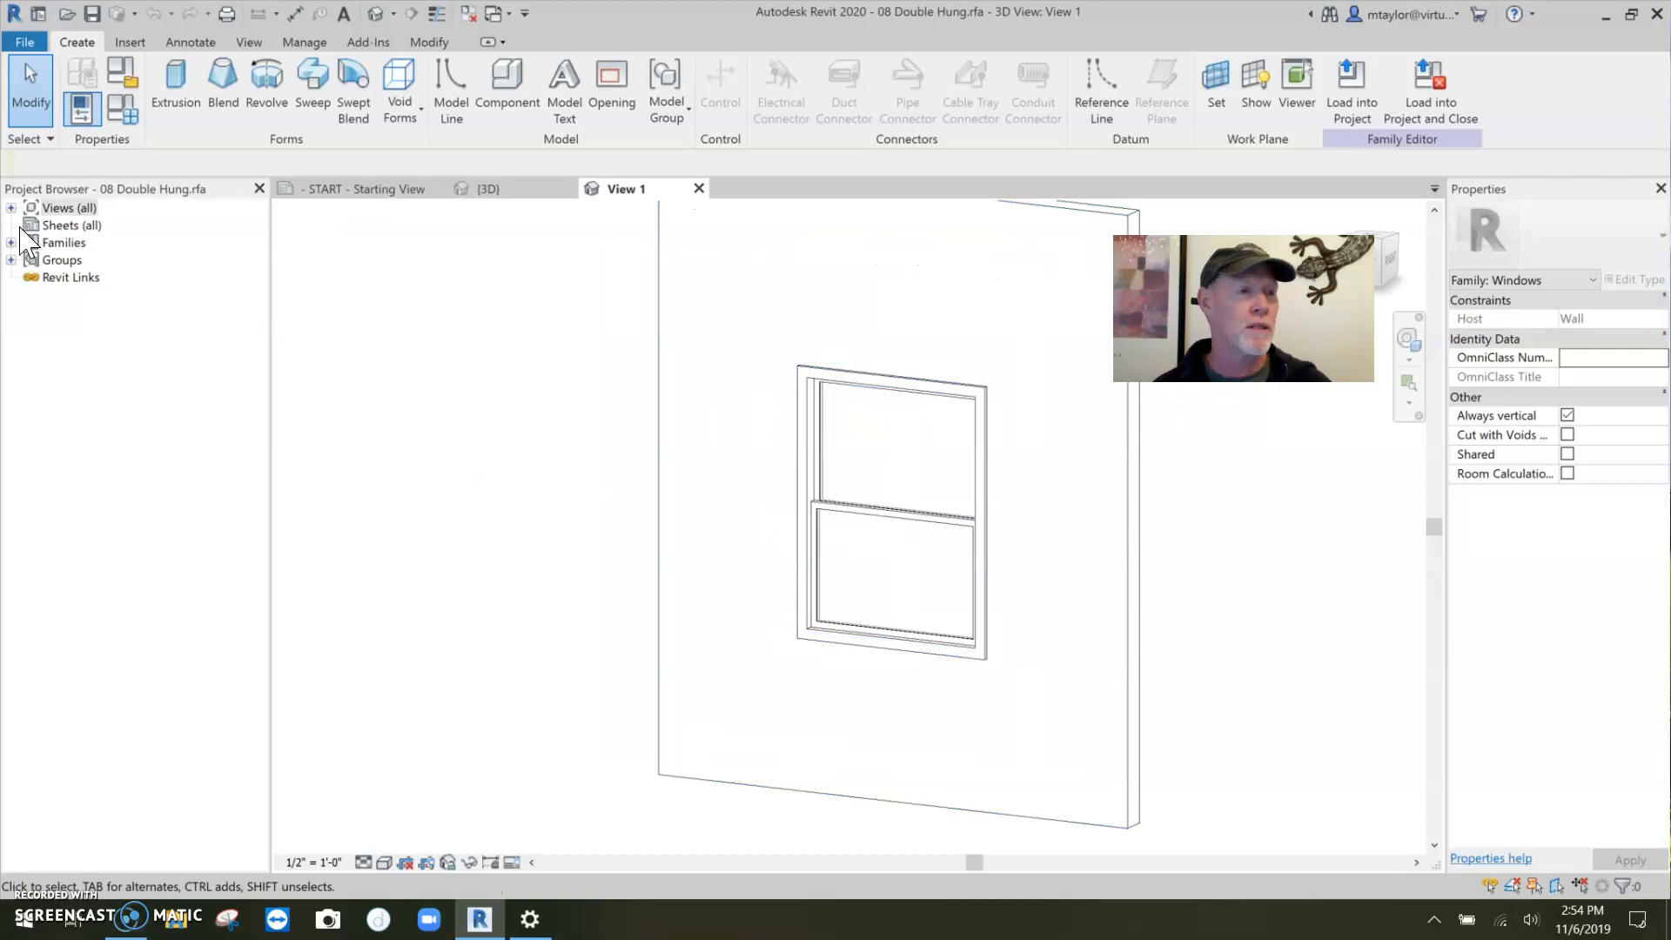
left_click(11, 207)
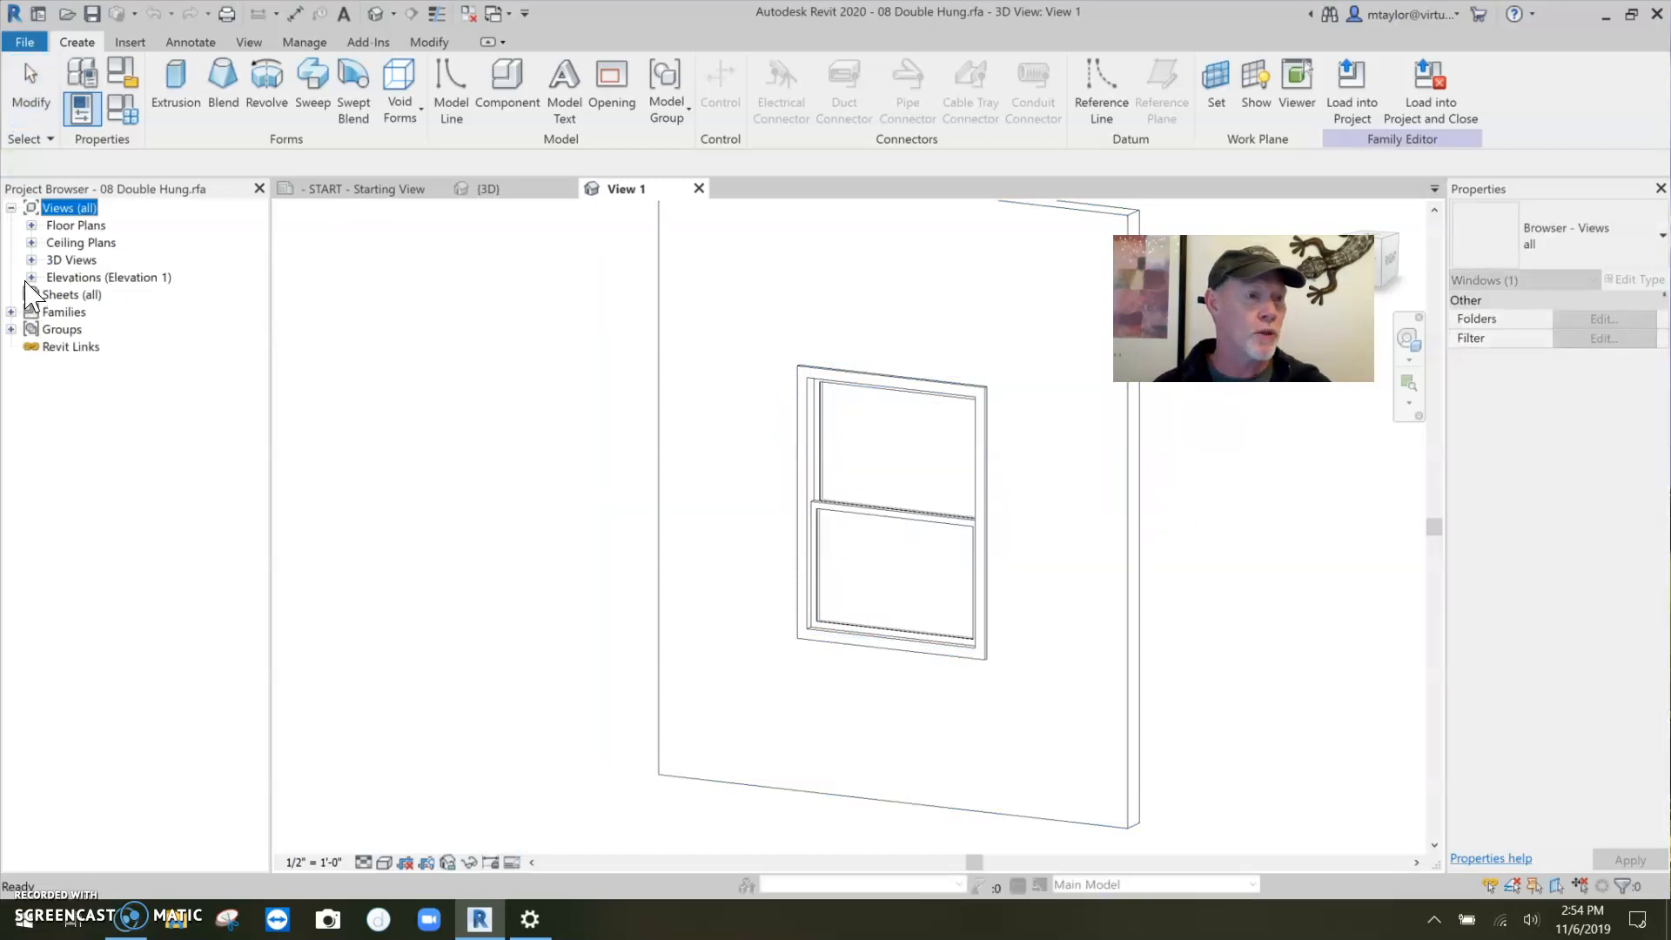
double_click(89, 294)
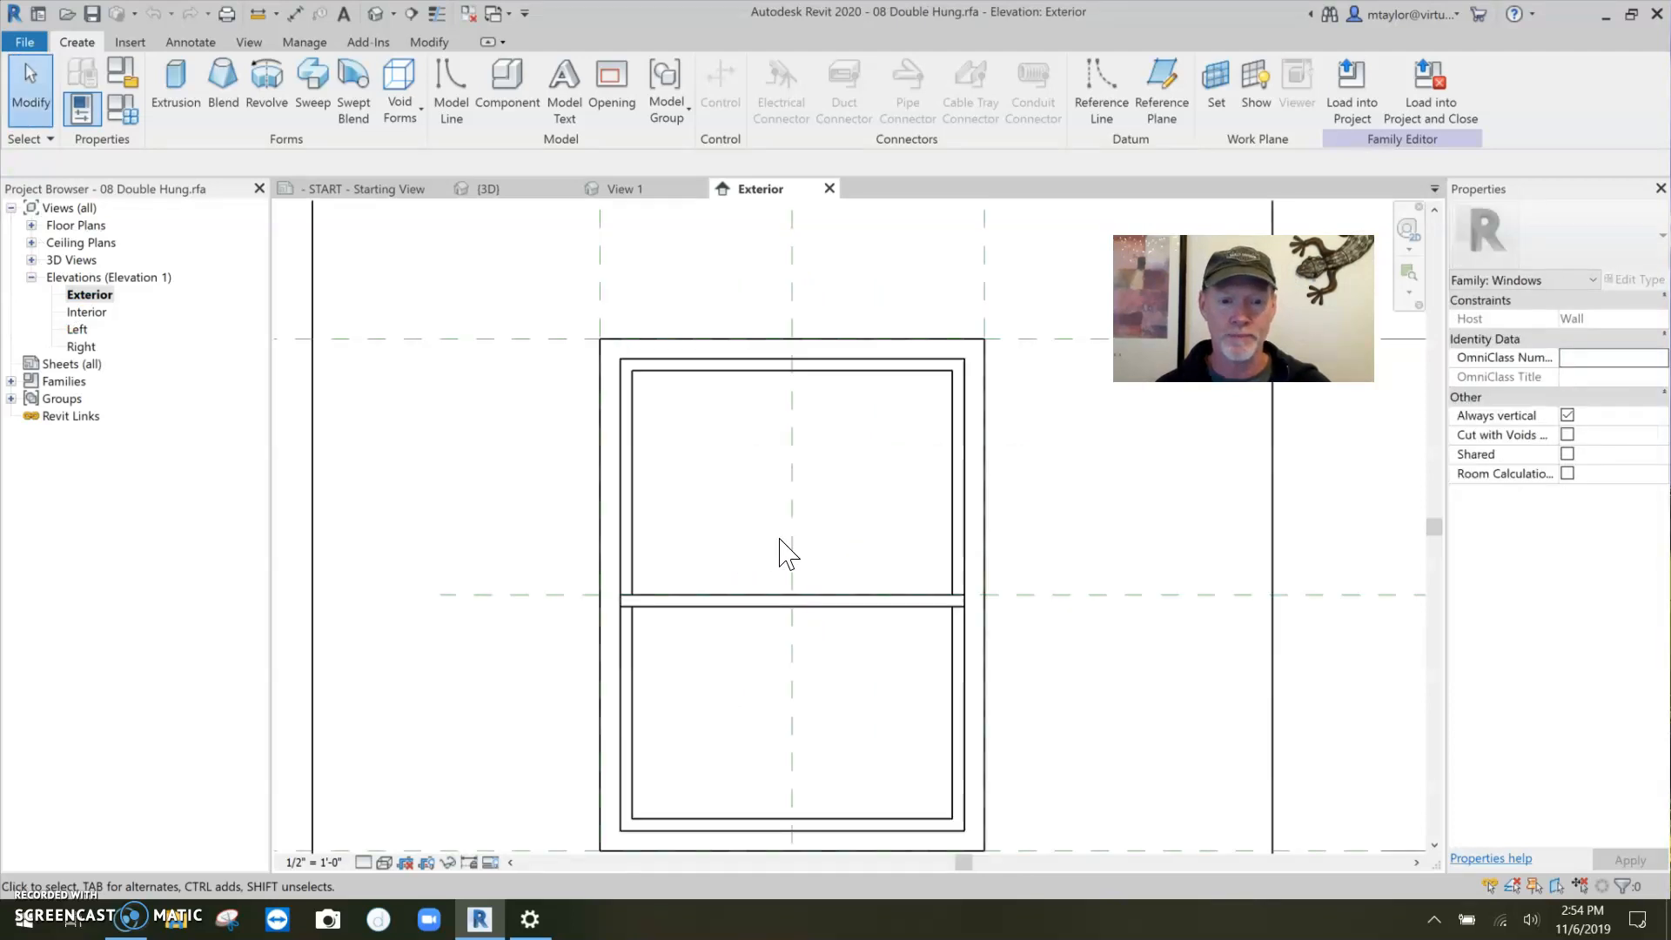
Step: Switch the exterior elevation's visual style to Shaded
left_click(387, 861)
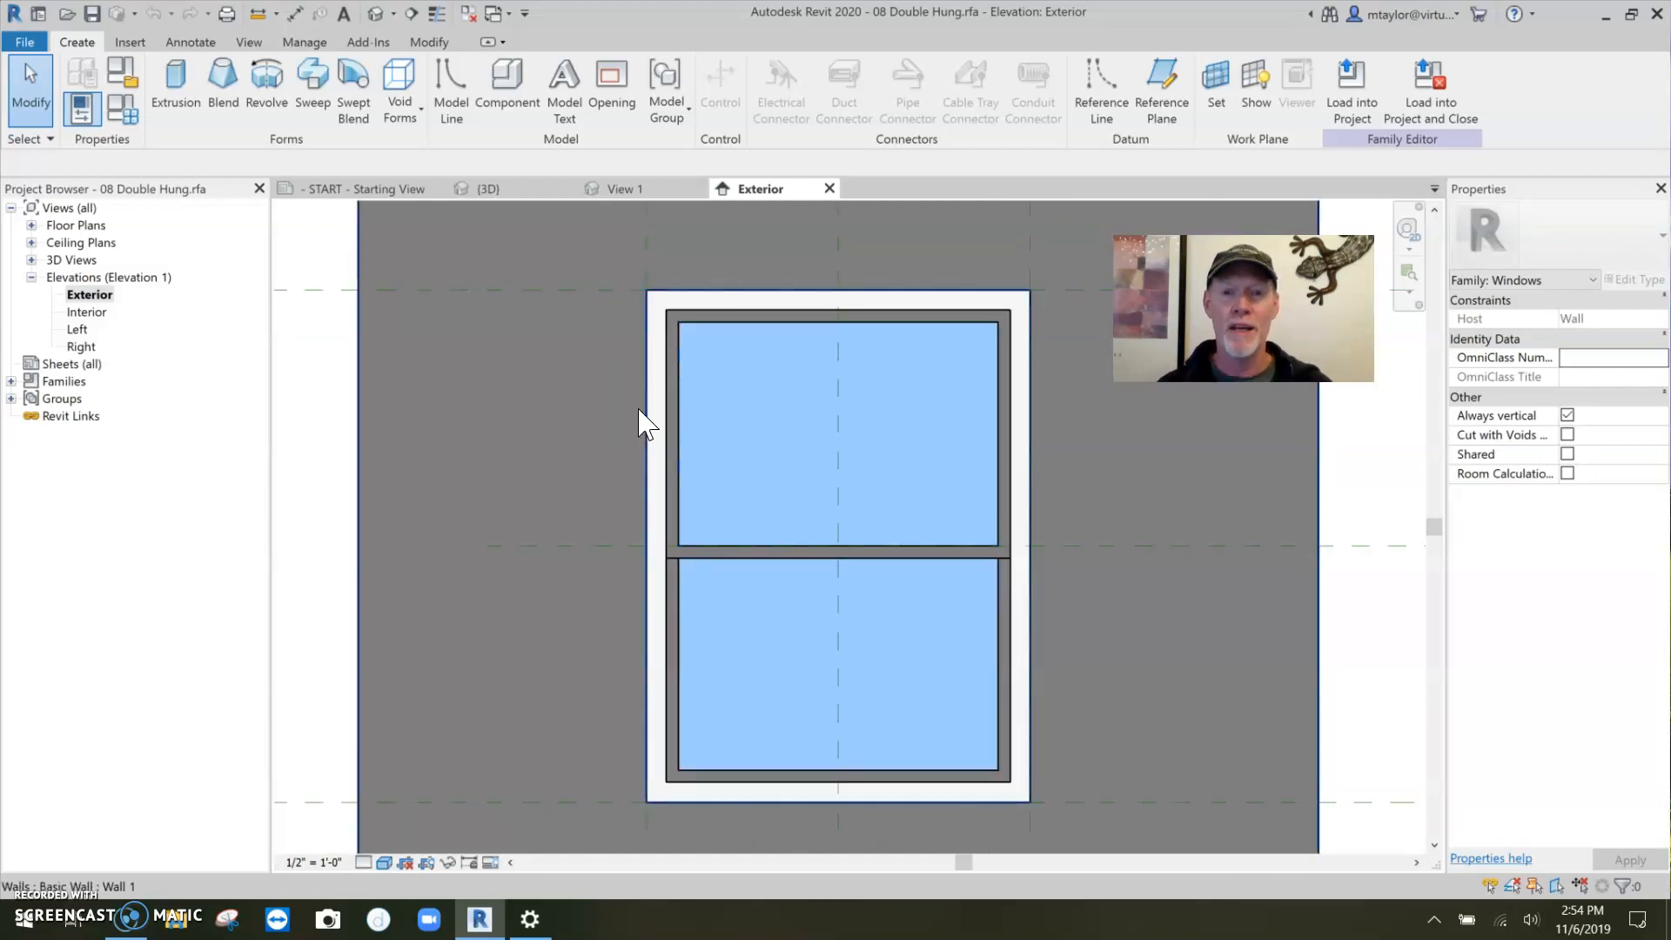
mouse_move(861, 471)
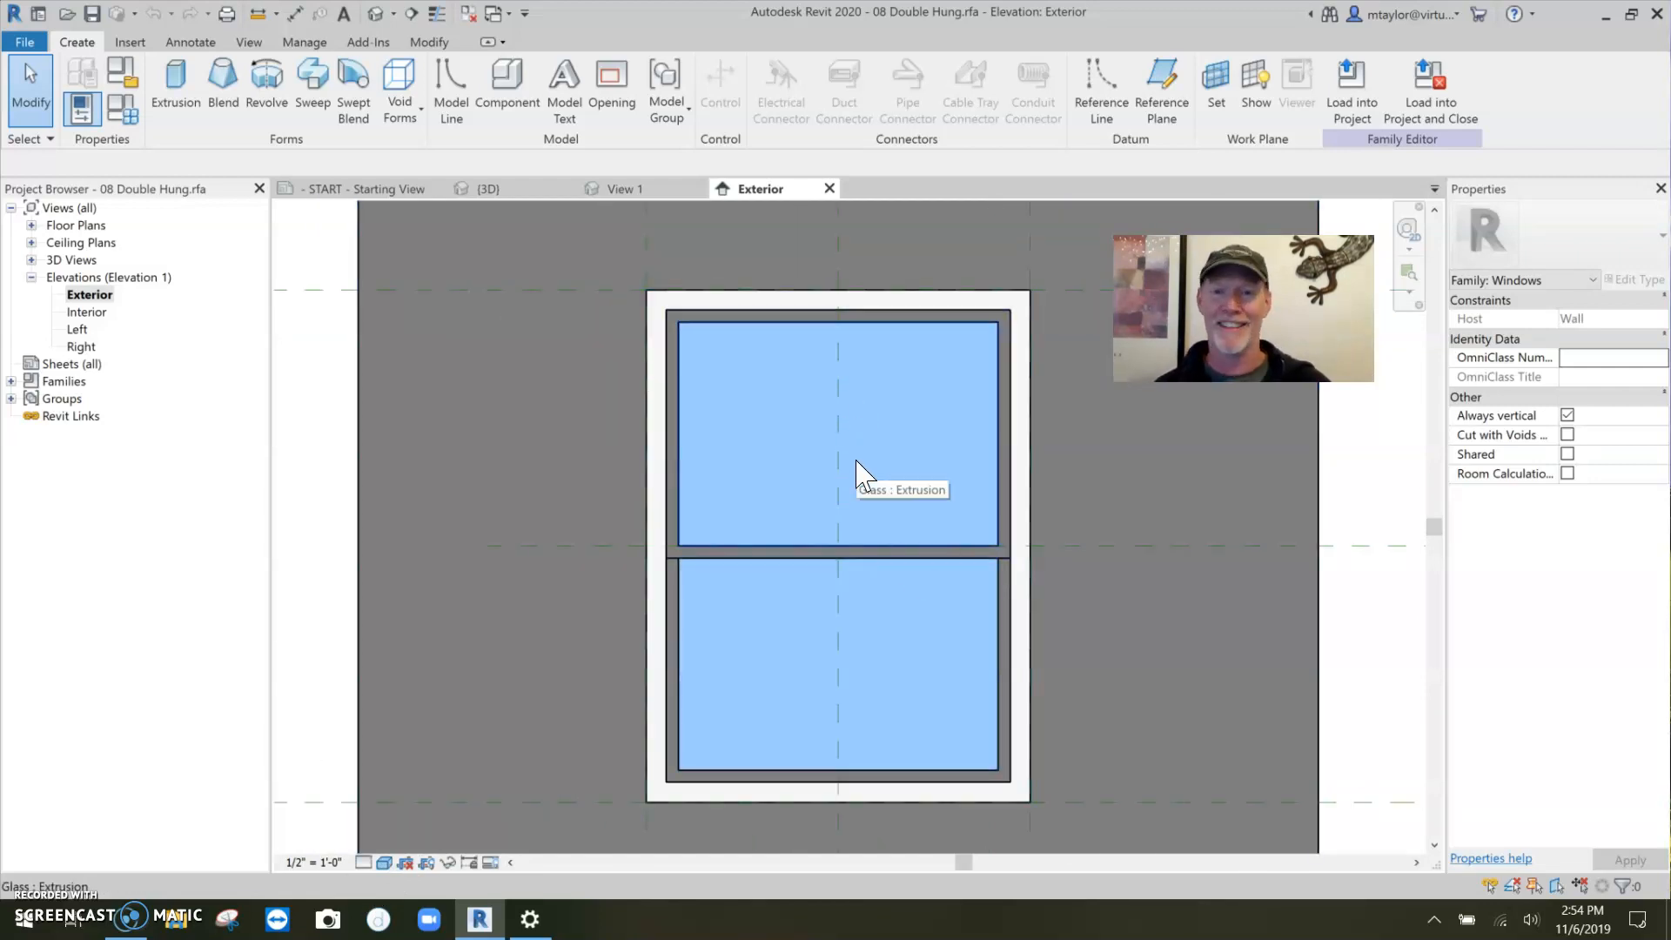
mouse_move(830, 378)
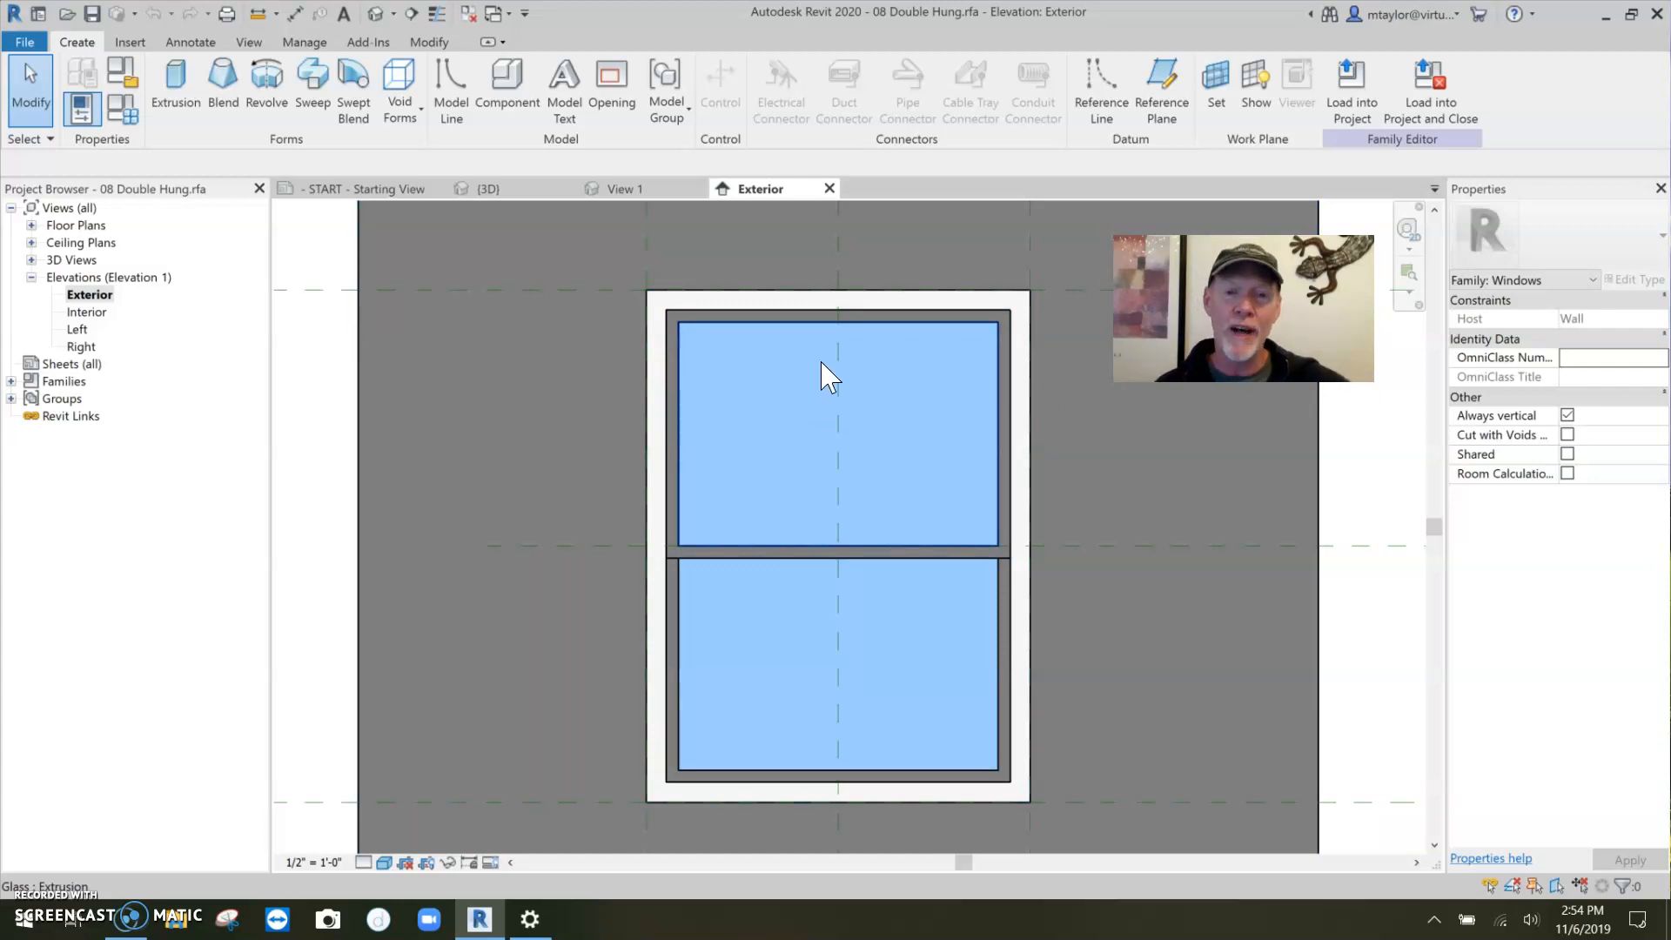
mouse_move(846, 466)
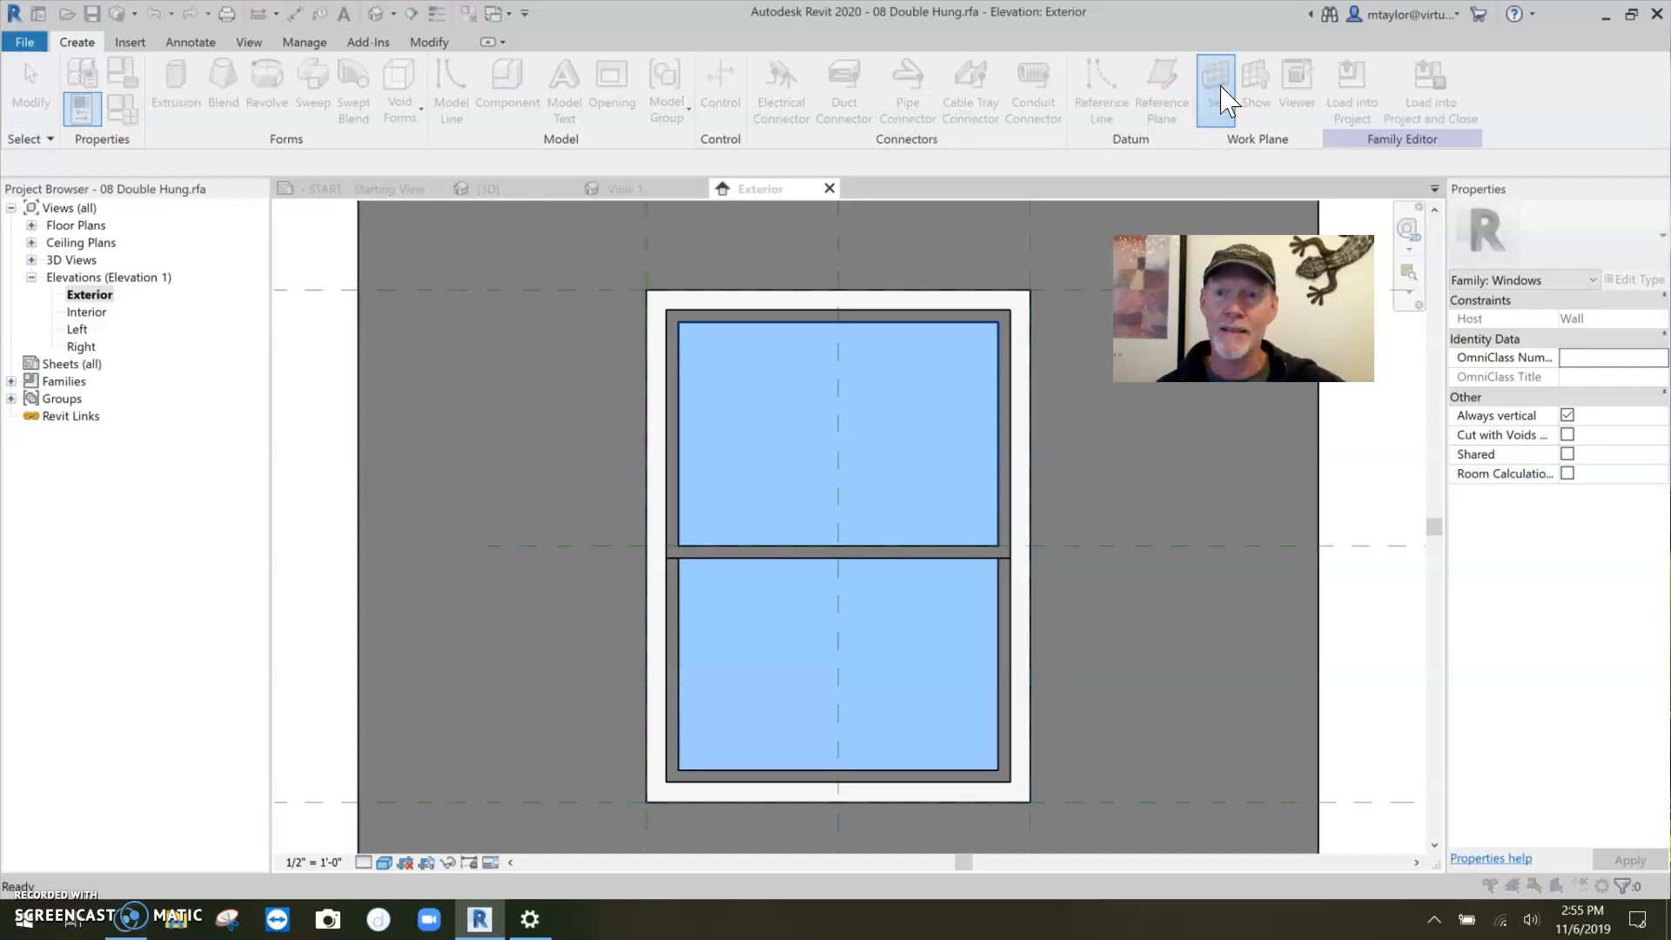
Step: Pick the glass extrusion as work plane and sketch muntin model lines on the upper pane
left_click(1215, 87)
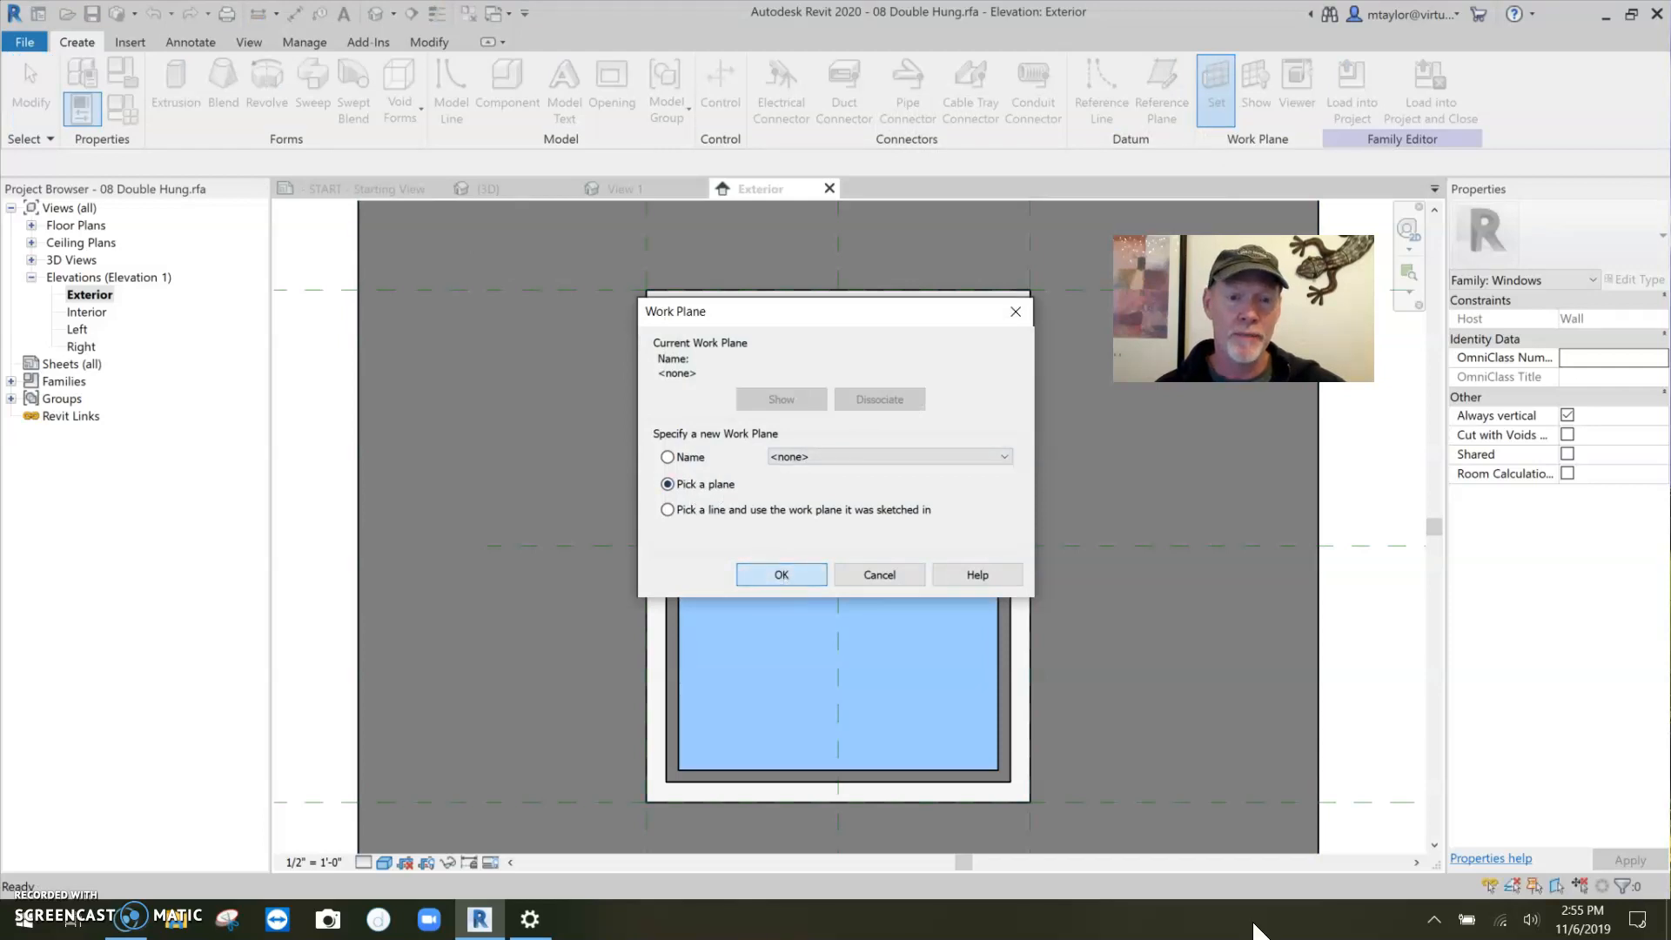
left_click(780, 574)
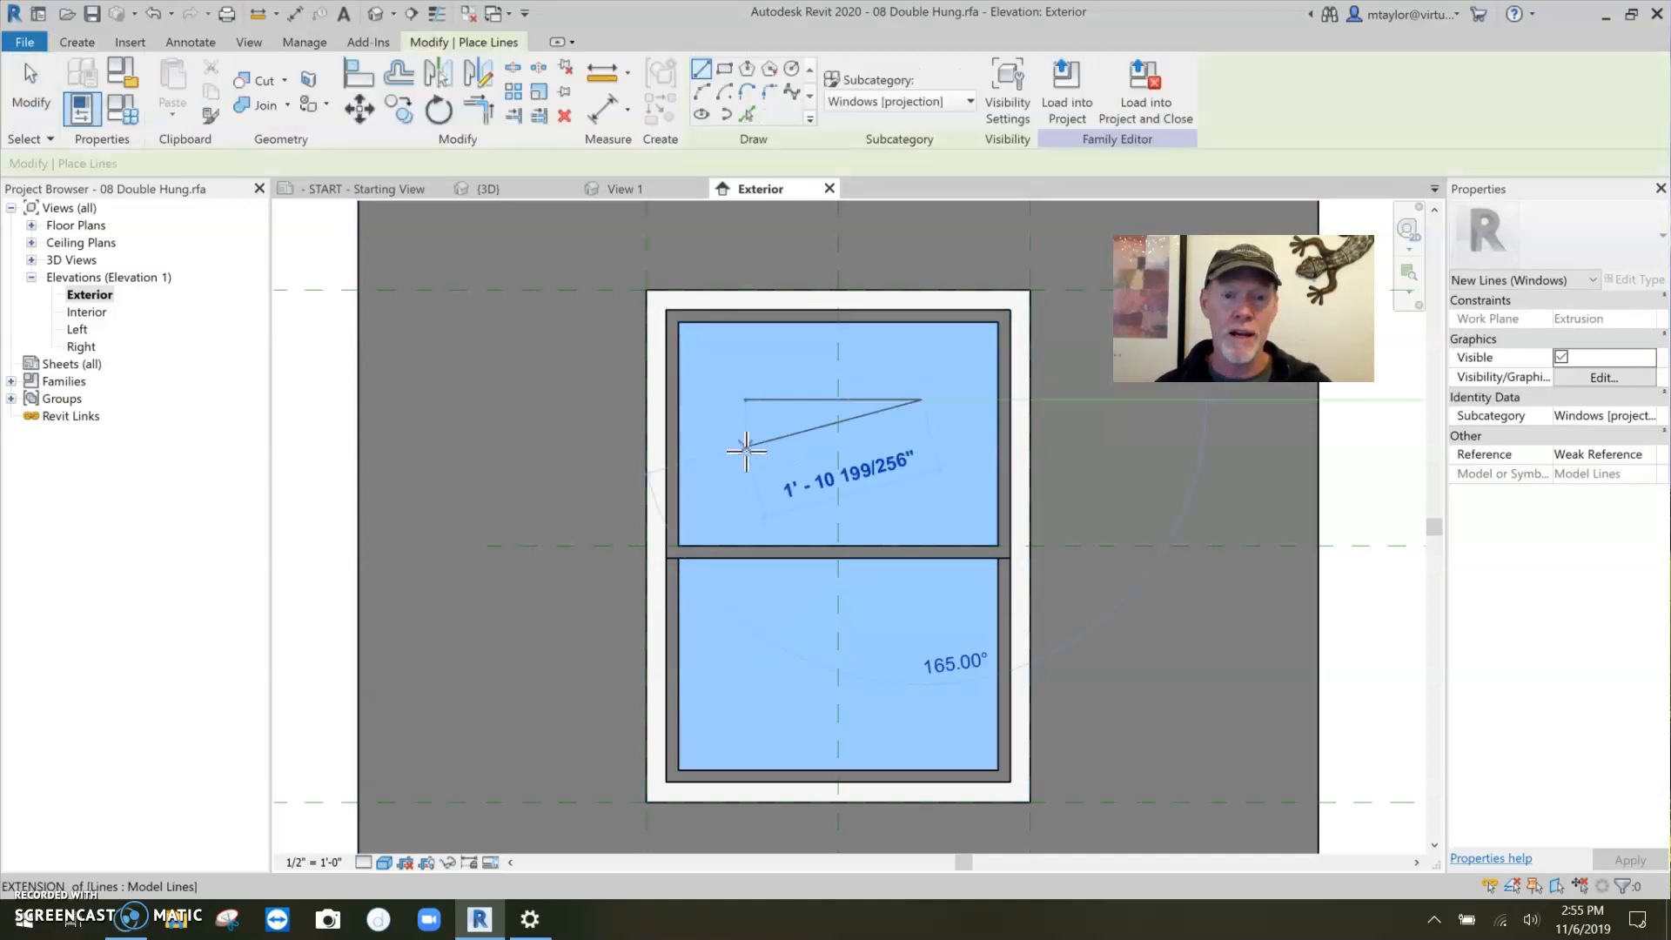
left_click(747, 448)
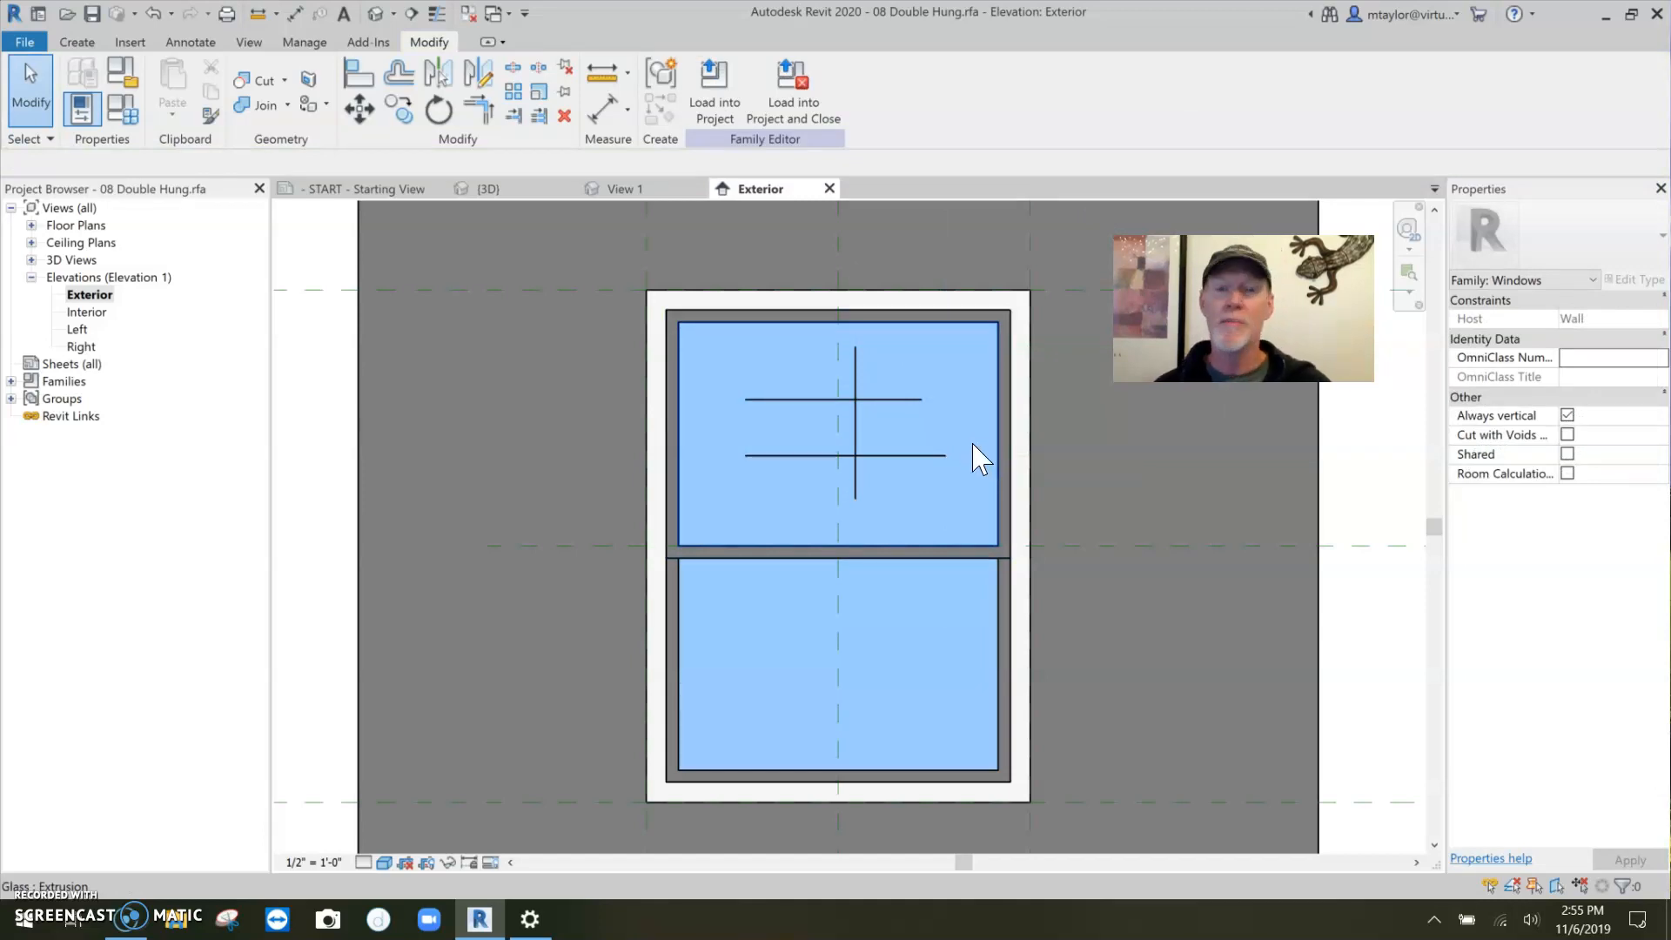
mouse_move(882, 407)
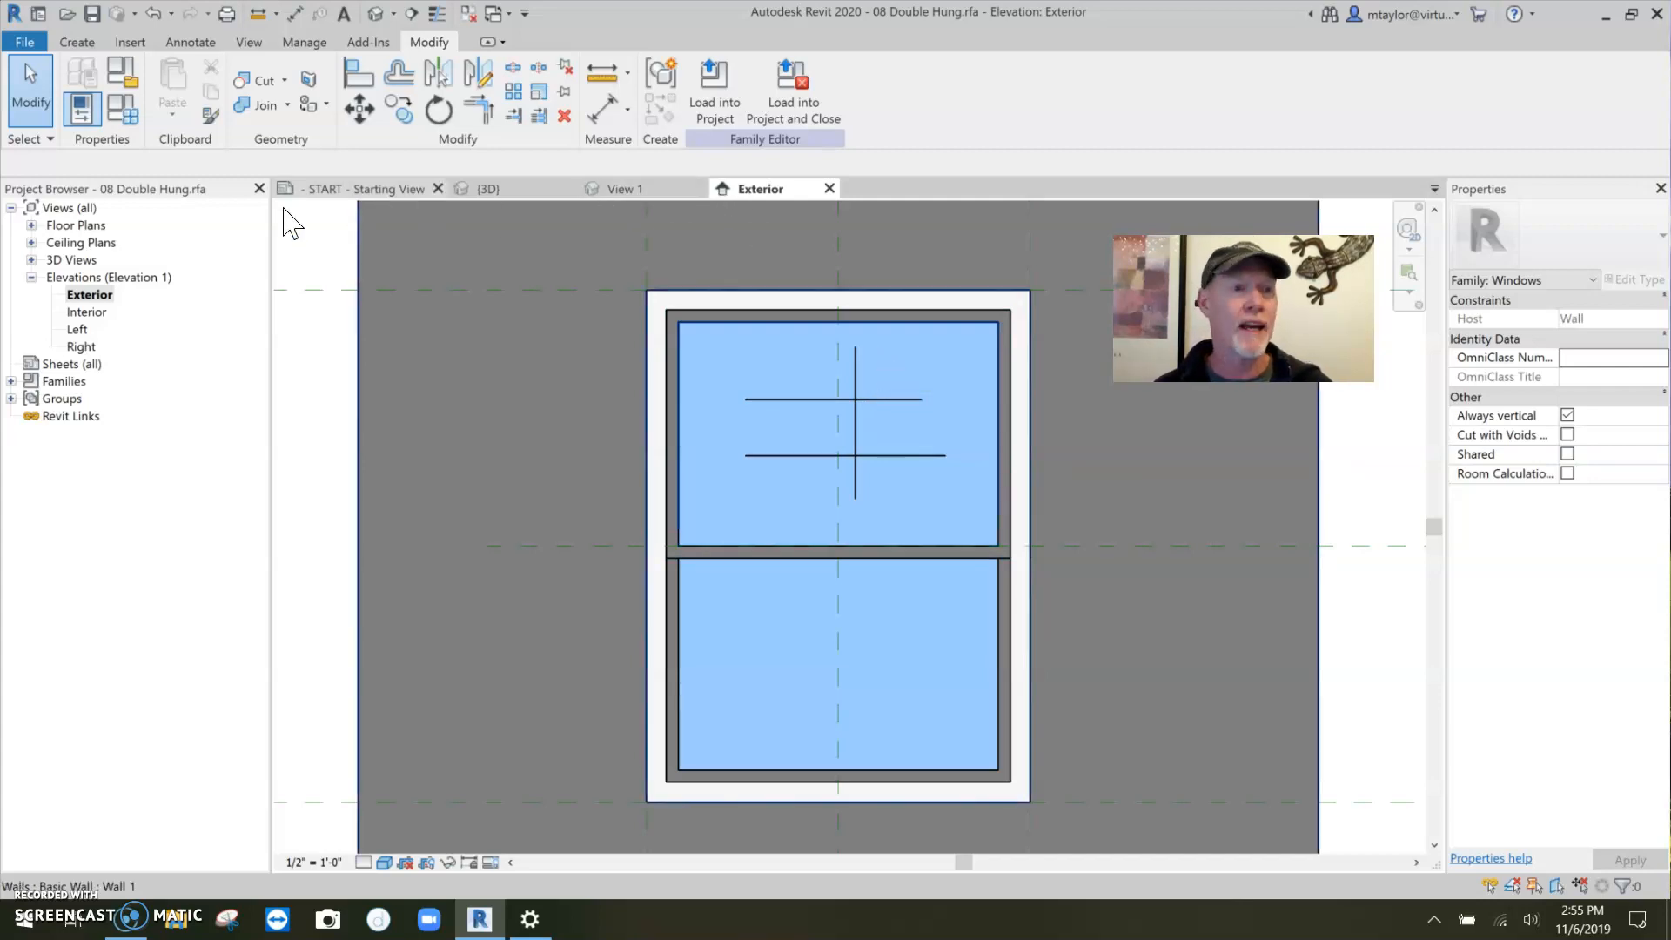
mouse_move(507, 296)
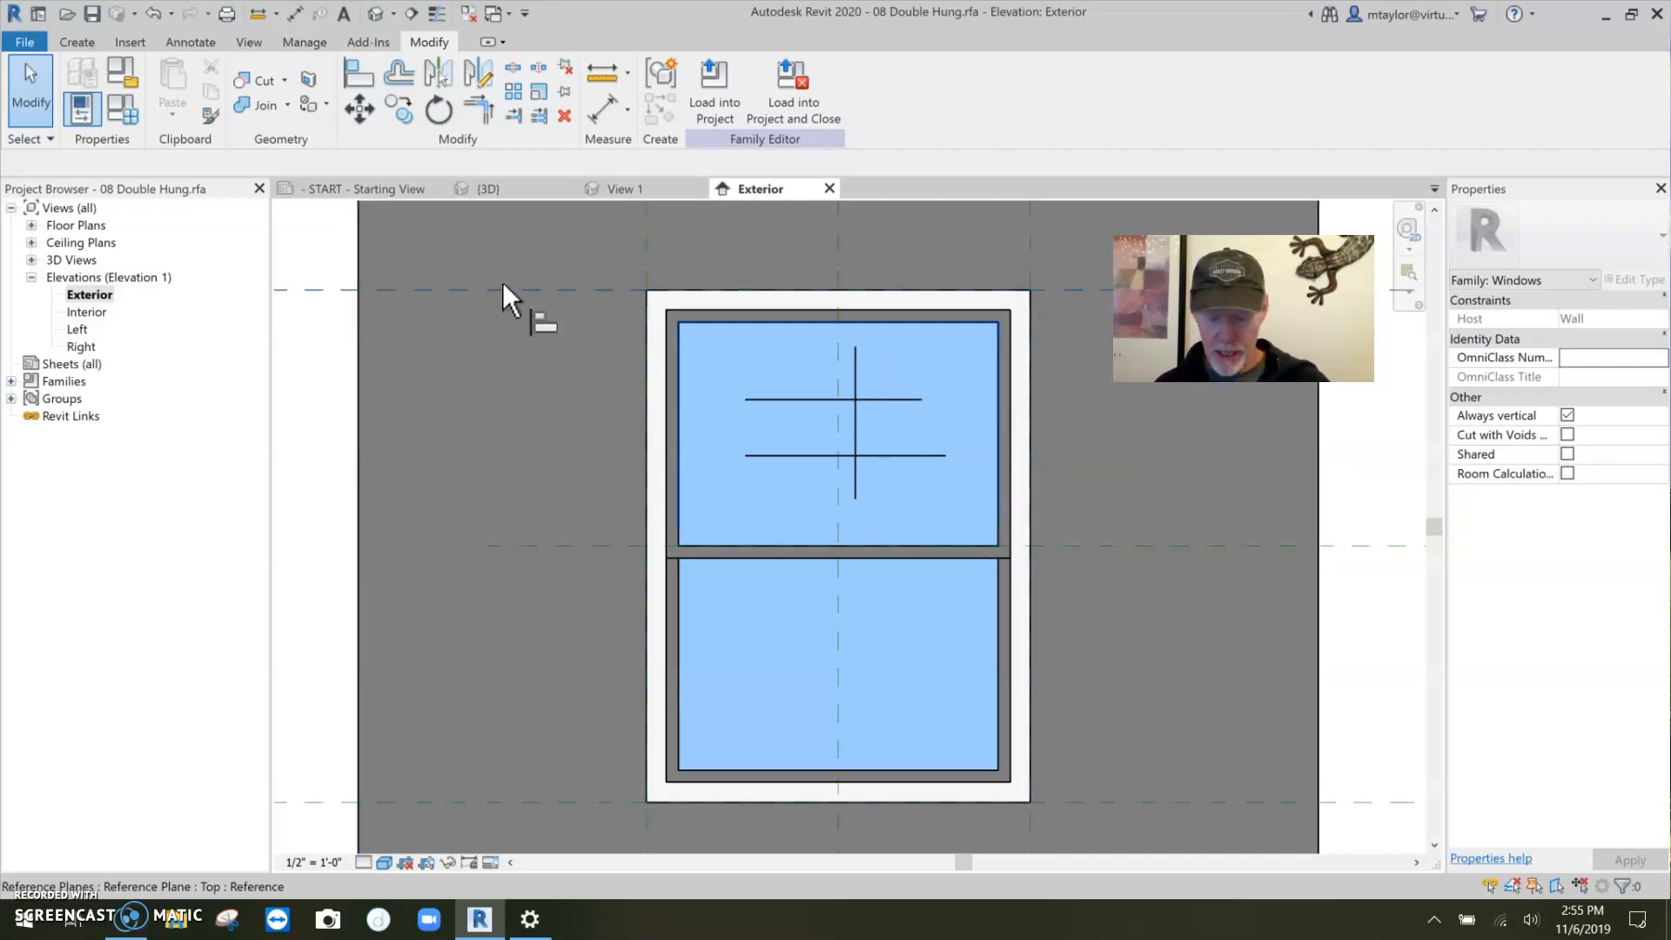
Step: Align and lock the upper-pane muntin line ends to the glass edges with AL
left_click(359, 71)
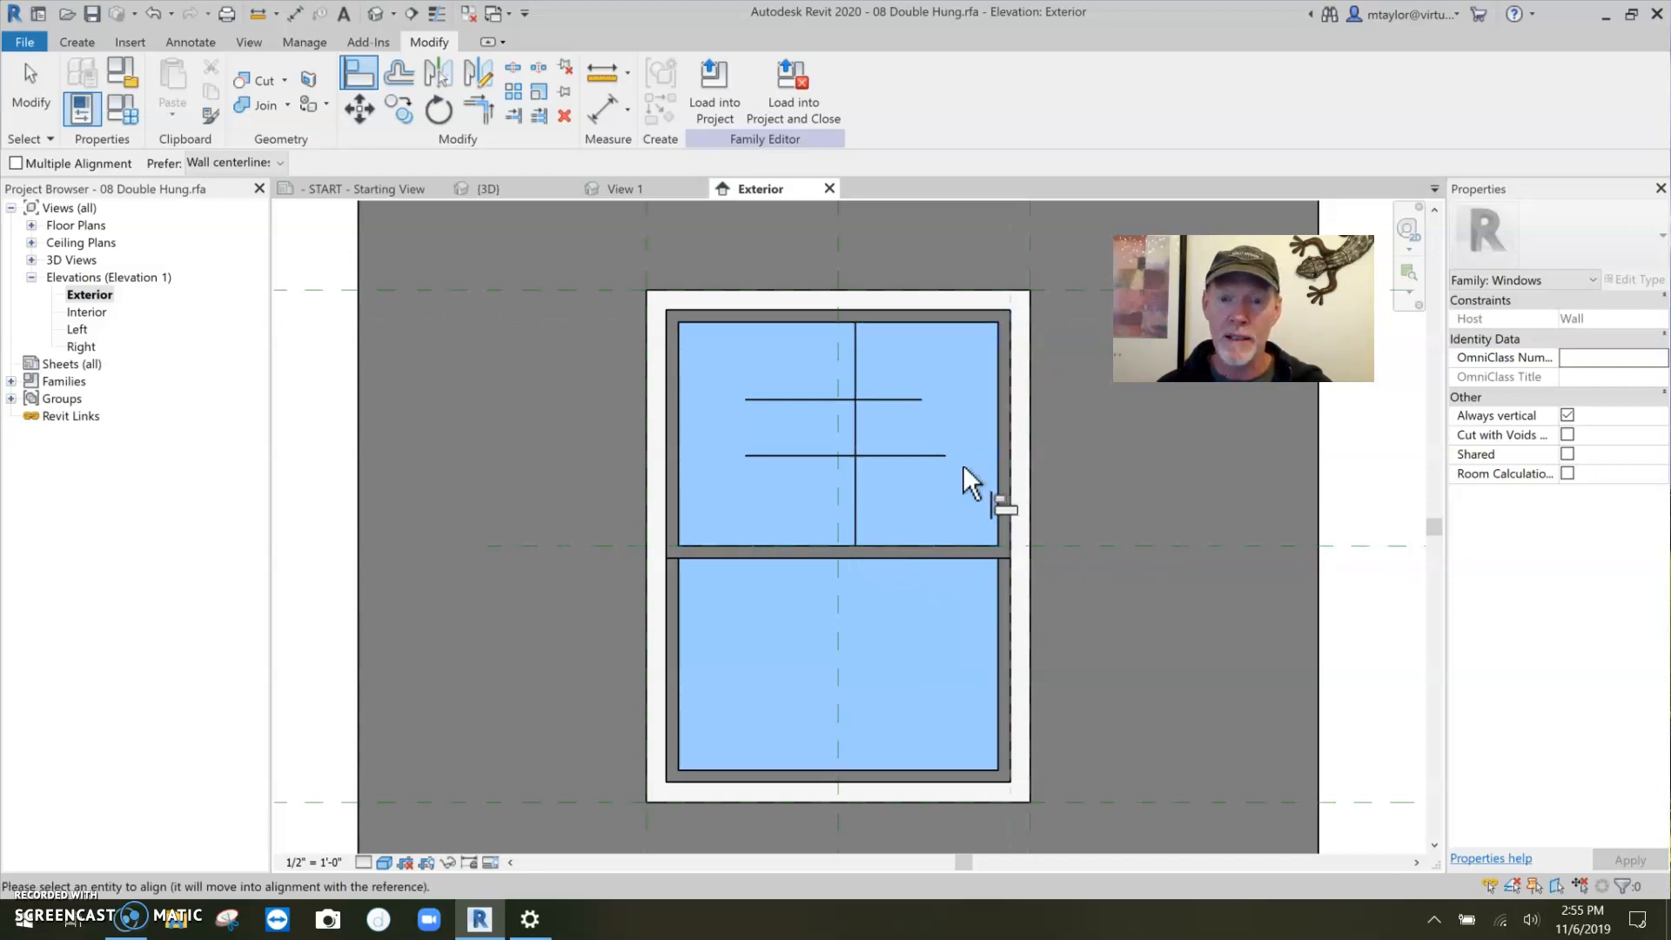
mouse_move(975, 474)
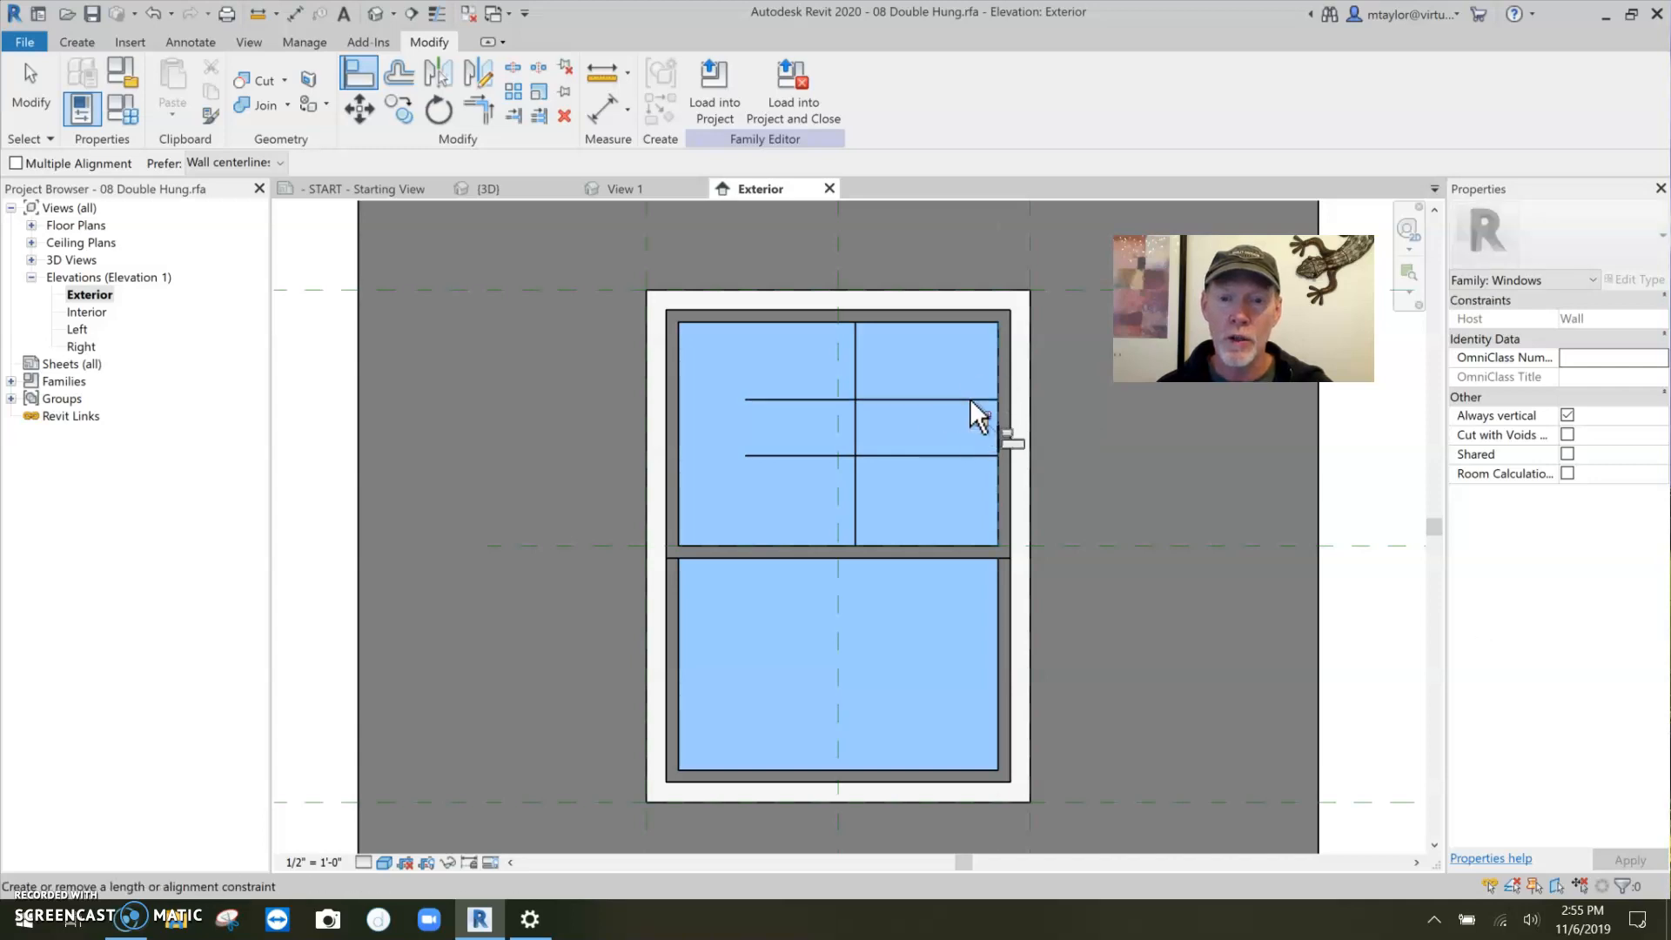
mouse_move(691, 411)
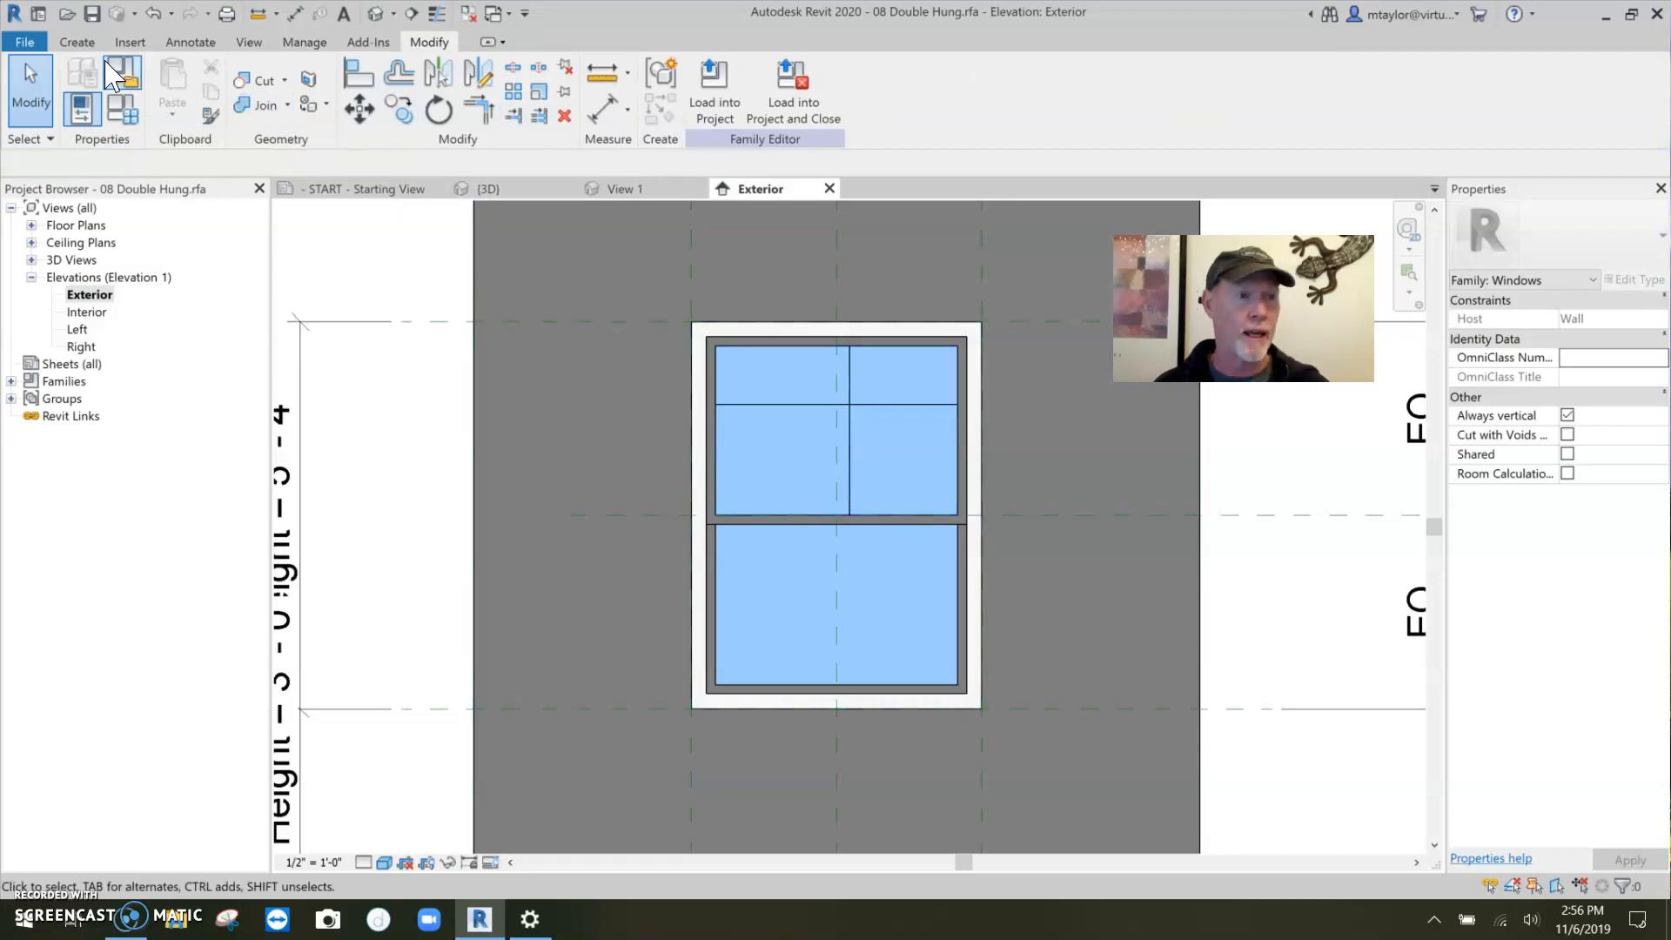
Step: Draw another vertical muntin model line across the upper glass pane
left_click(75, 41)
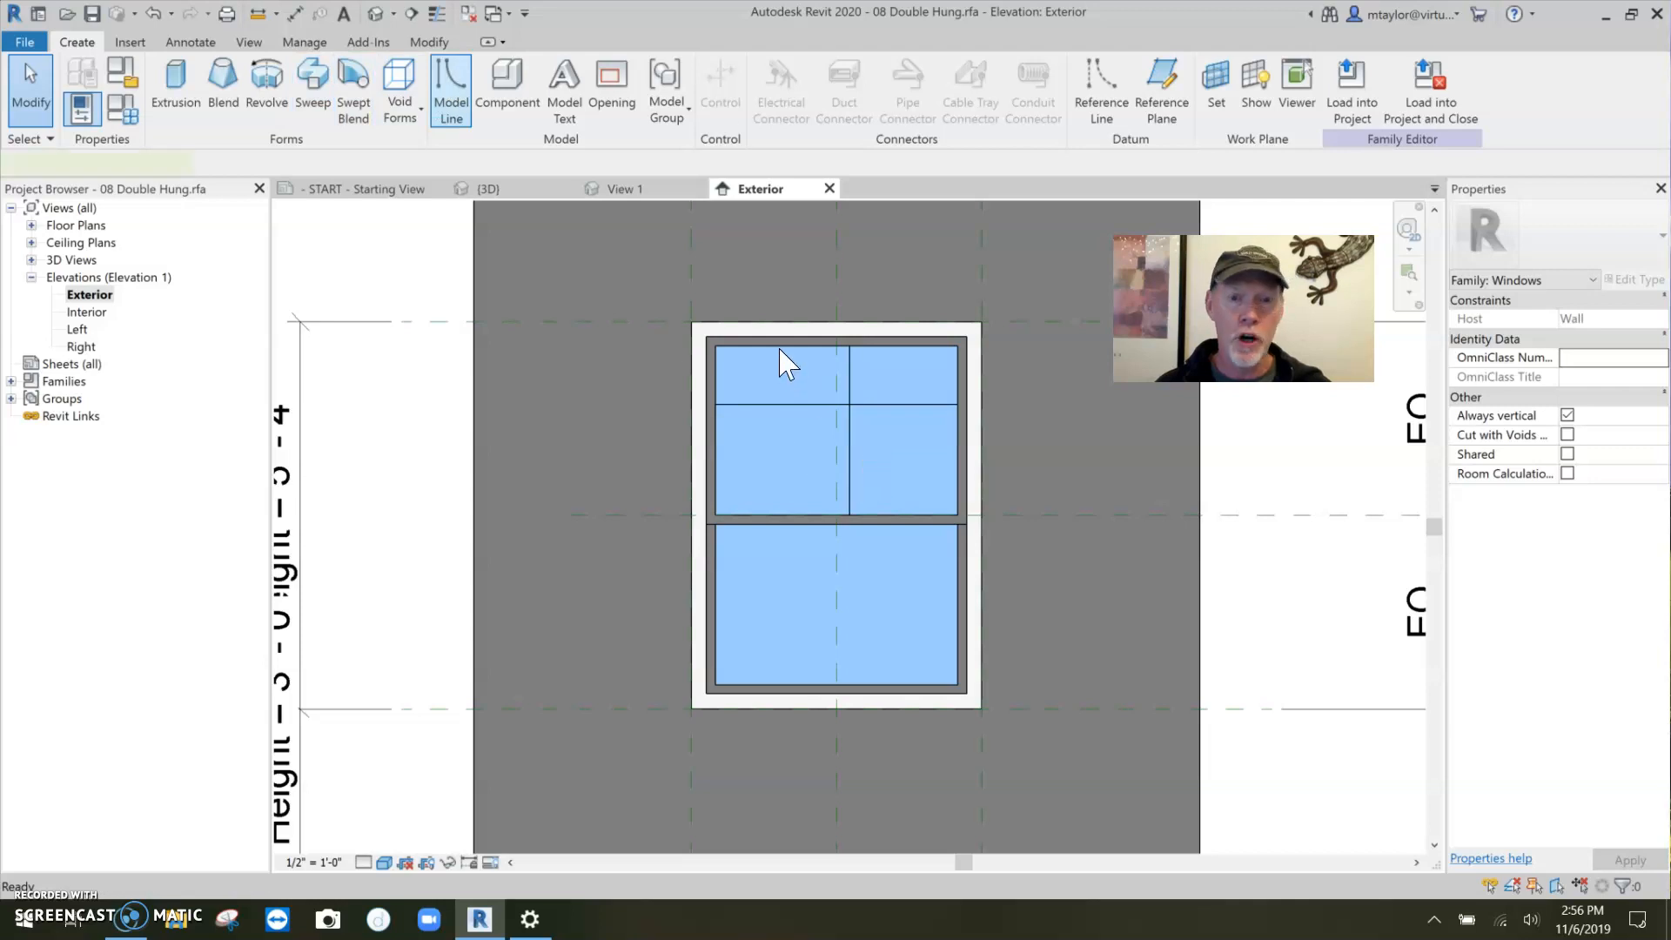
left_click(449, 85)
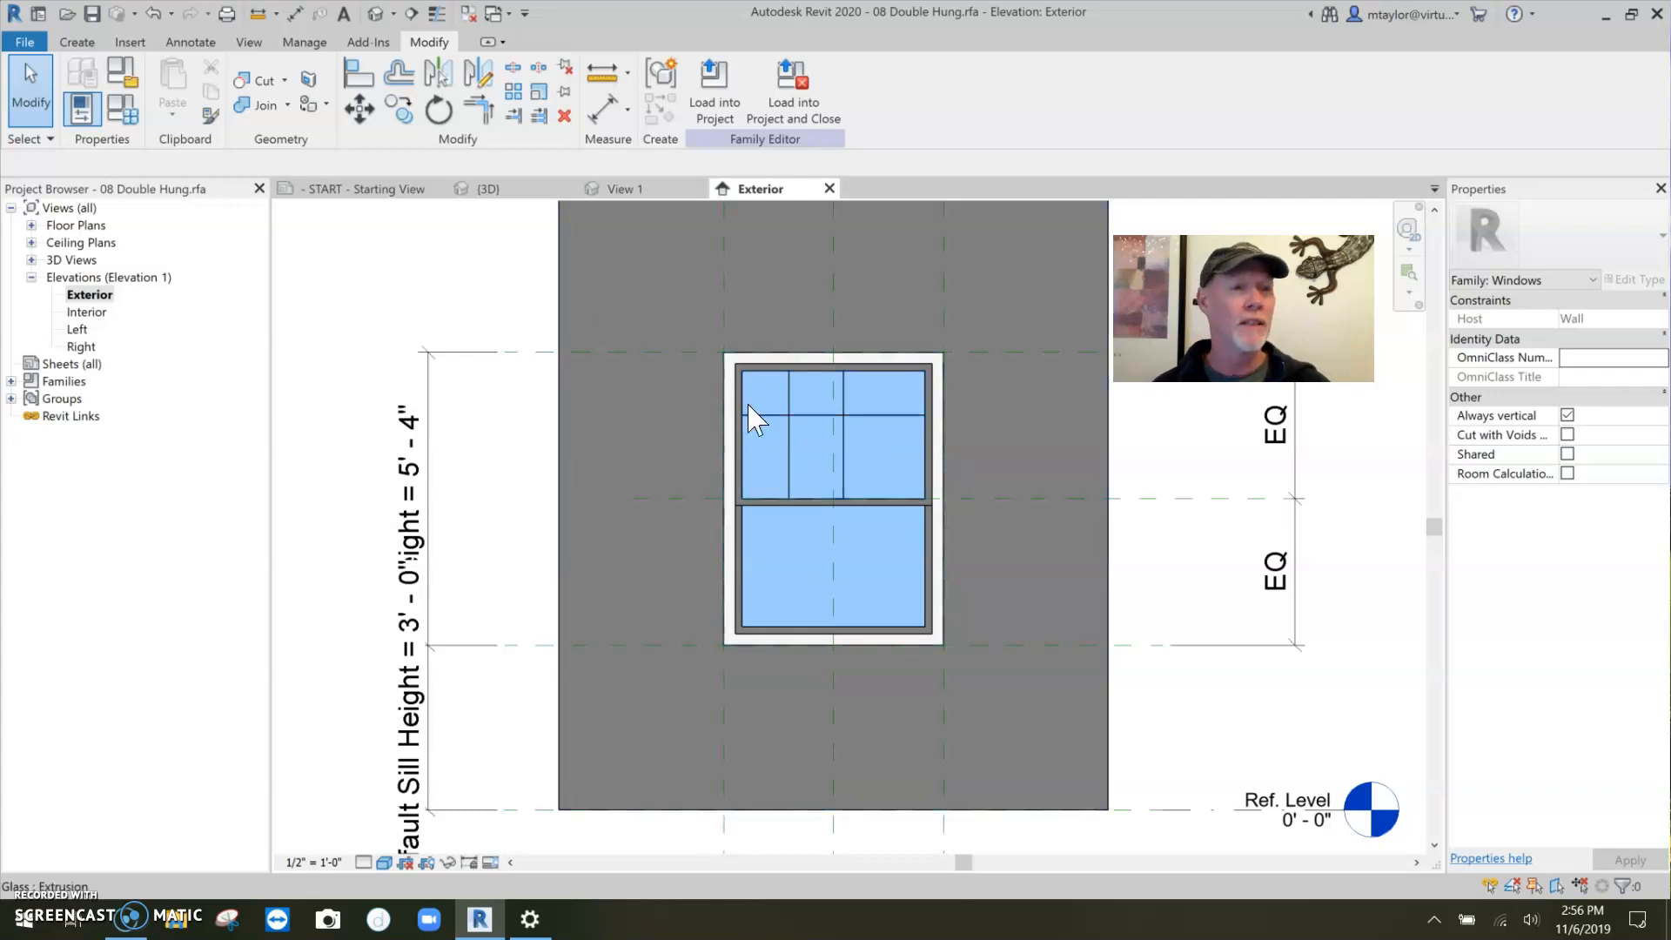
mouse_move(778, 442)
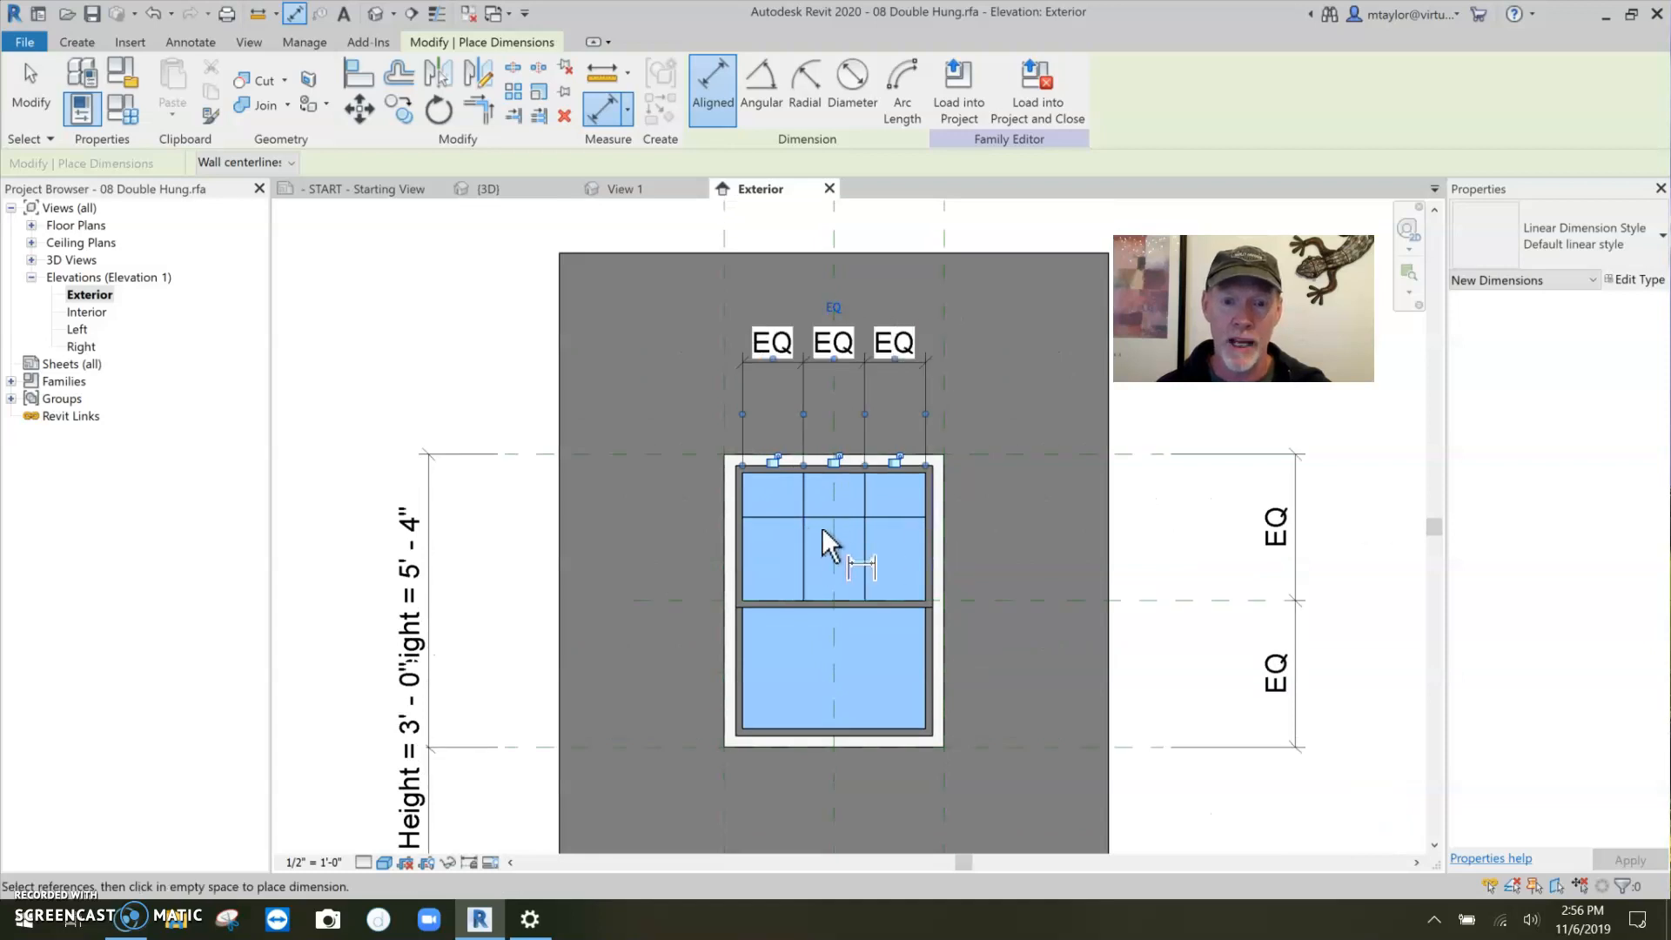
mouse_move(905, 501)
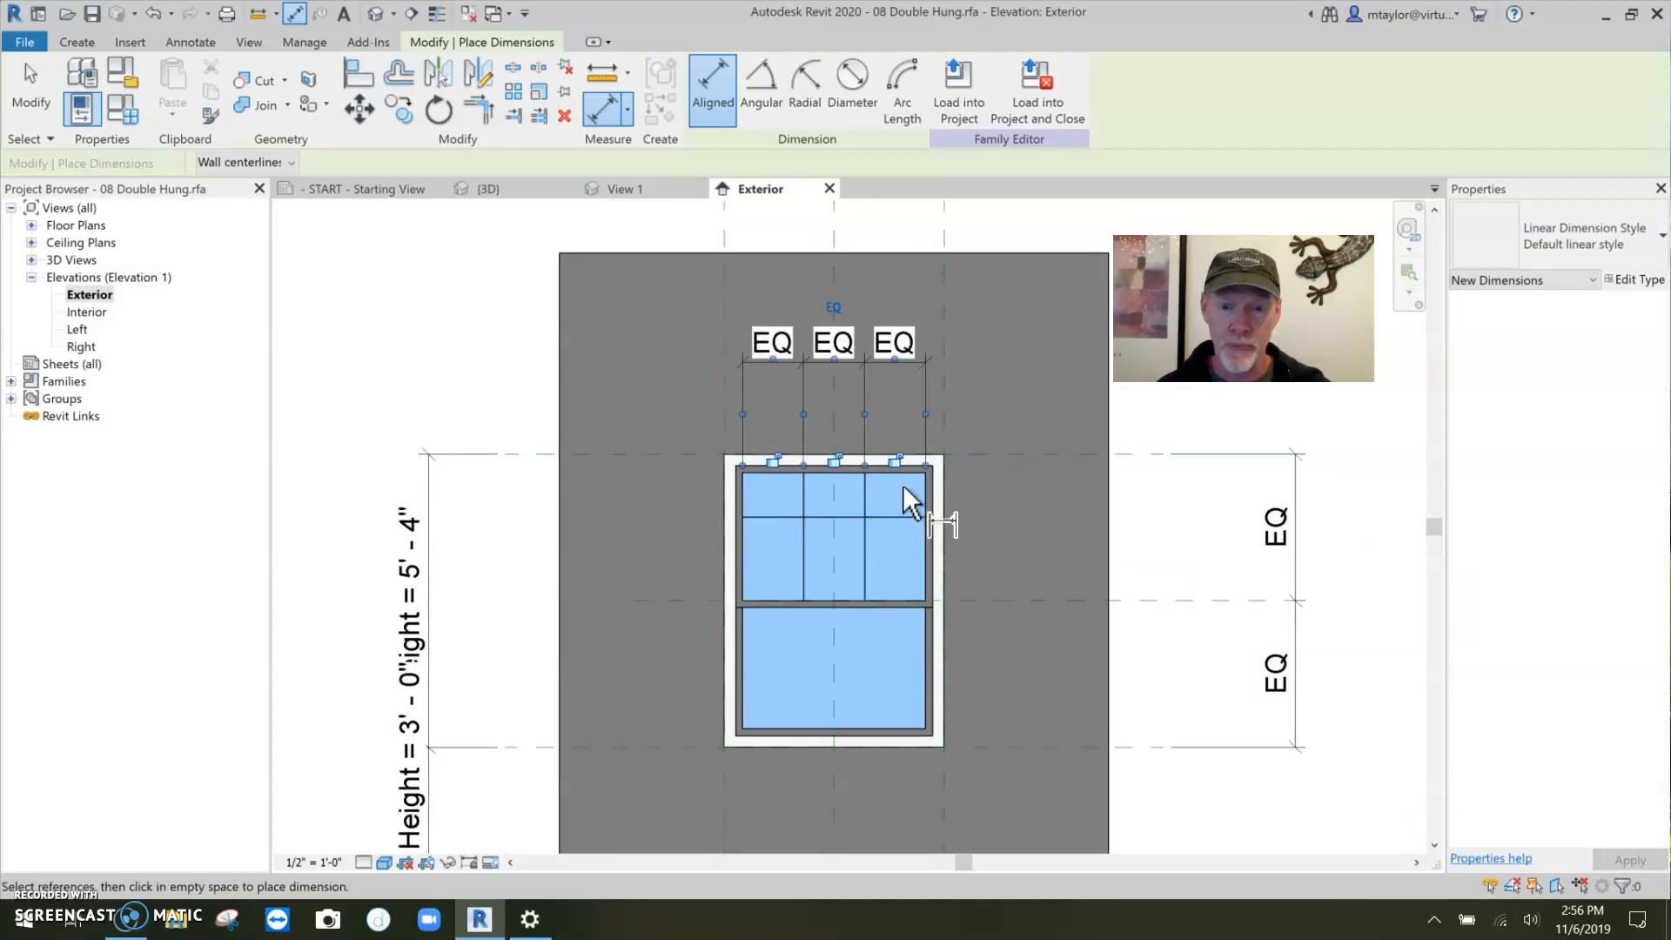
mouse_move(894, 512)
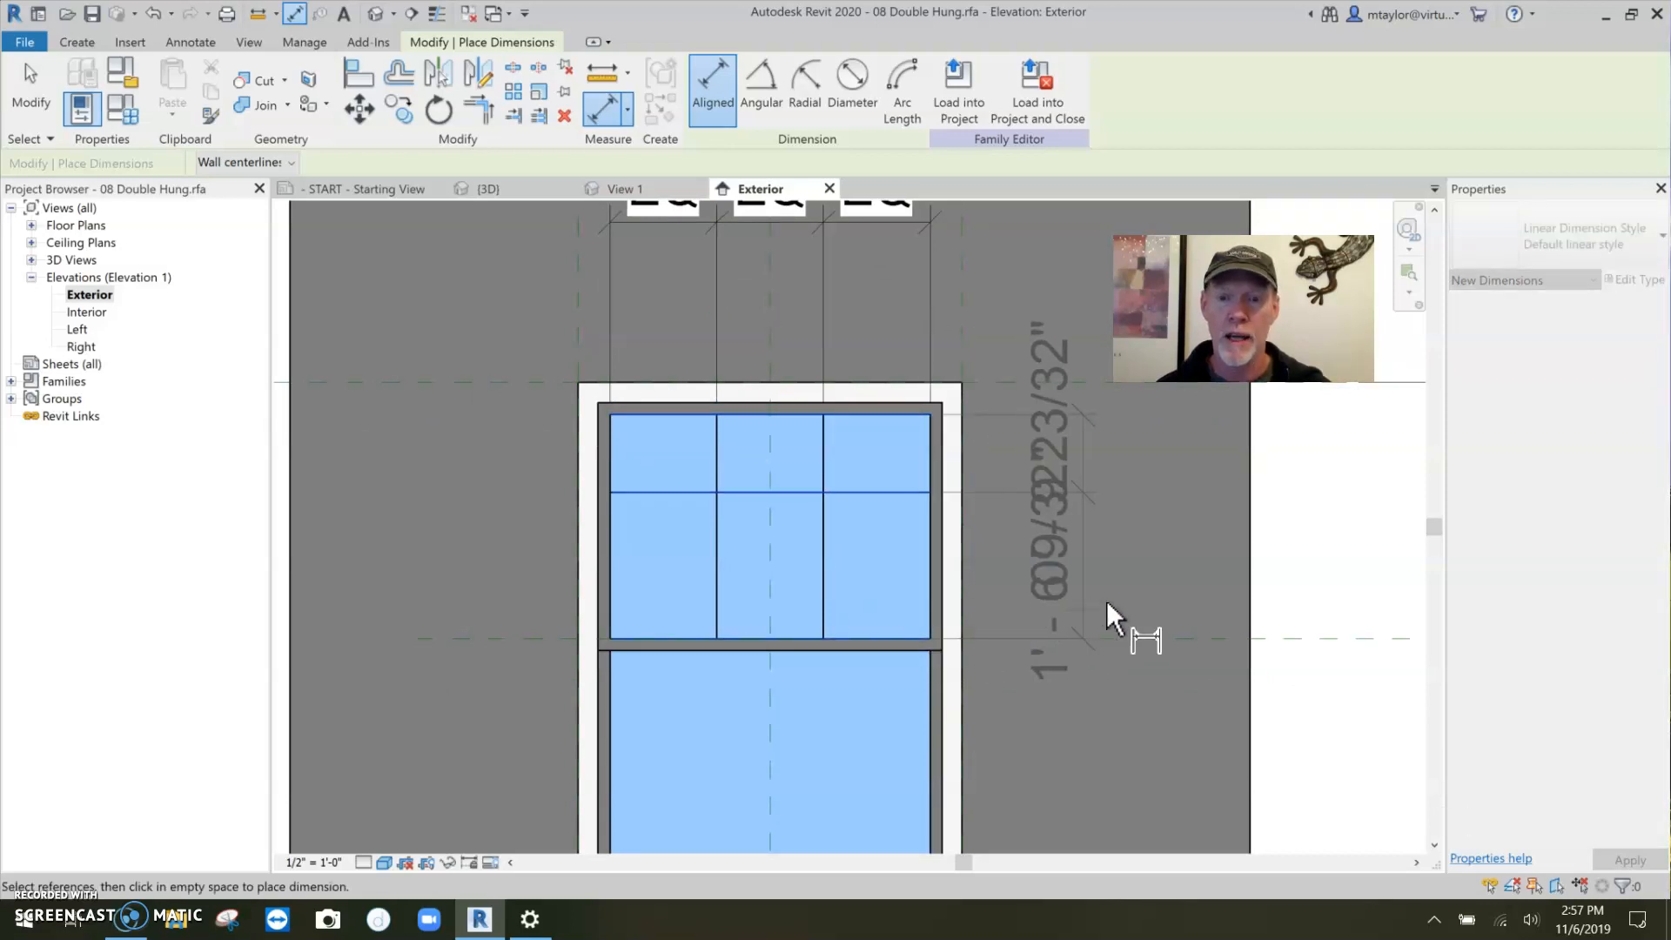
Step: Place aligned dimensions with EQ so the upper muntins split the pane into six equal lites
left_click(1114, 623)
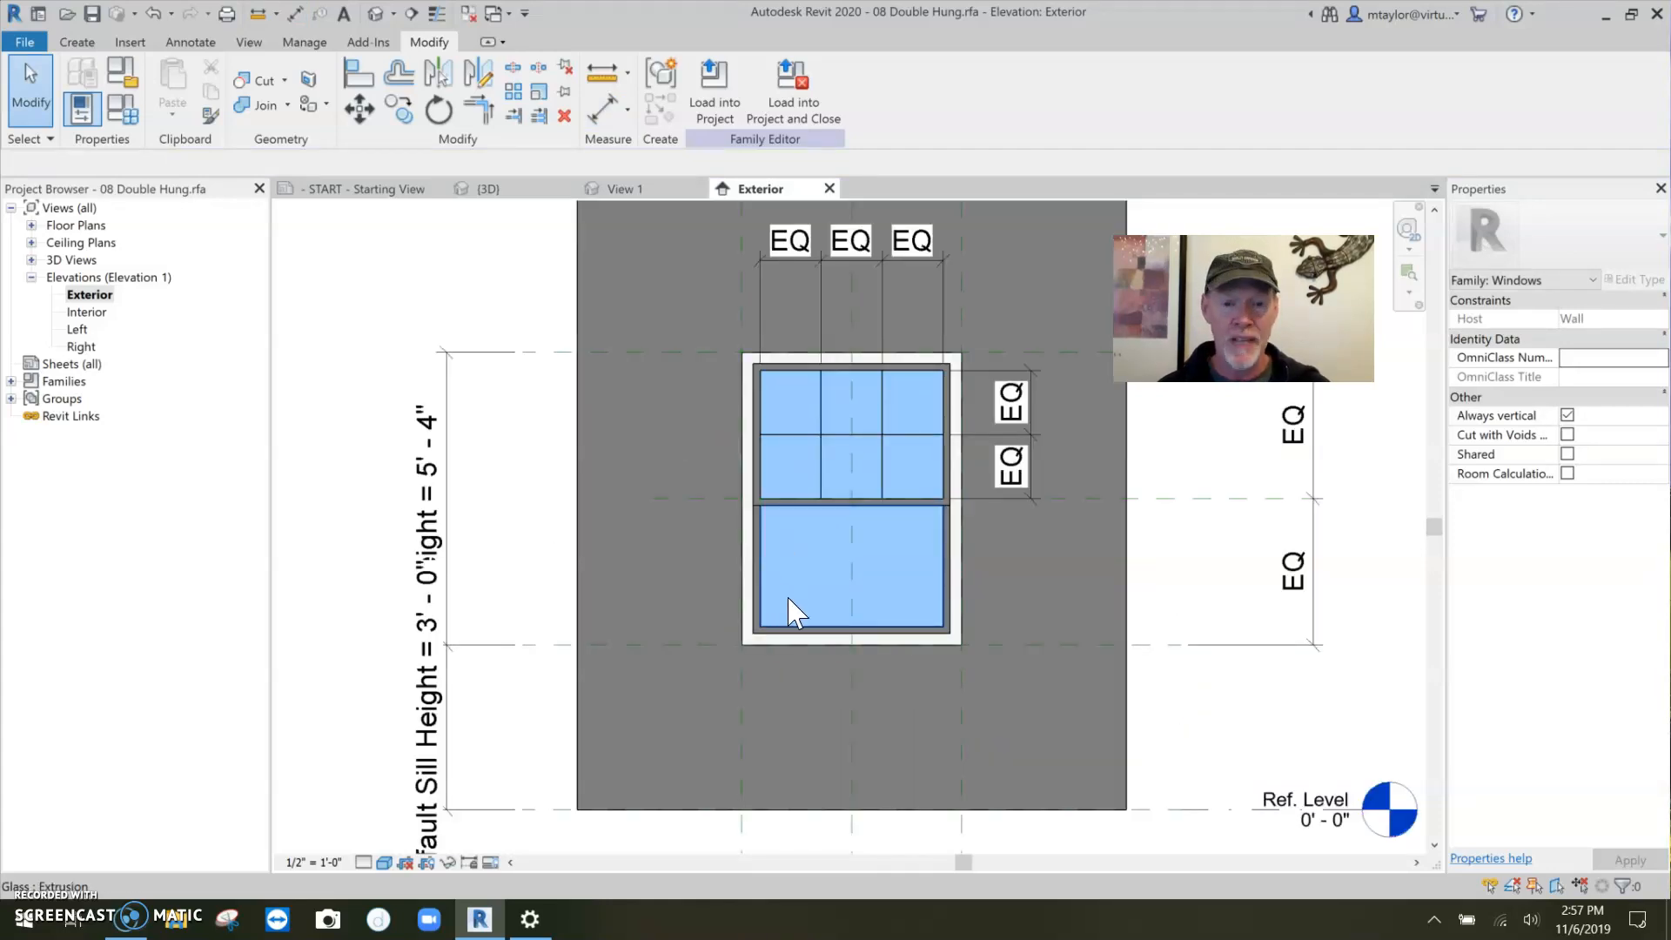
mouse_move(879, 592)
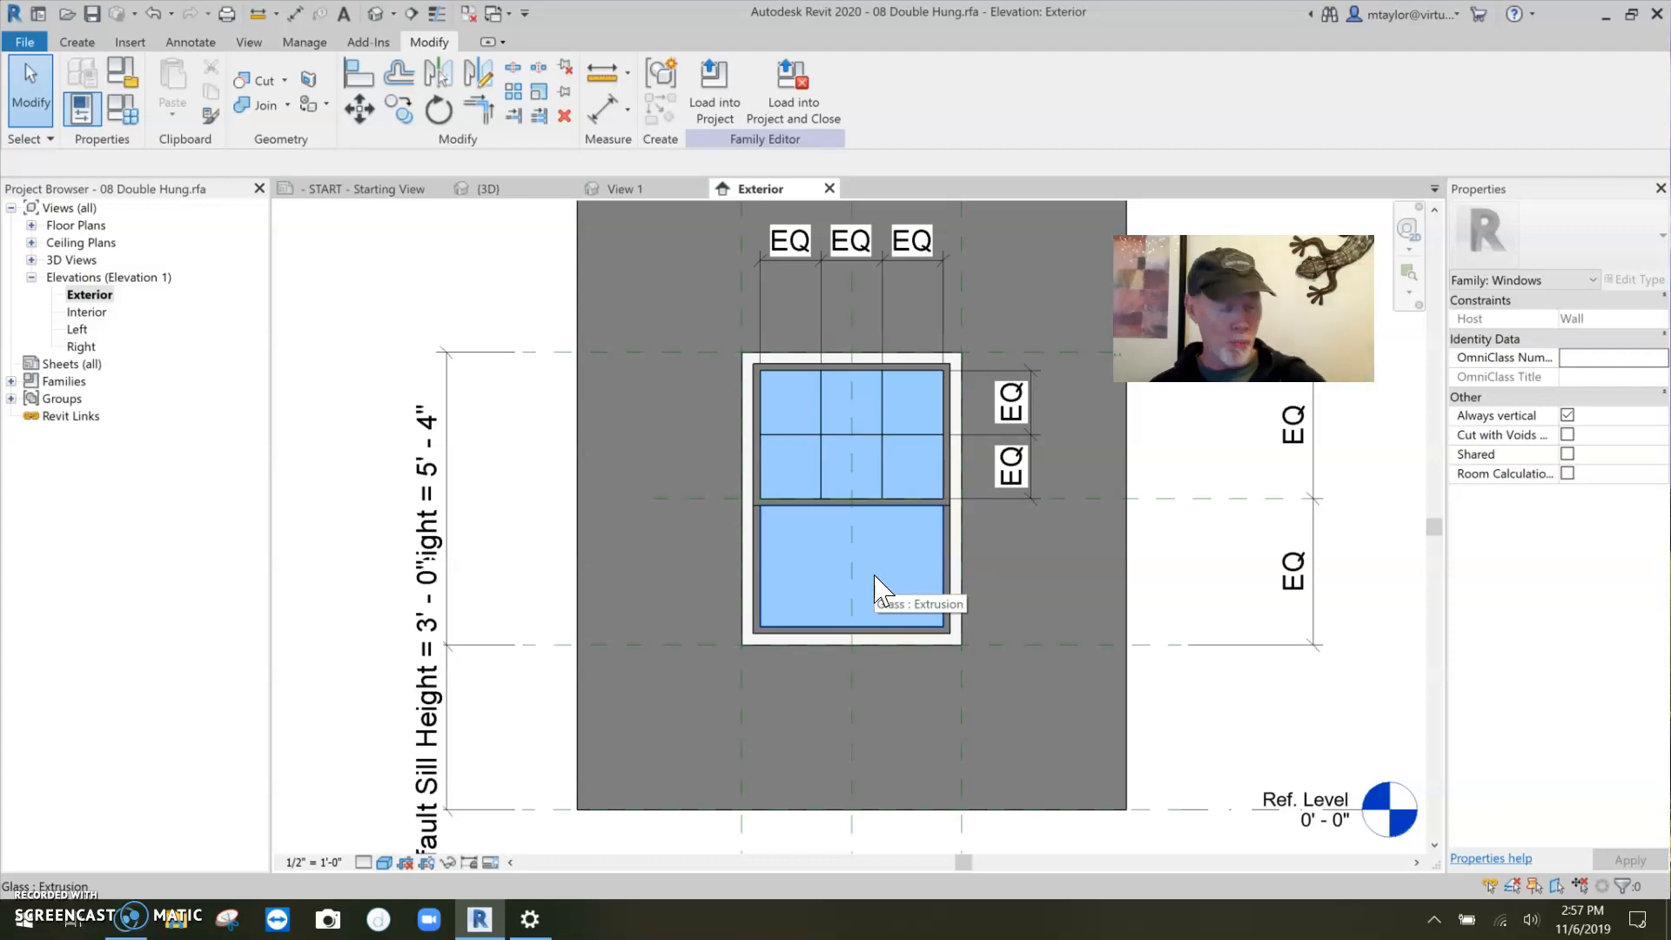
mouse_move(715, 522)
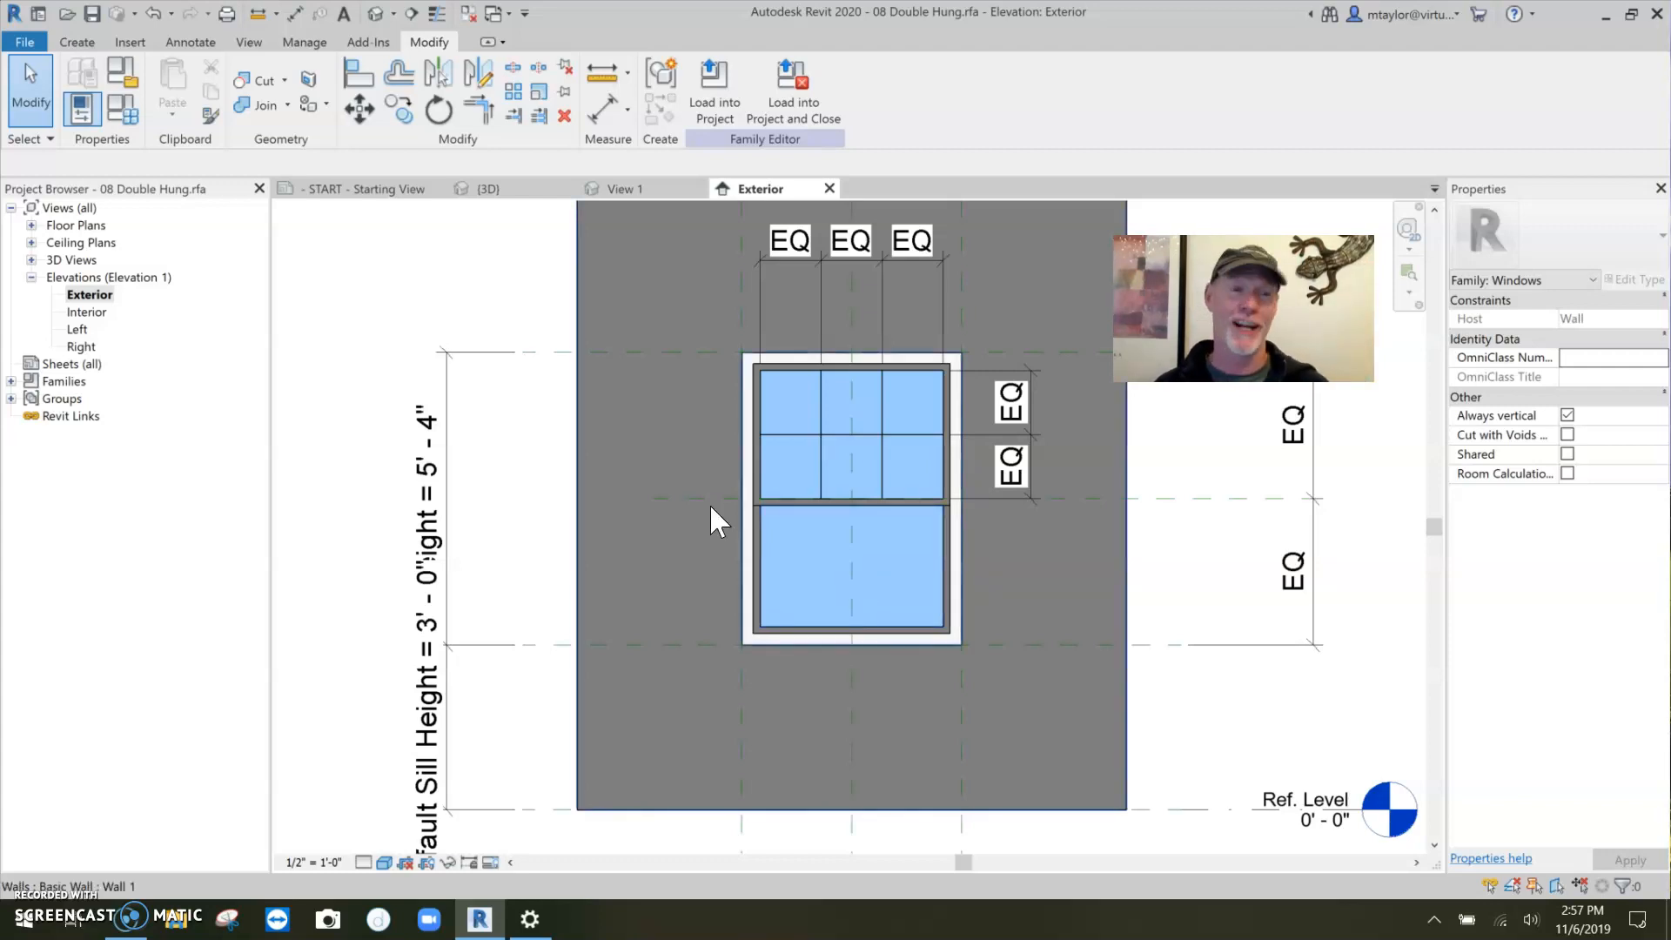
Step: Set the lower sash glass as the work plane for new muntin lines
left_click(76, 42)
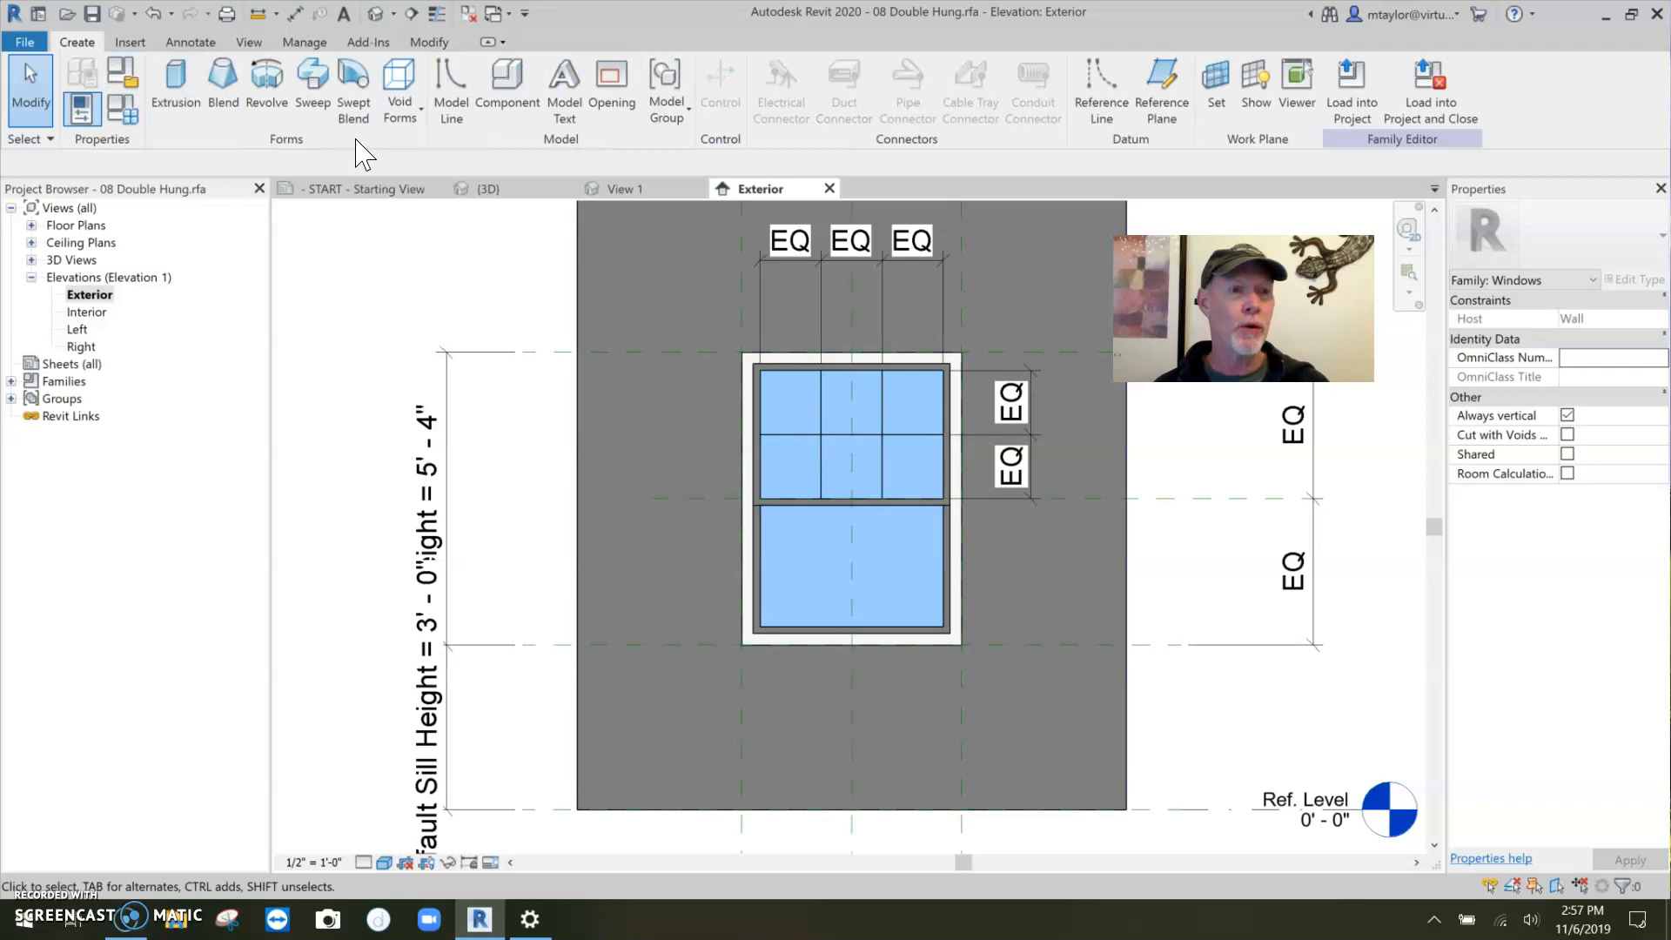
left_click(452, 91)
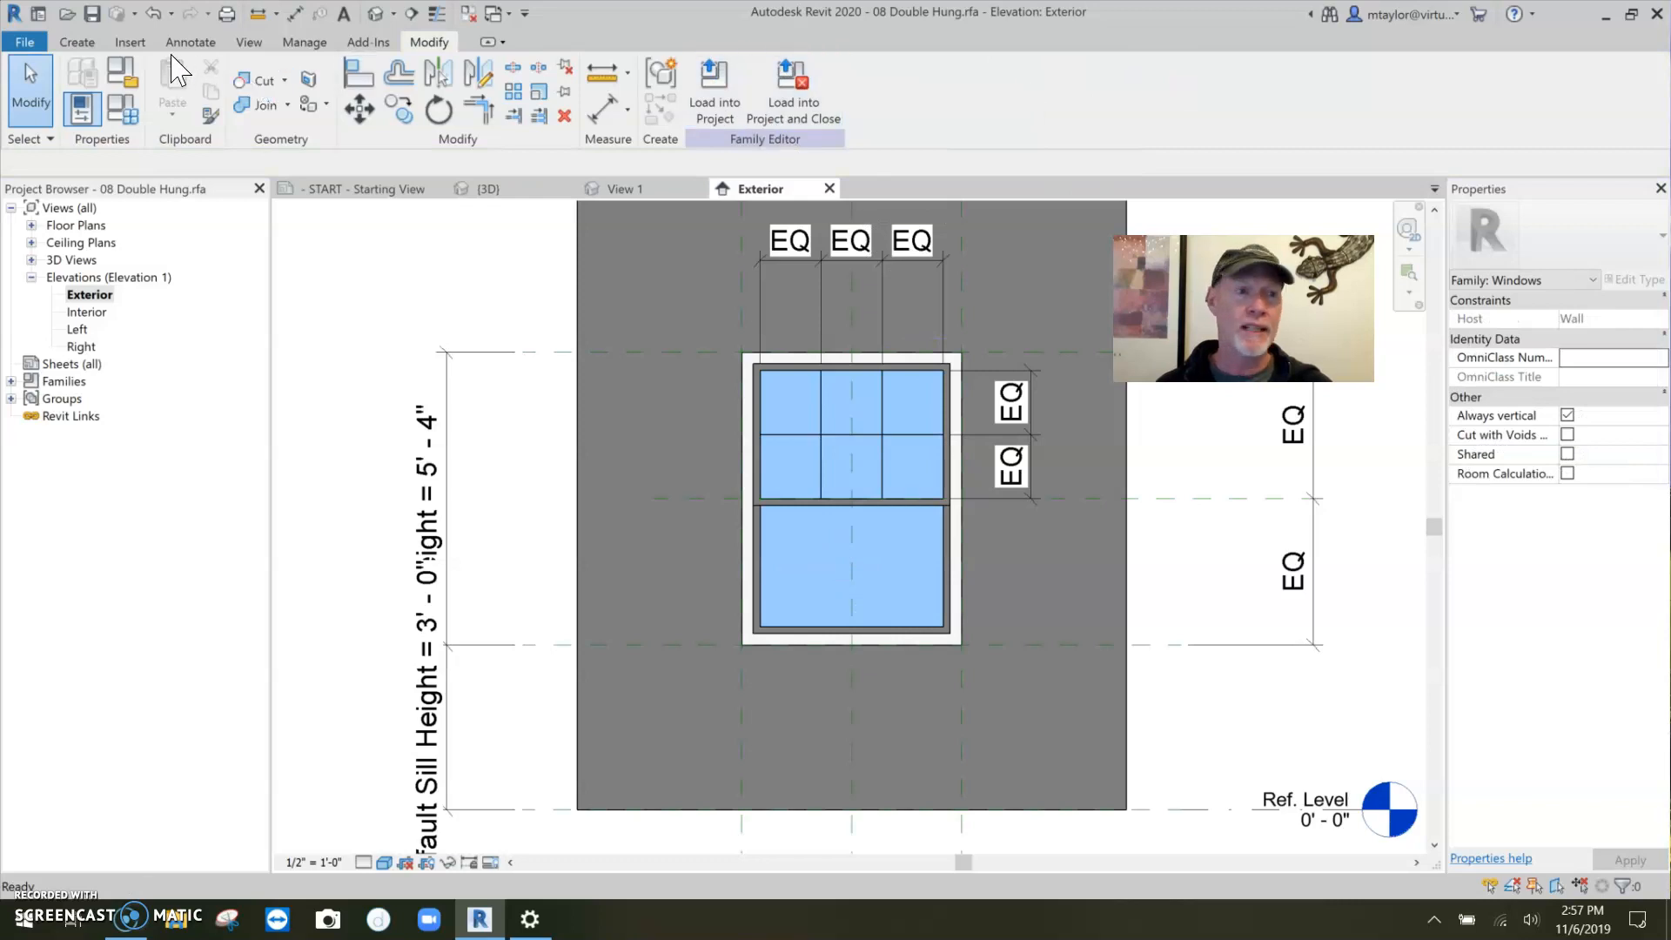
left_click(75, 42)
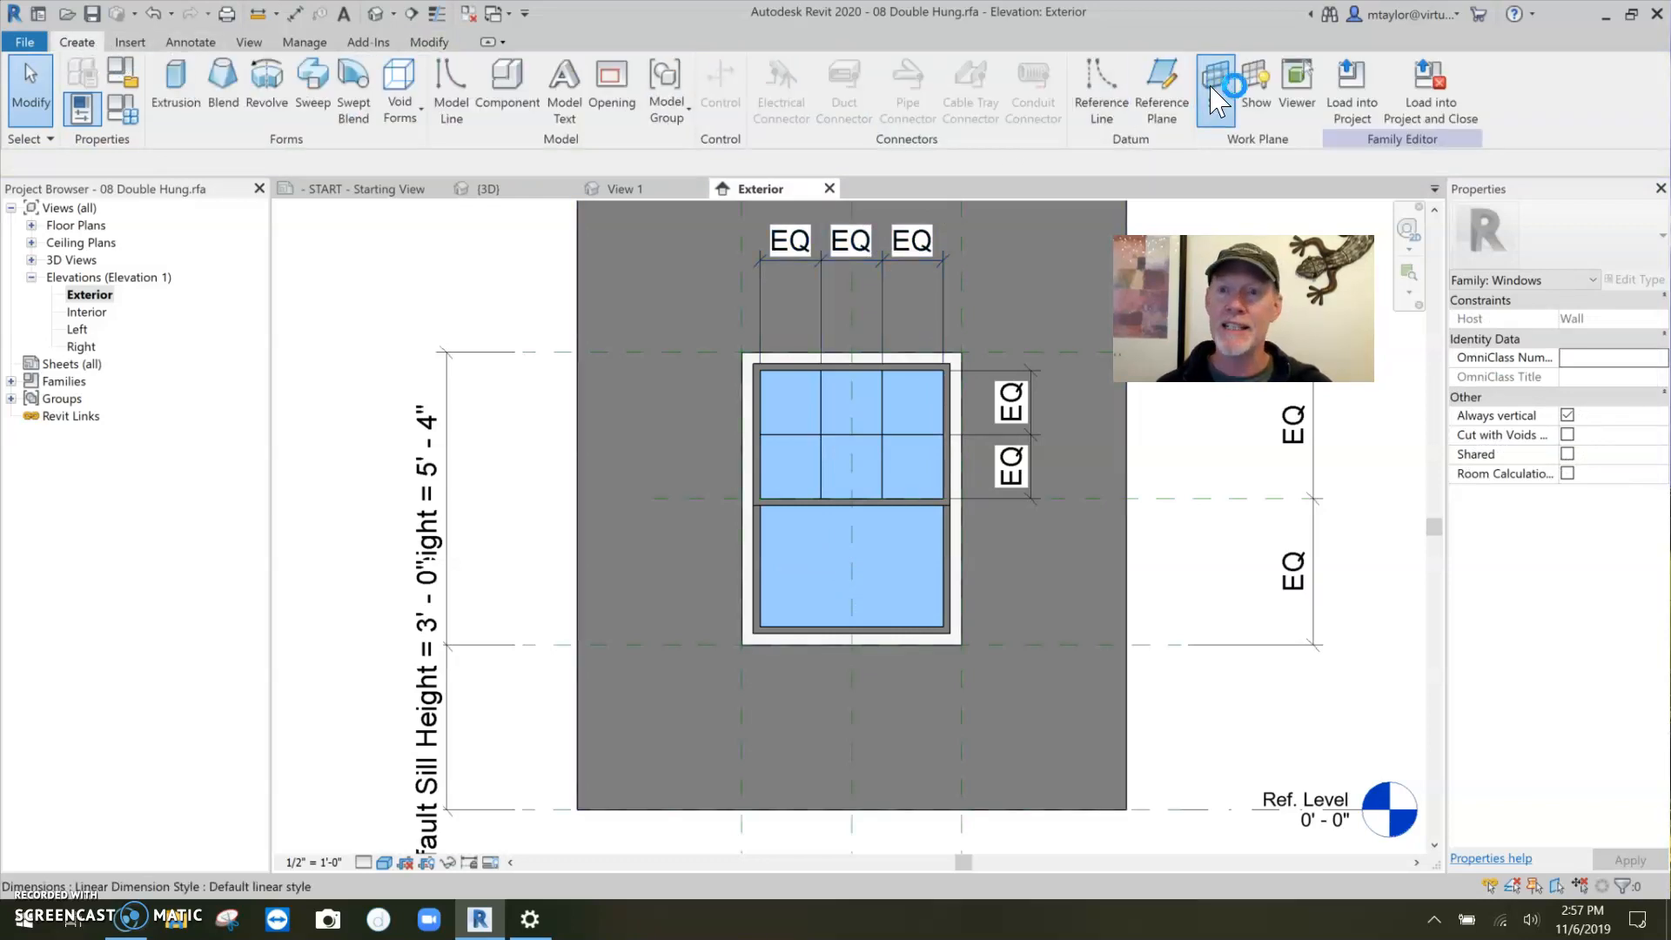
left_click(1213, 83)
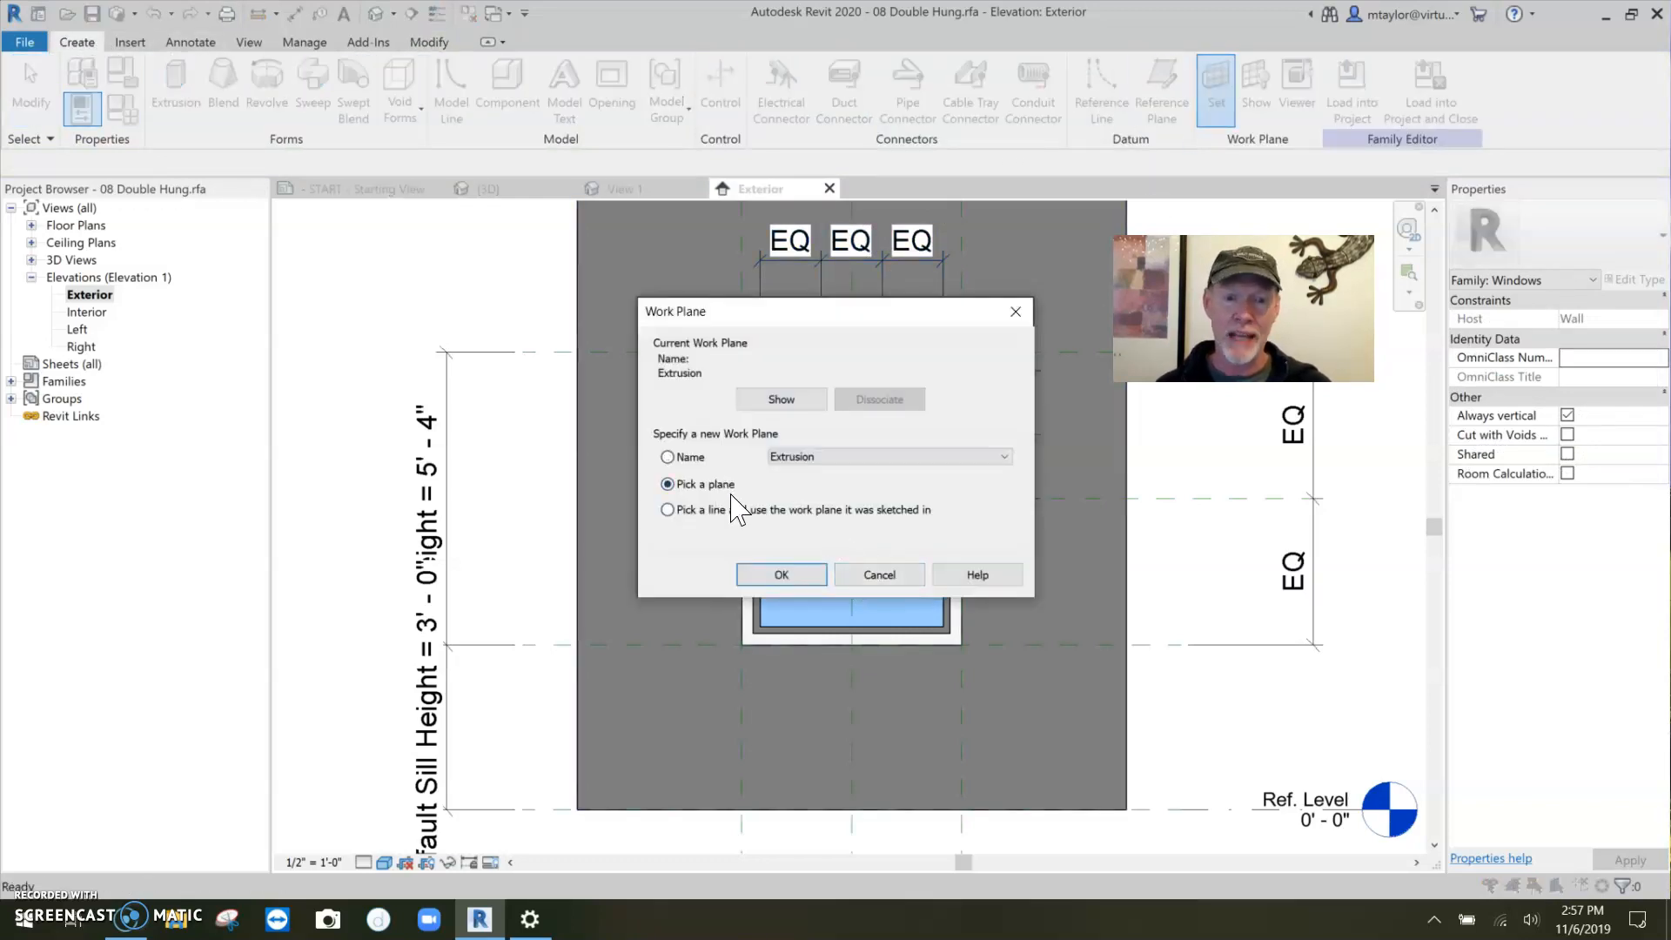
left_click(780, 574)
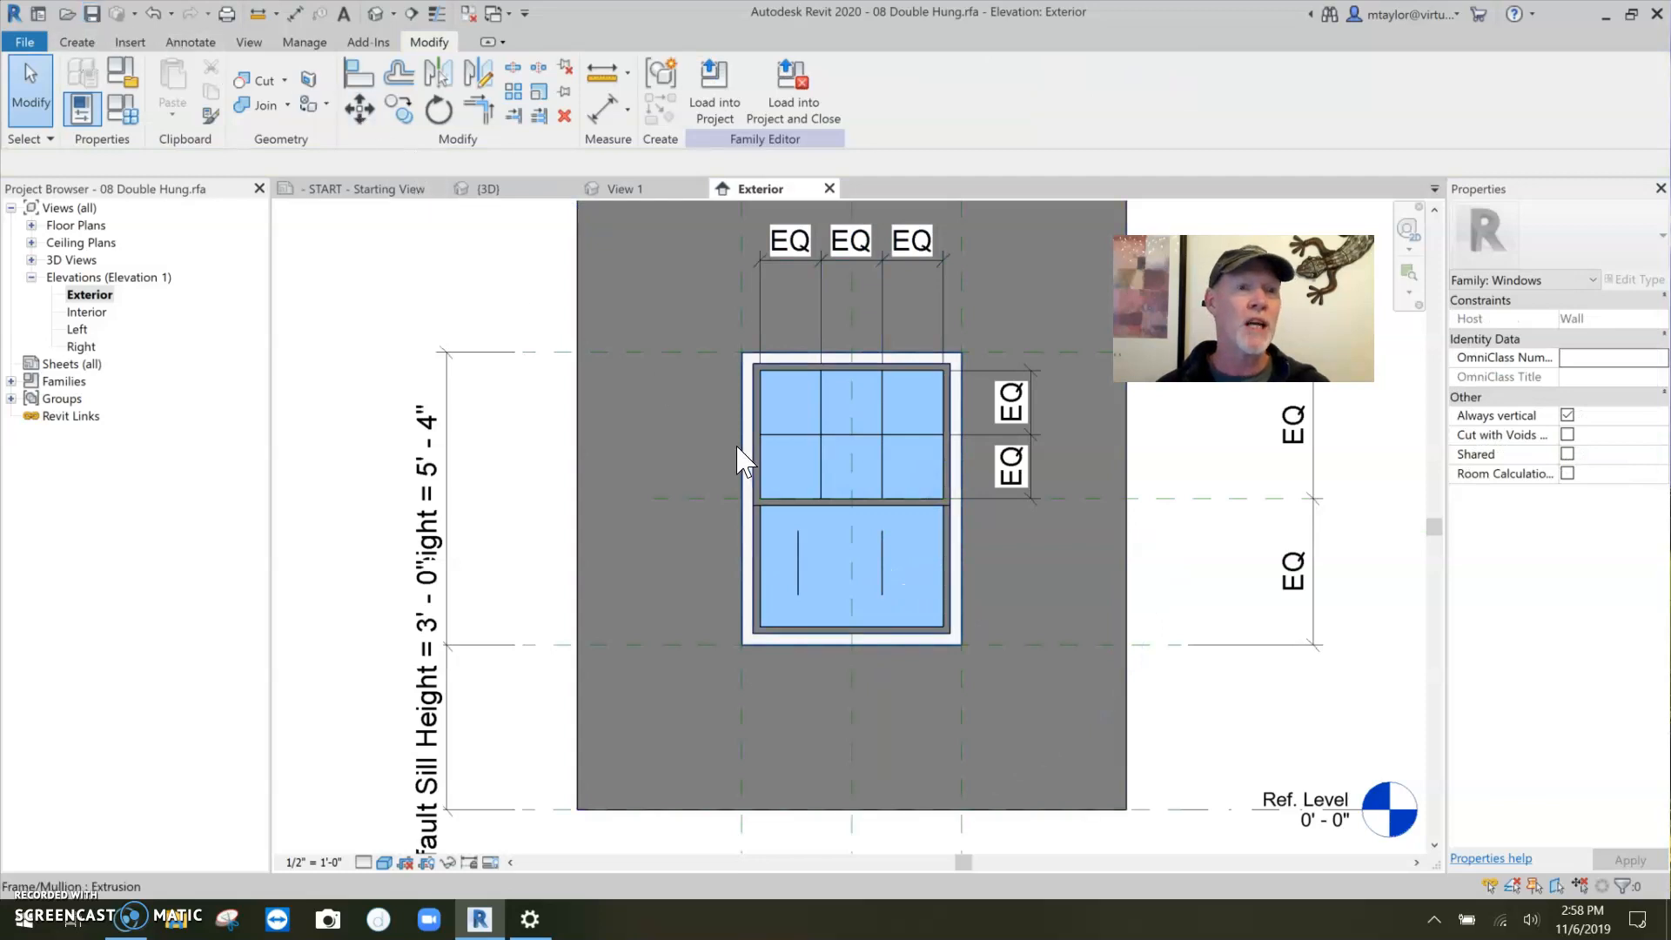
Step: Sketch horizontal mullion model lines across the lower sash glass
left_click(75, 42)
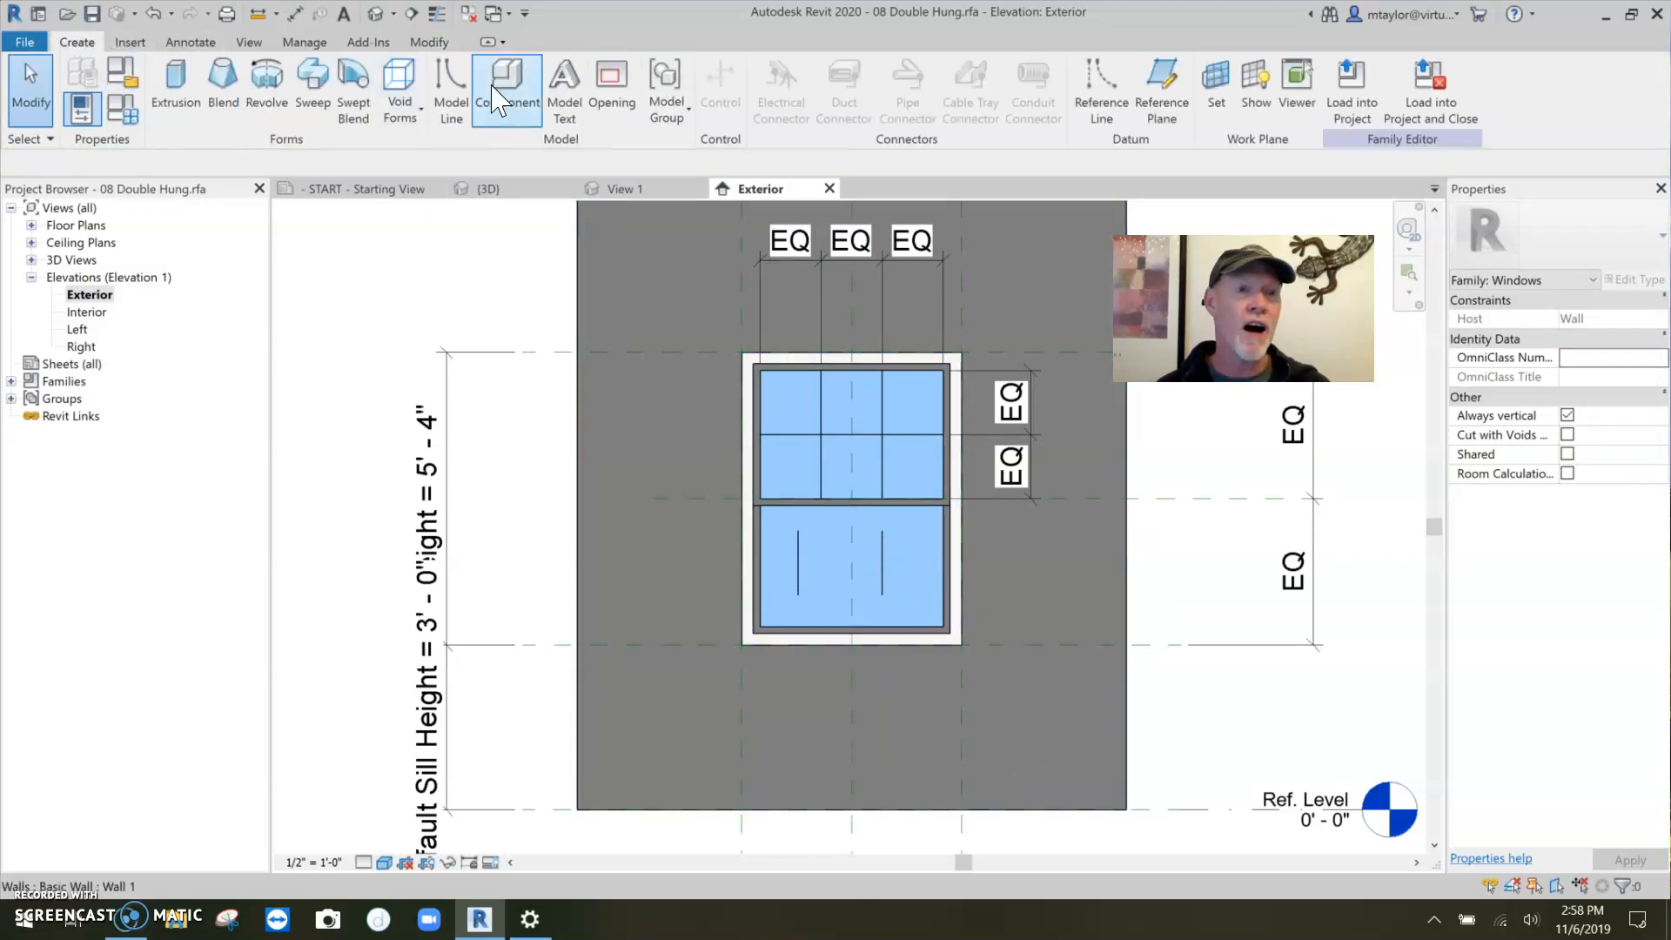
left_click(449, 90)
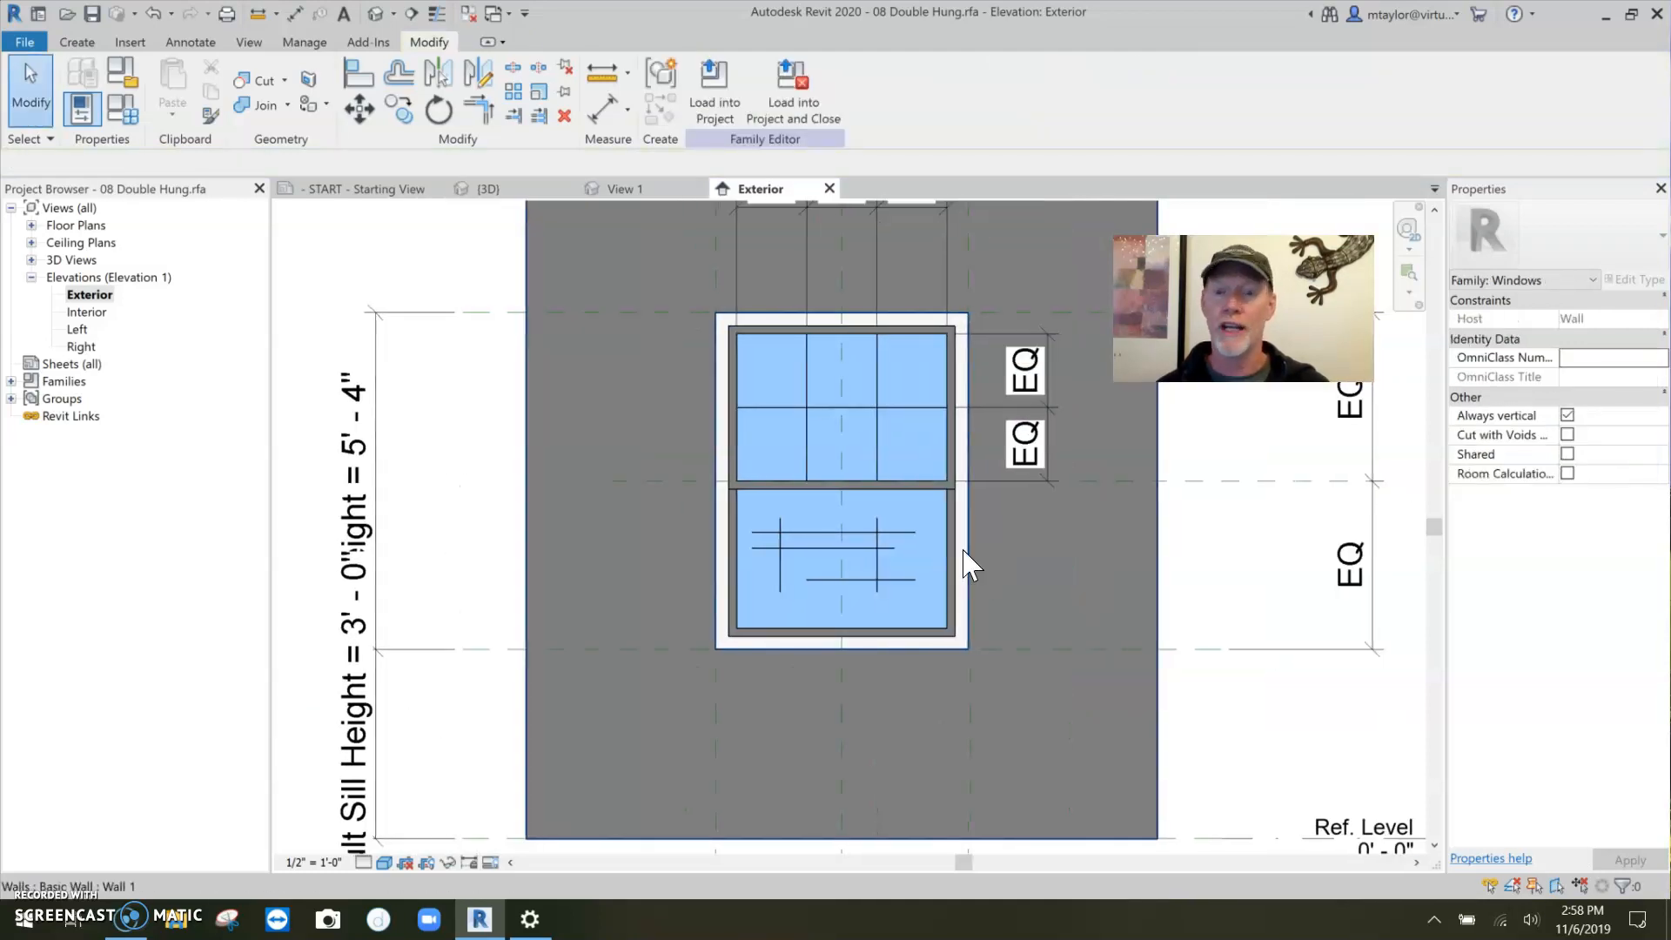
mouse_move(953, 562)
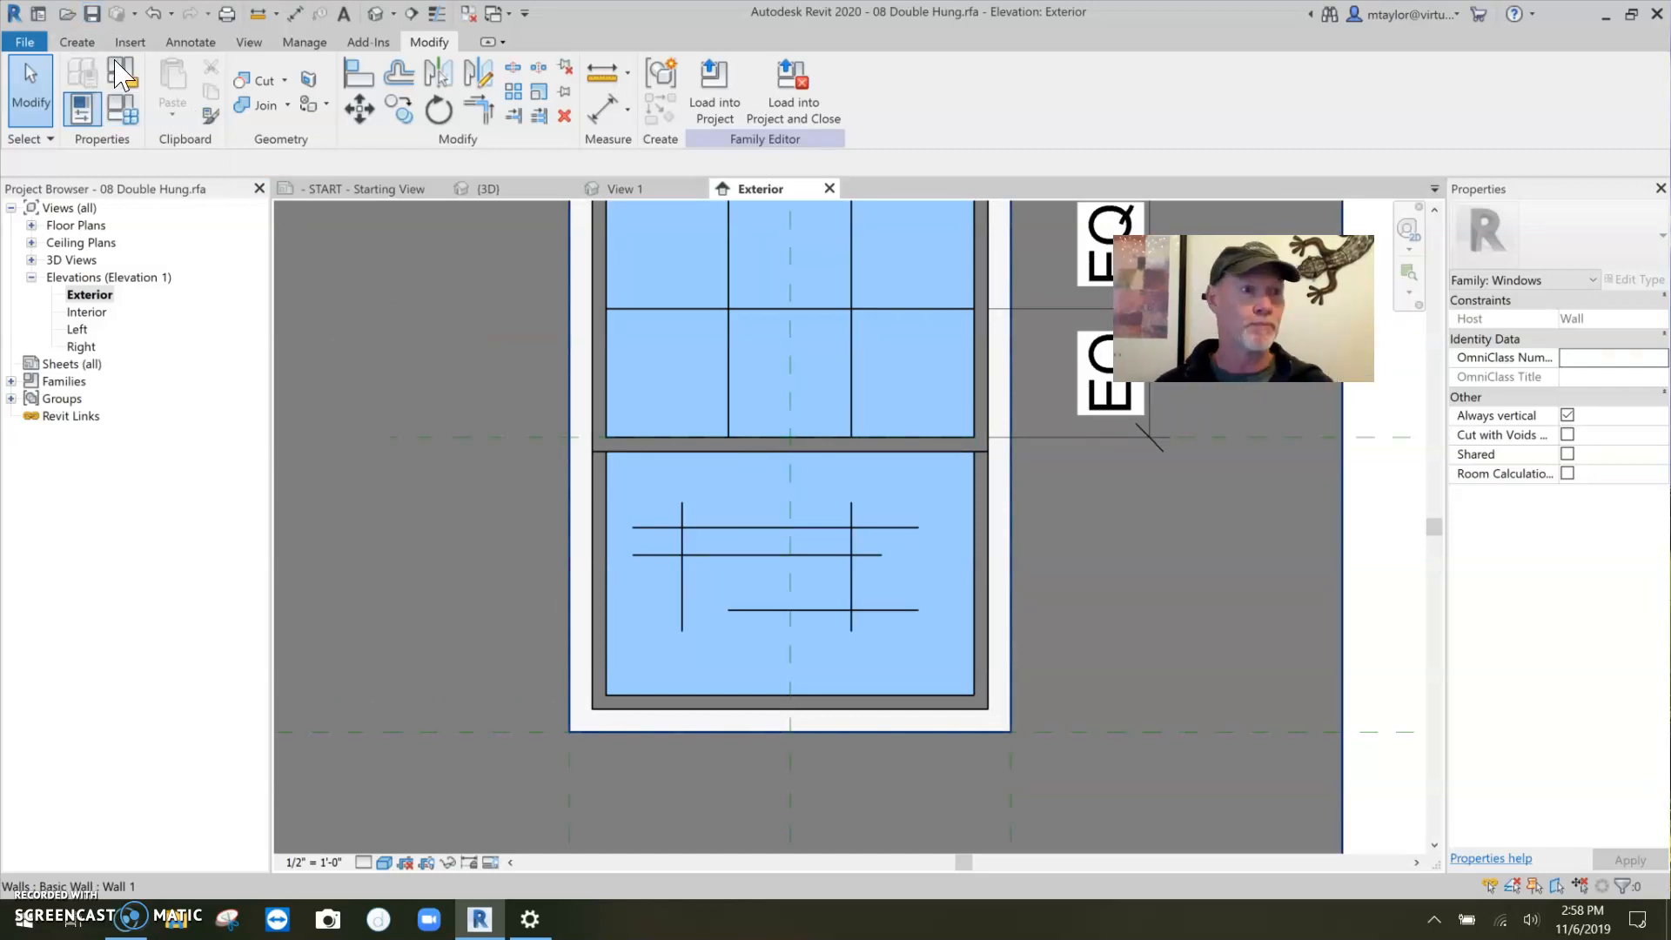
Step: Align and lock each lower-sash mullion line end to the sash edge
left_click(361, 69)
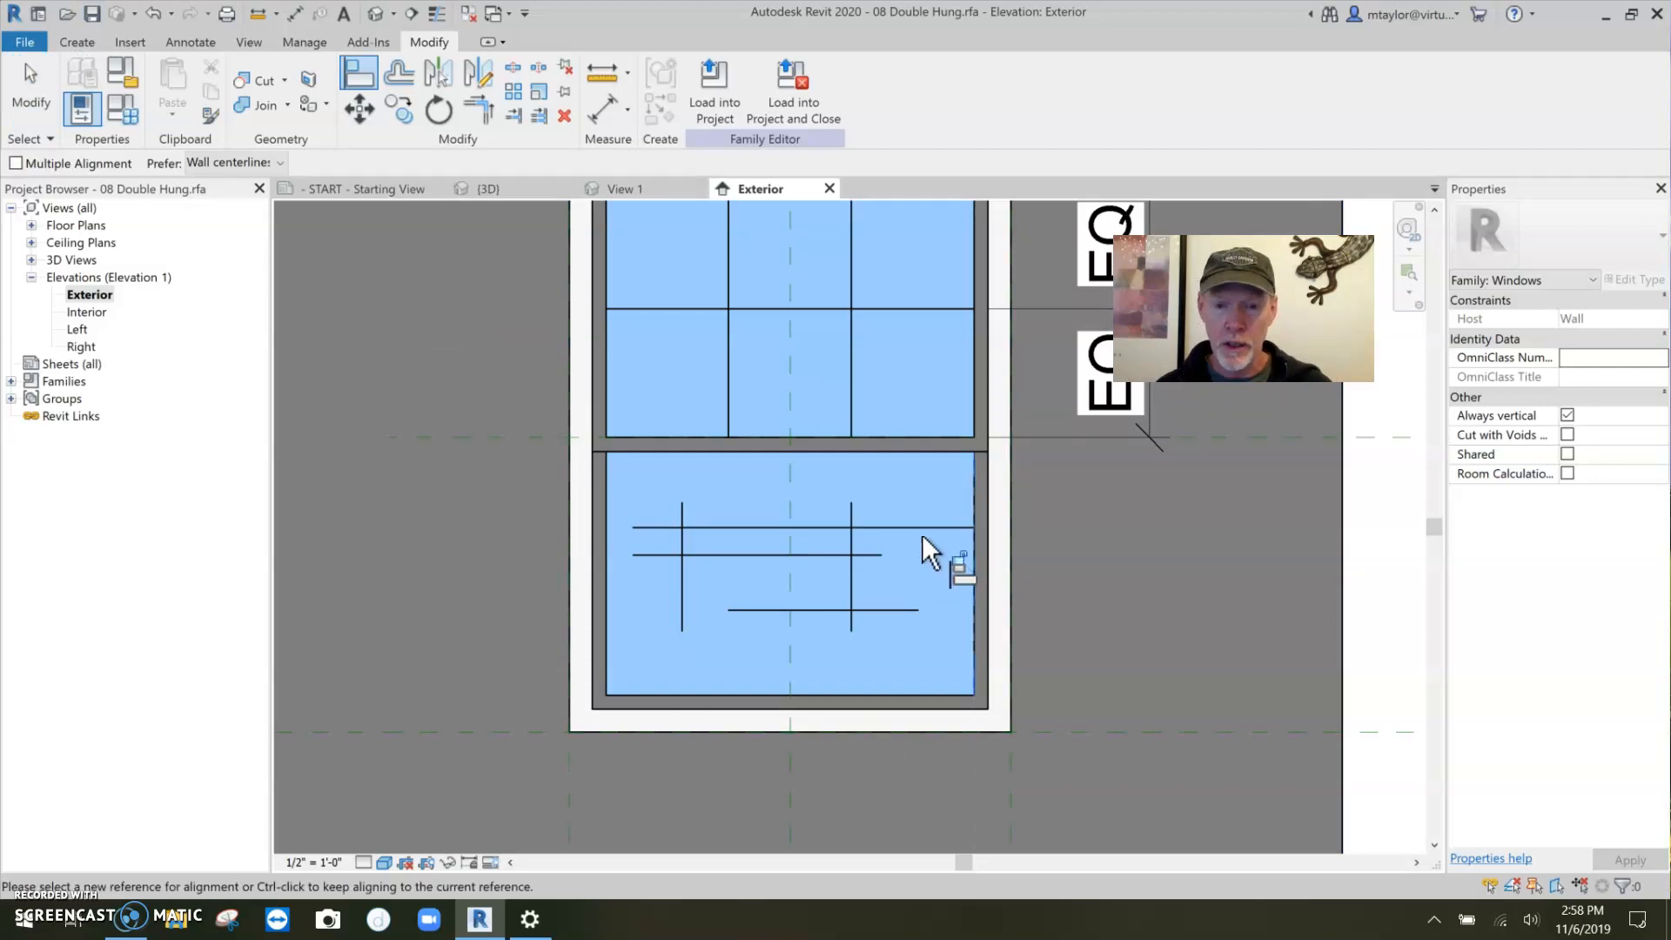
mouse_move(980, 623)
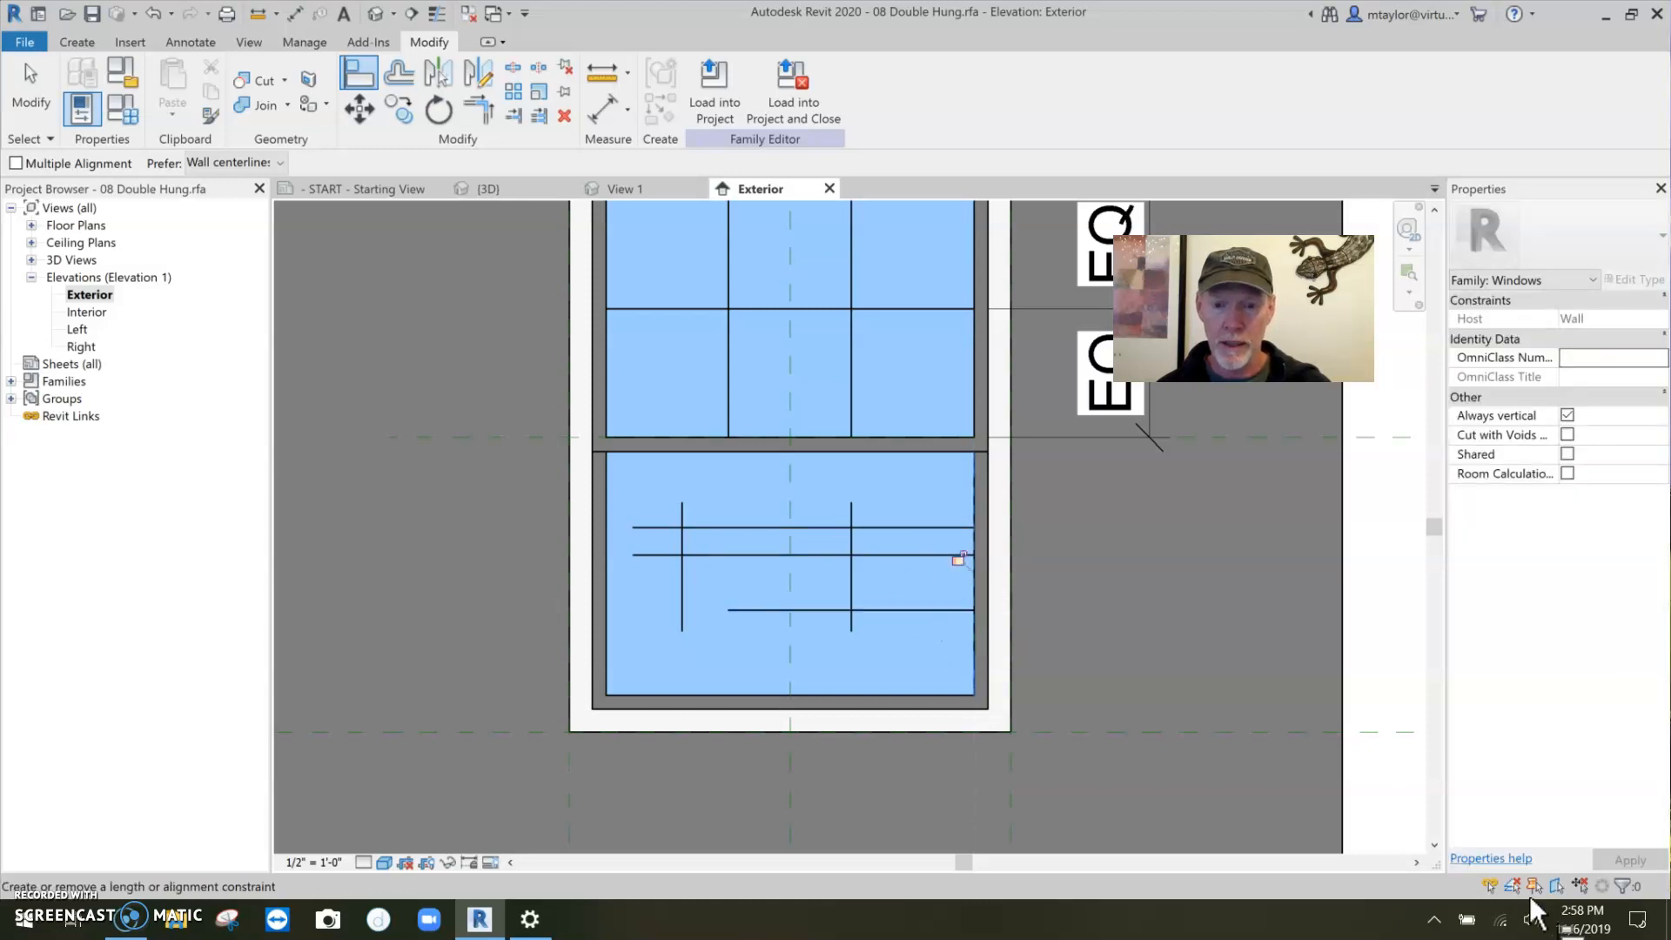
mouse_move(613, 602)
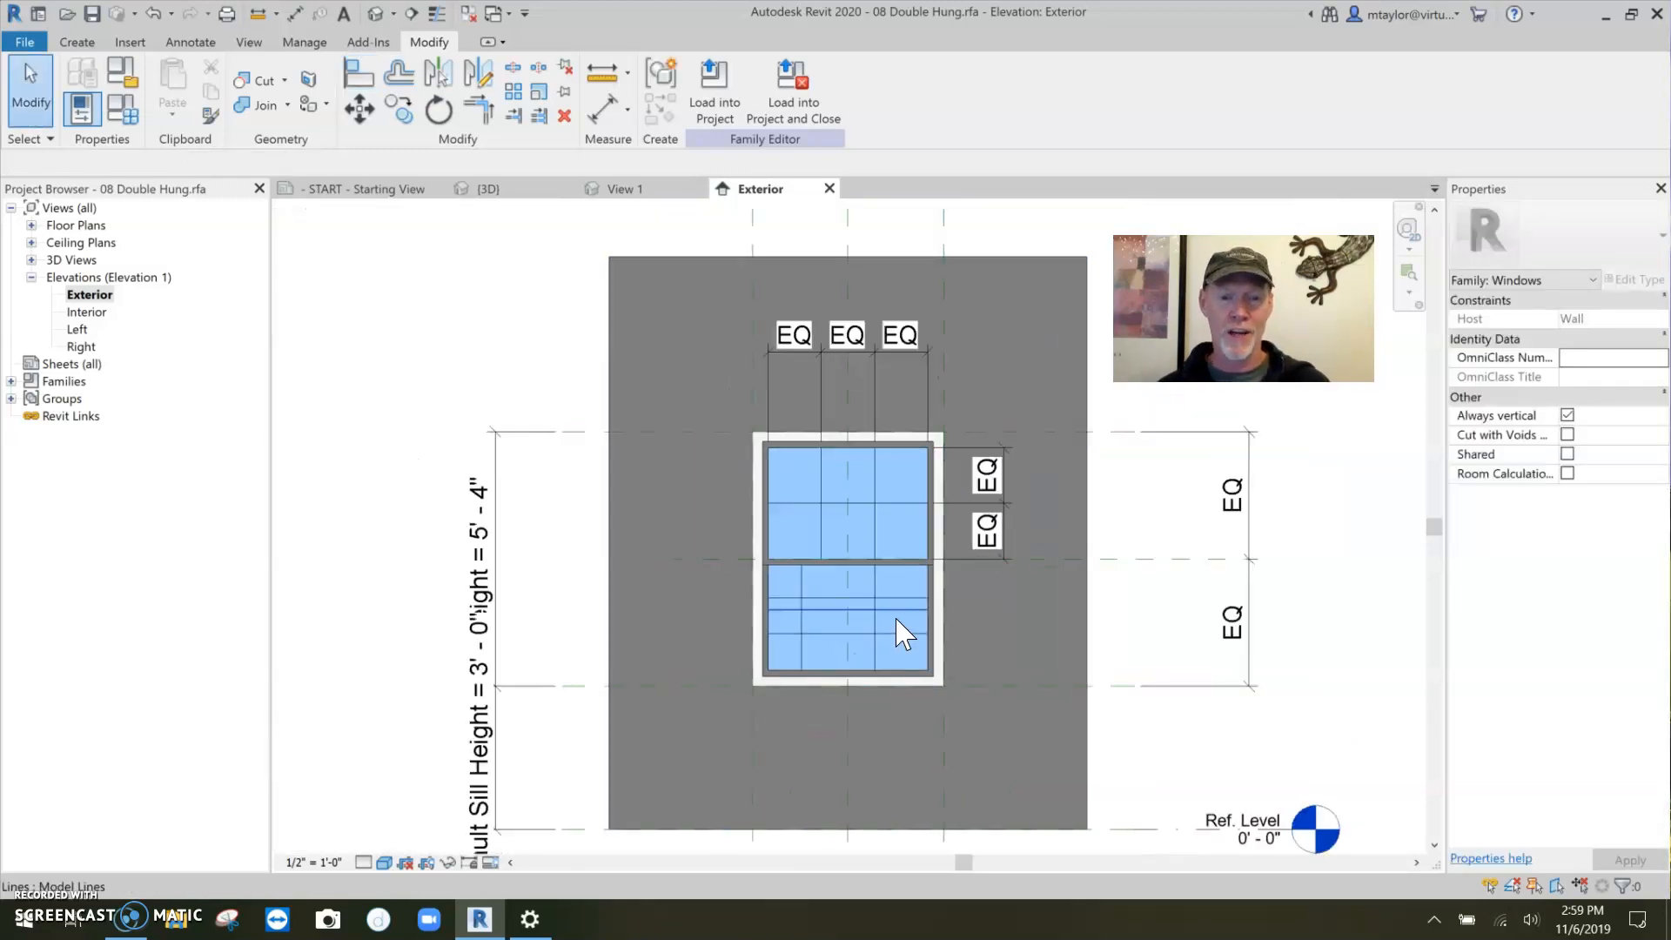
Step: Place EQ aligned dimensions spacing the lower-sash mullions evenly in both directions
scroll("up", 3)
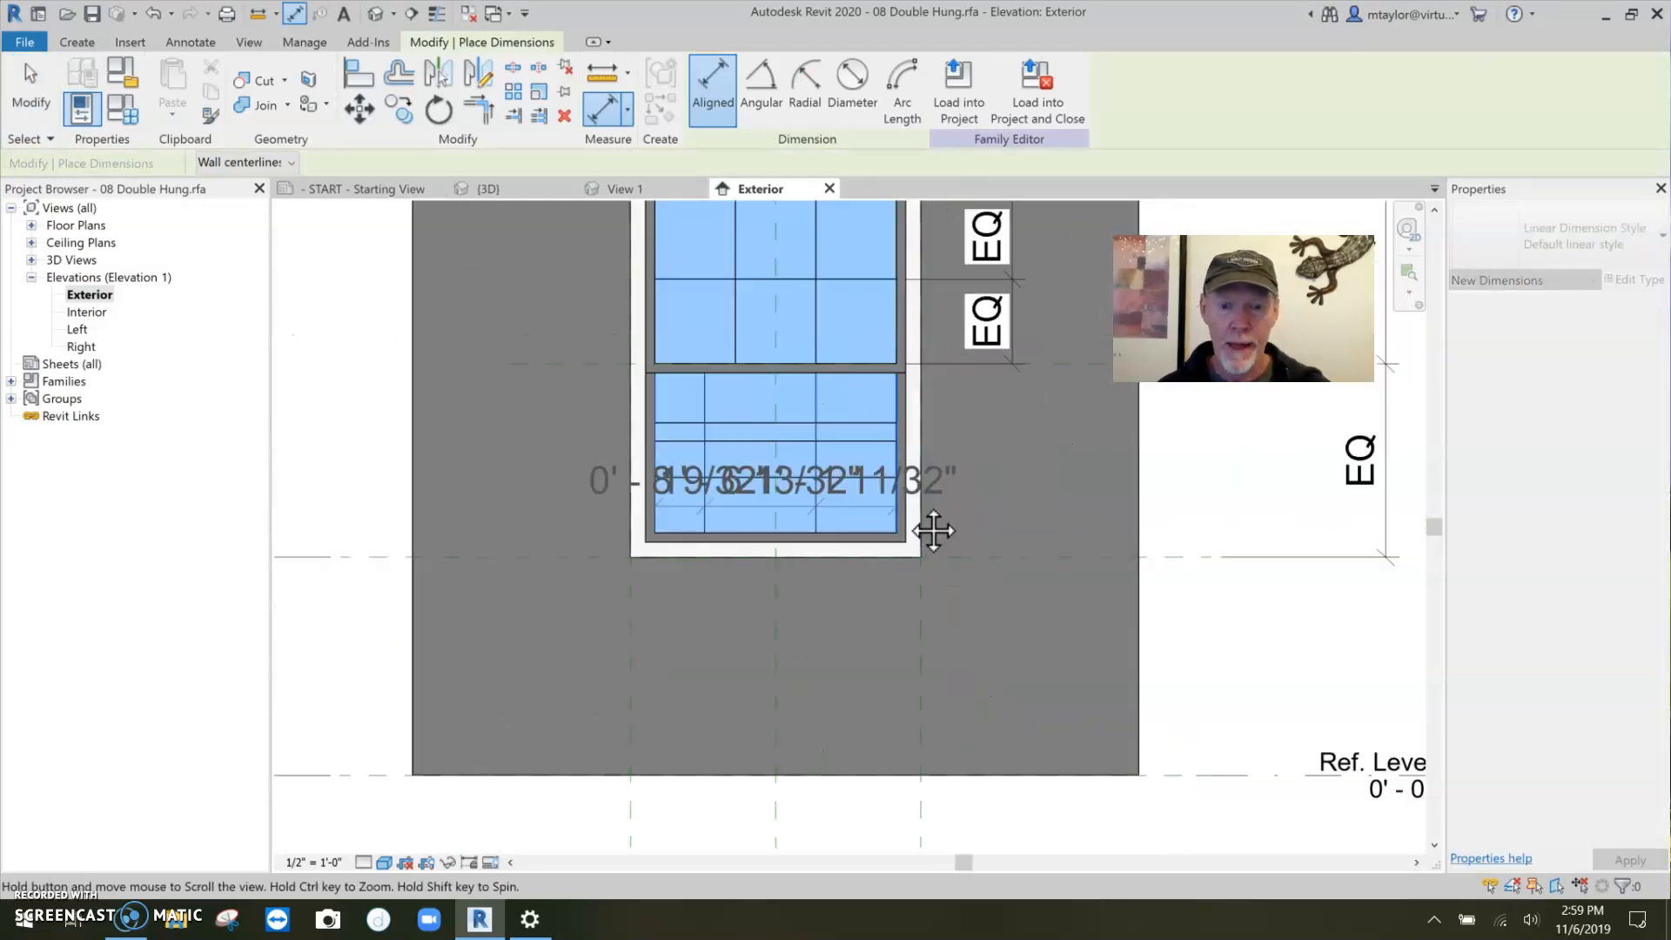
left_click(788, 763)
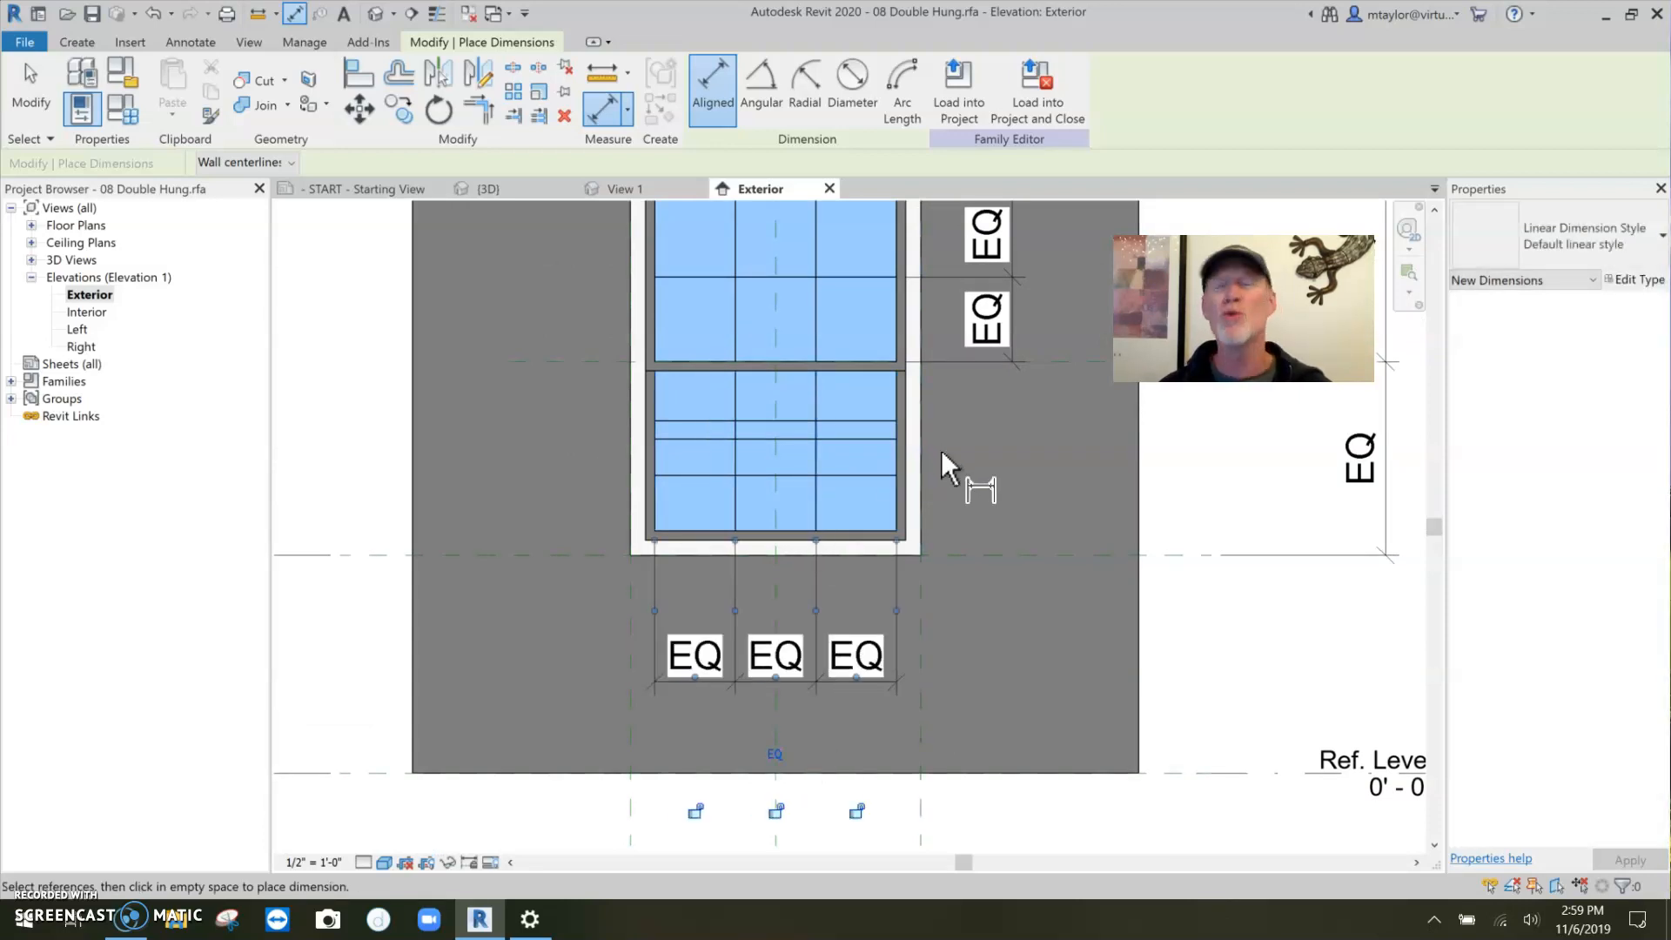
mouse_move(923, 426)
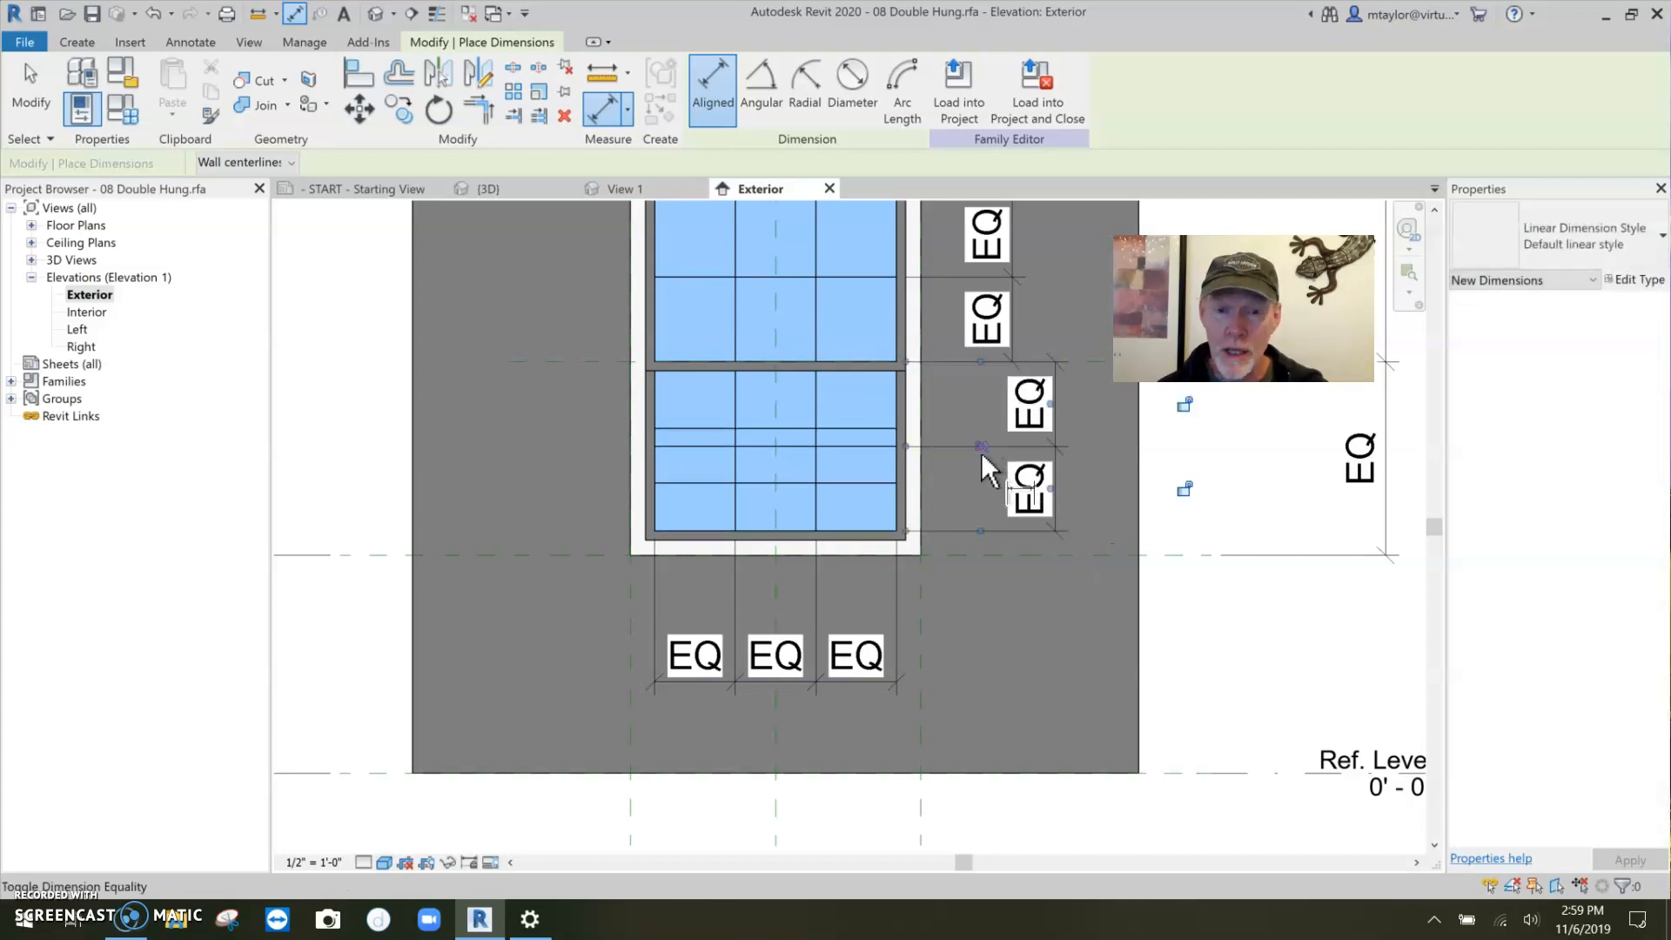
mouse_move(687, 491)
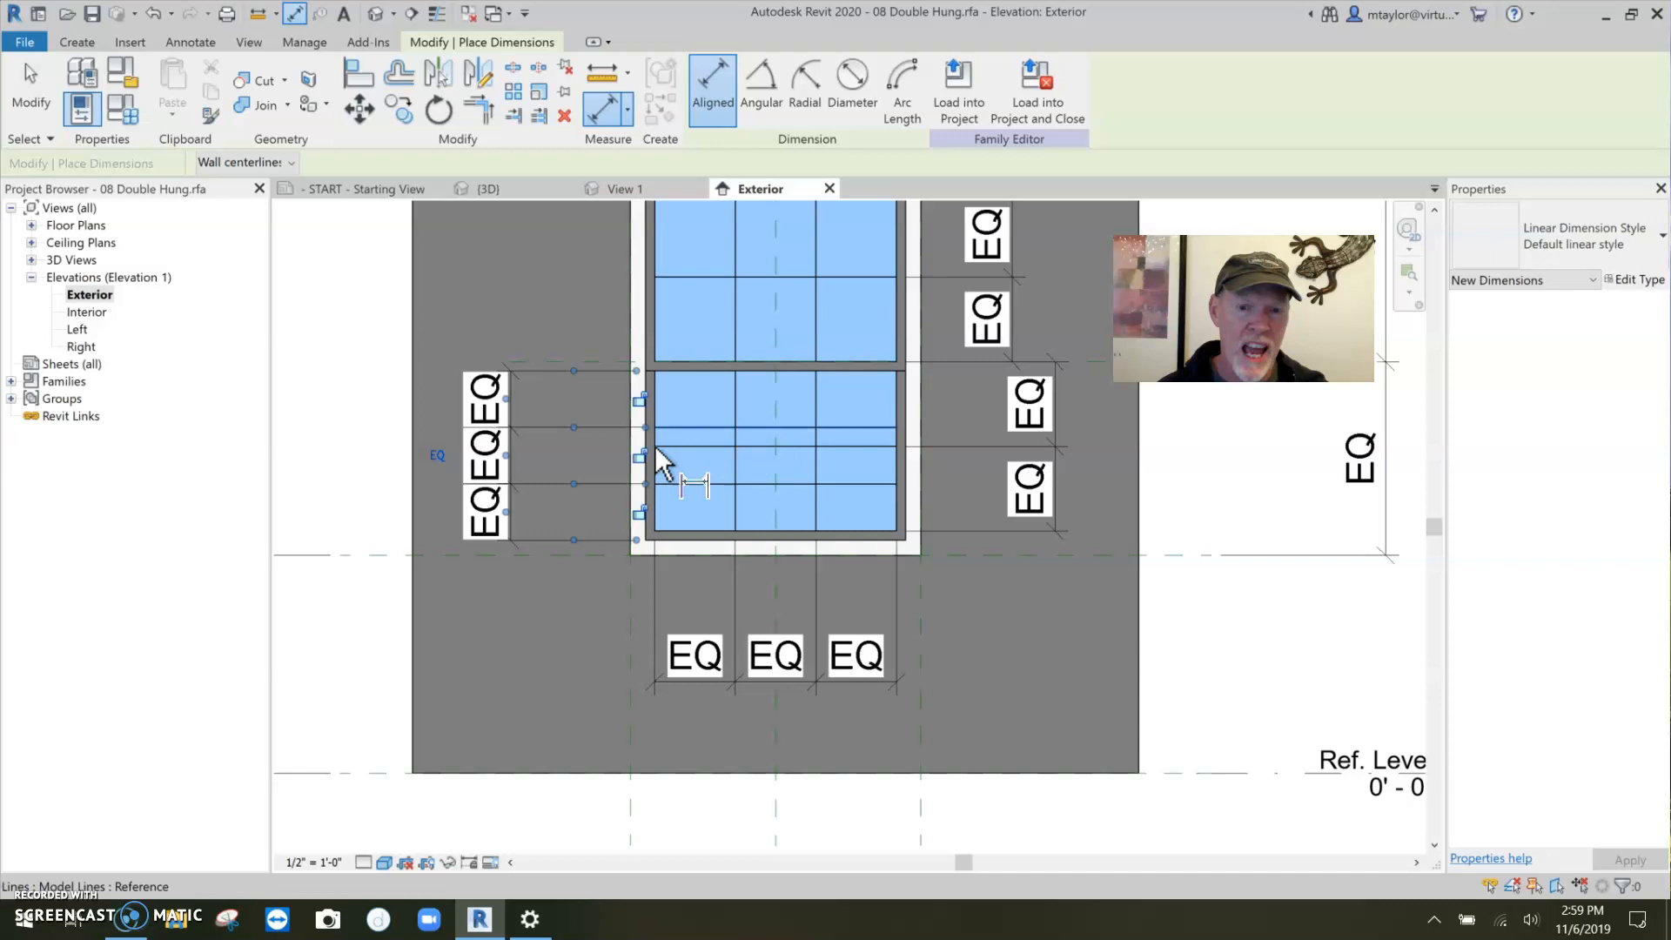
mouse_move(747, 474)
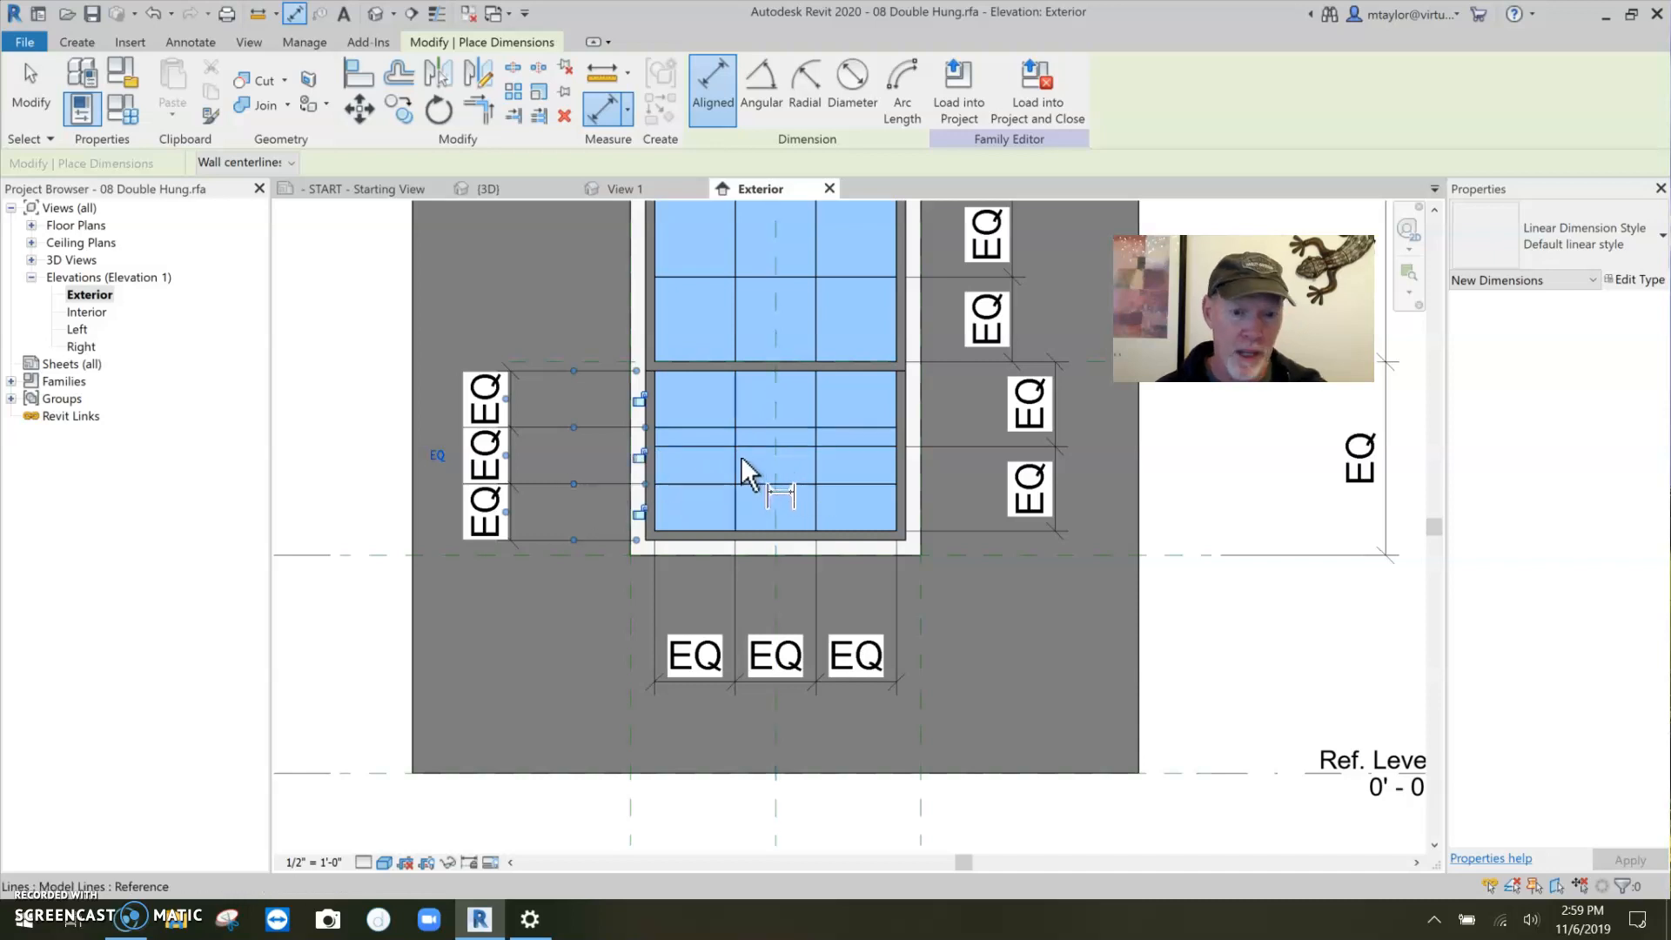
key("Escape")
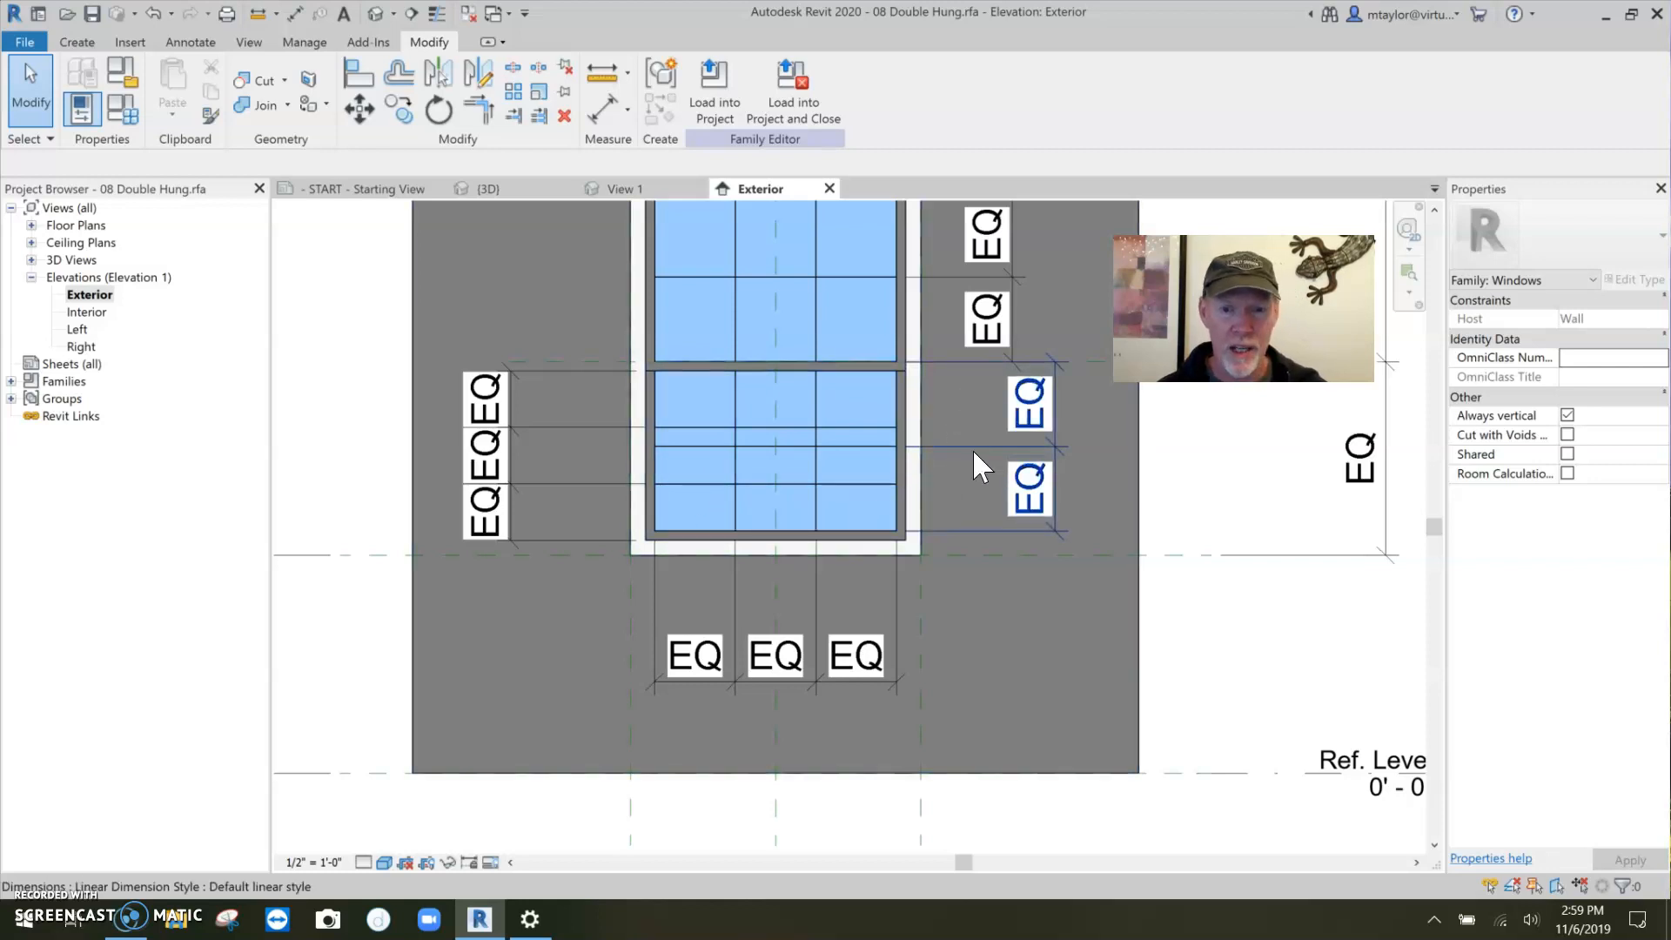
left_click(980, 446)
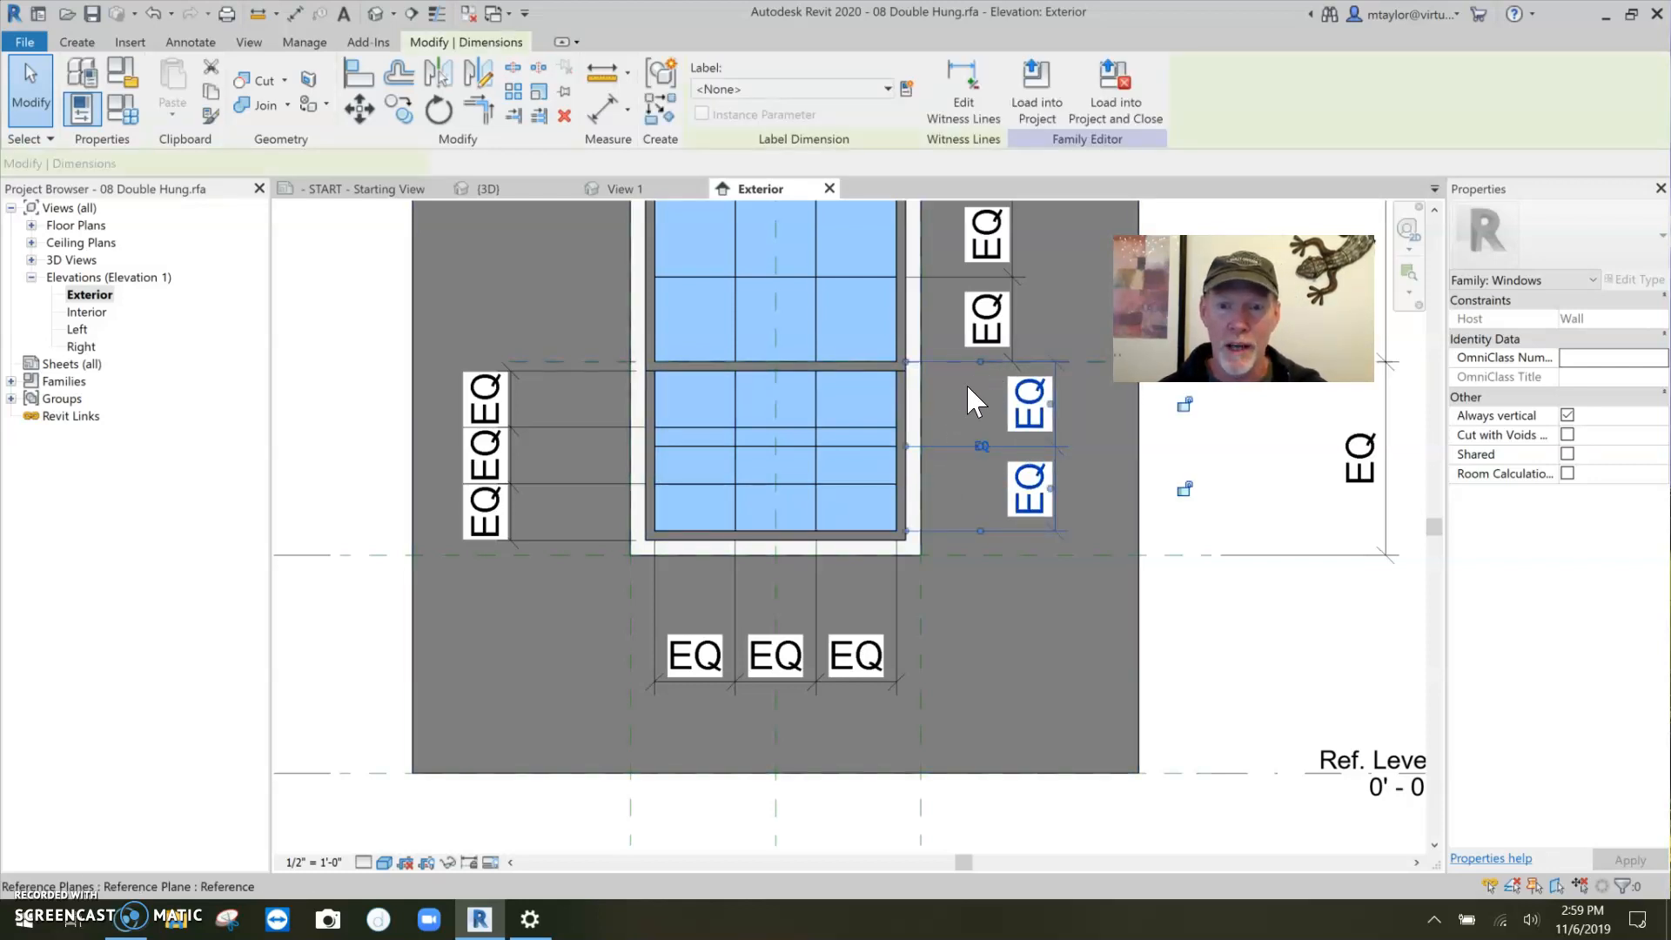
left_click(979, 447)
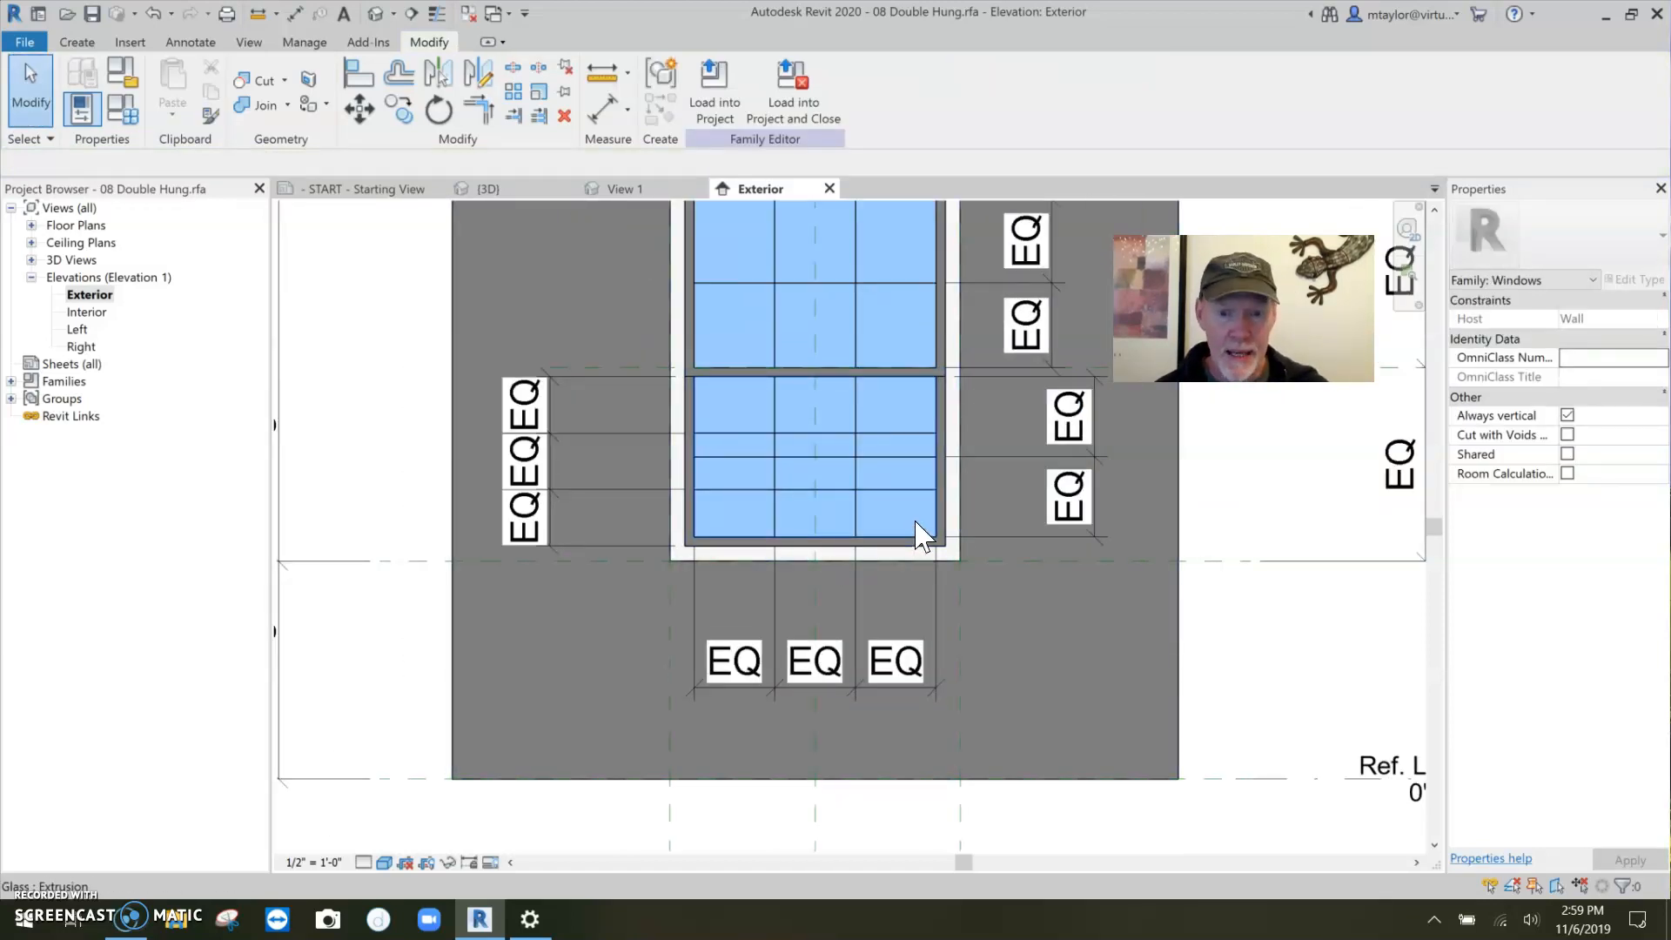
mouse_move(877, 529)
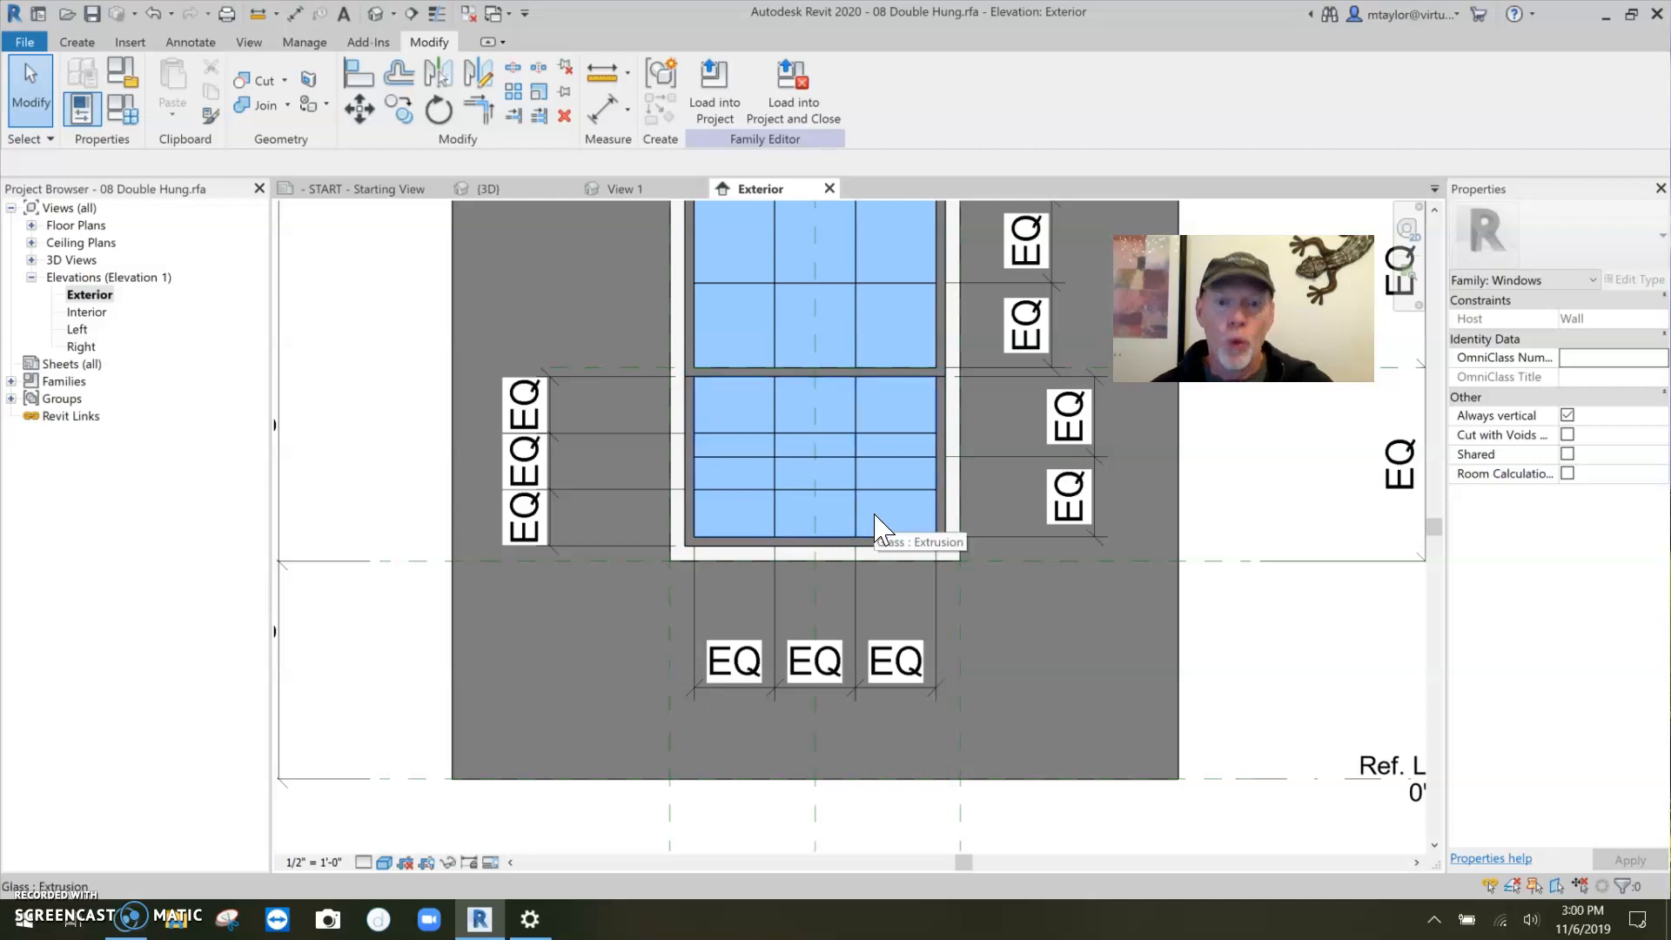
mouse_move(788, 469)
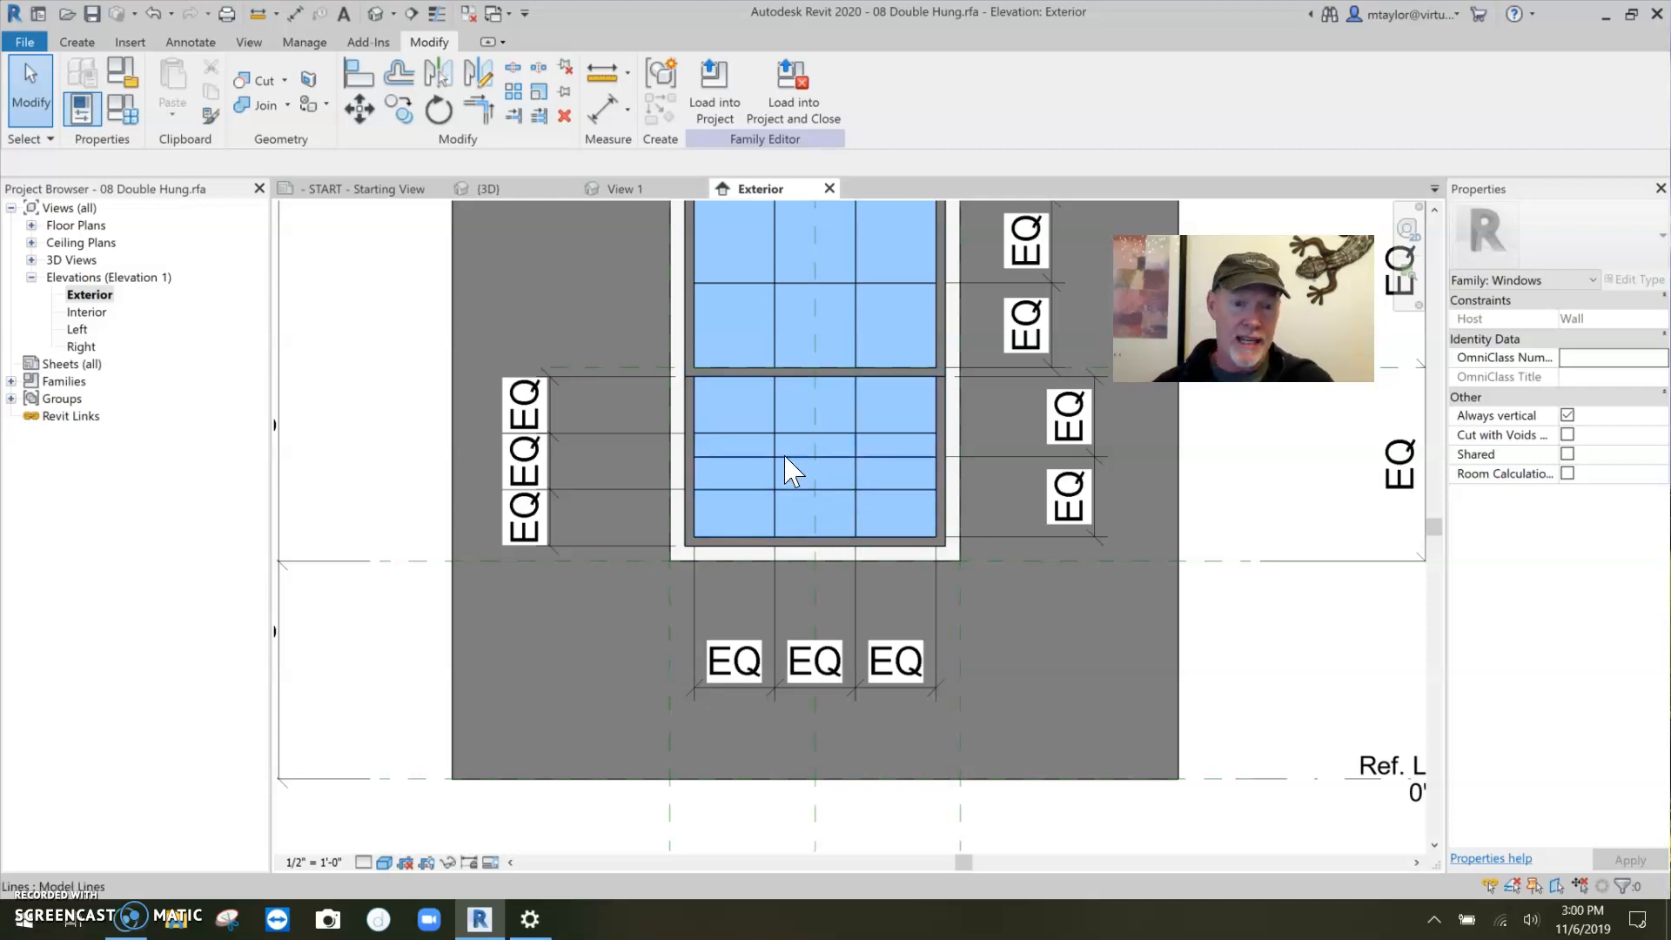
mouse_move(839, 510)
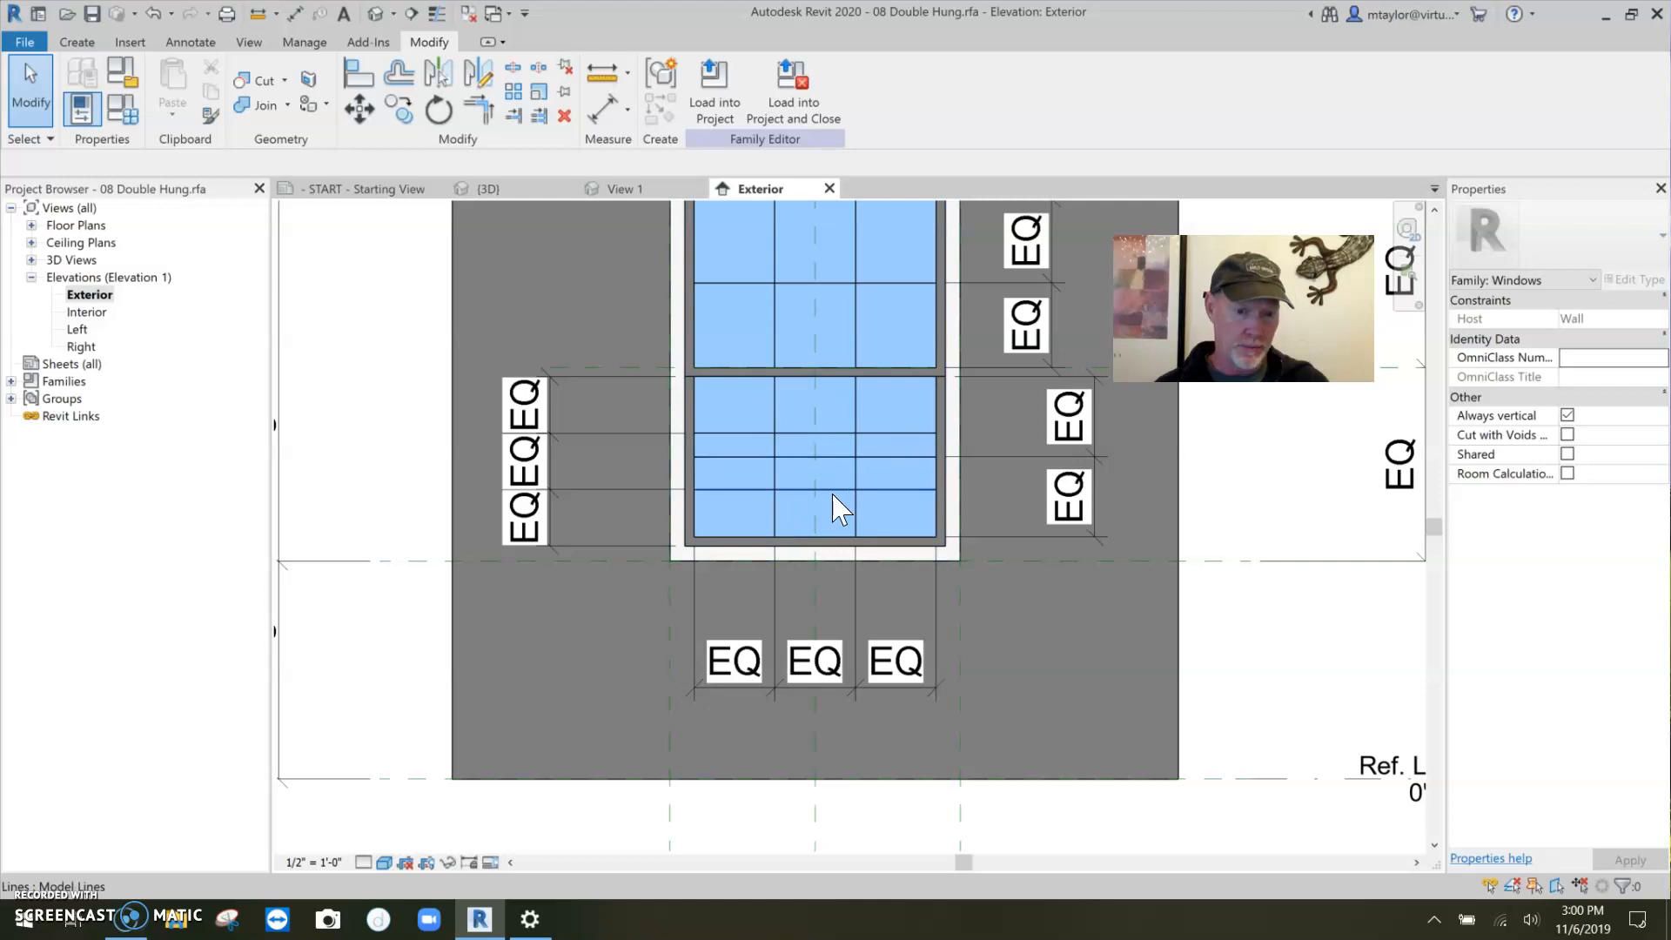
mouse_move(853, 496)
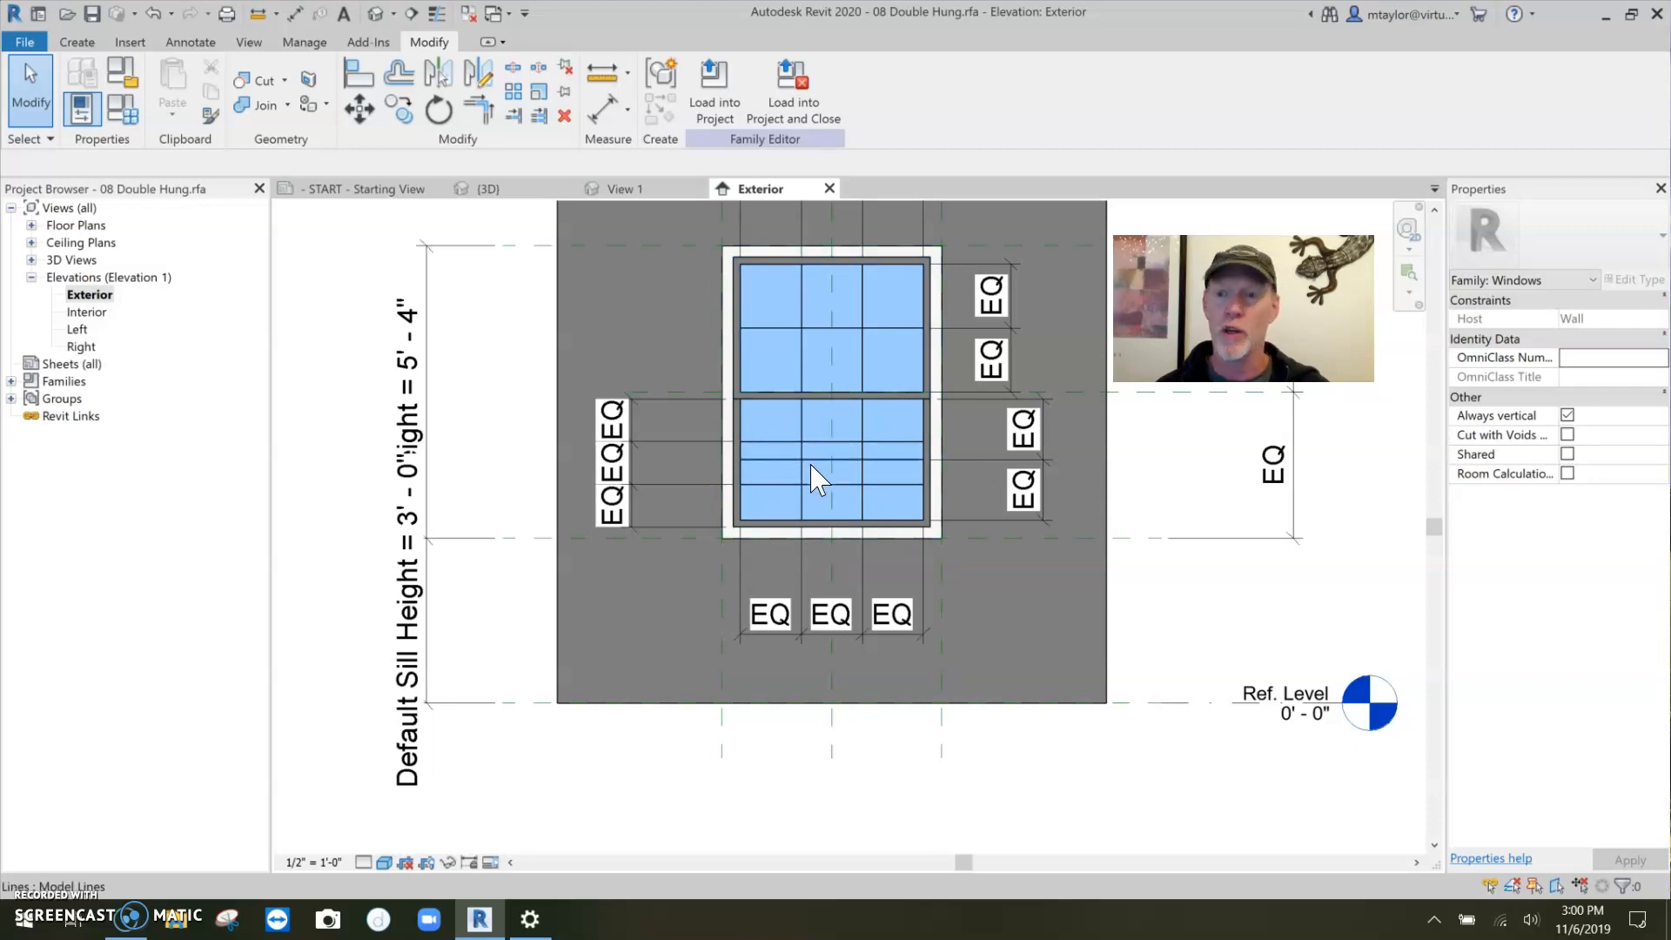
mouse_move(910, 496)
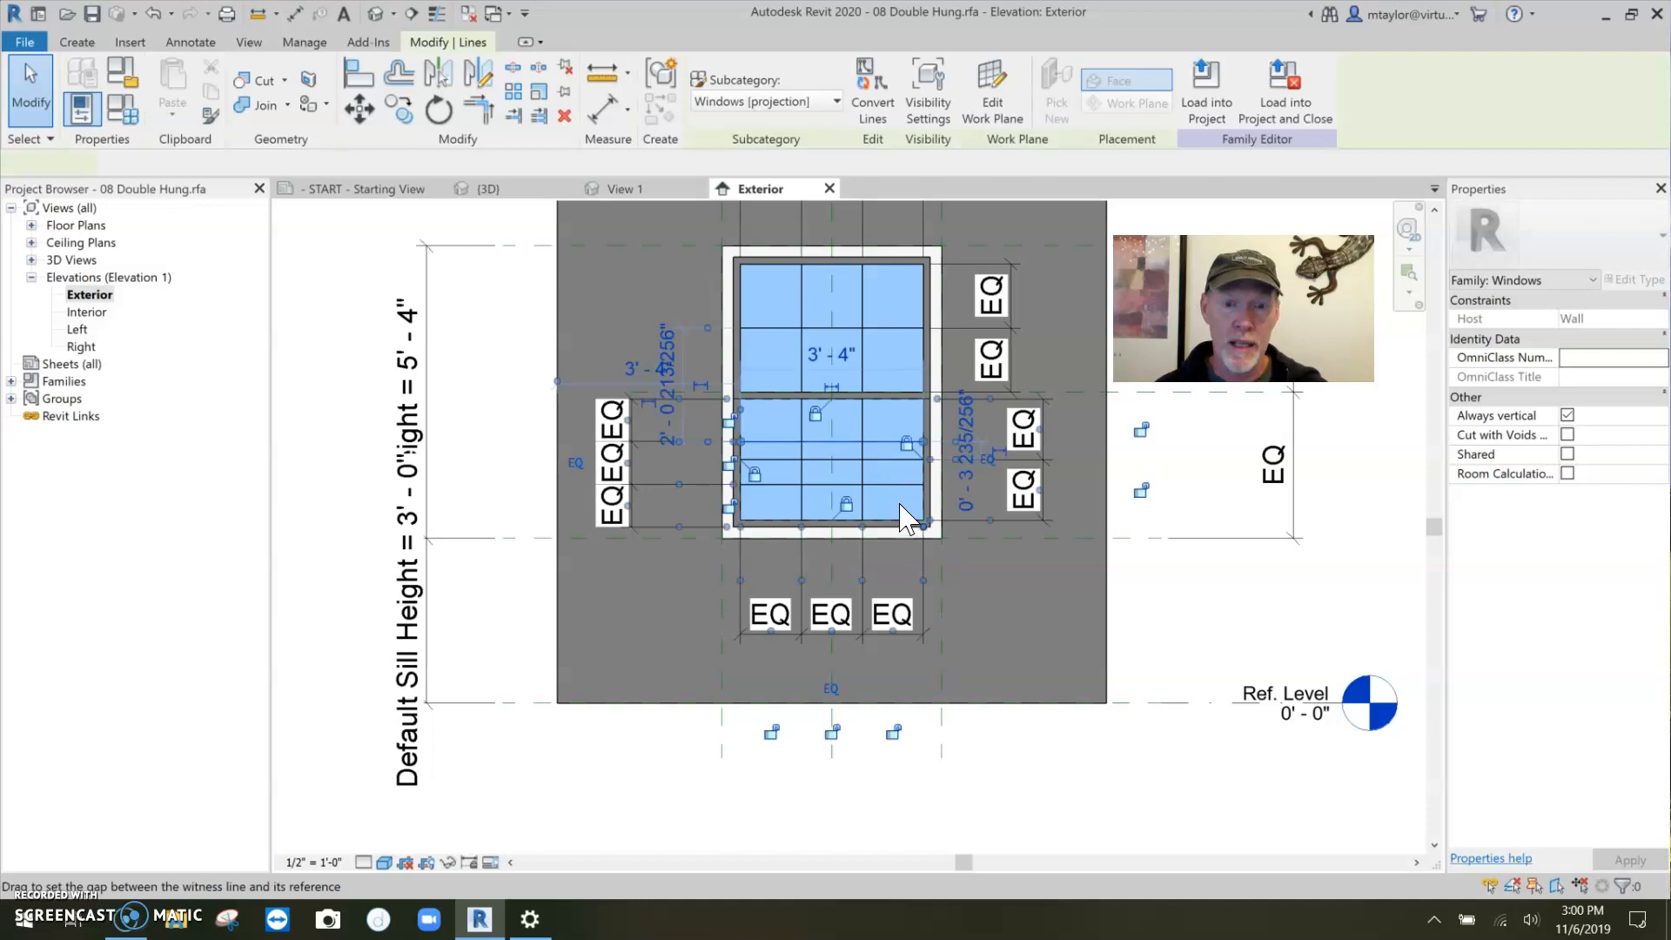
mouse_move(980, 442)
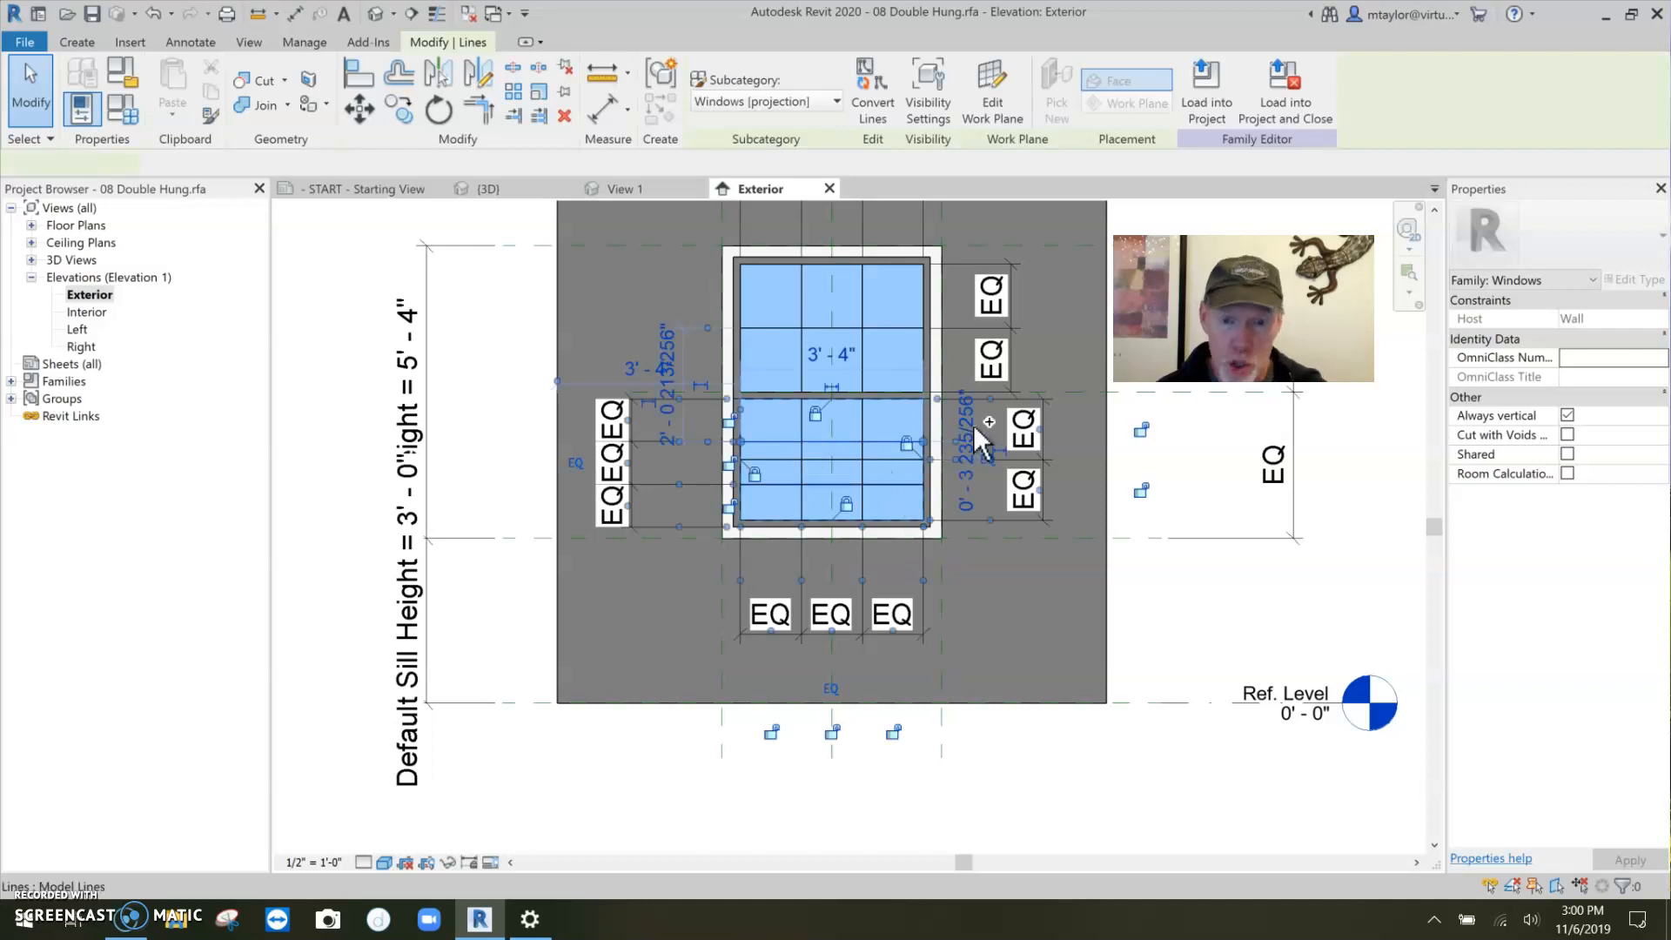
Step: Select two lower-sash mullion lines and associate their Visible property with a family parameter
left_click(832, 466)
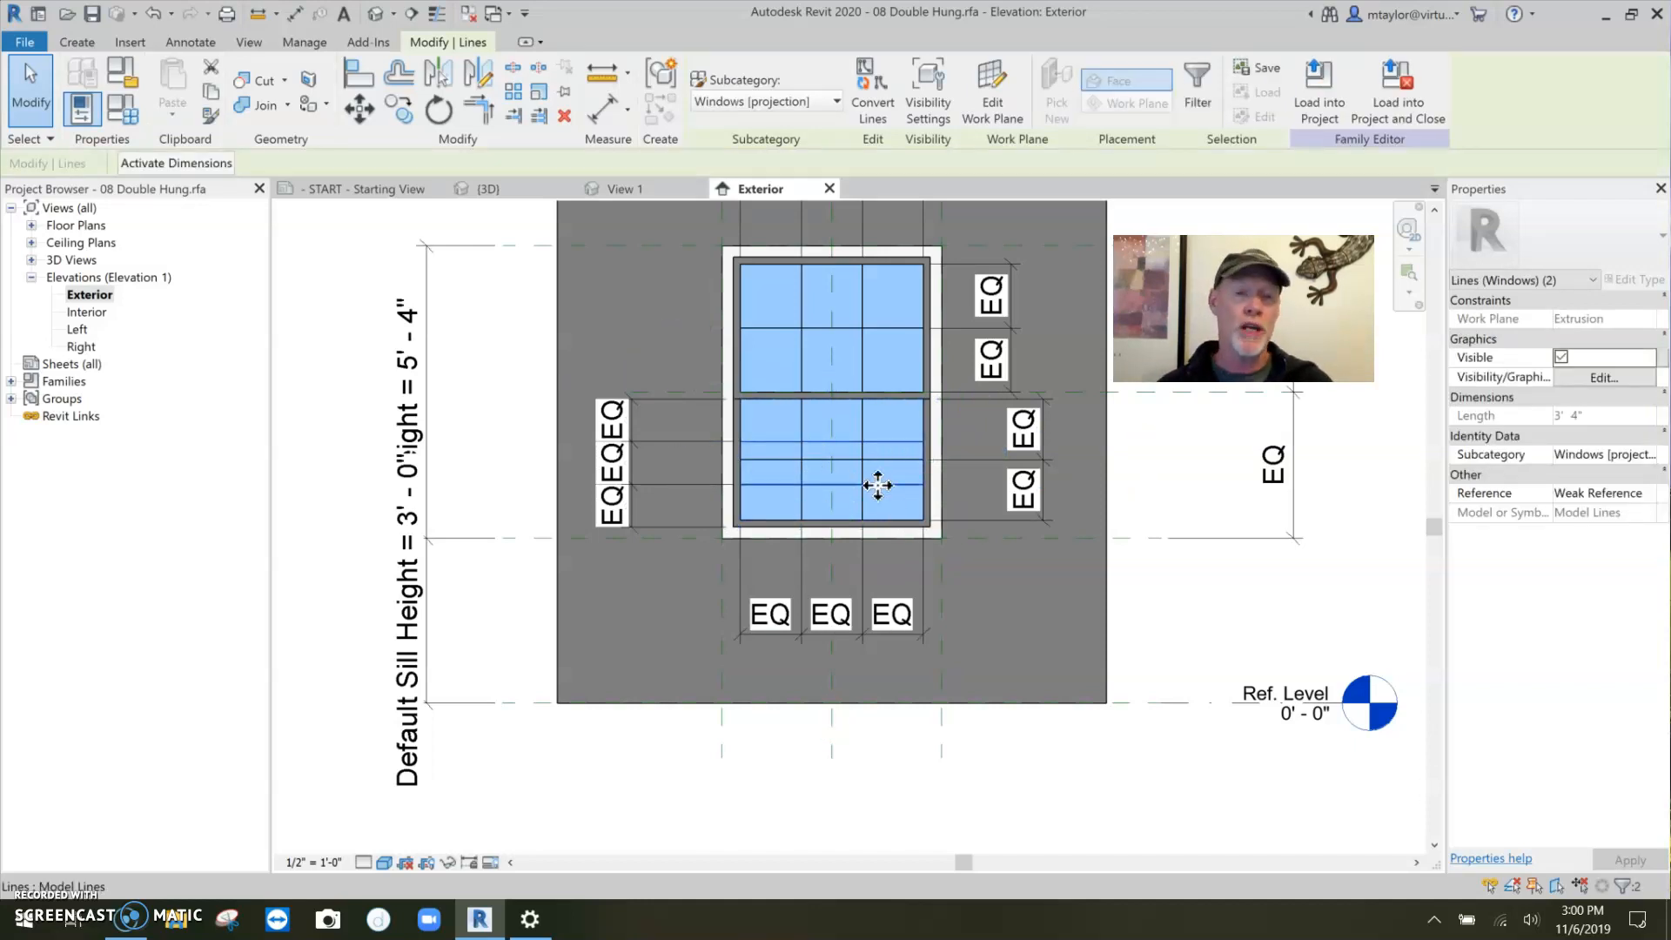
mouse_move(800, 442)
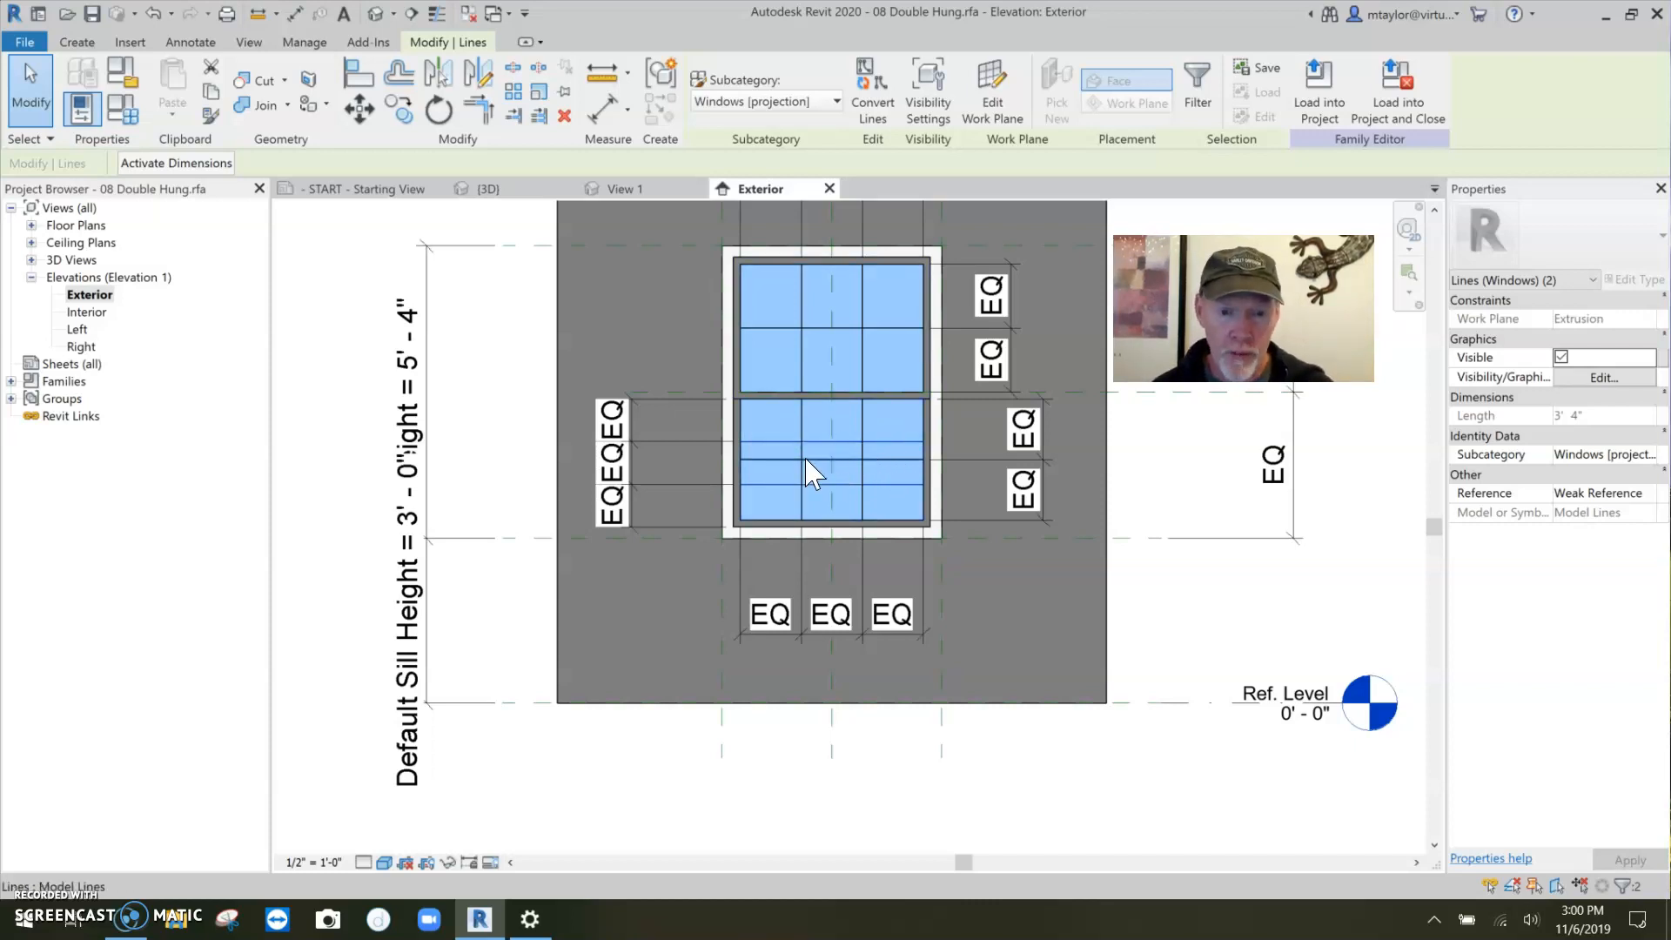
mouse_move(899, 515)
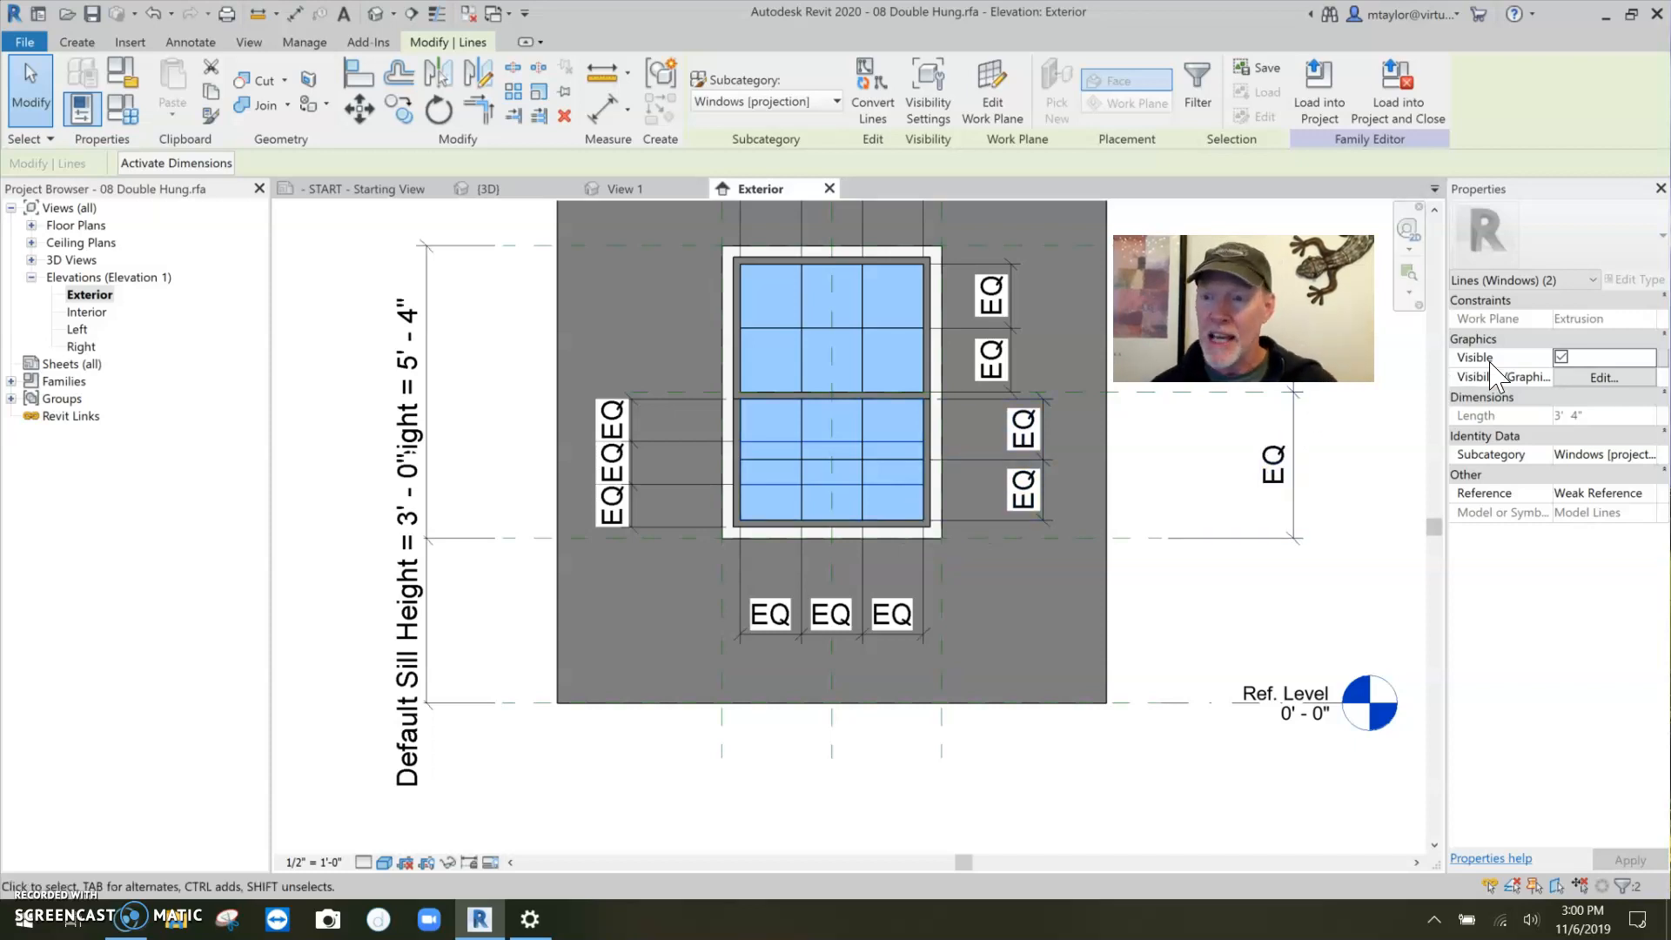
mouse_move(1481, 376)
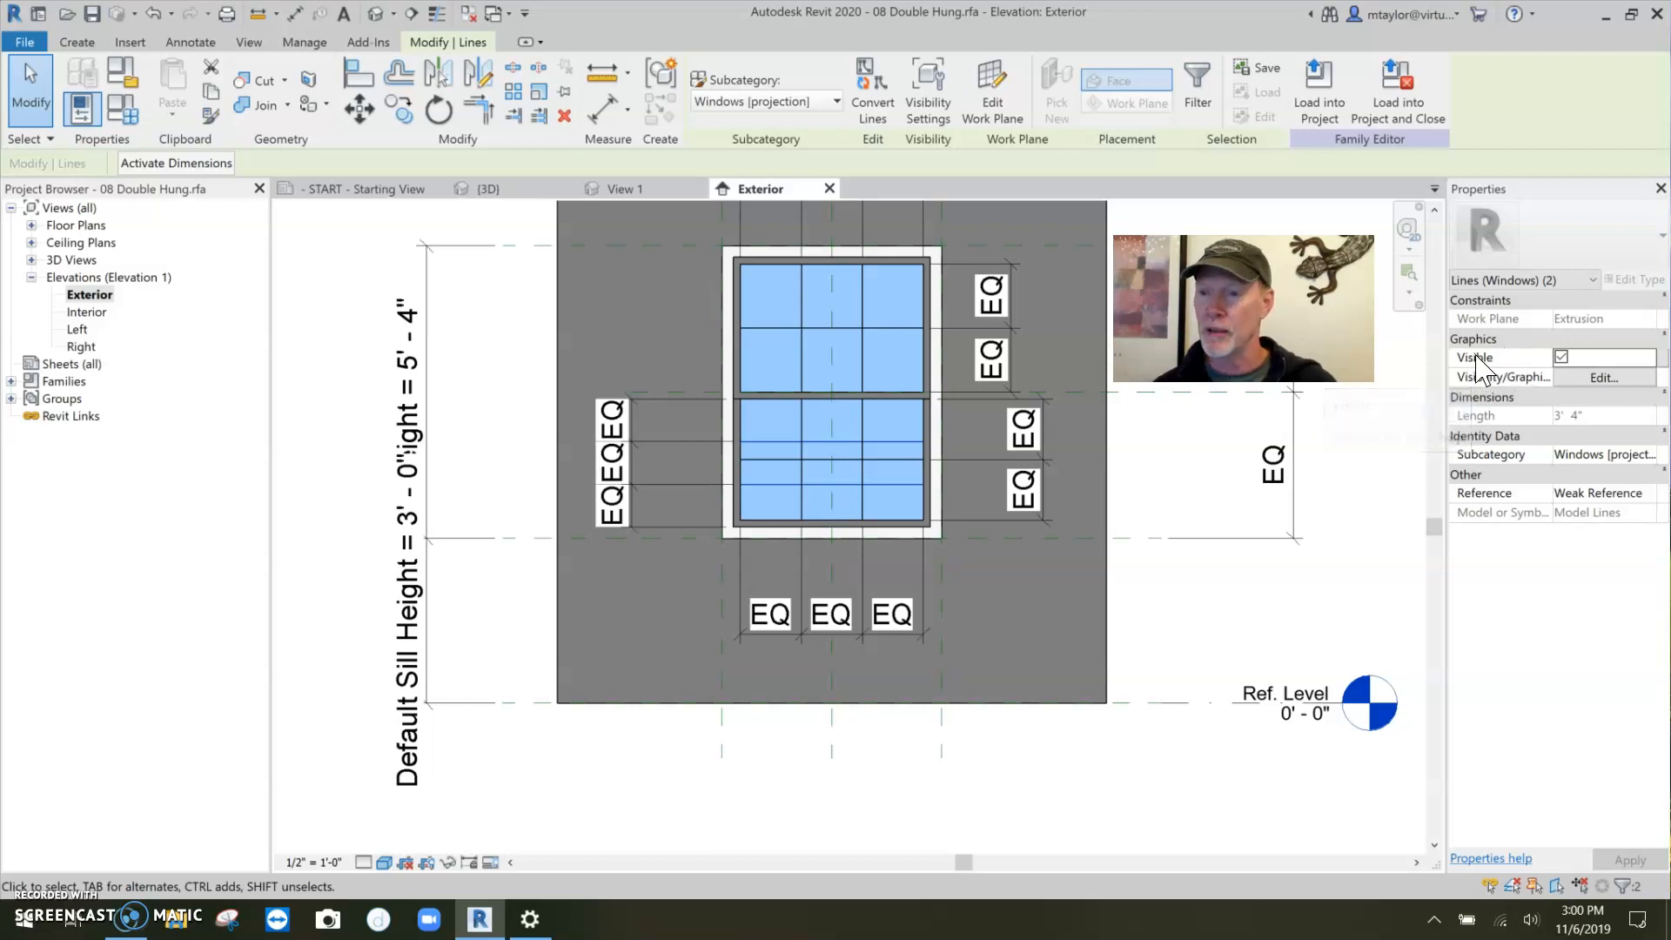
mouse_move(1641, 367)
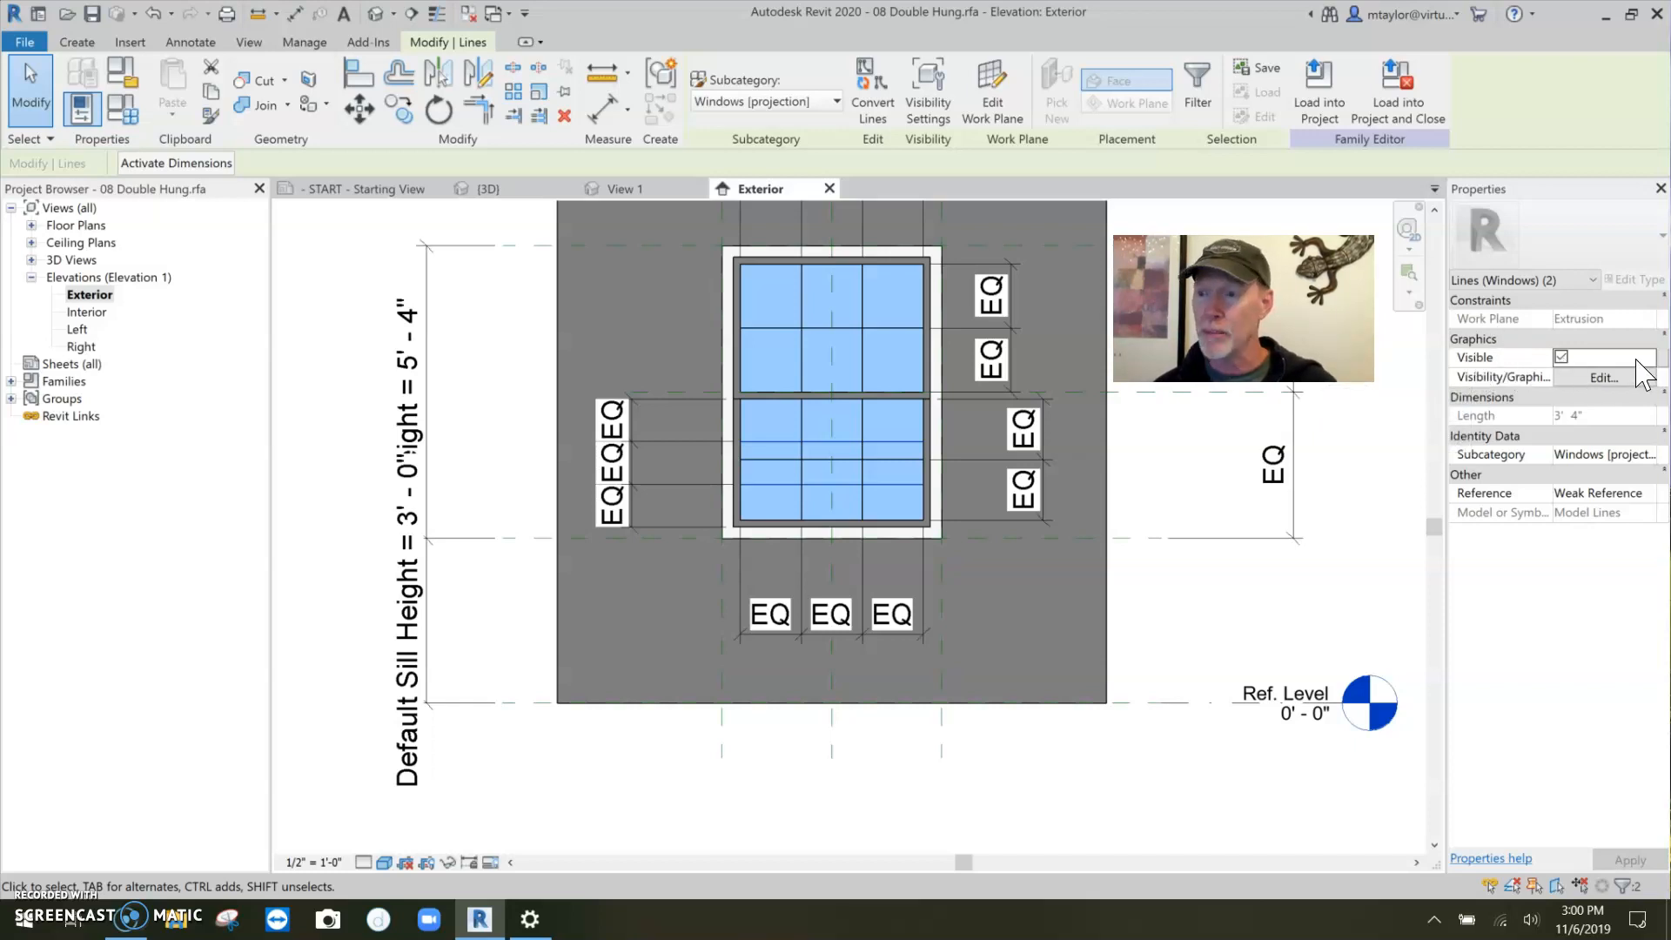
left_click(1642, 357)
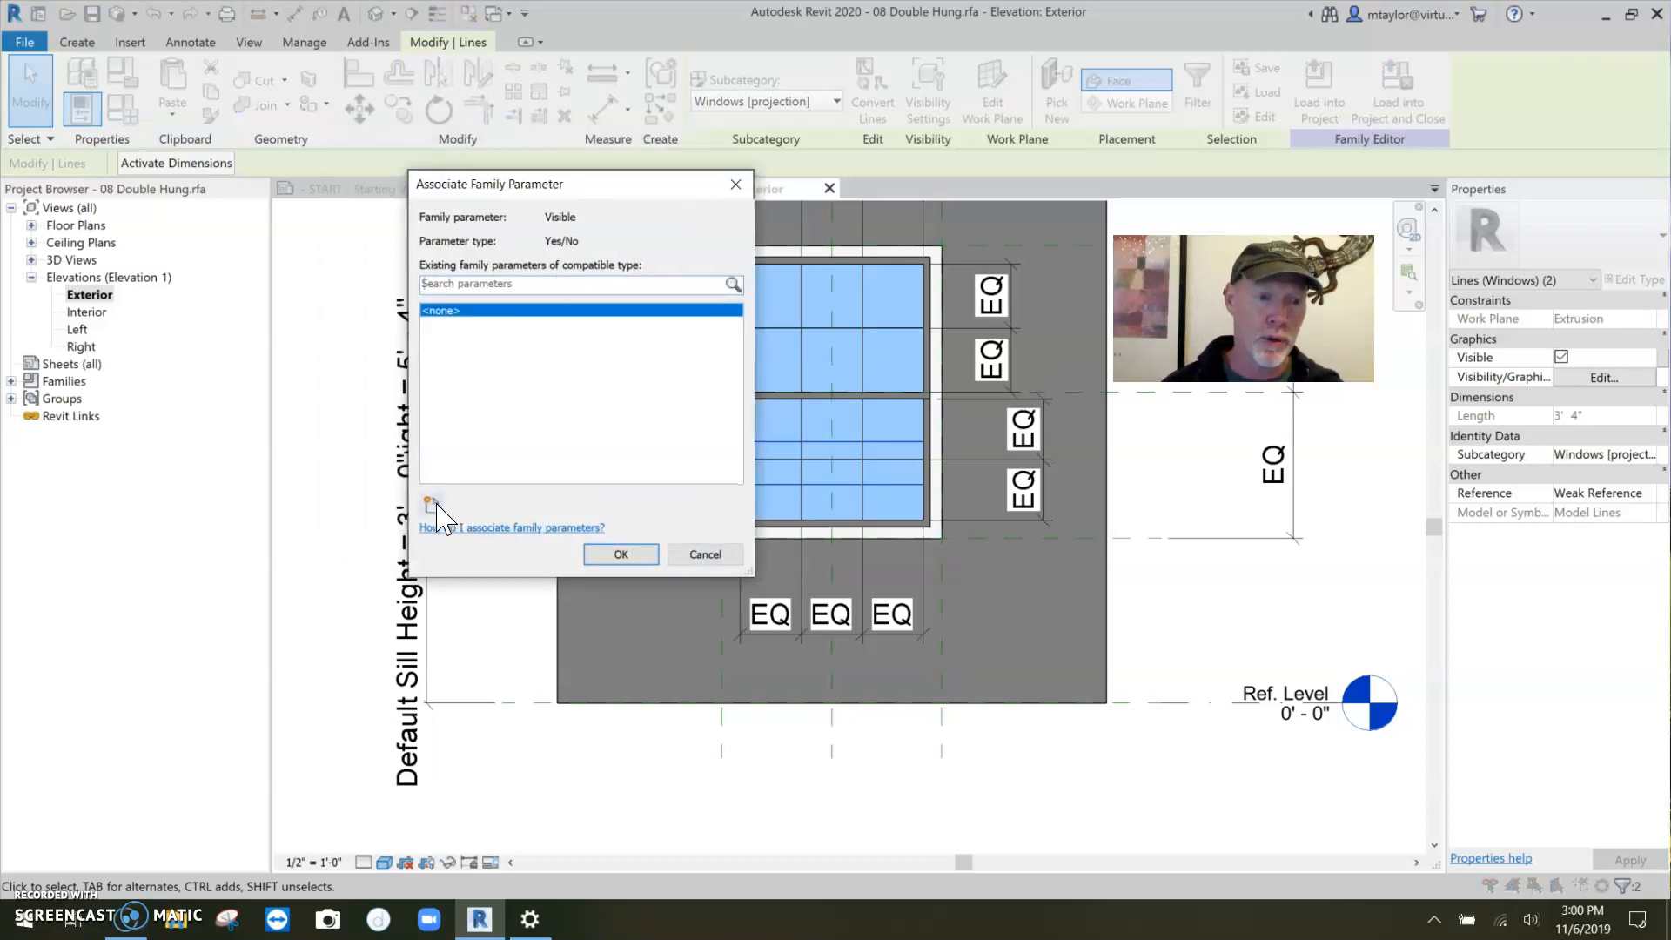
Step: Create Yes/No instance parameter '9 panels at bottom pane' and link the mullion line's visibility to it
left_click(428, 503)
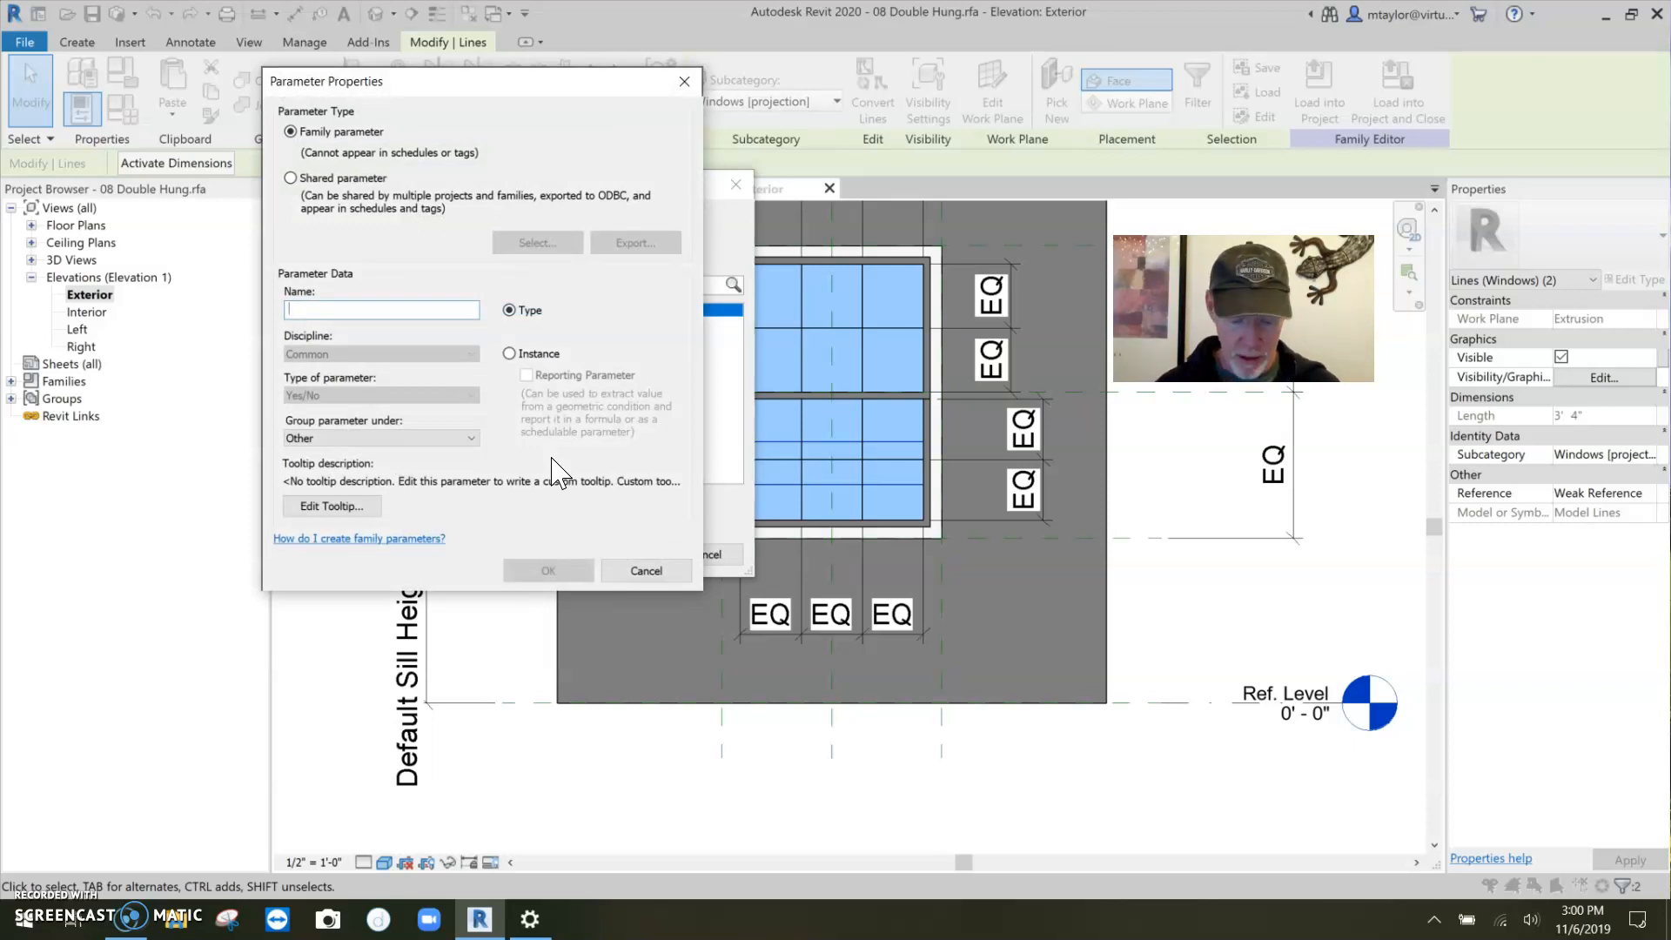
type("9")
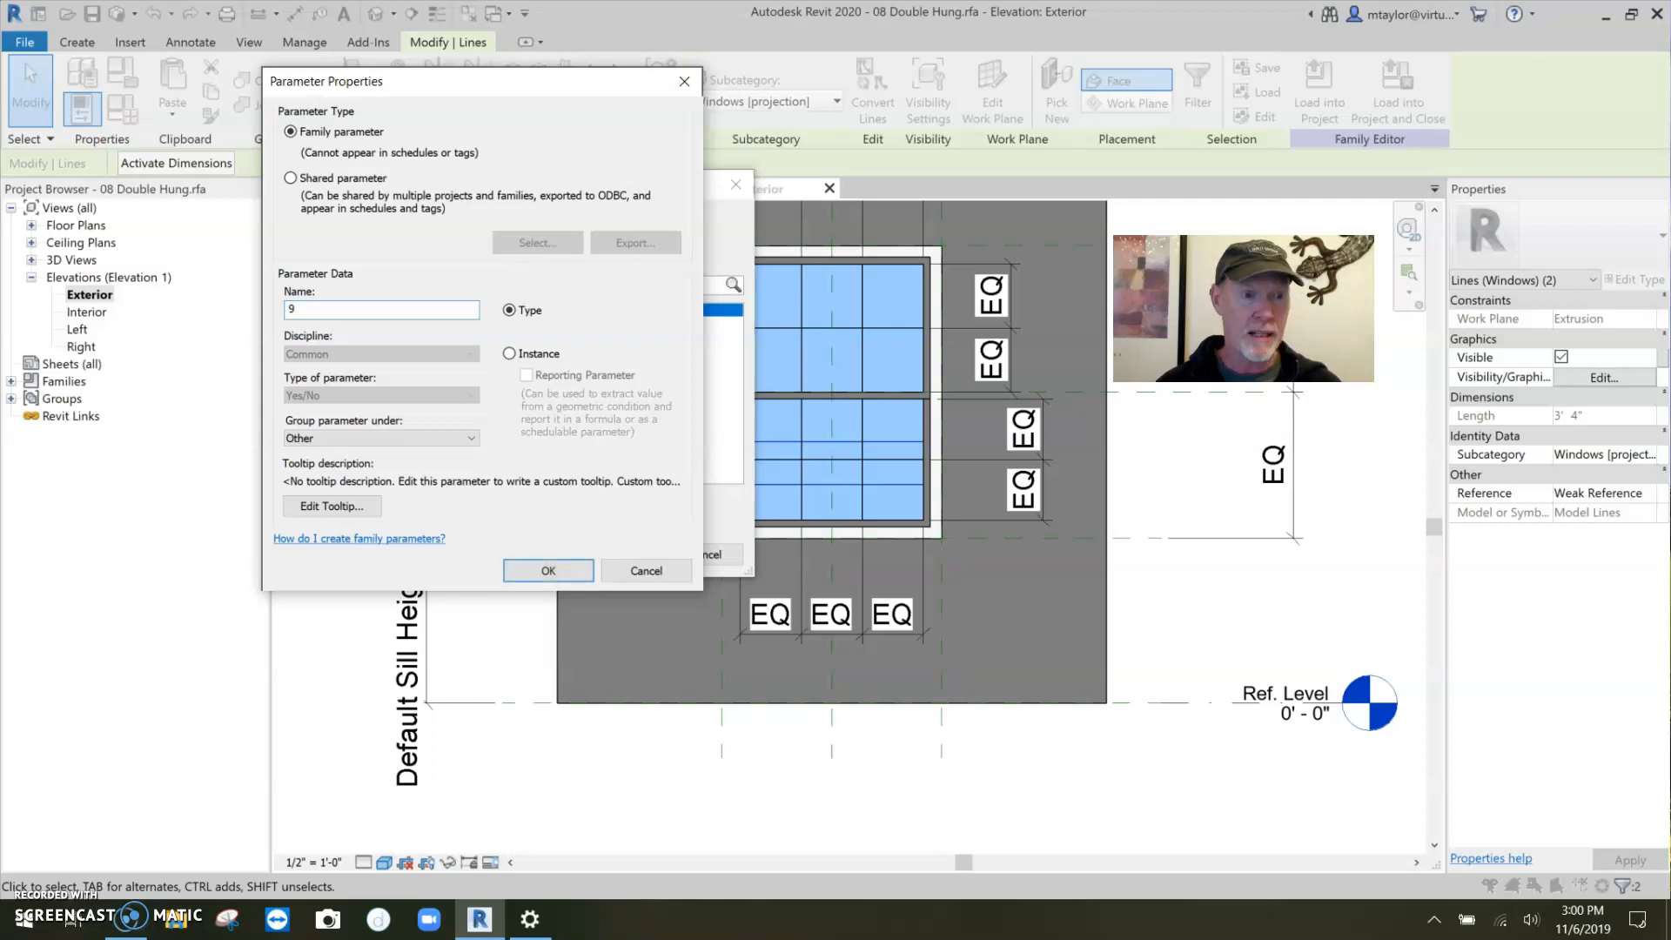
type("panels")
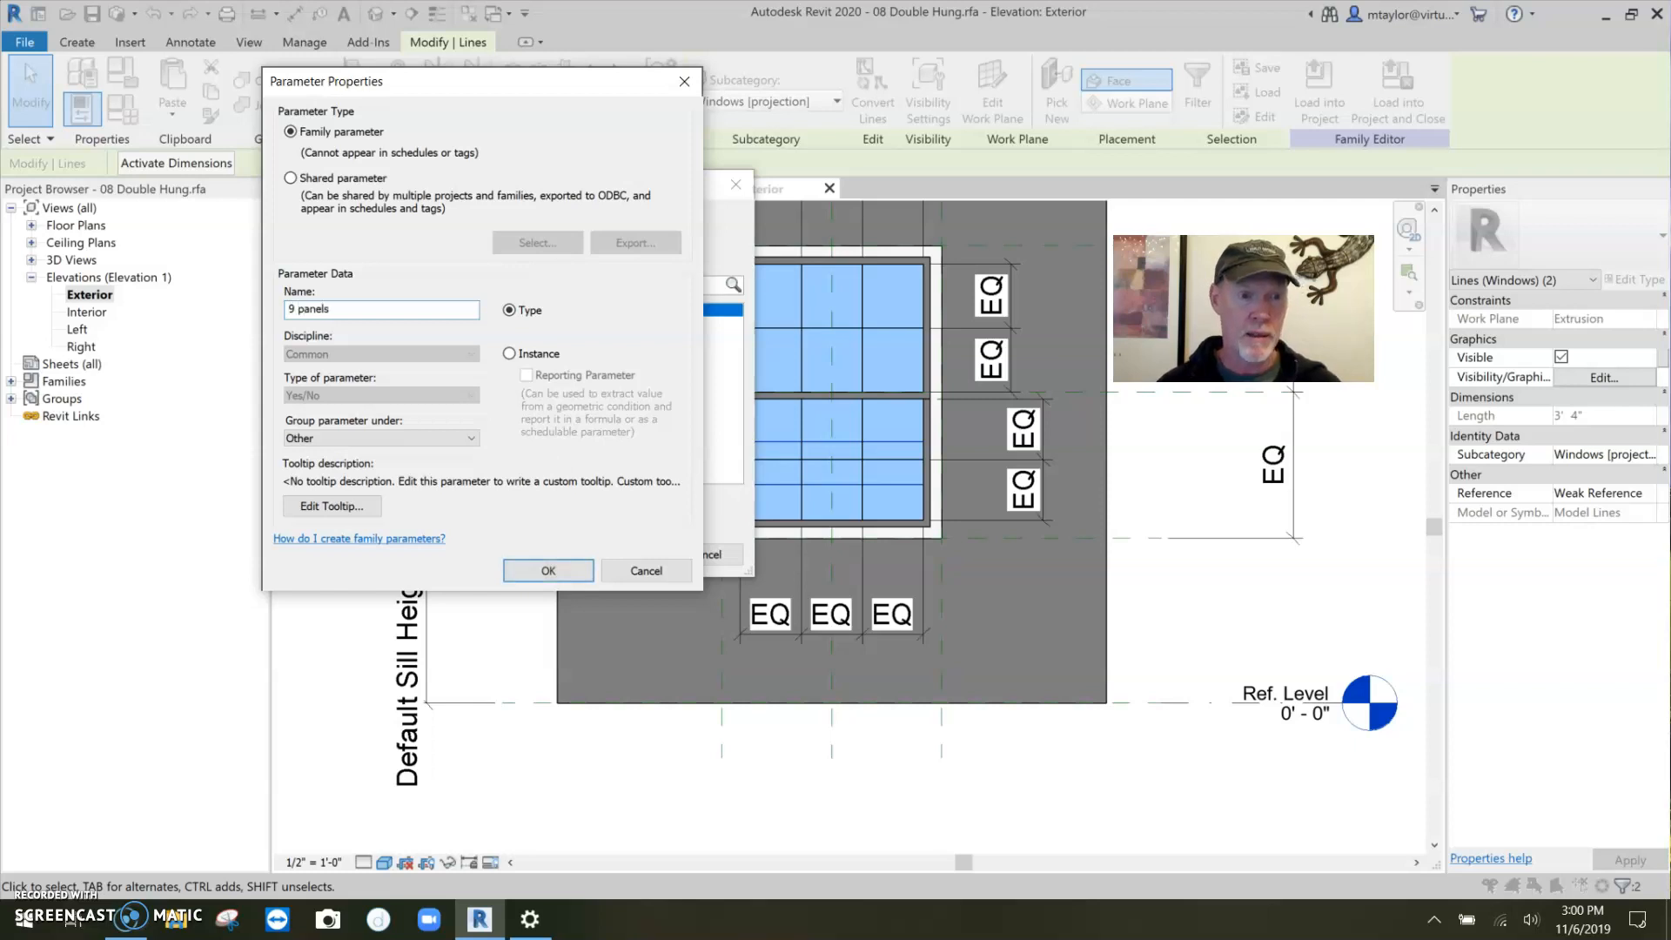
type("at botto")
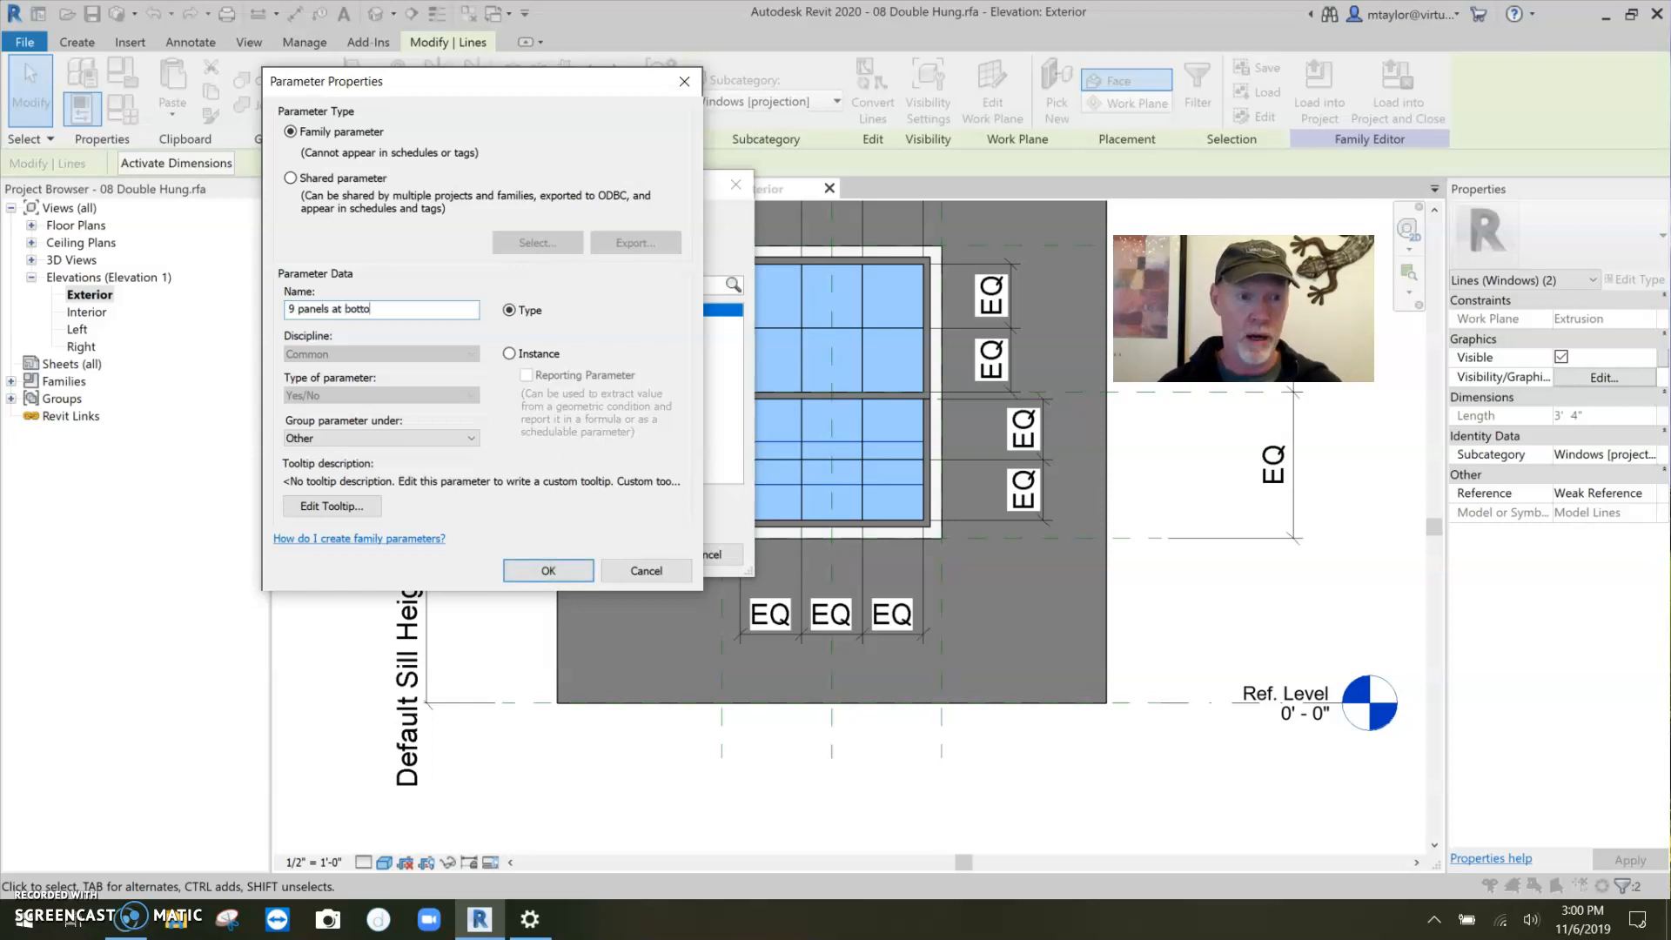
type("m")
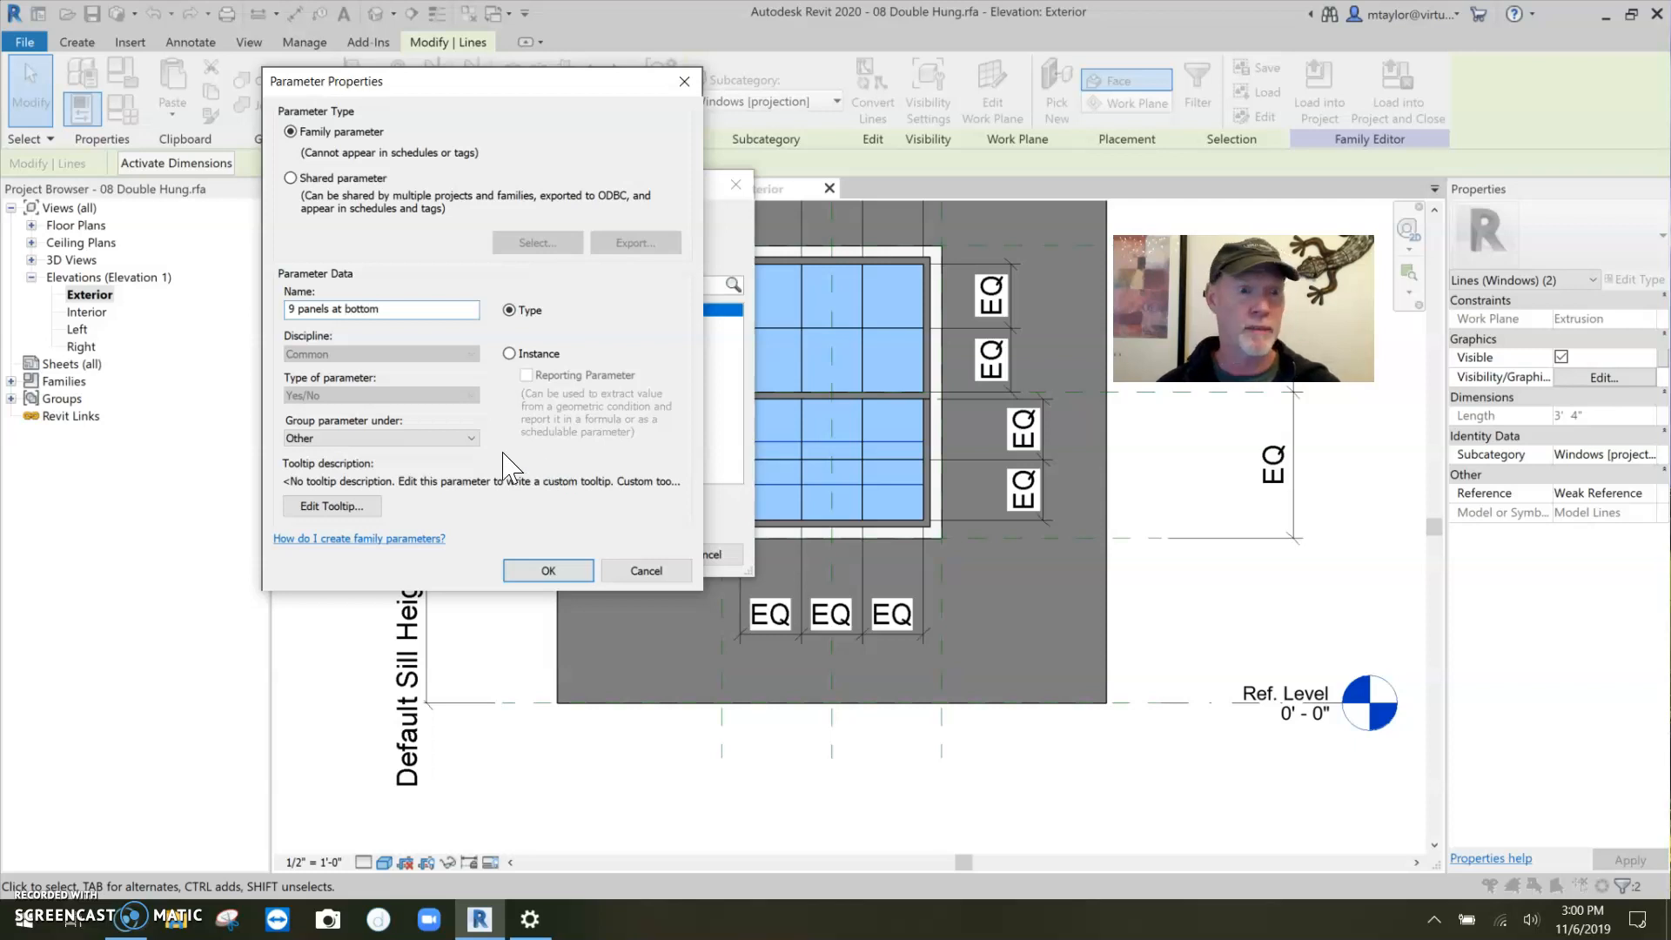
mouse_move(496, 468)
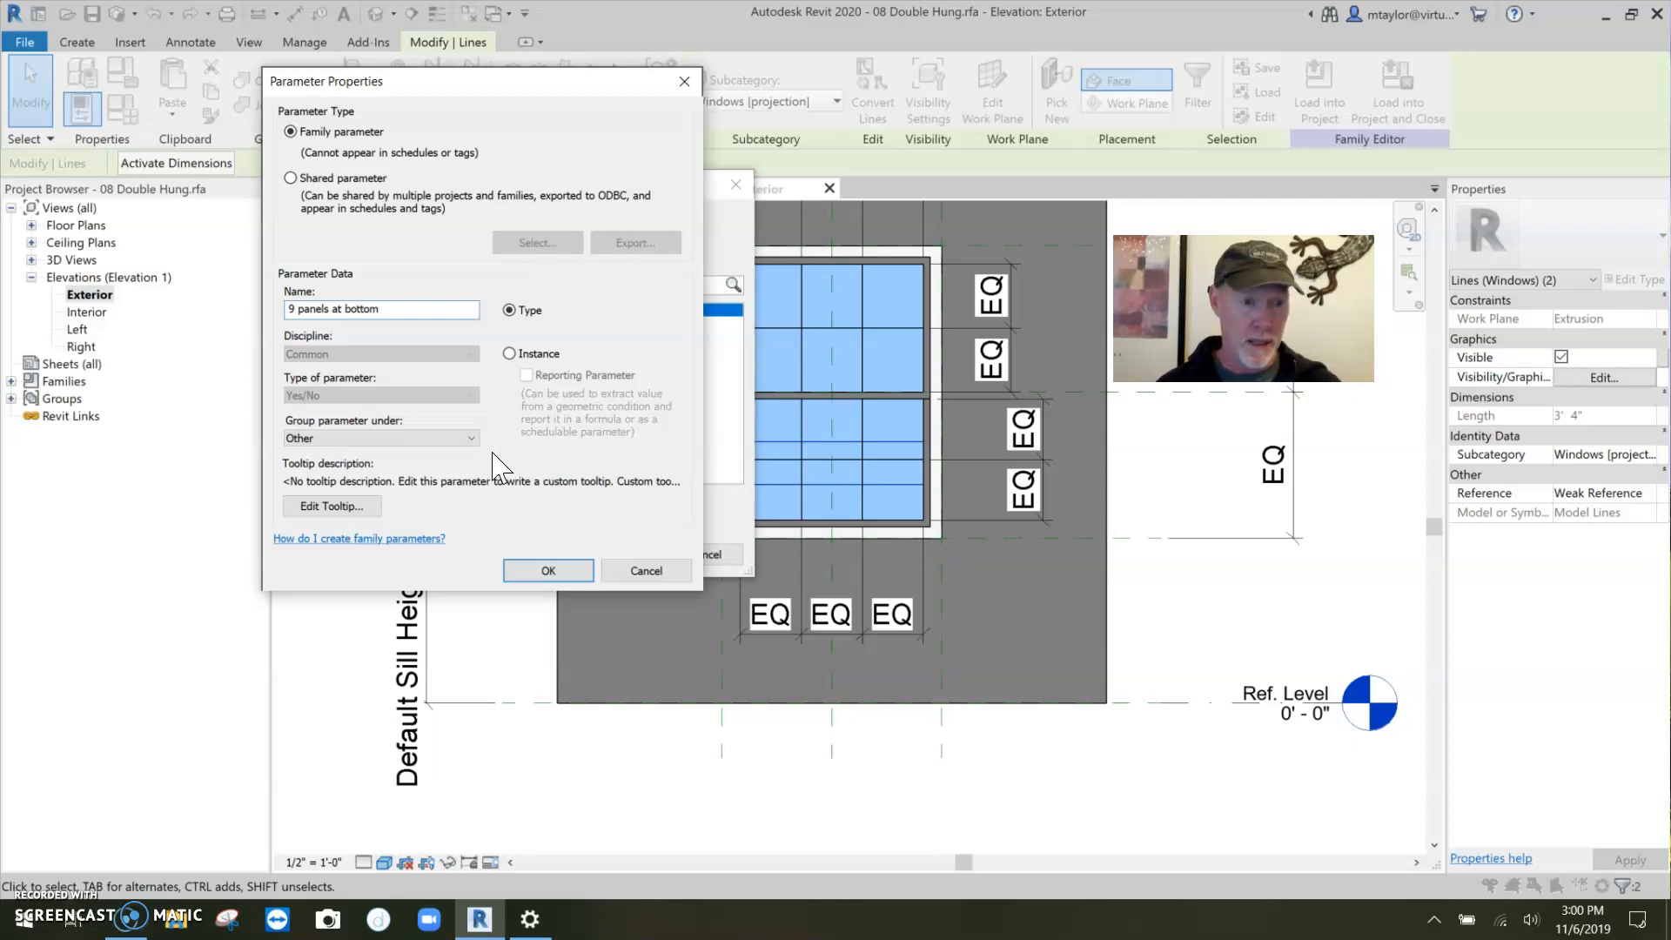
type("pa")
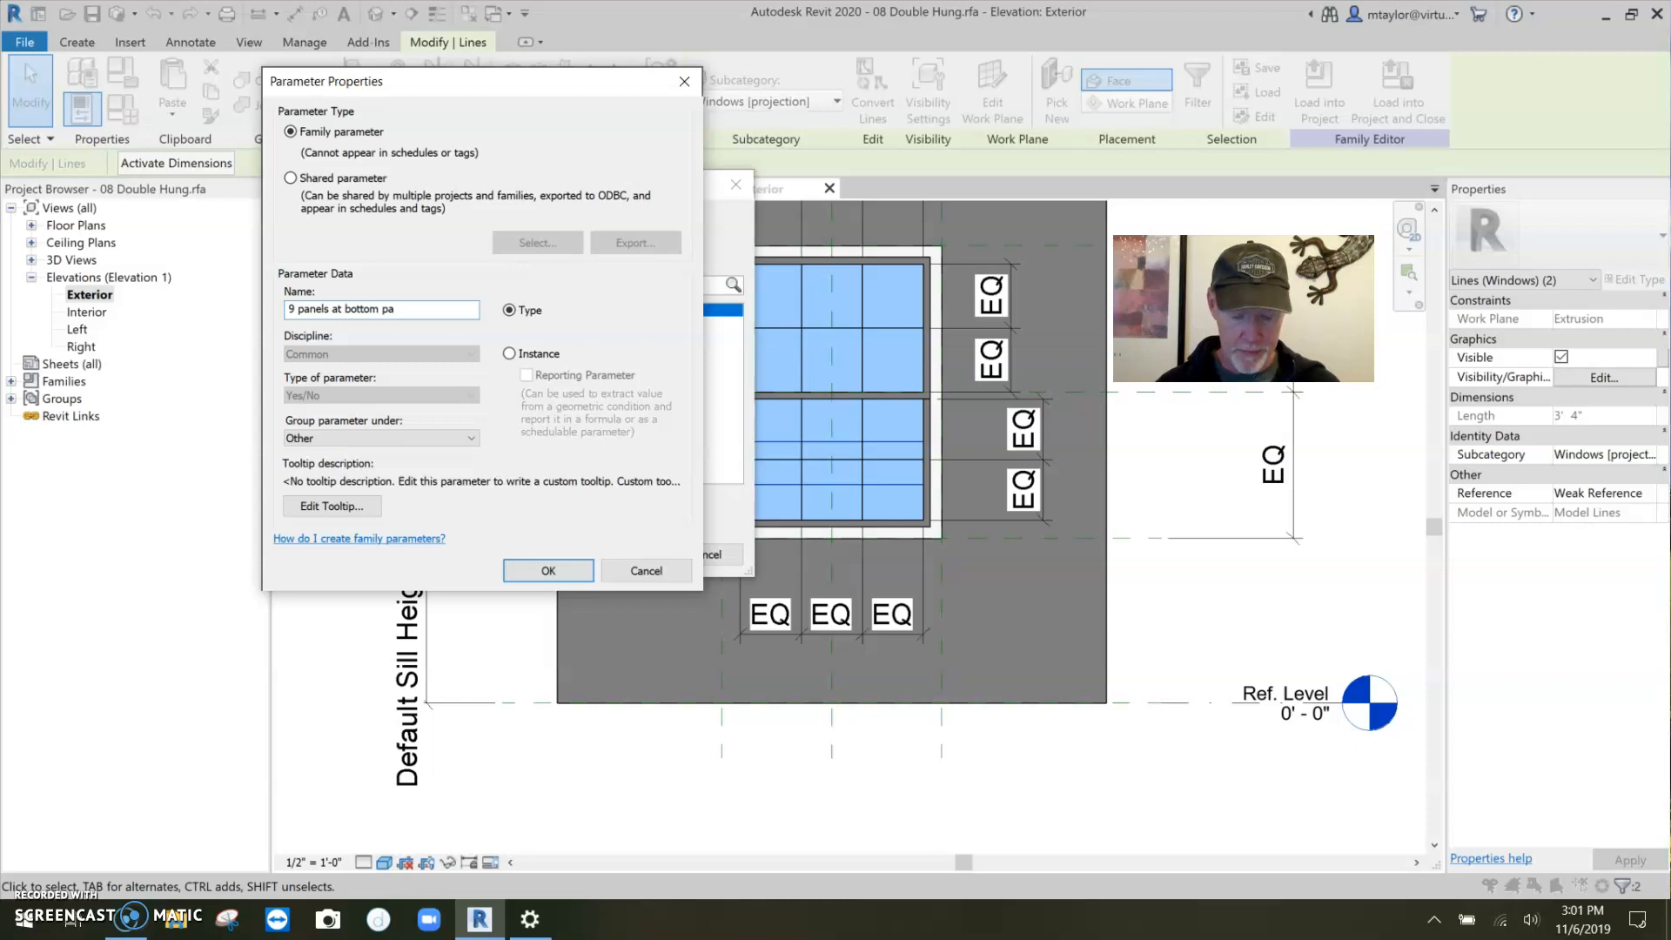
type("nel")
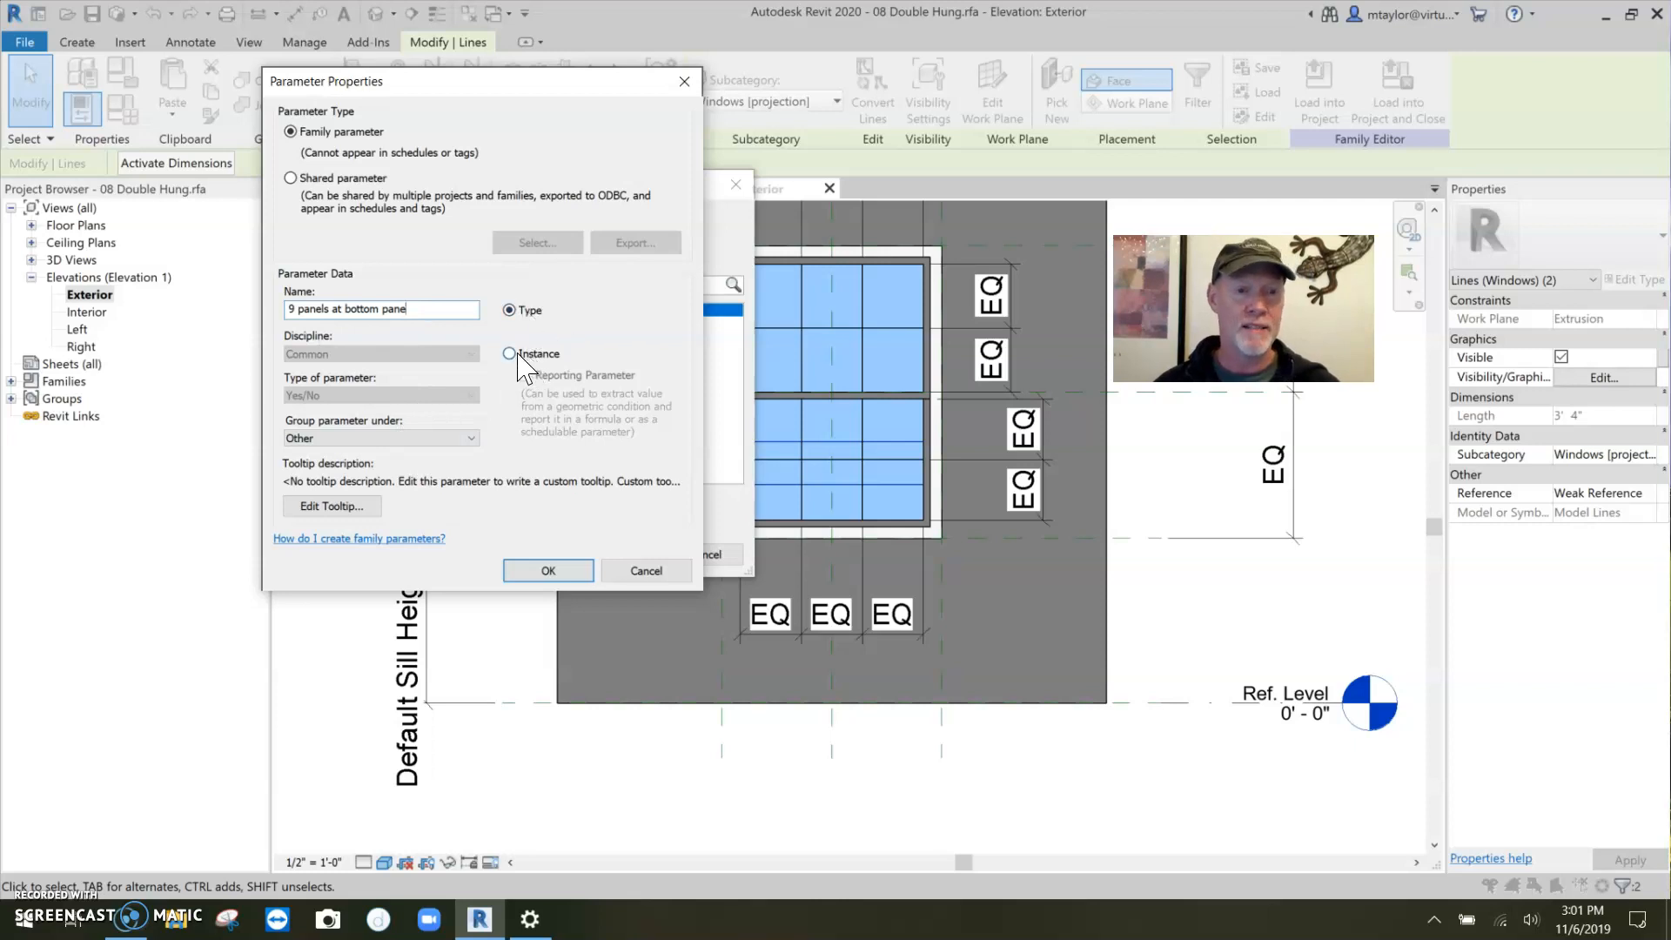
left_click(510, 353)
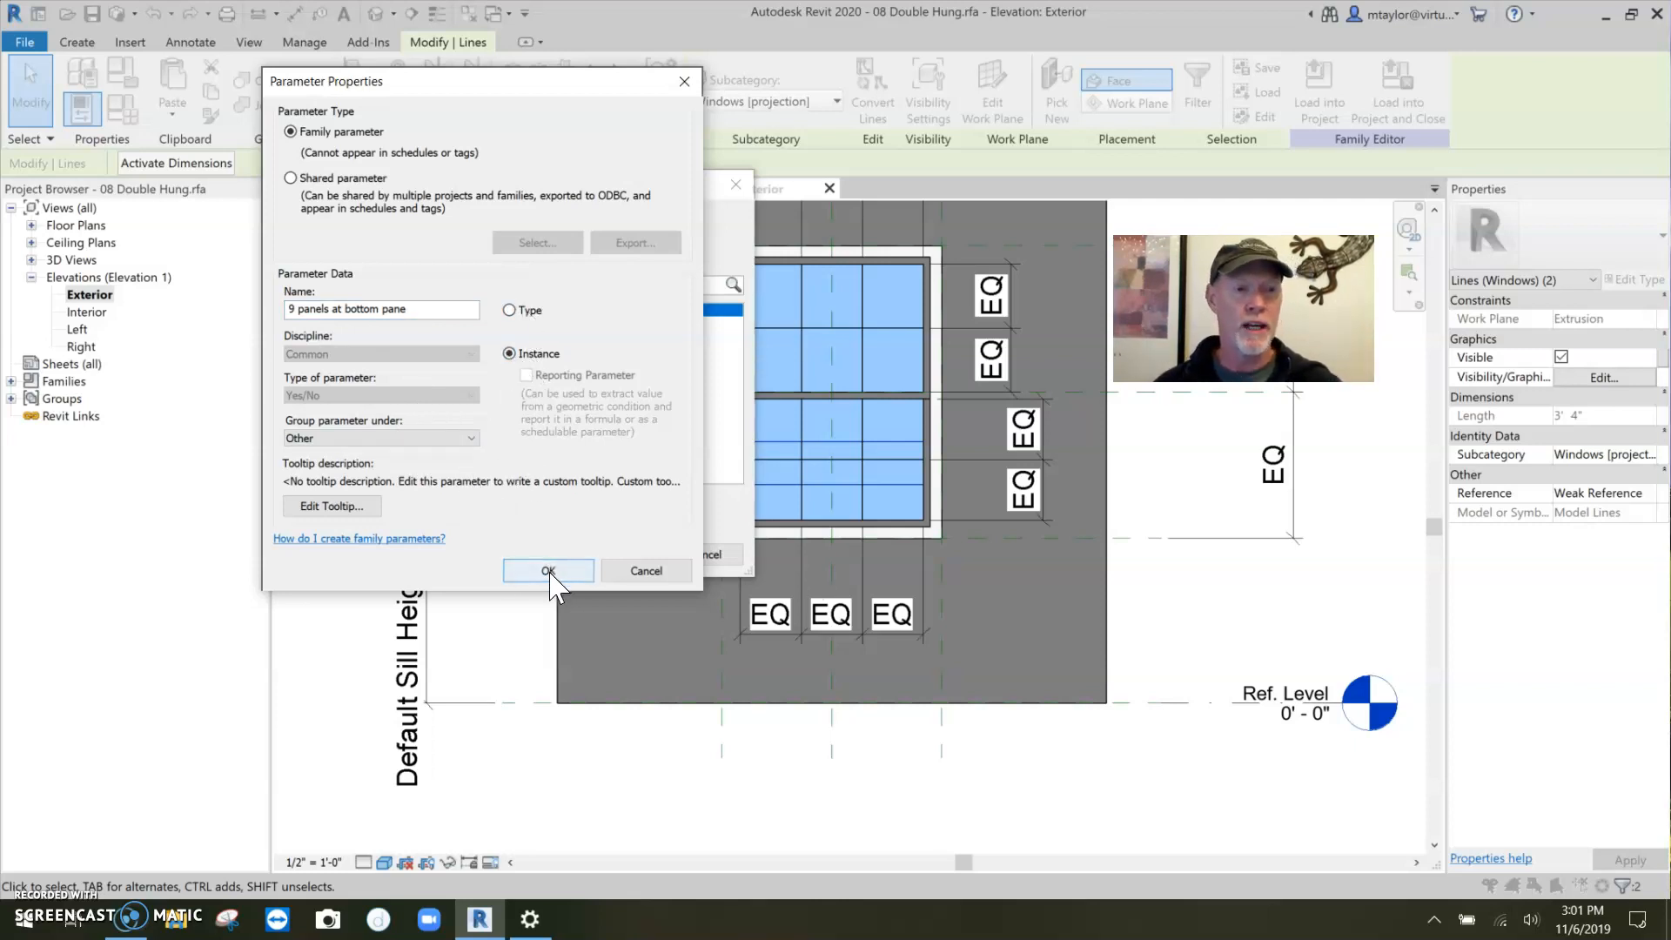
left_click(549, 571)
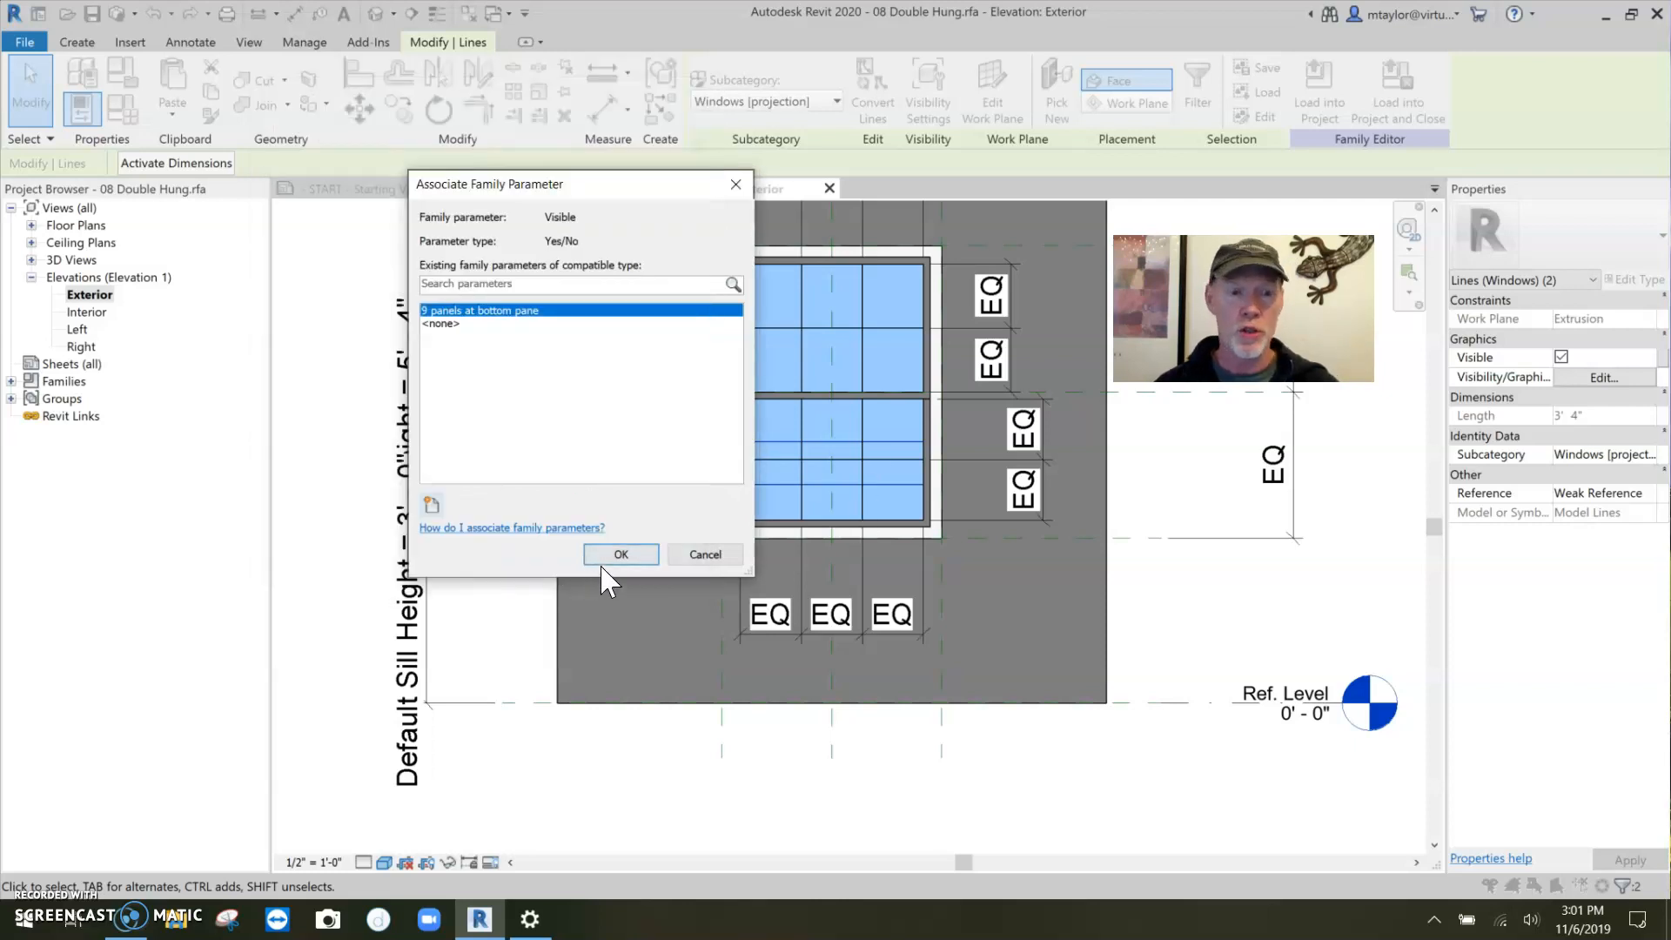
left_click(619, 554)
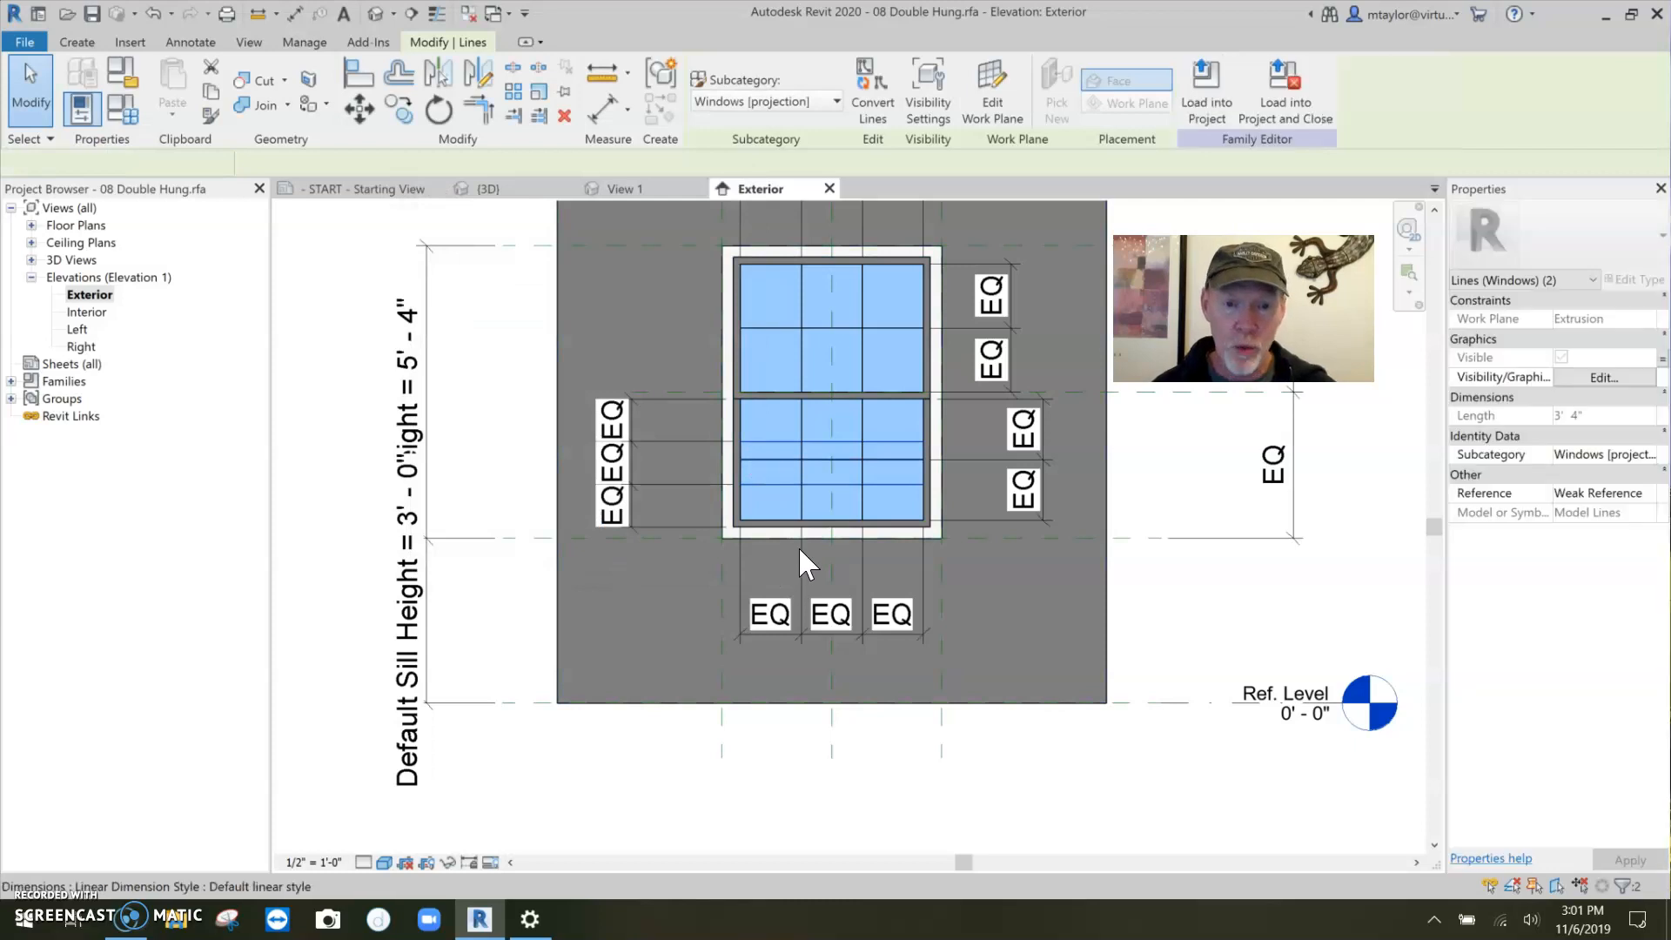
Step: Begin associating the other mullion line's Visible property with a parameter
left_click(832, 468)
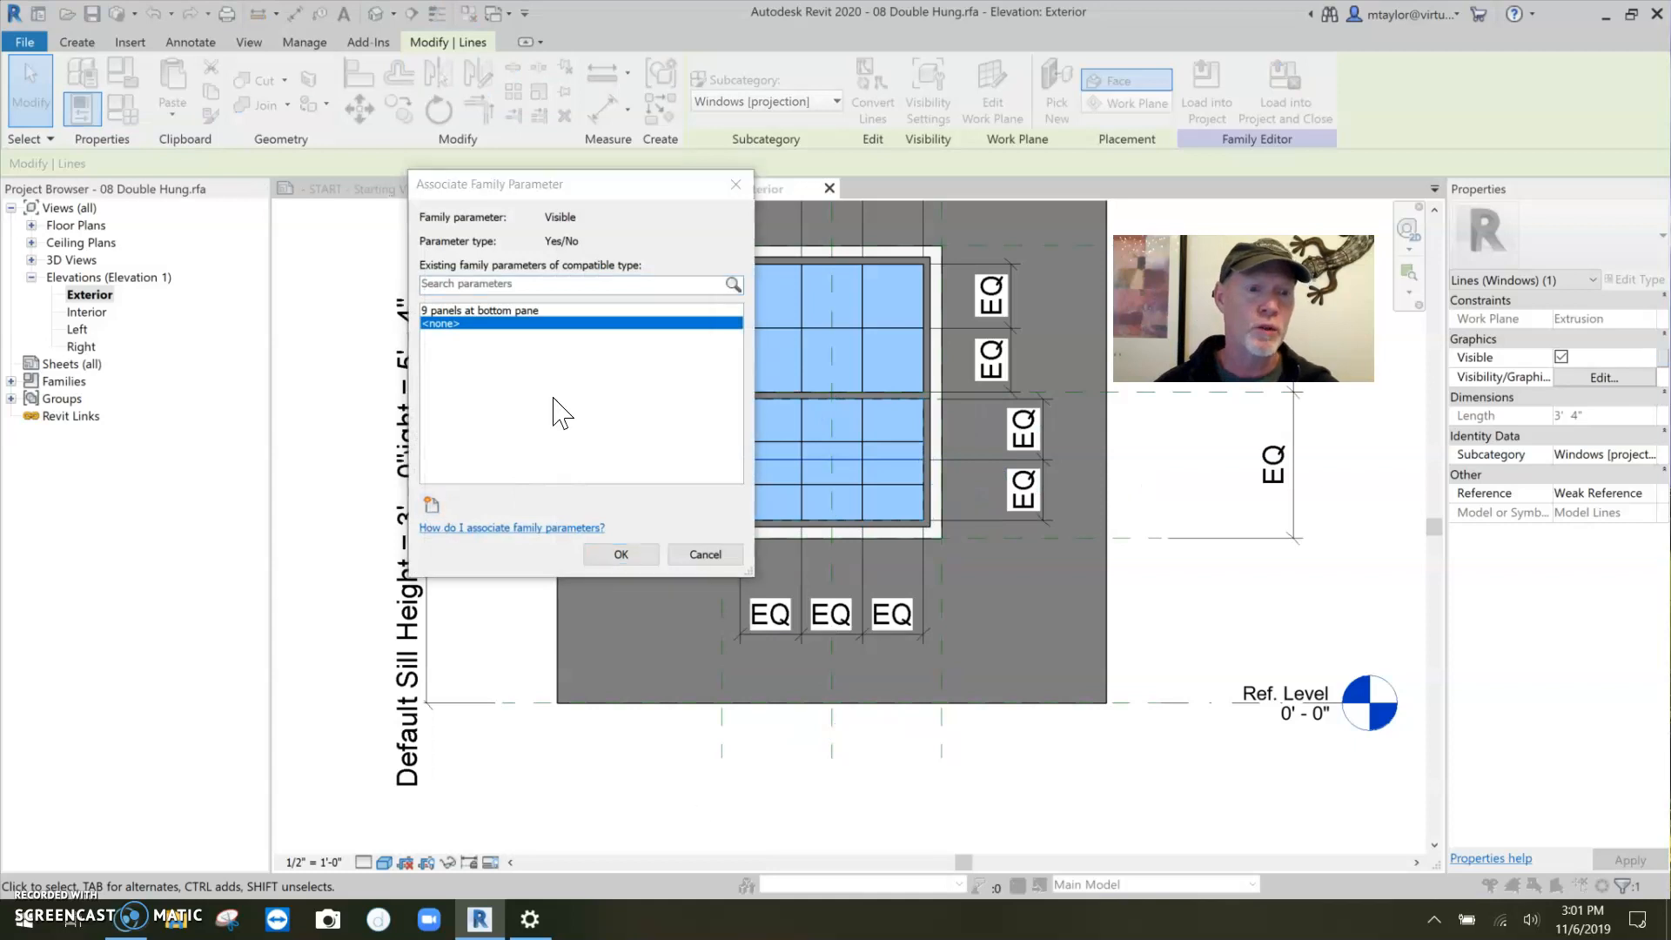
Step: Create Yes/No instance parameter '6 panels at bottom pane' and link the selected line's visibility to it
left_click(430, 504)
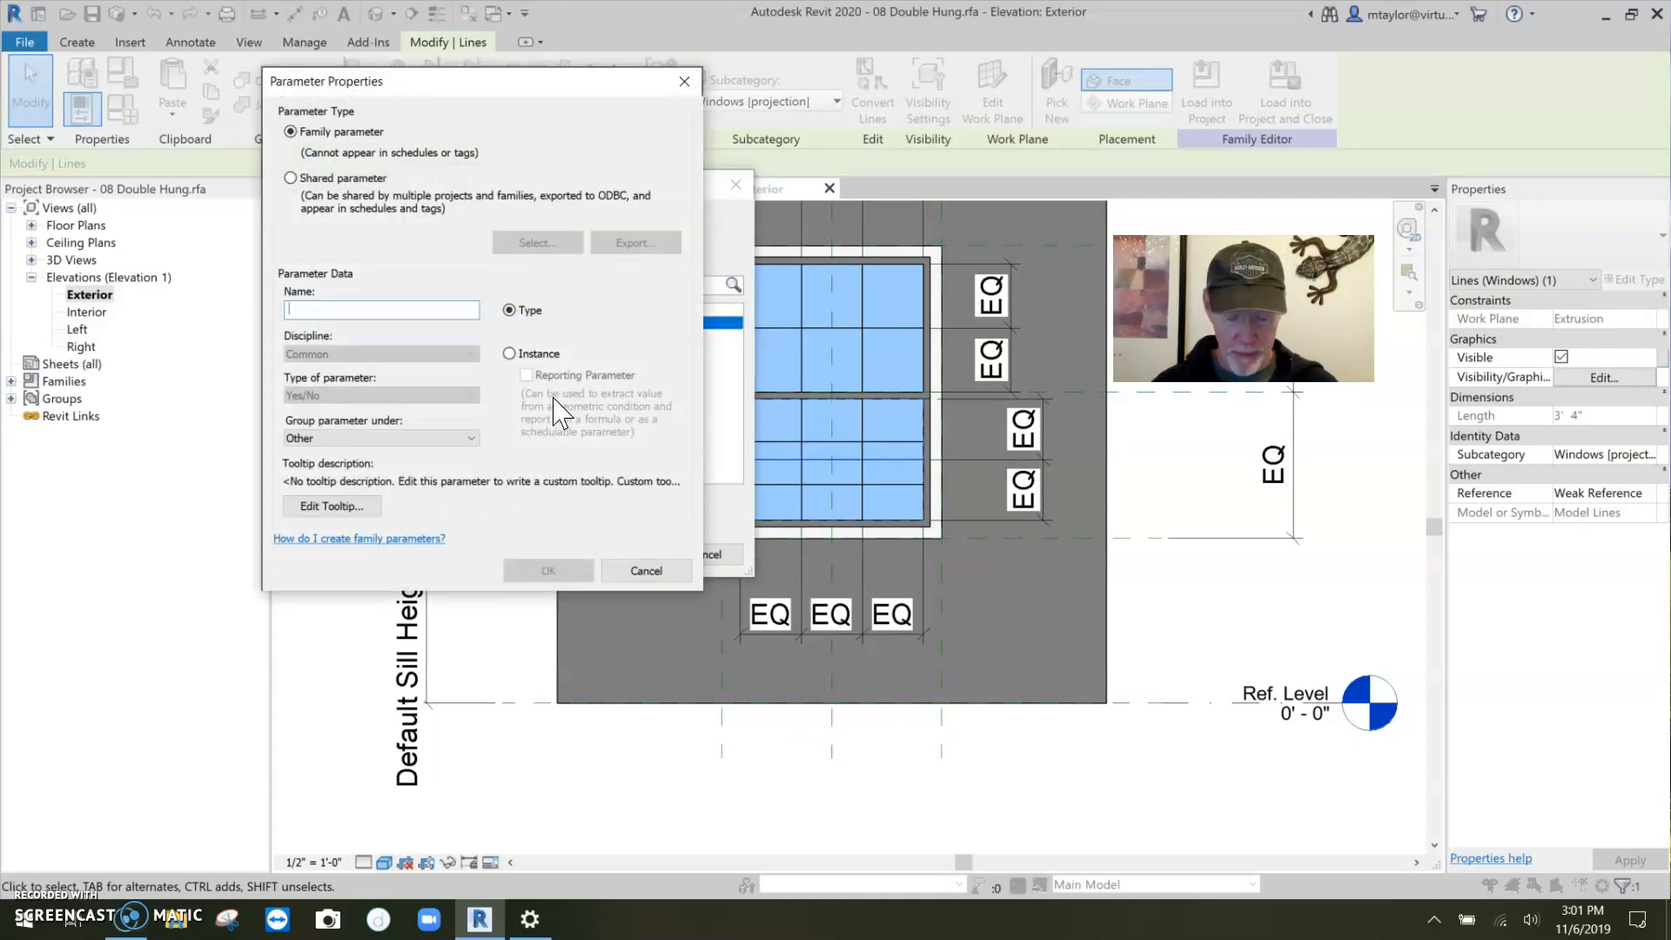
type("6 panels")
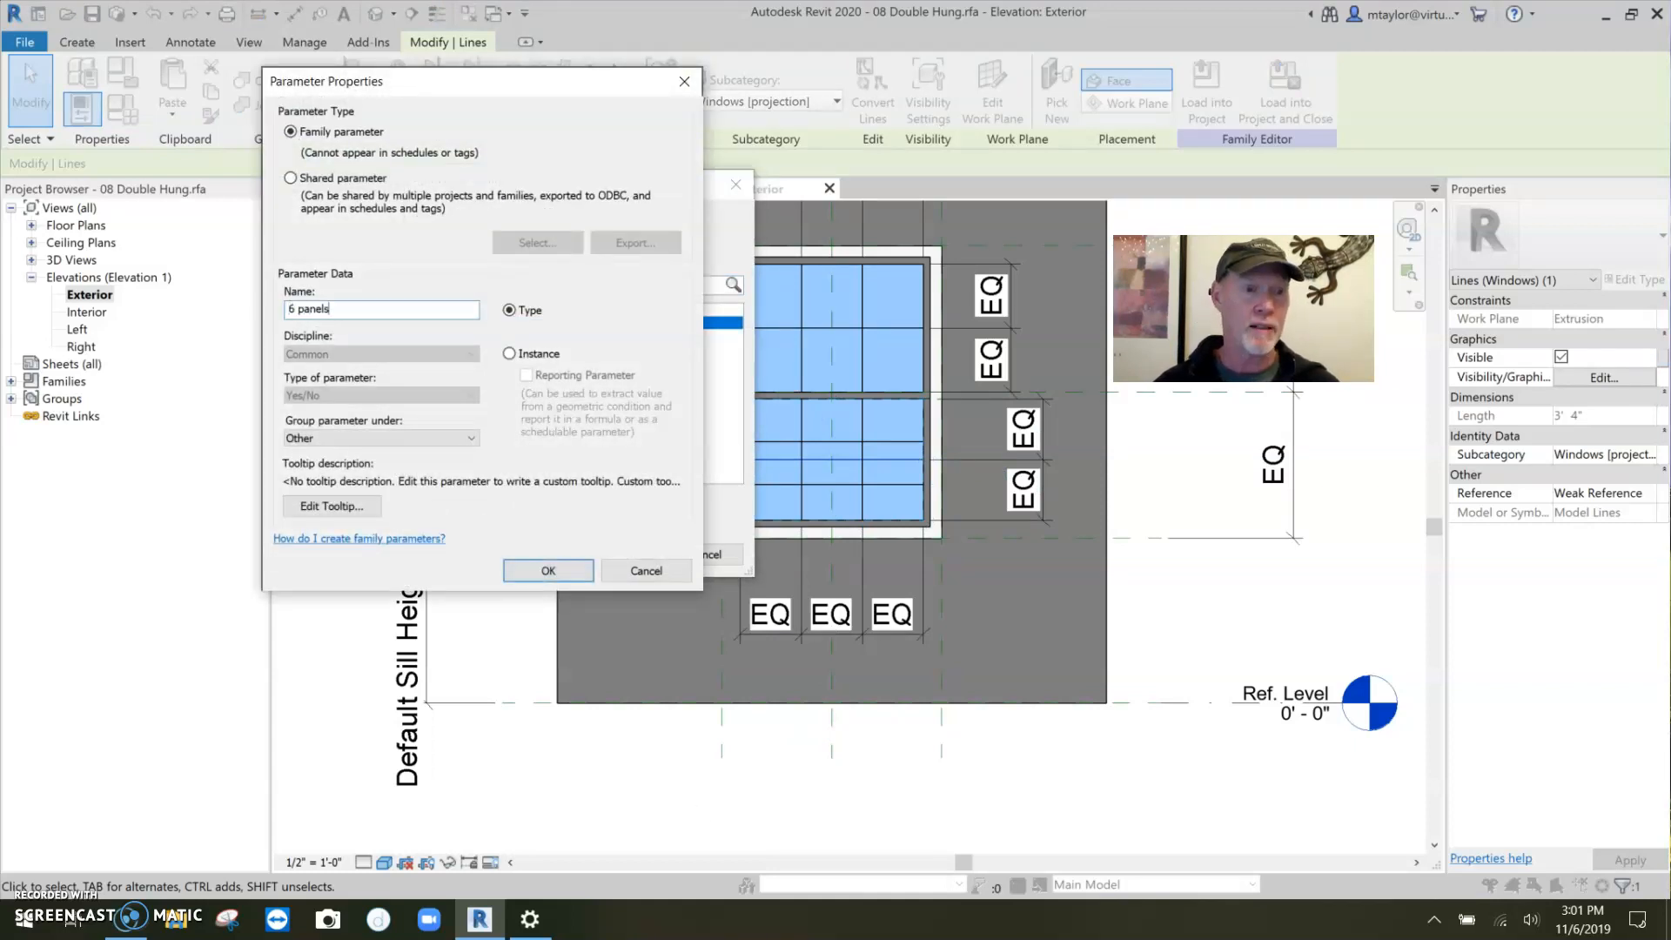
type("at bott")
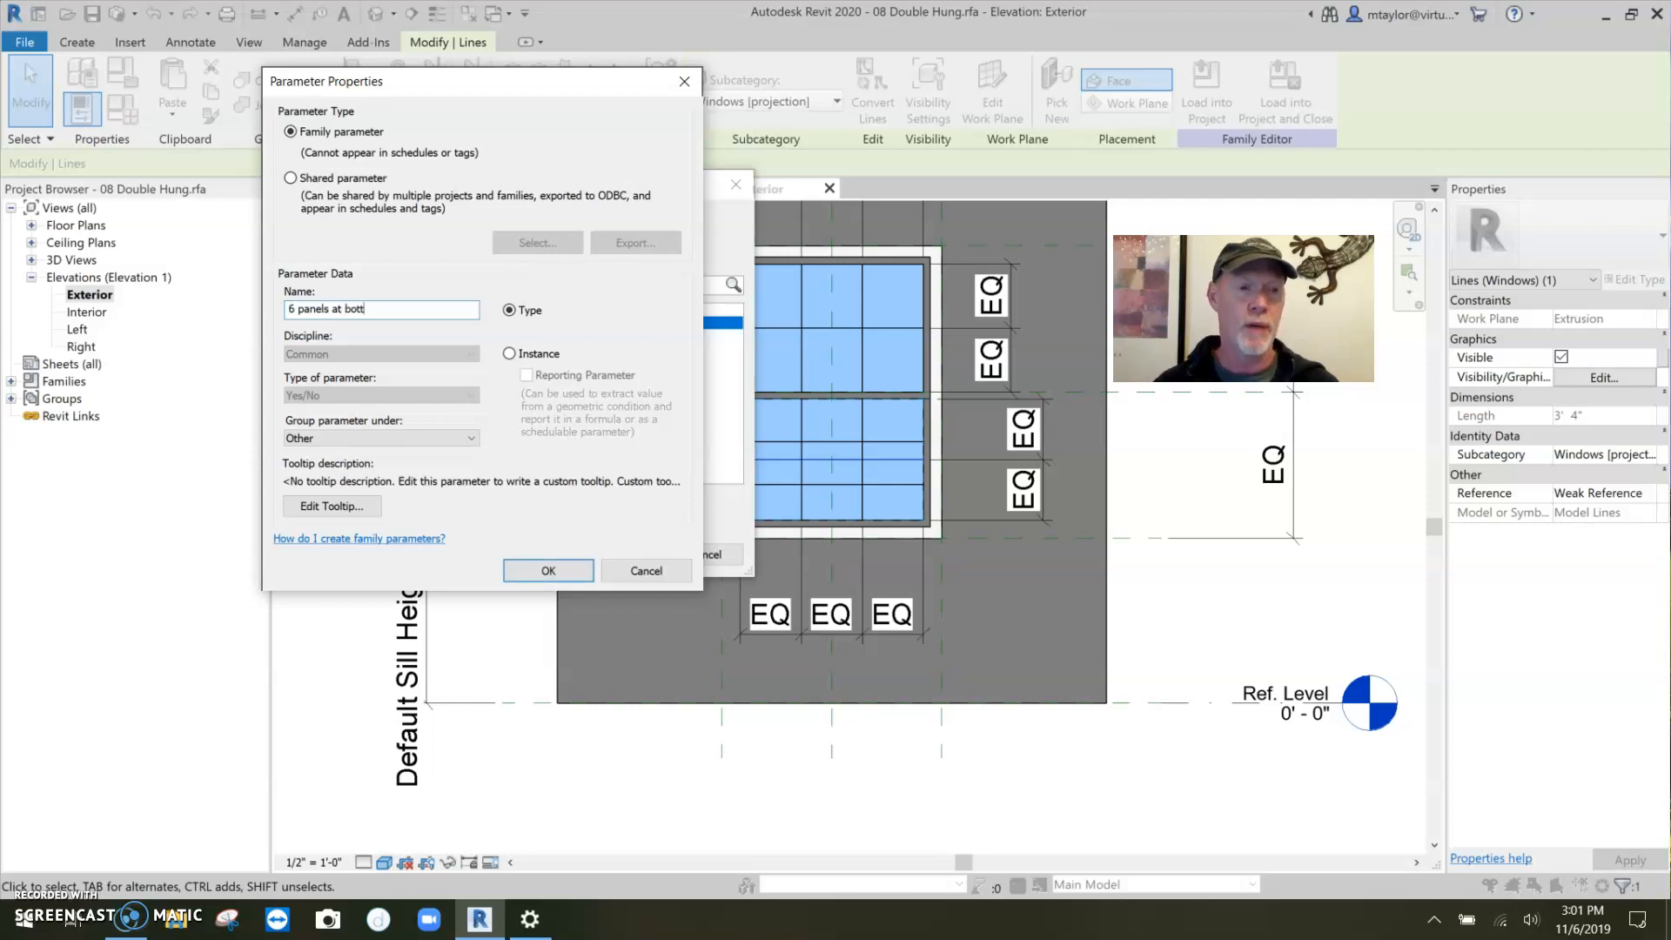
type("om pane")
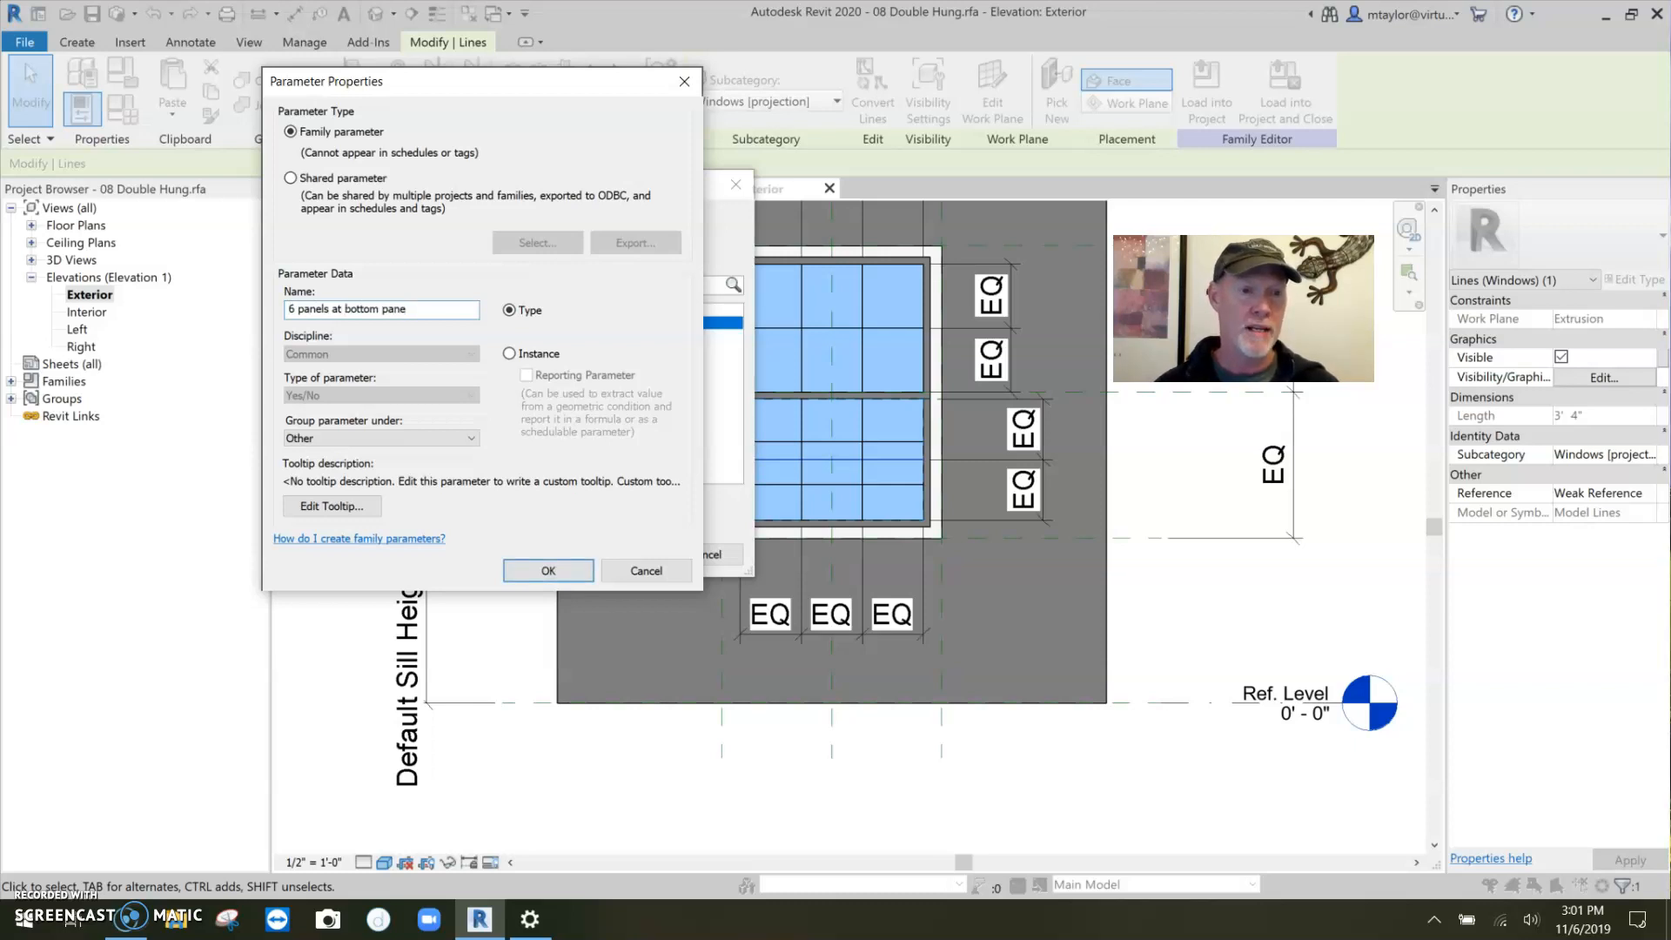
left_click(509, 353)
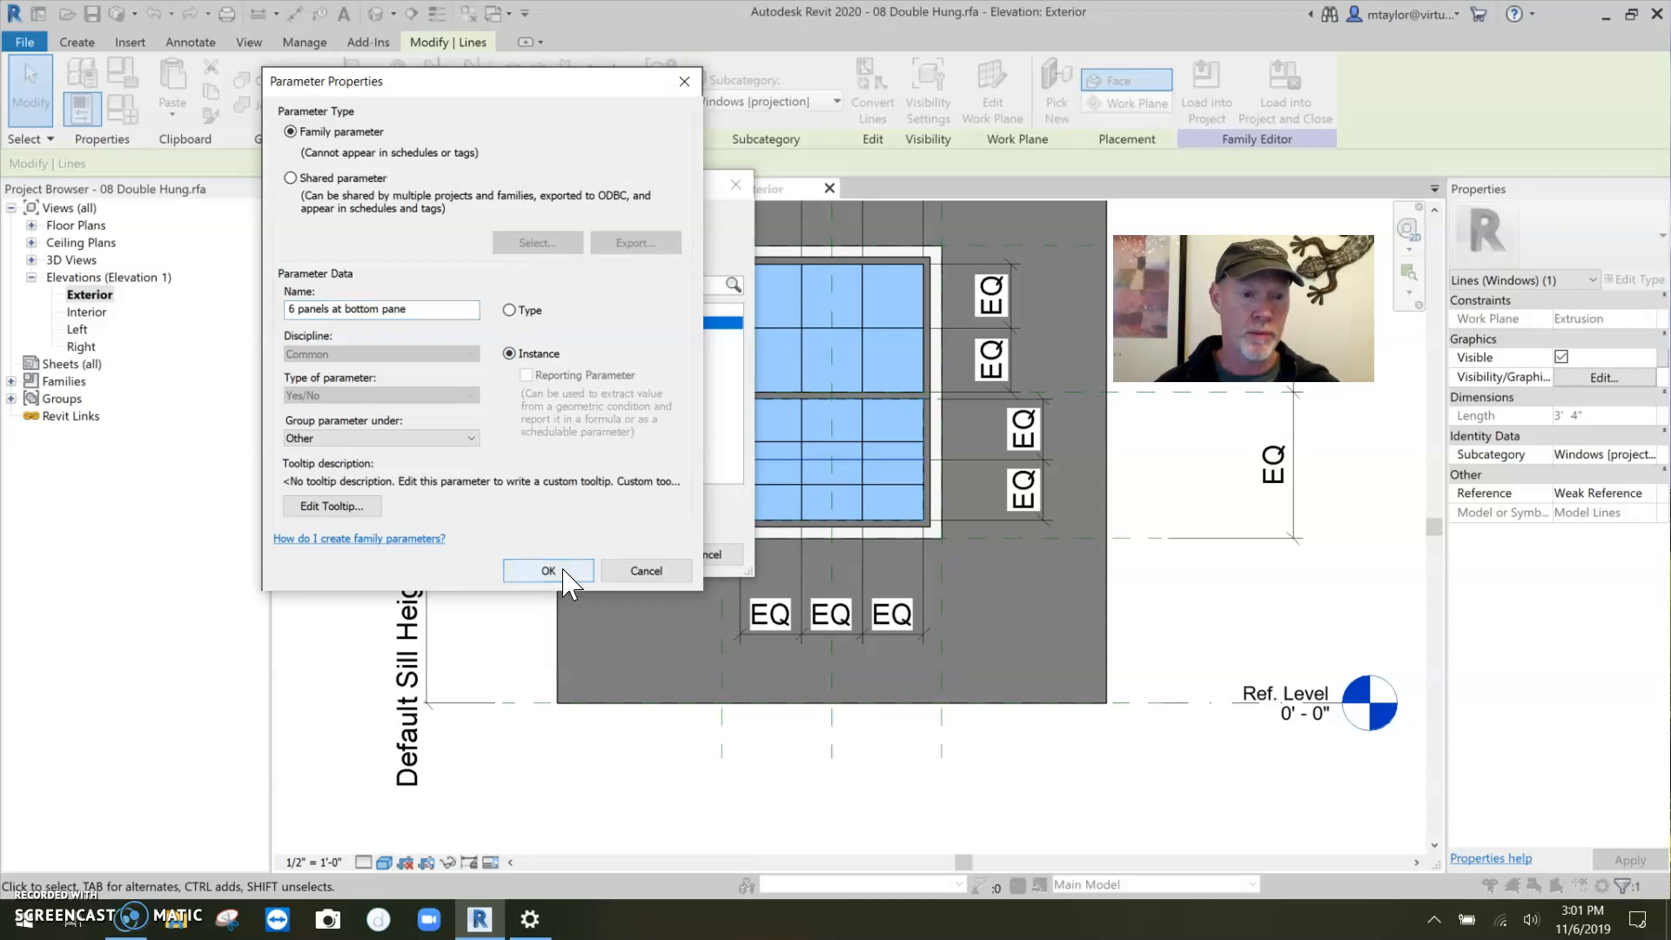
left_click(548, 571)
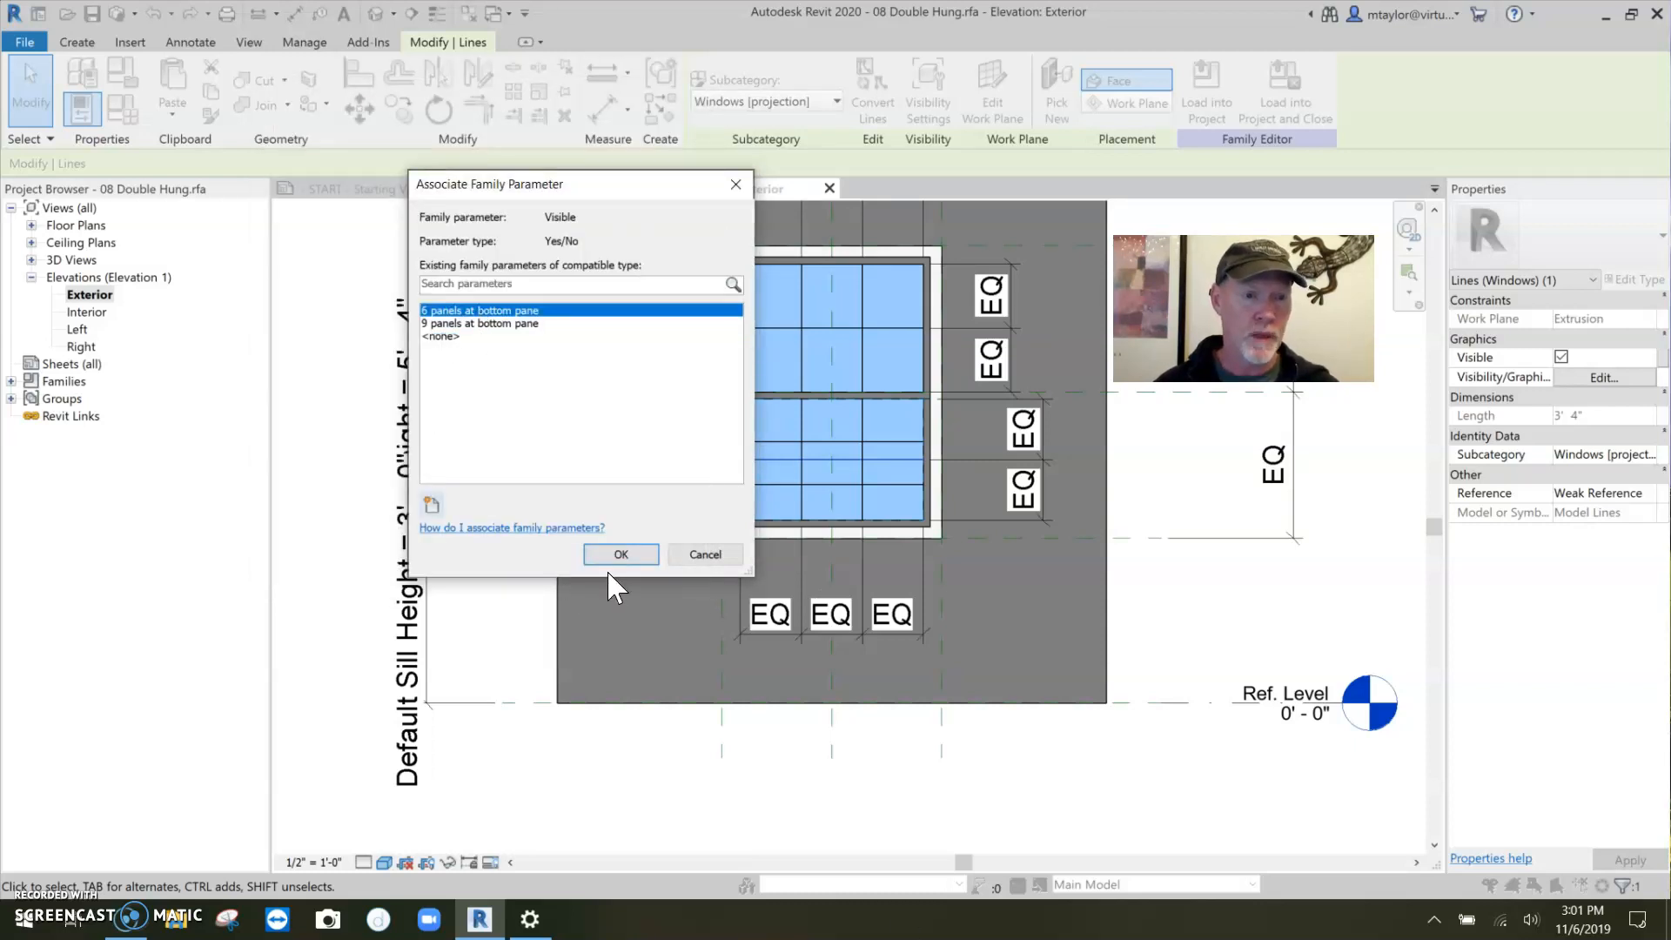
left_click(620, 554)
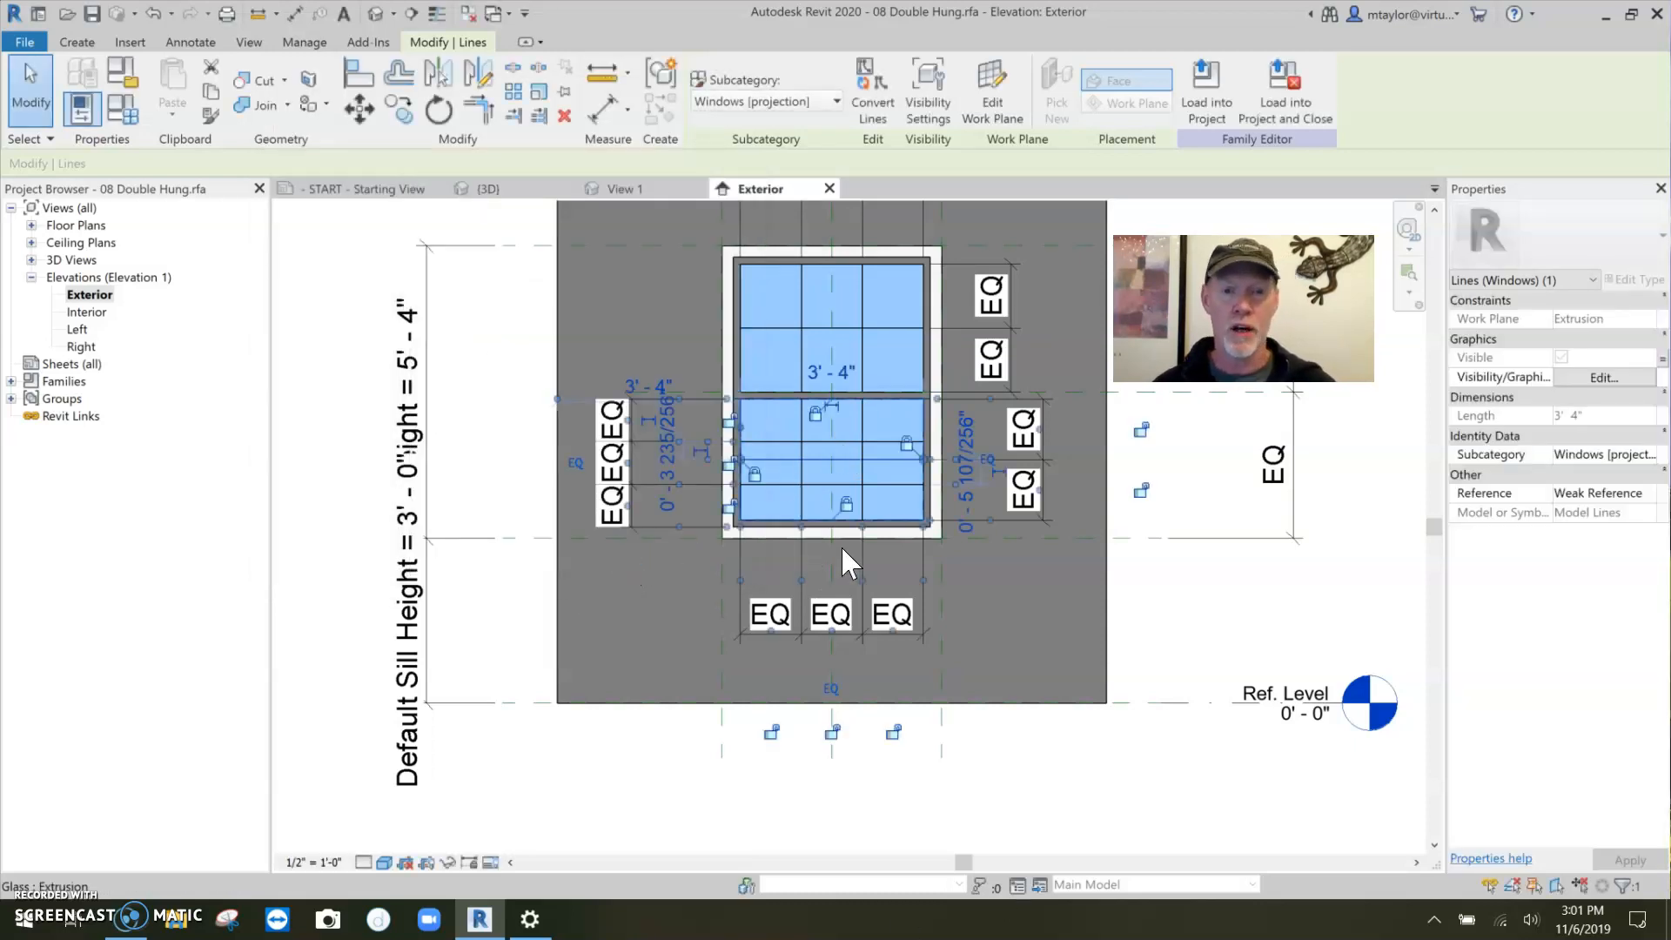
mouse_move(846, 559)
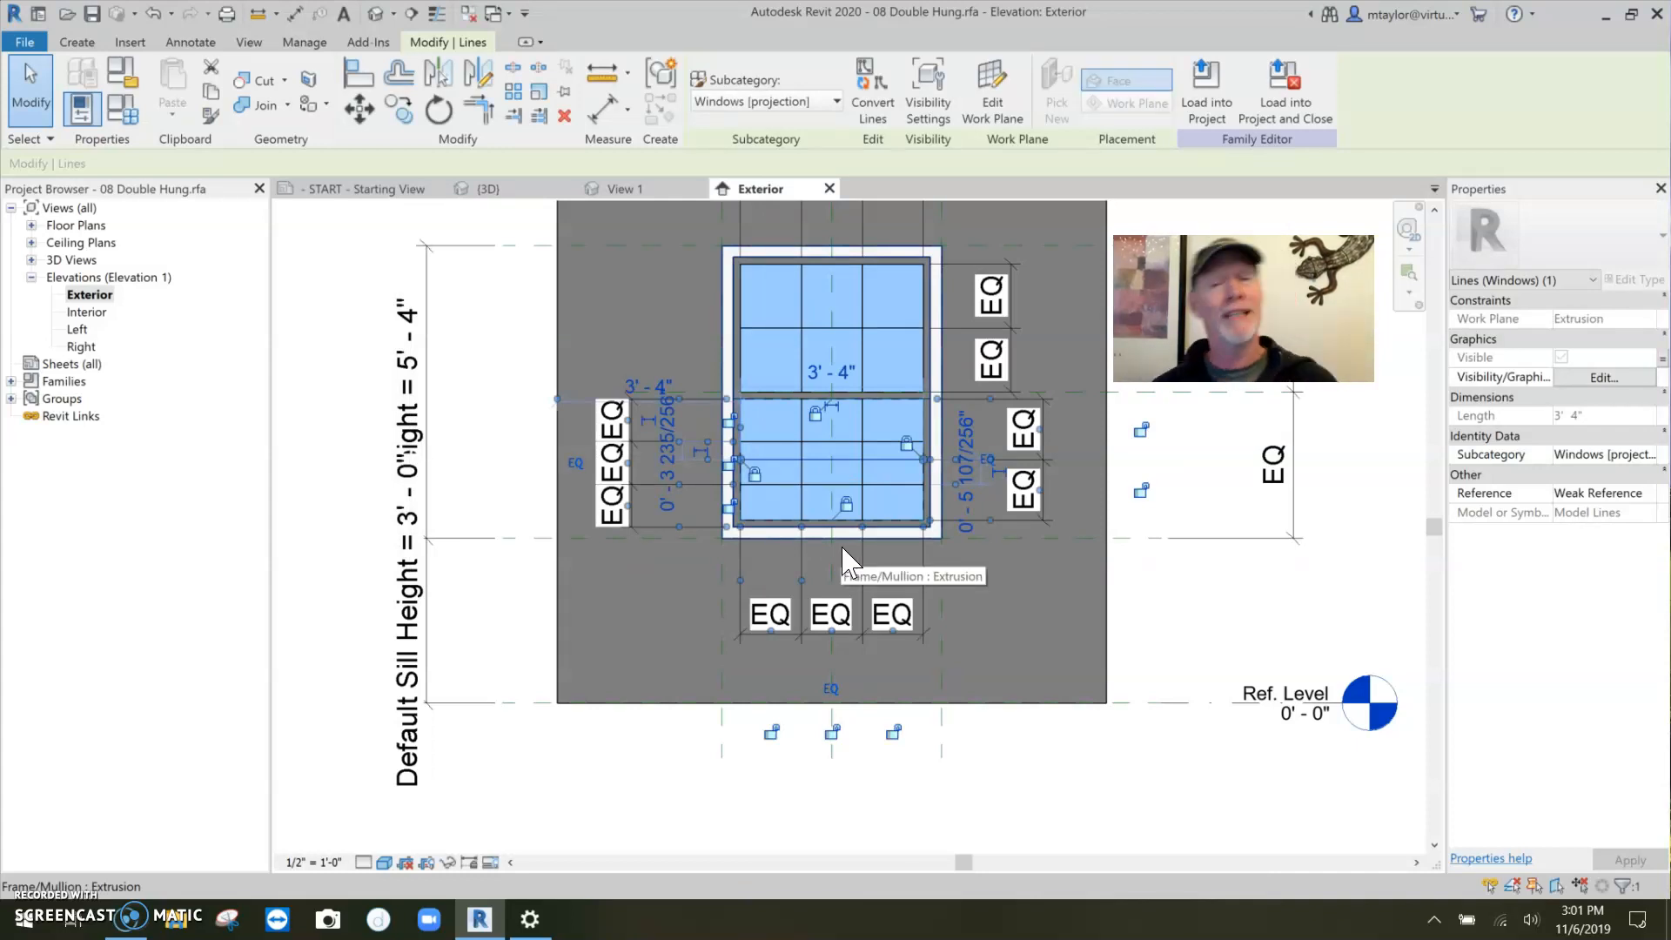
mouse_move(576, 320)
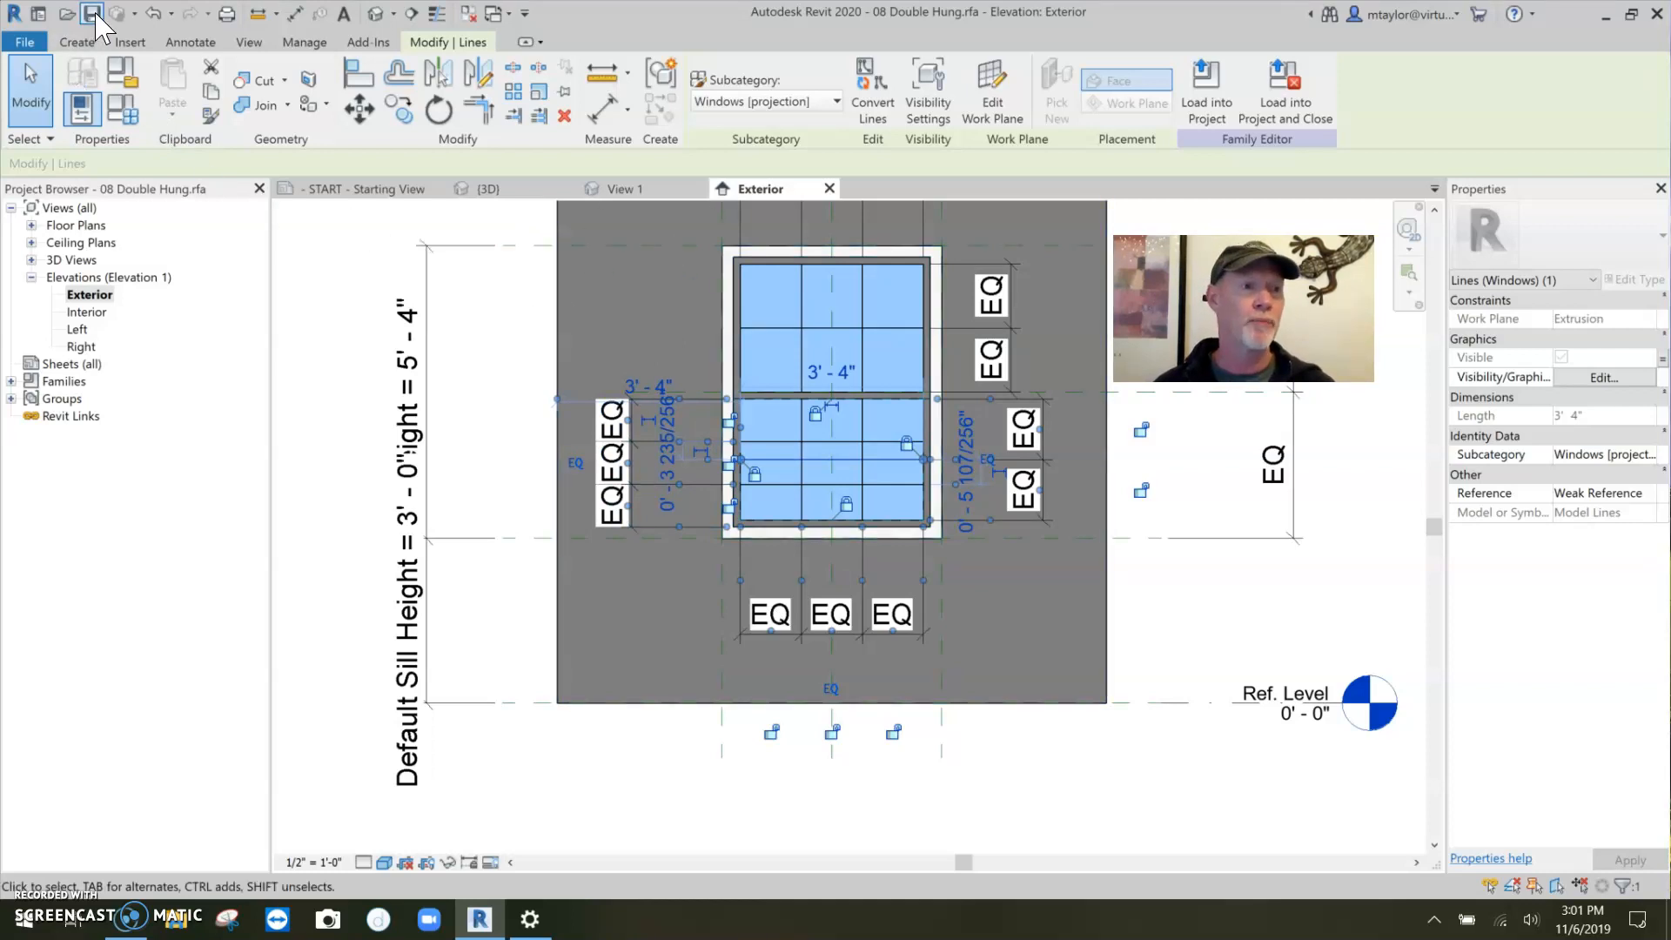
mouse_move(1206, 90)
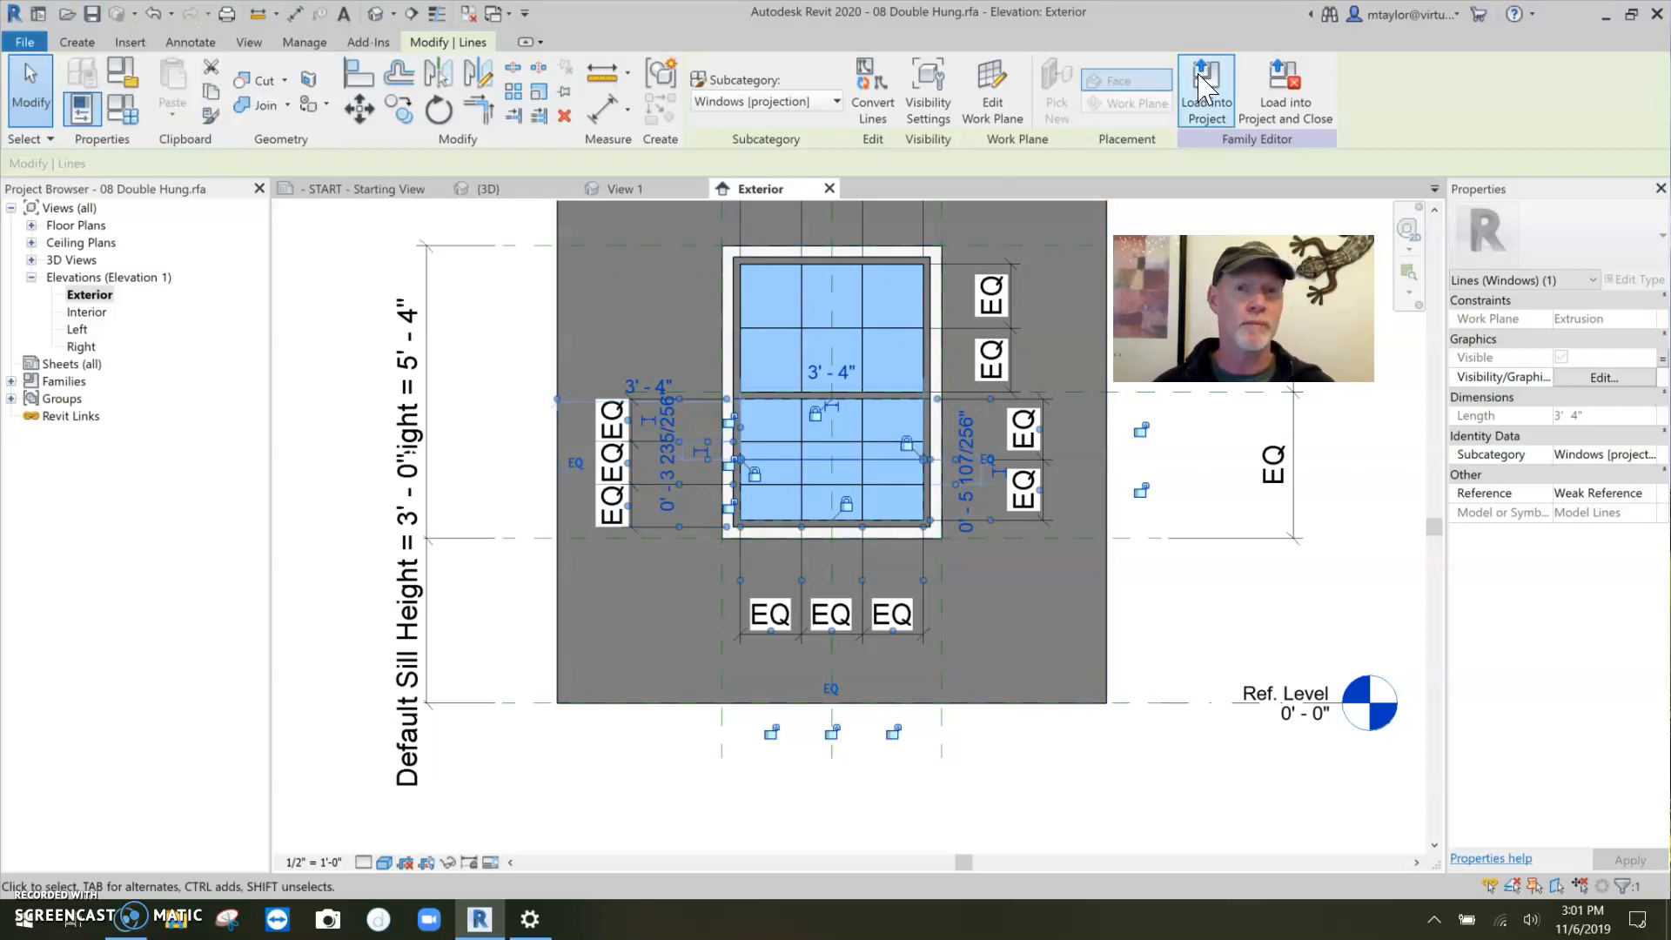
Step: Load the double-hung window family into the house project, reaching the Family Already Exists prompt
left_click(1204, 90)
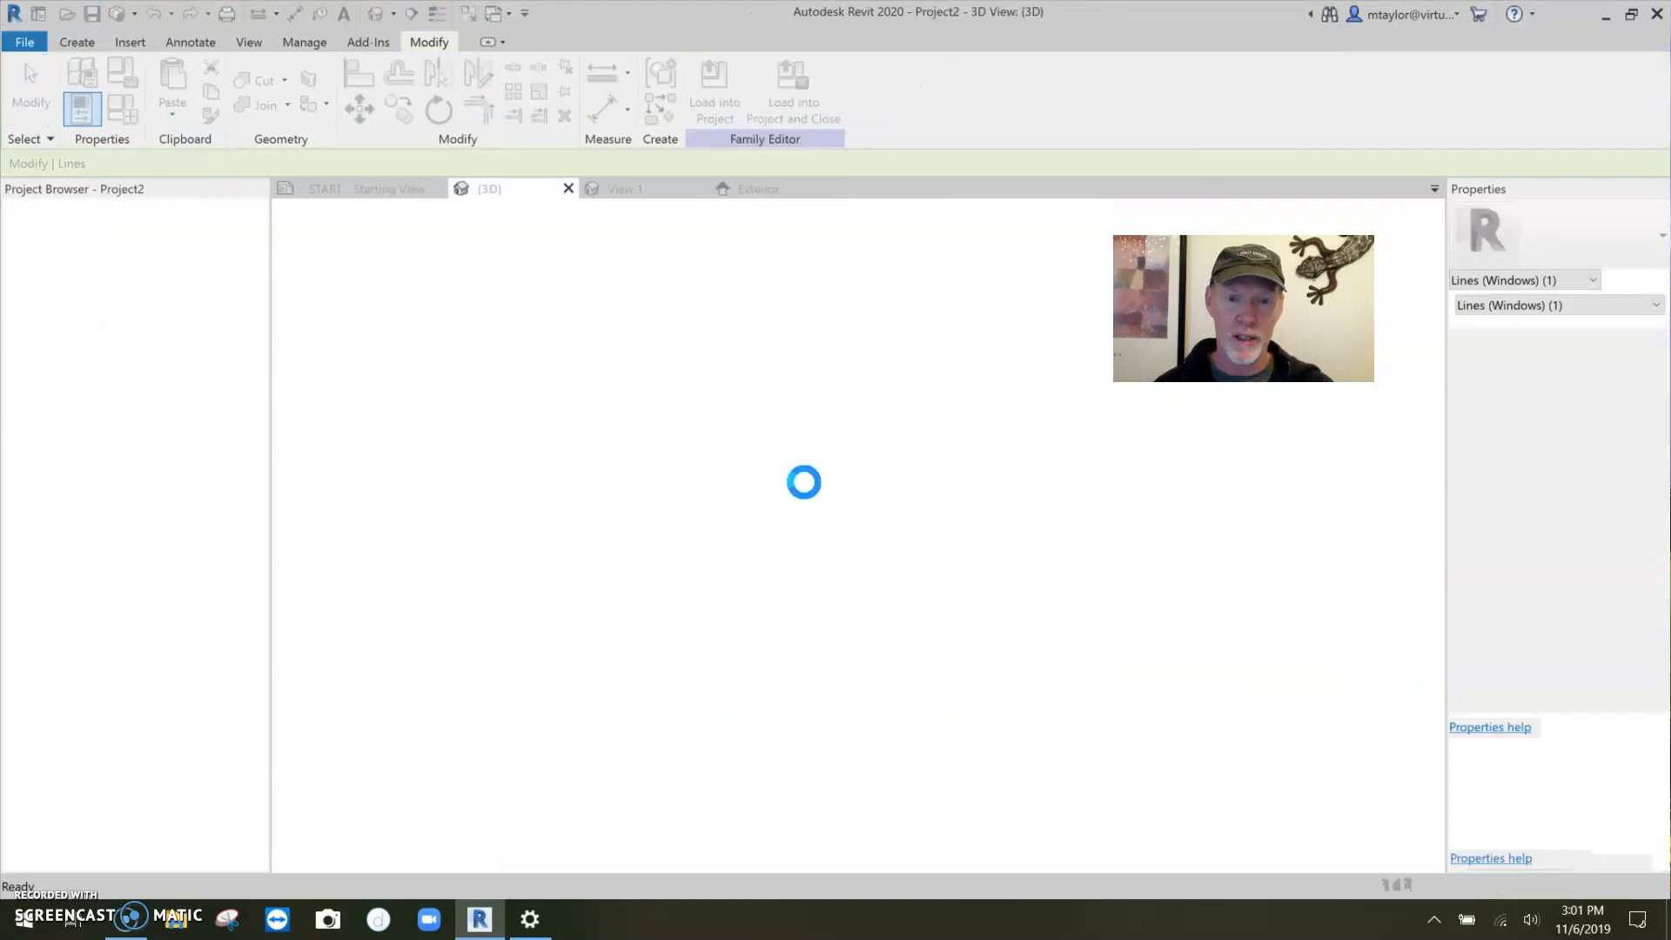
left_click(713, 94)
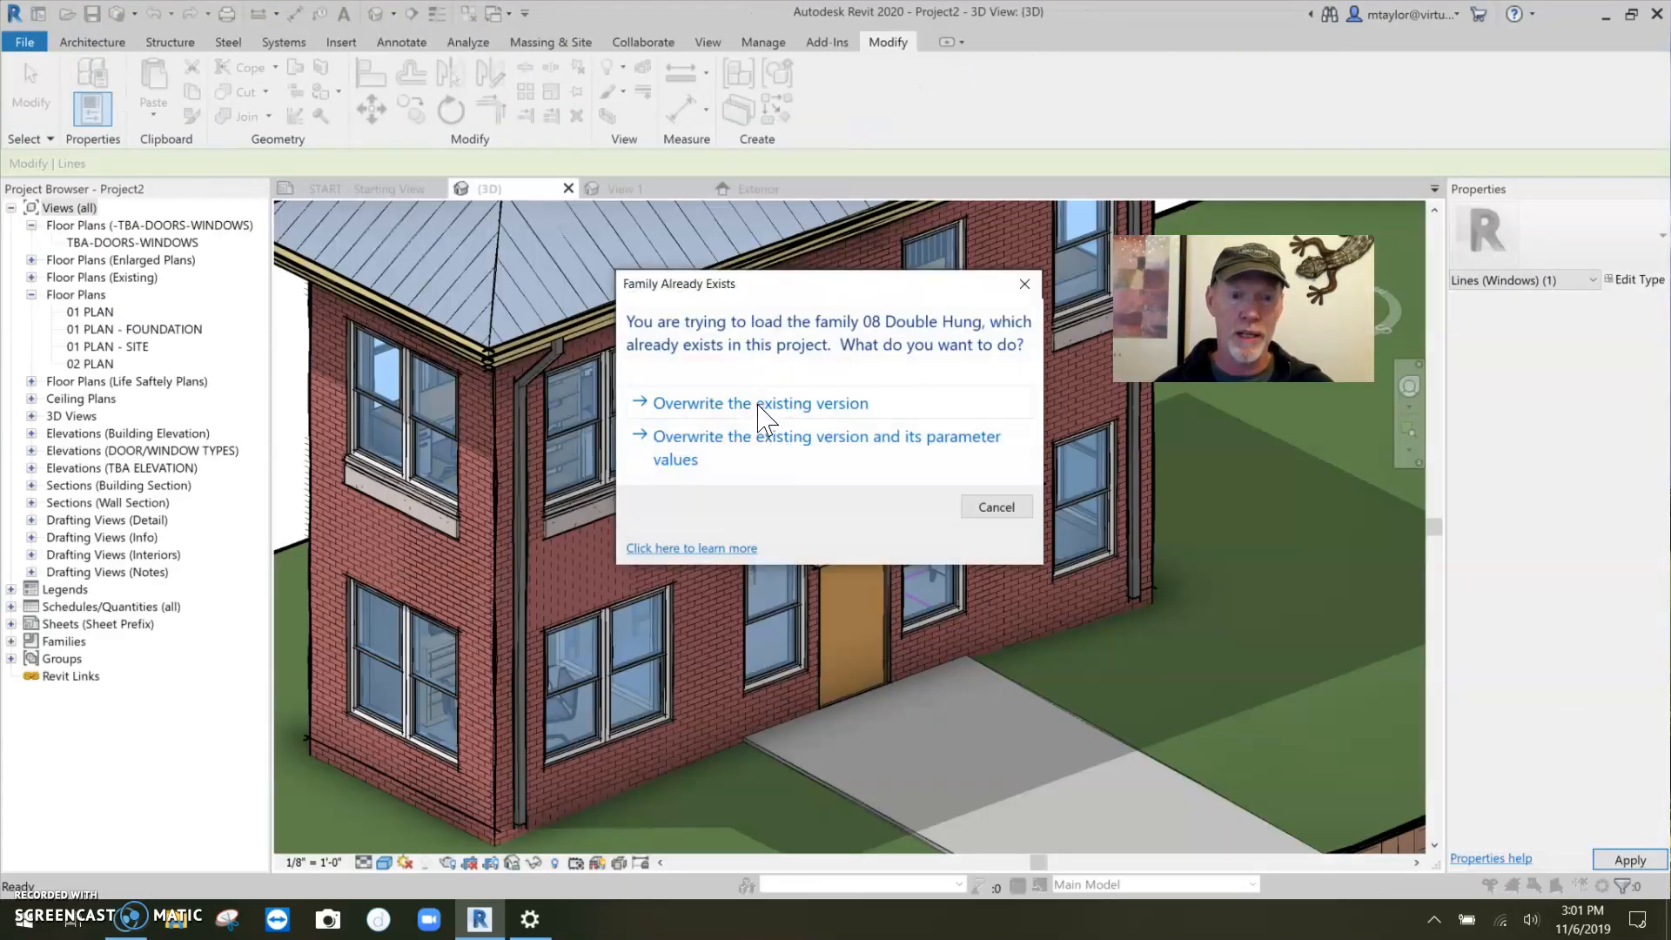
Step: Overwrite the existing family, then clear an upper window's '9 panels at bottom pane' option and apply it
left_click(759, 402)
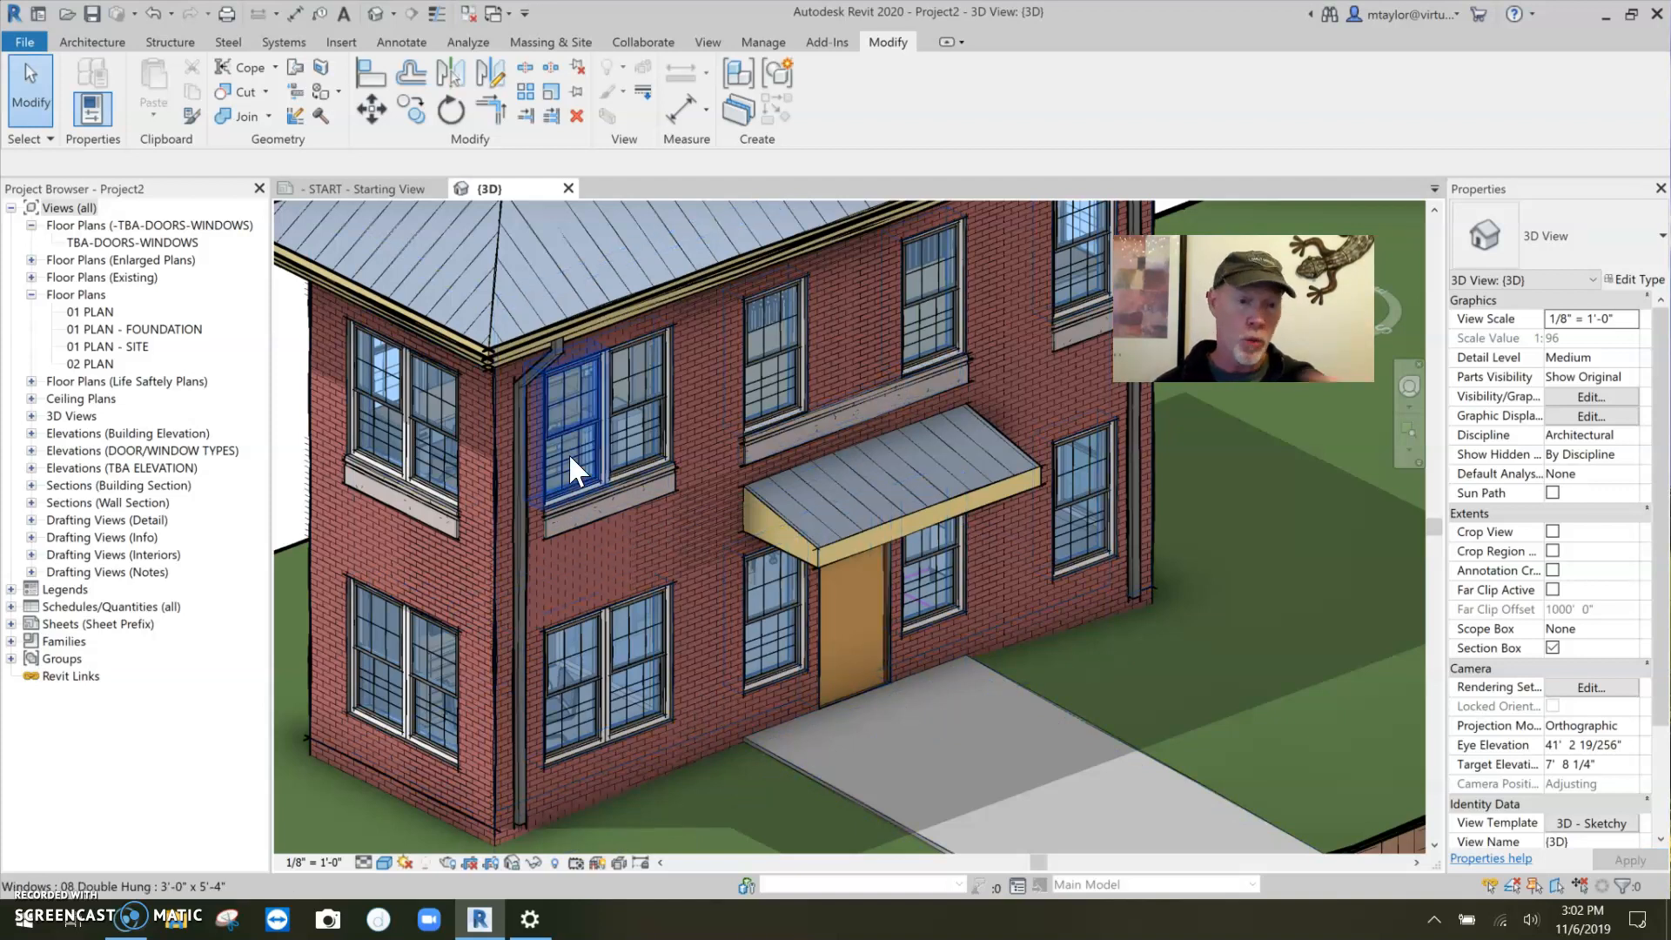
mouse_move(576, 452)
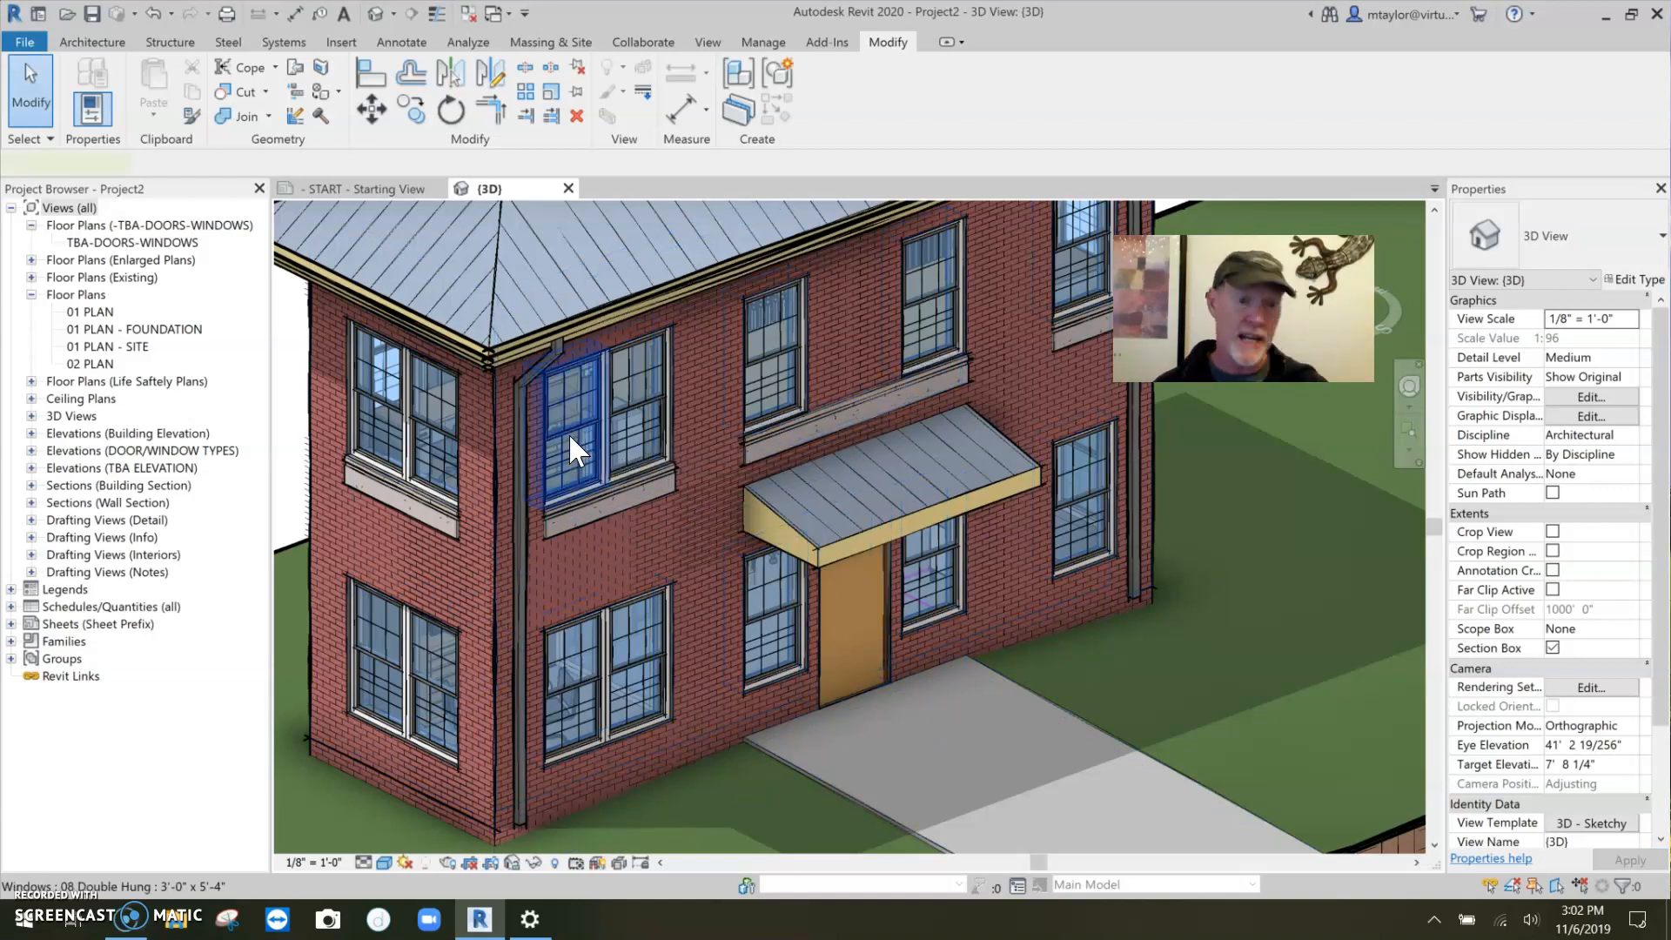
left_click(576, 436)
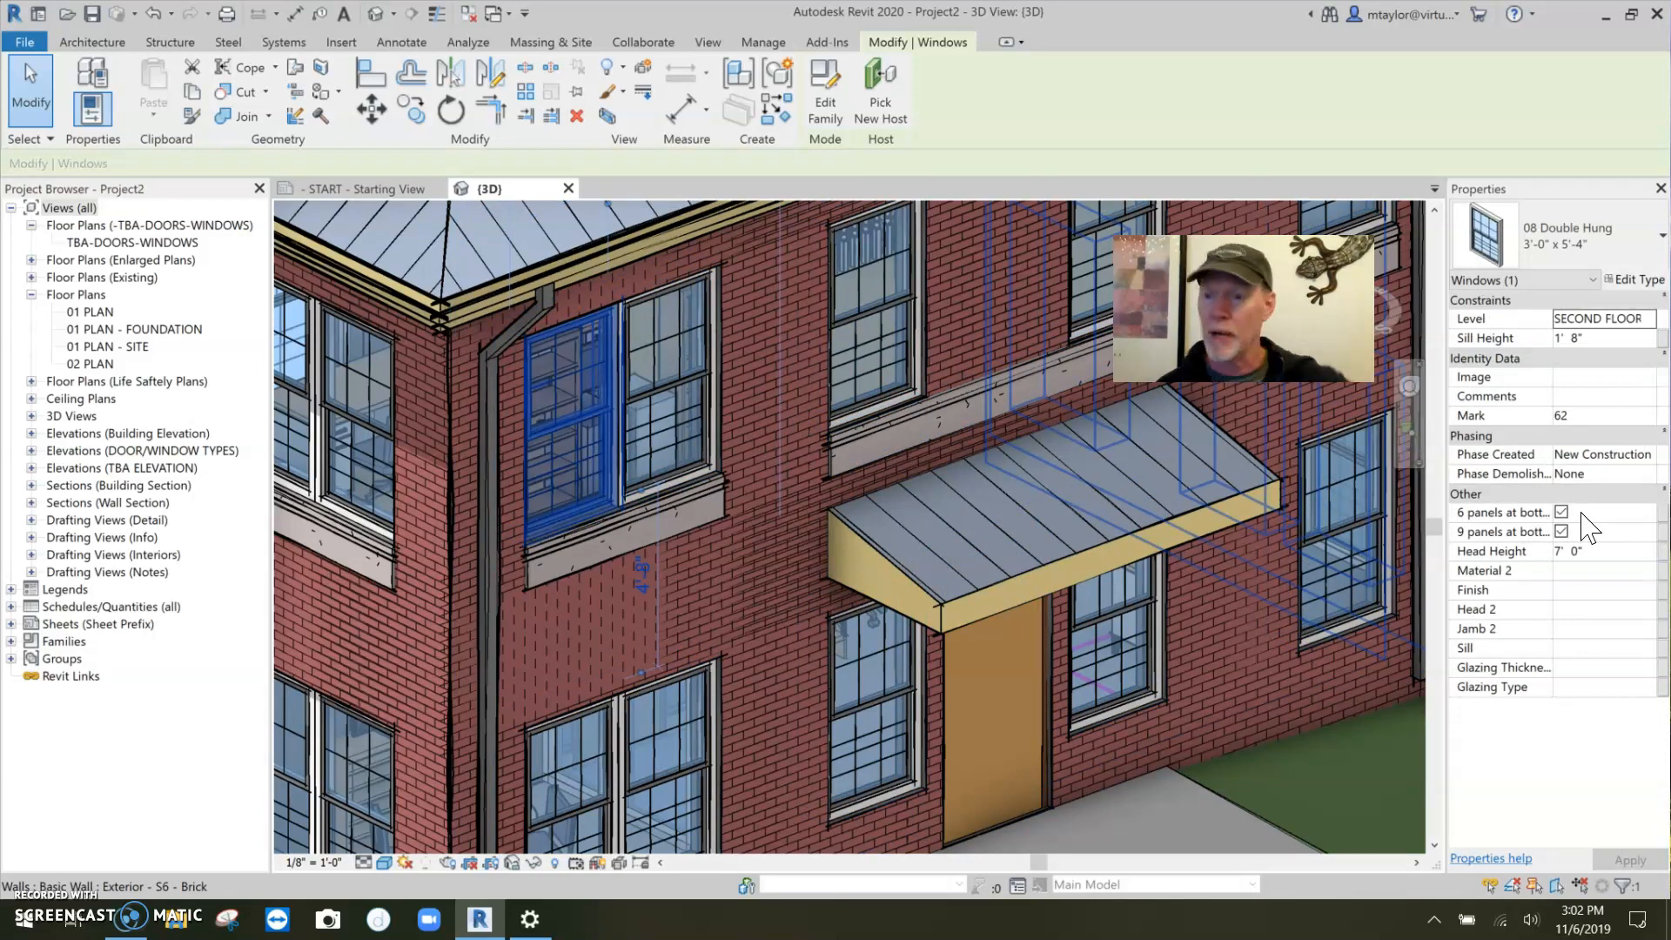
mouse_move(1481, 552)
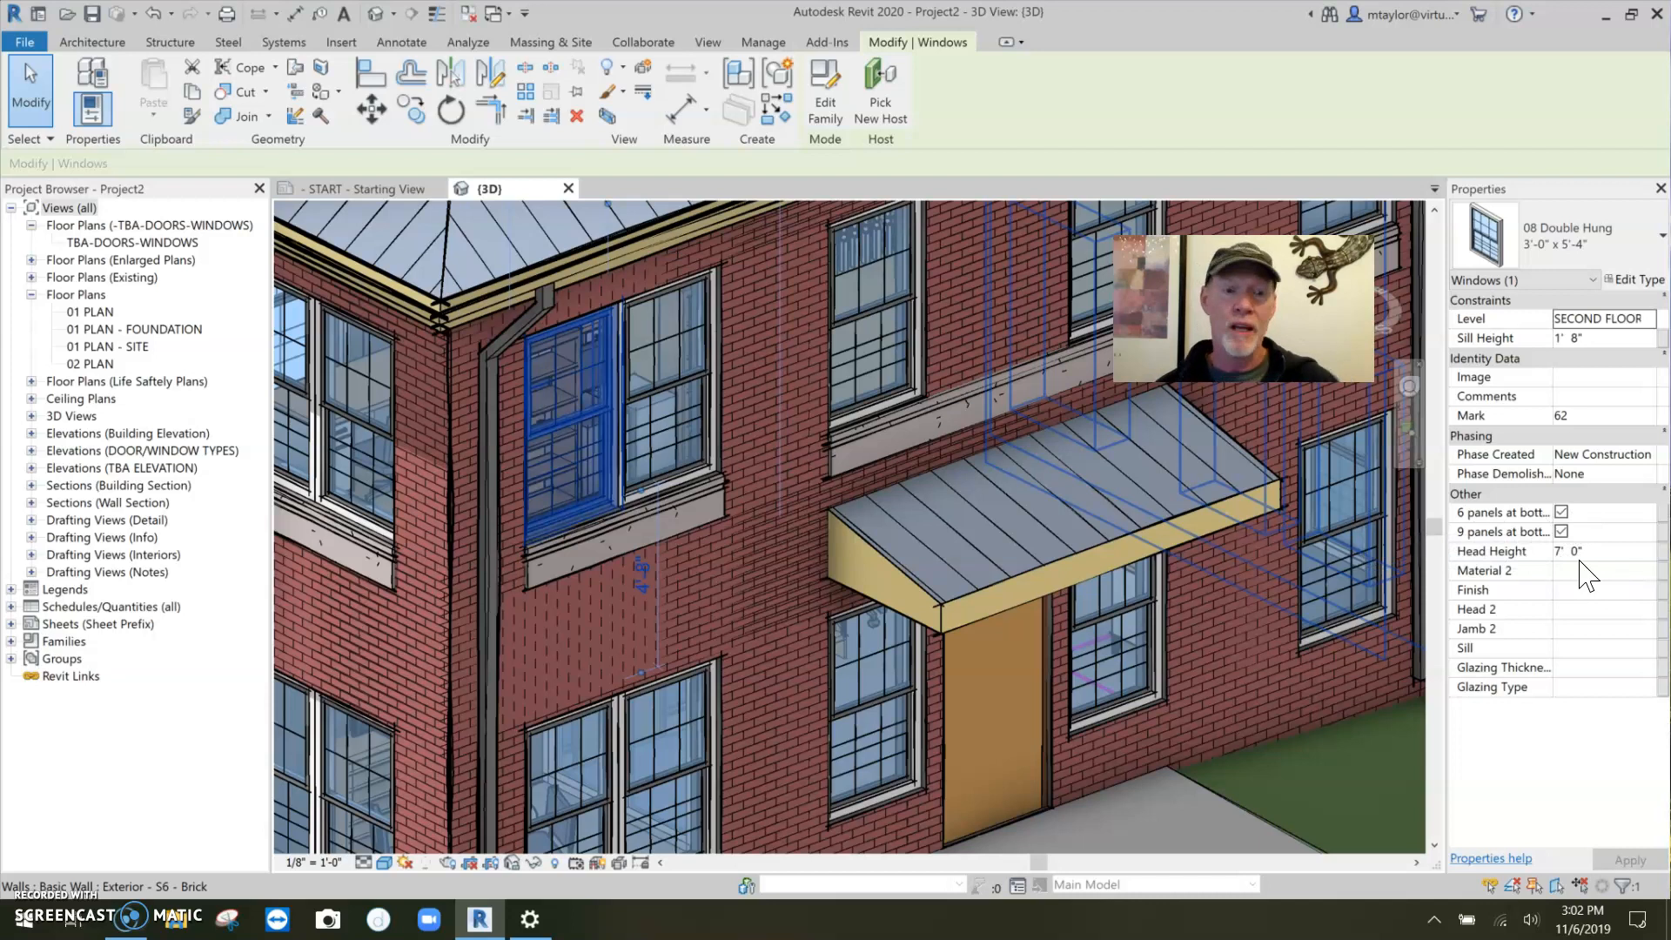
left_click(1561, 533)
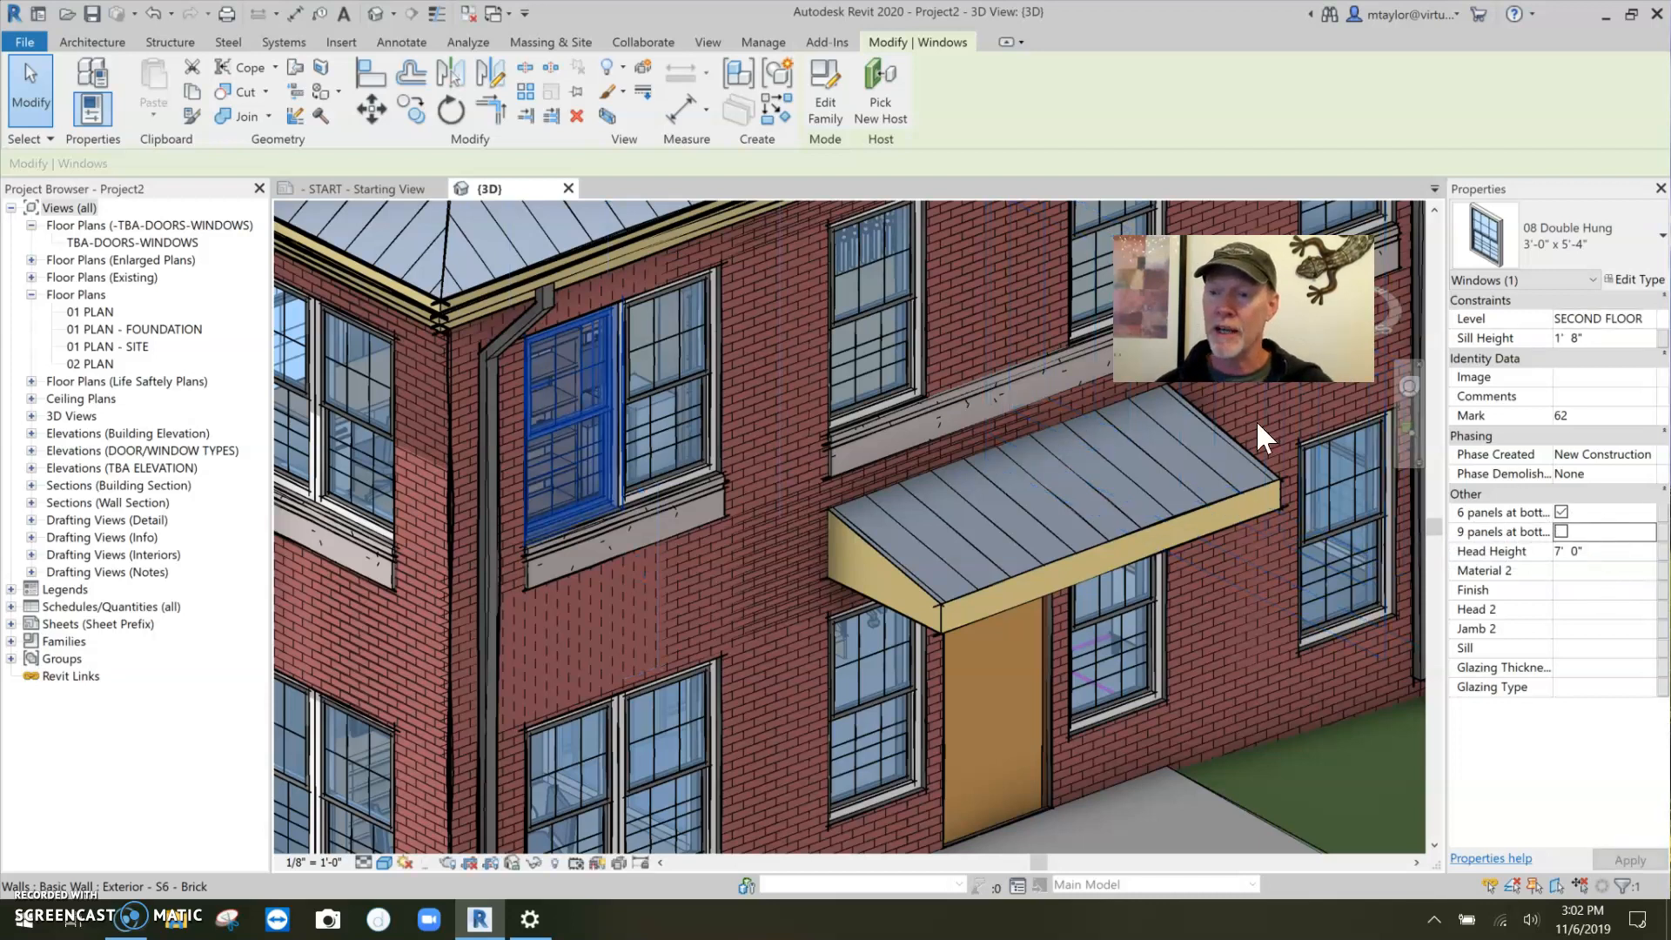
left_click(778, 603)
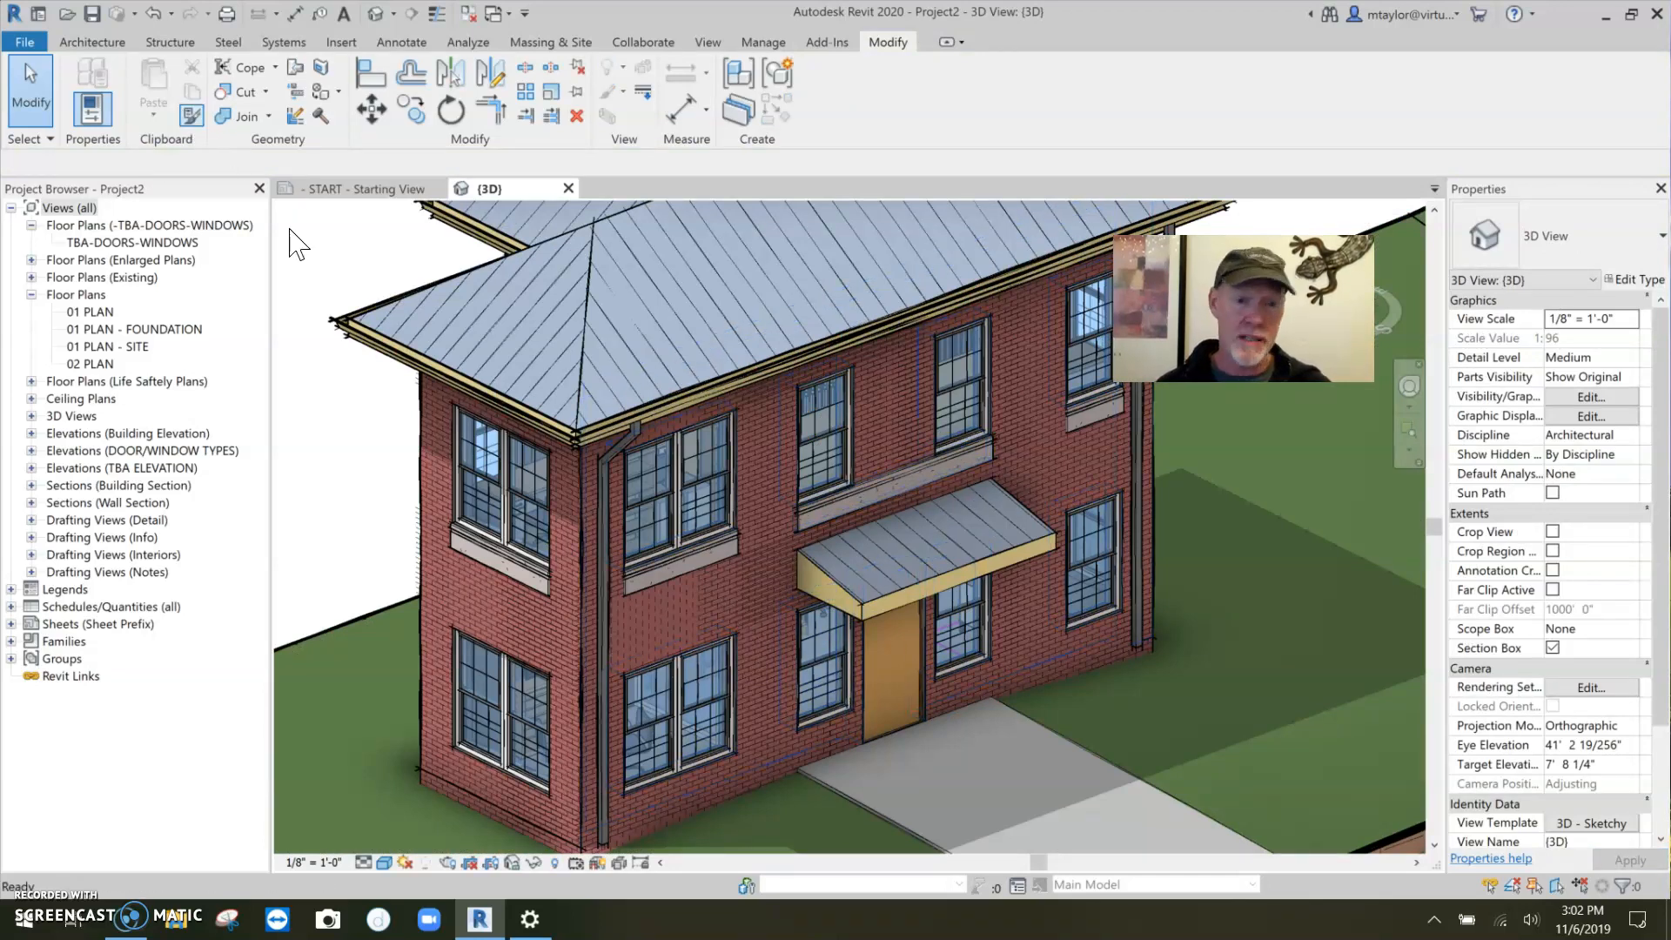
Step: Use Match Type Properties to copy the window's type onto a lower window
left_click(693, 491)
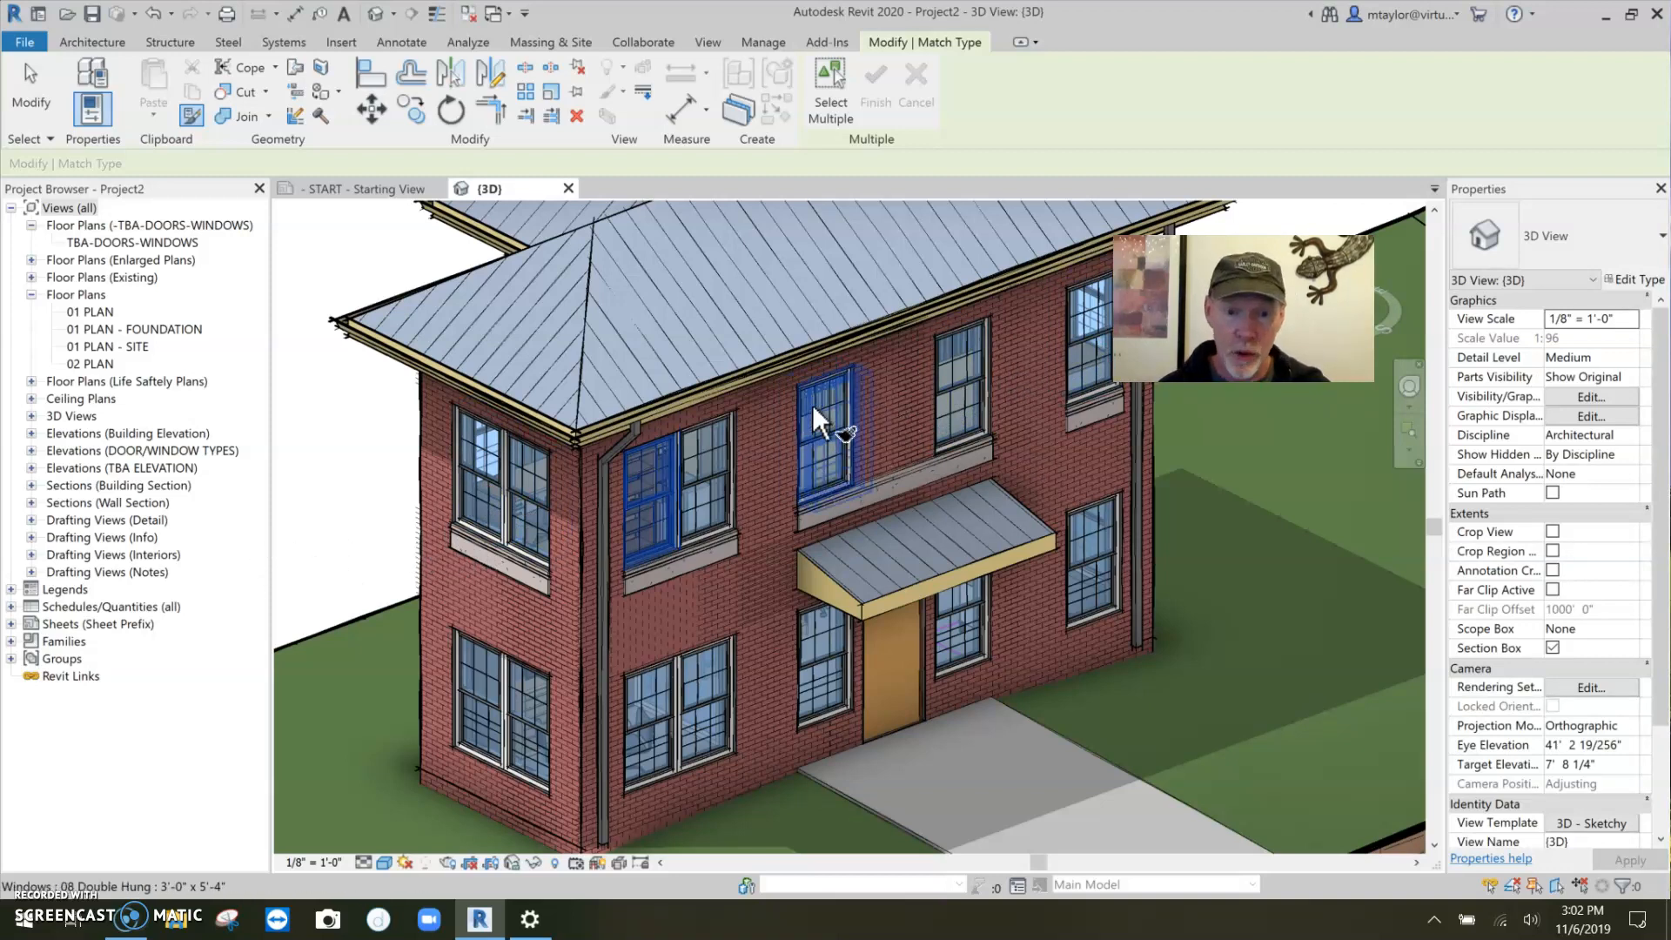
mouse_move(458, 555)
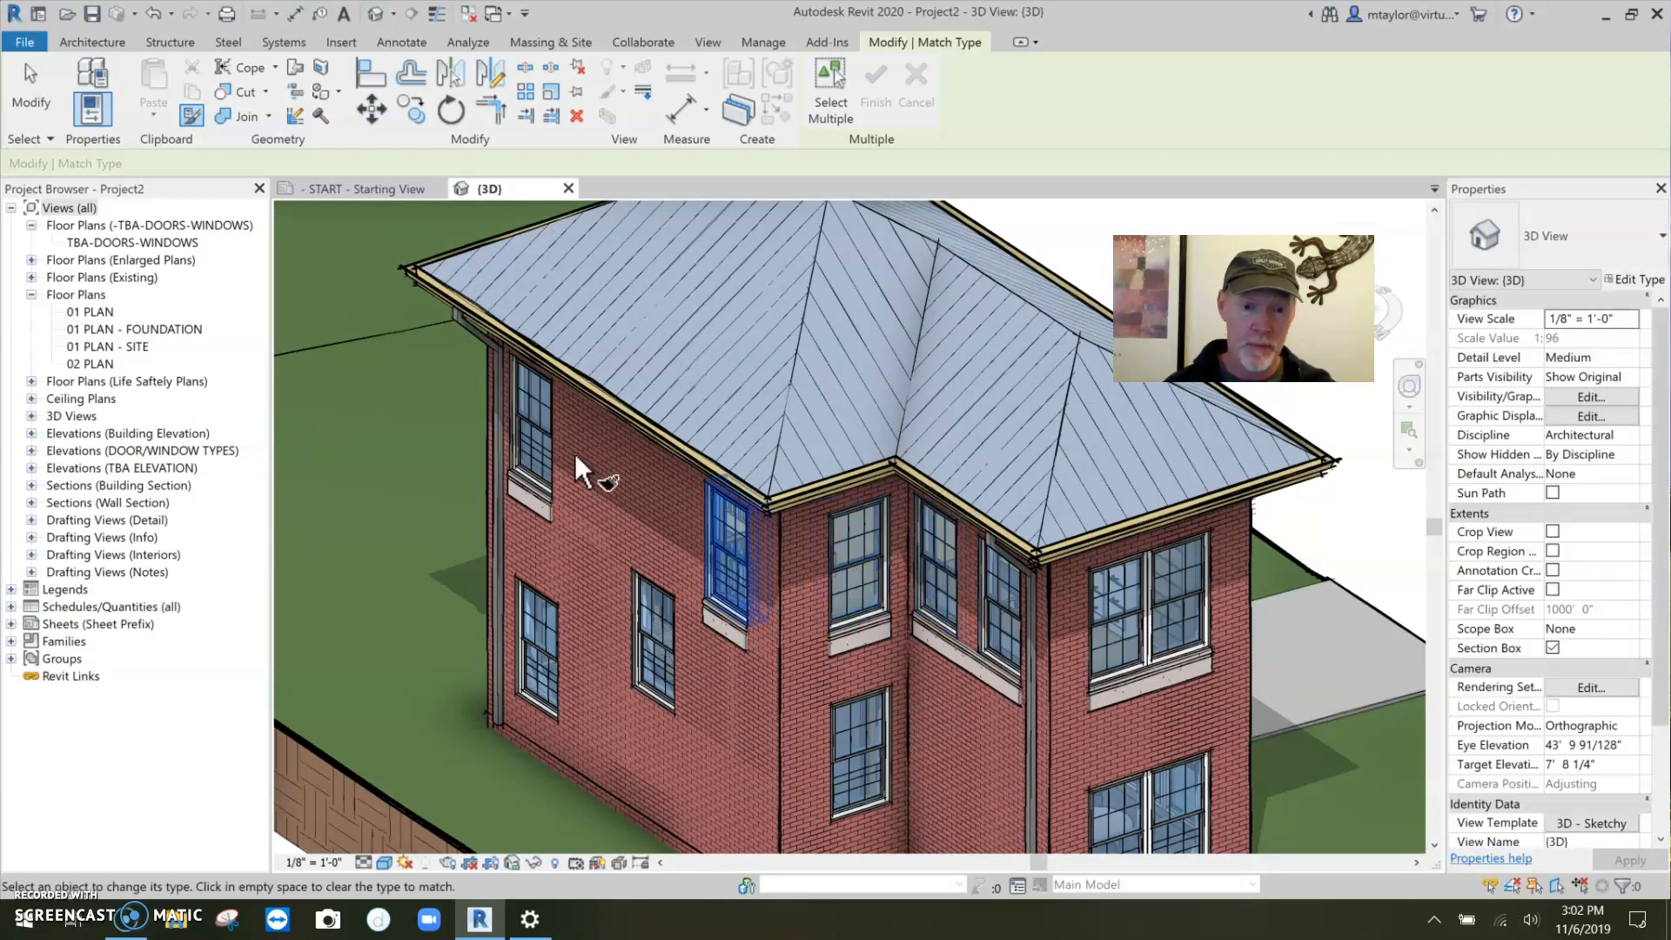
mouse_move(633, 590)
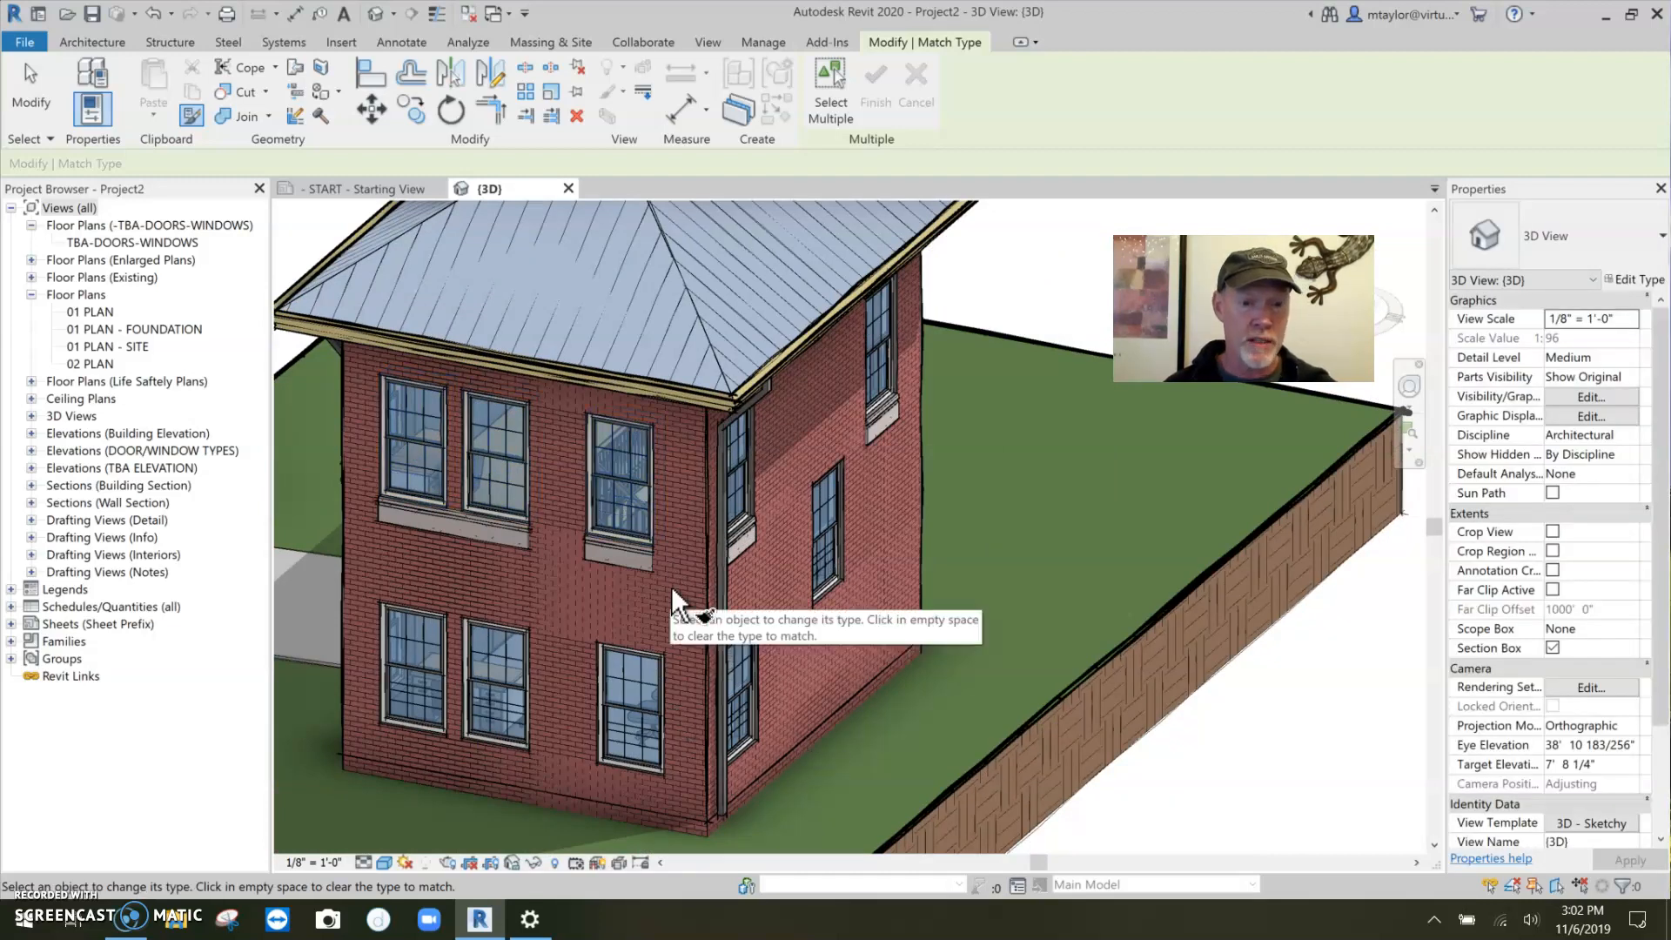
left_click(416, 661)
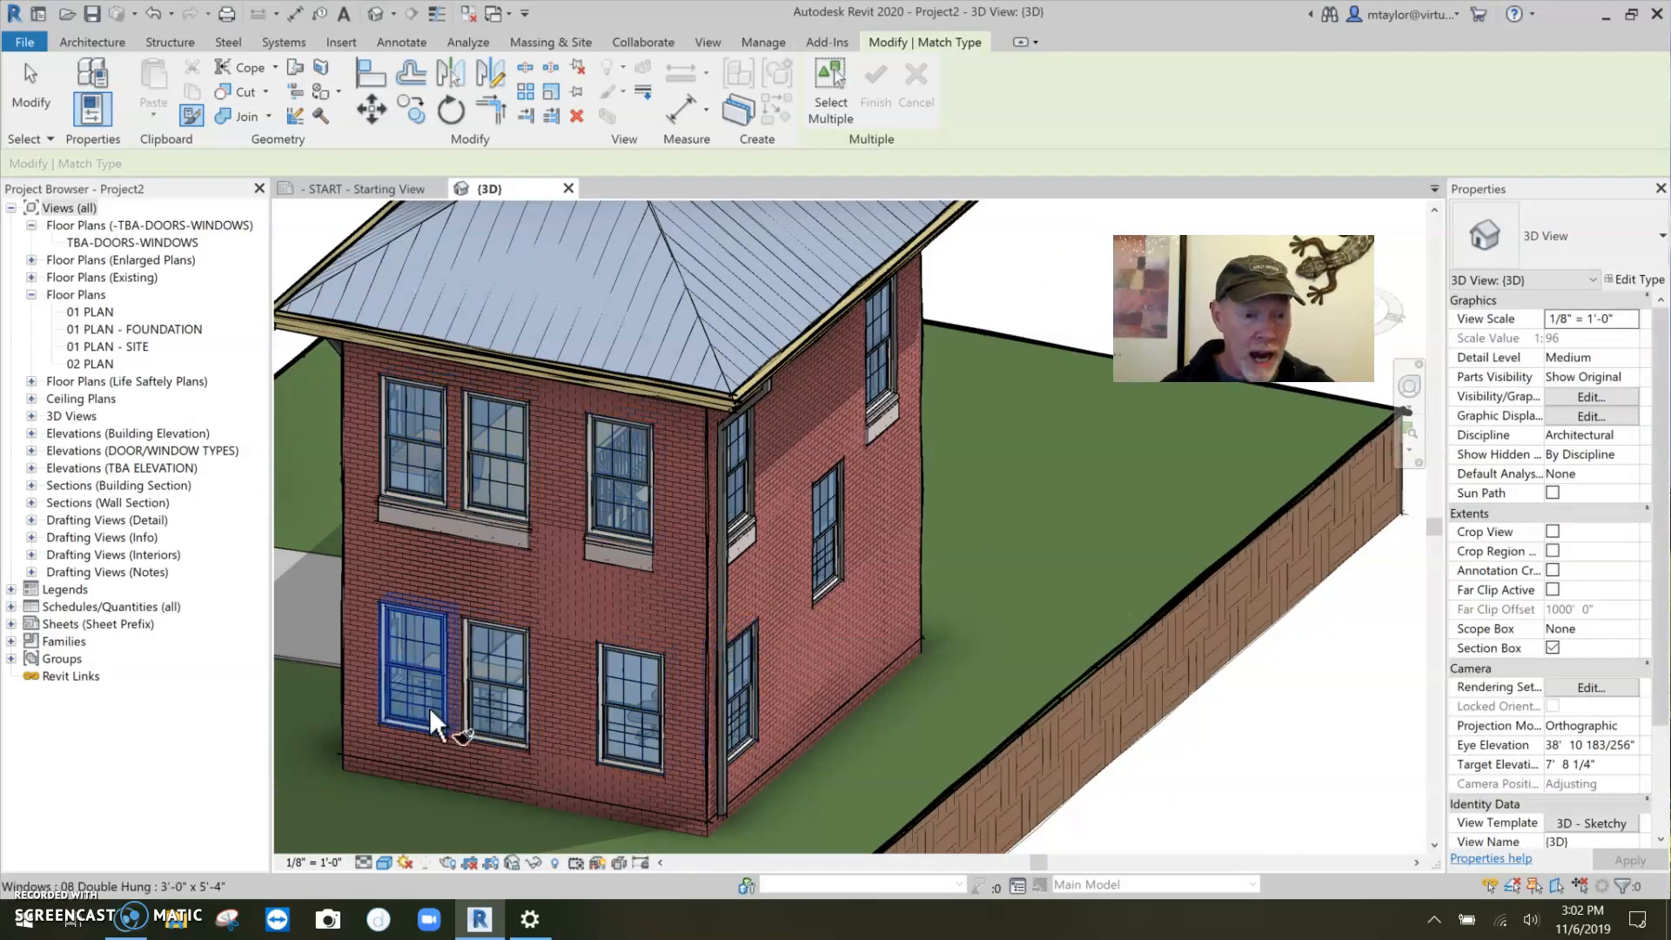
scroll("up", 3)
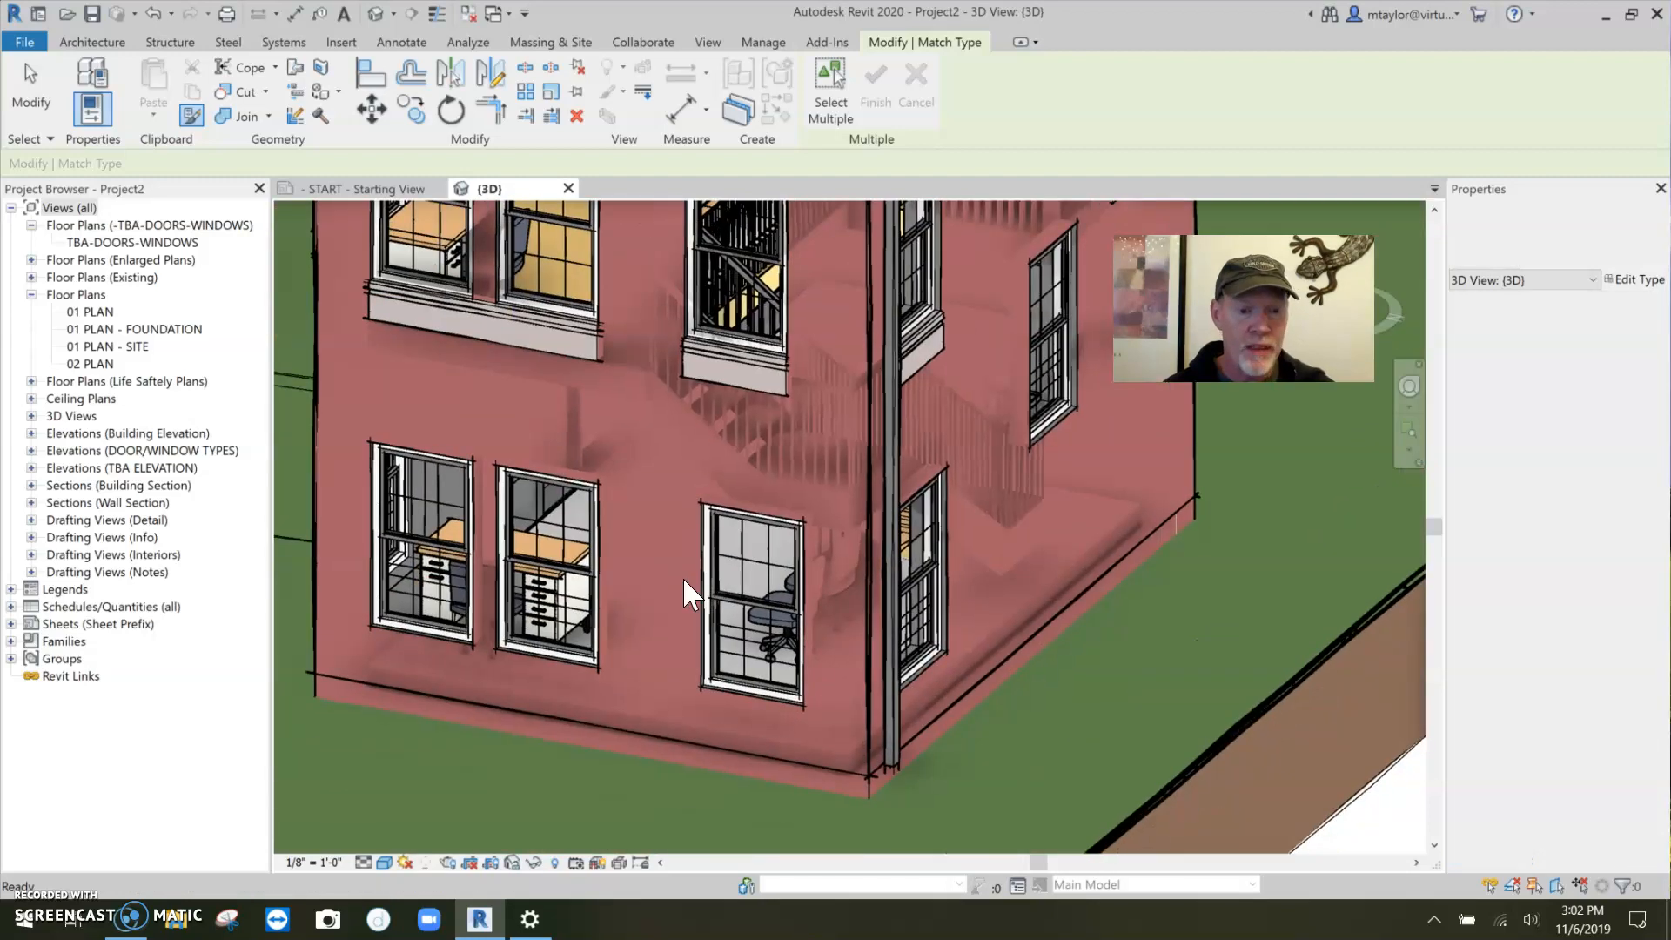
Step: Switch the lower-left first-floor window from six to nine panels at bottom pane
left_click(416, 533)
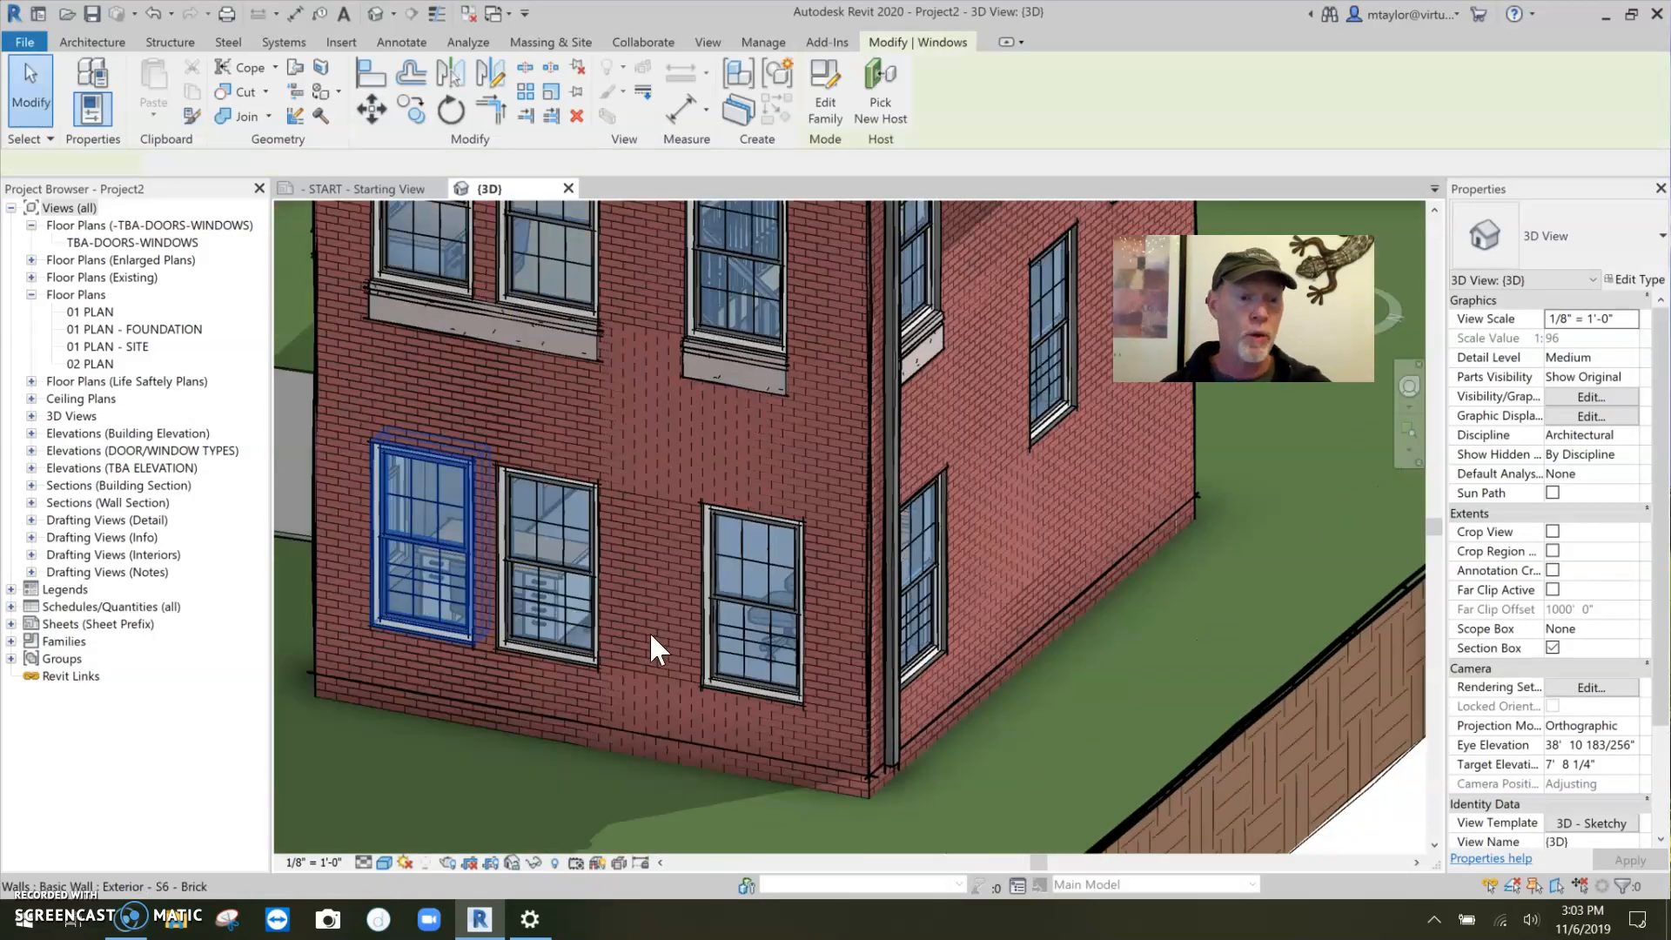
left_click(416, 533)
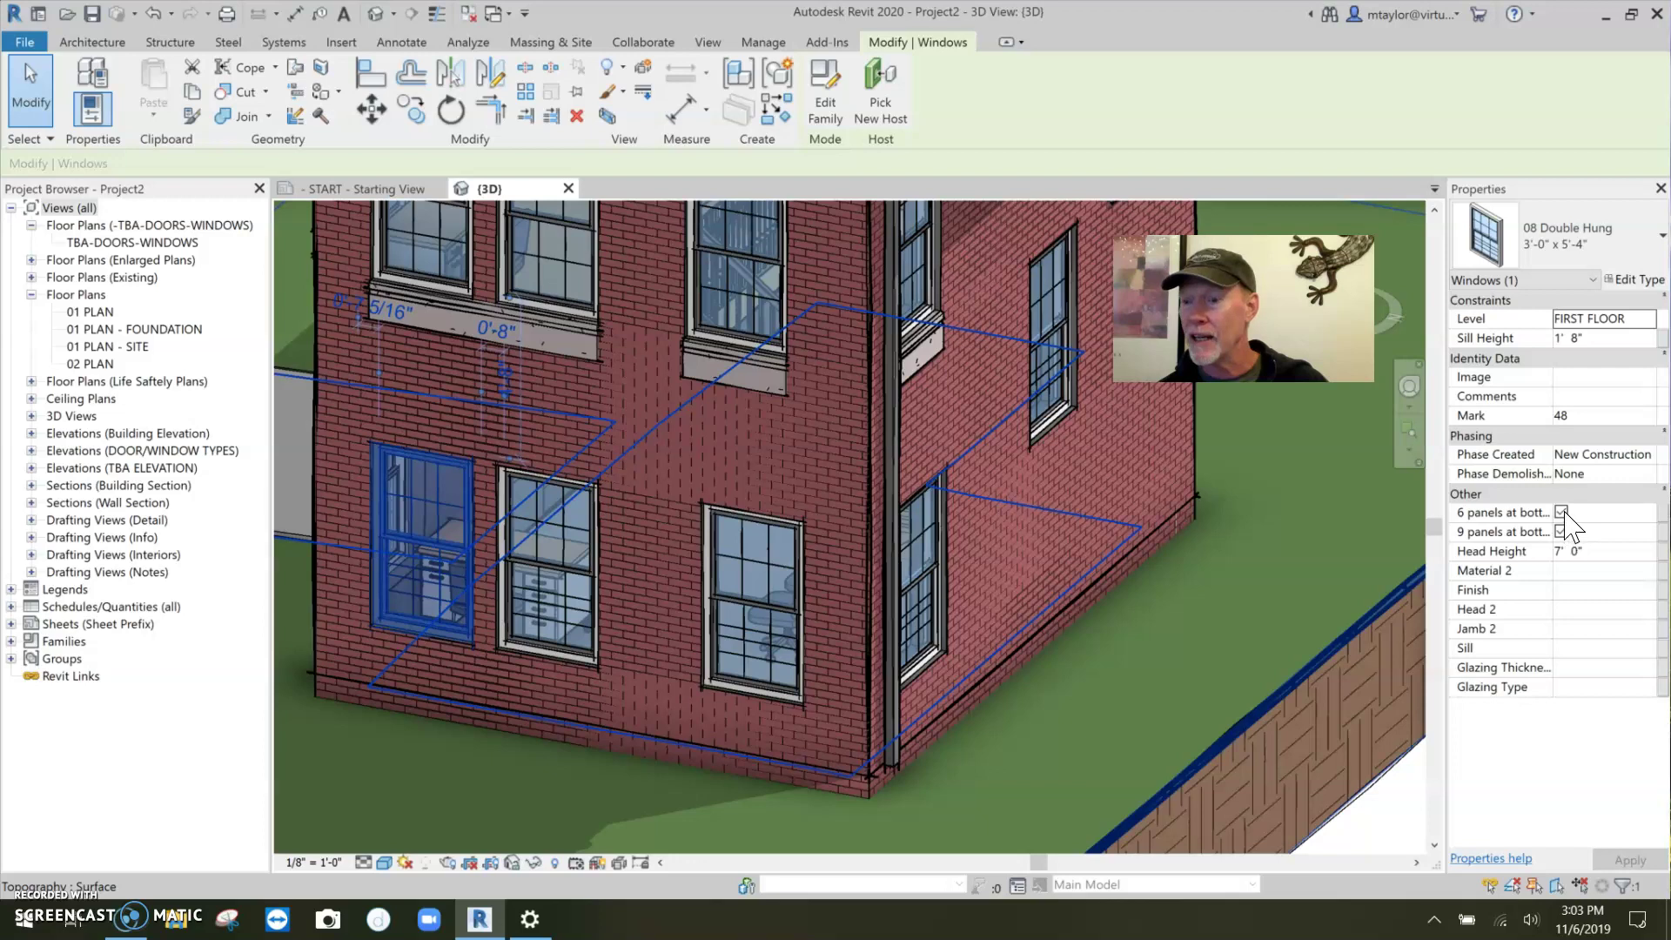
left_click(1563, 512)
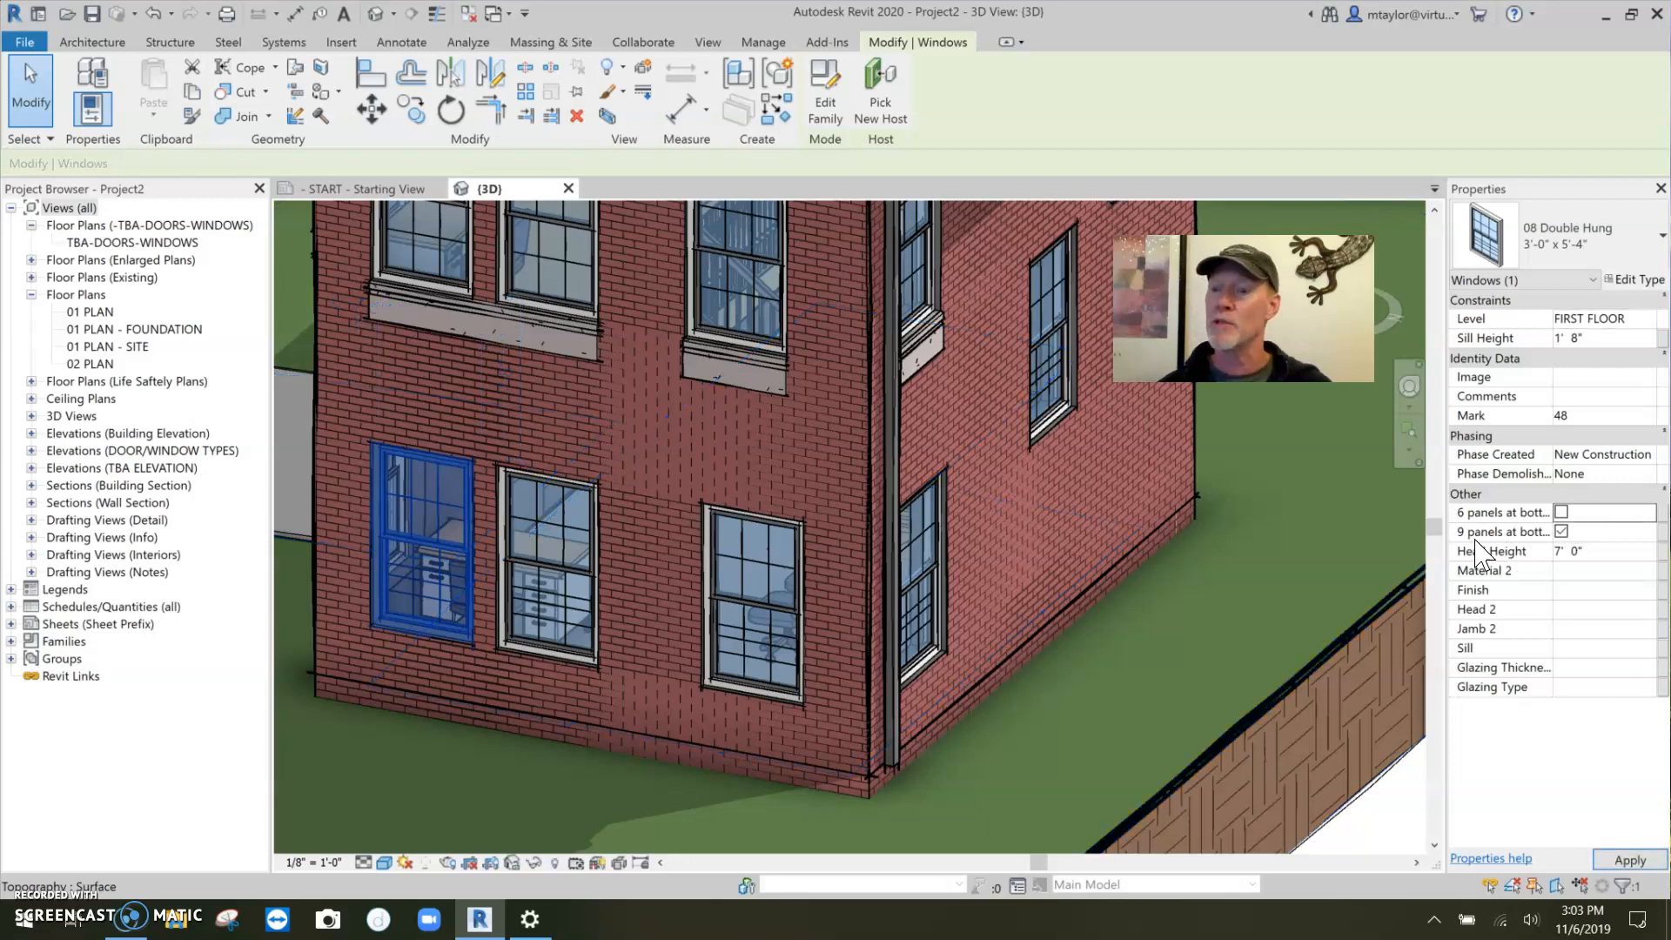
mouse_move(1502, 531)
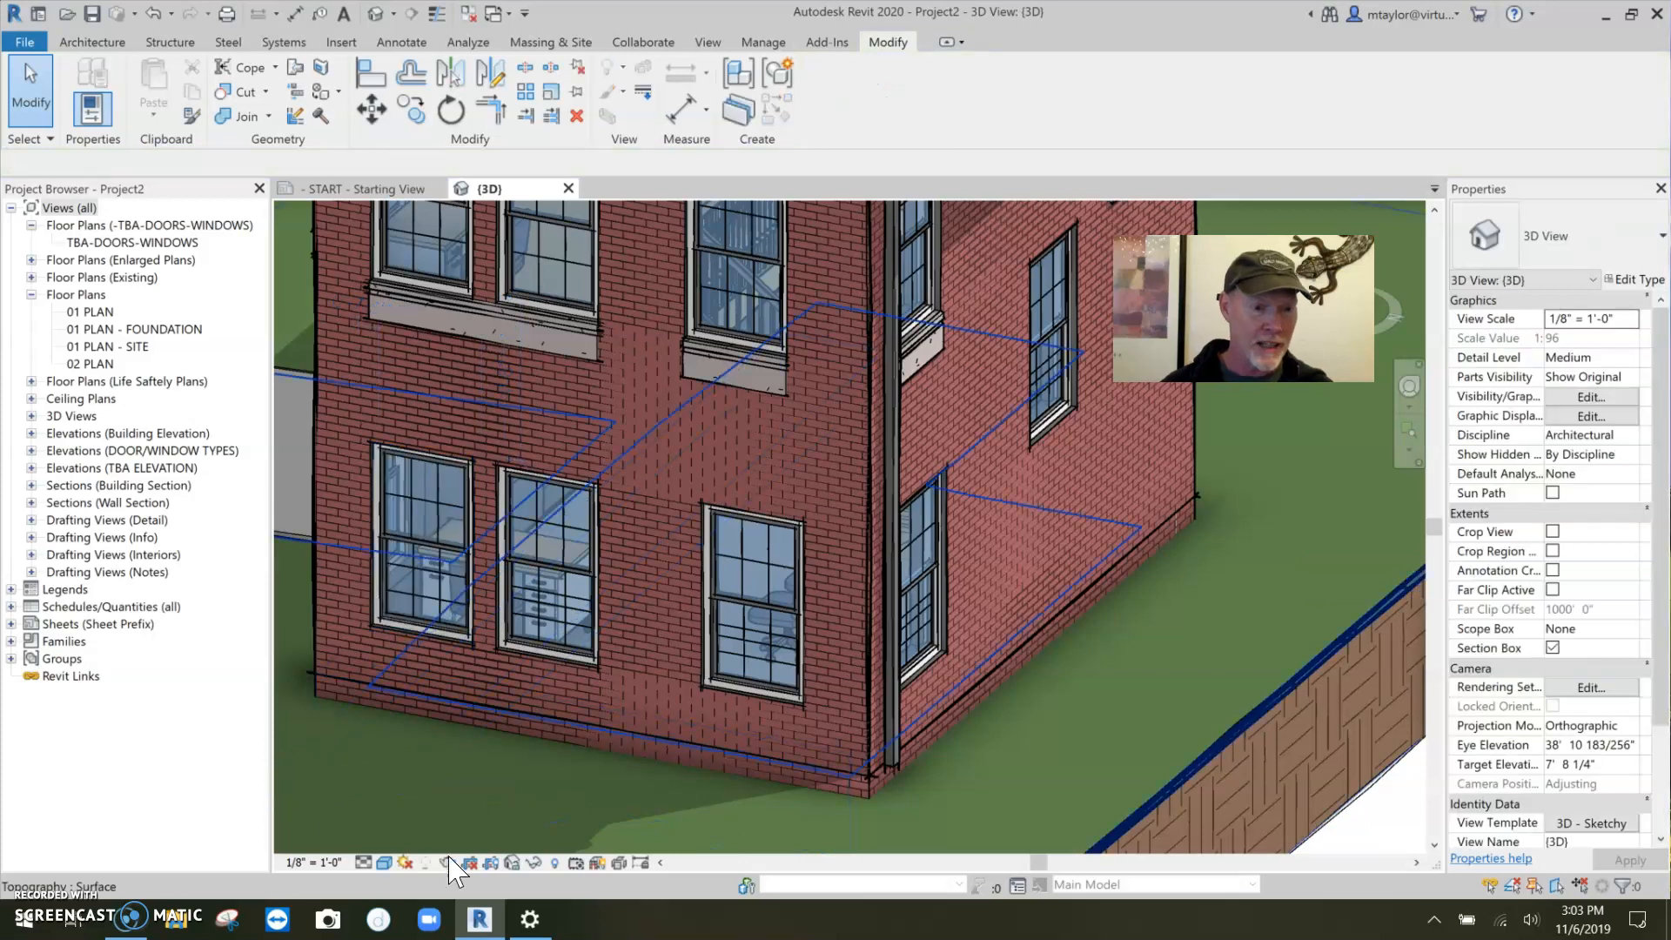
left_click(427, 522)
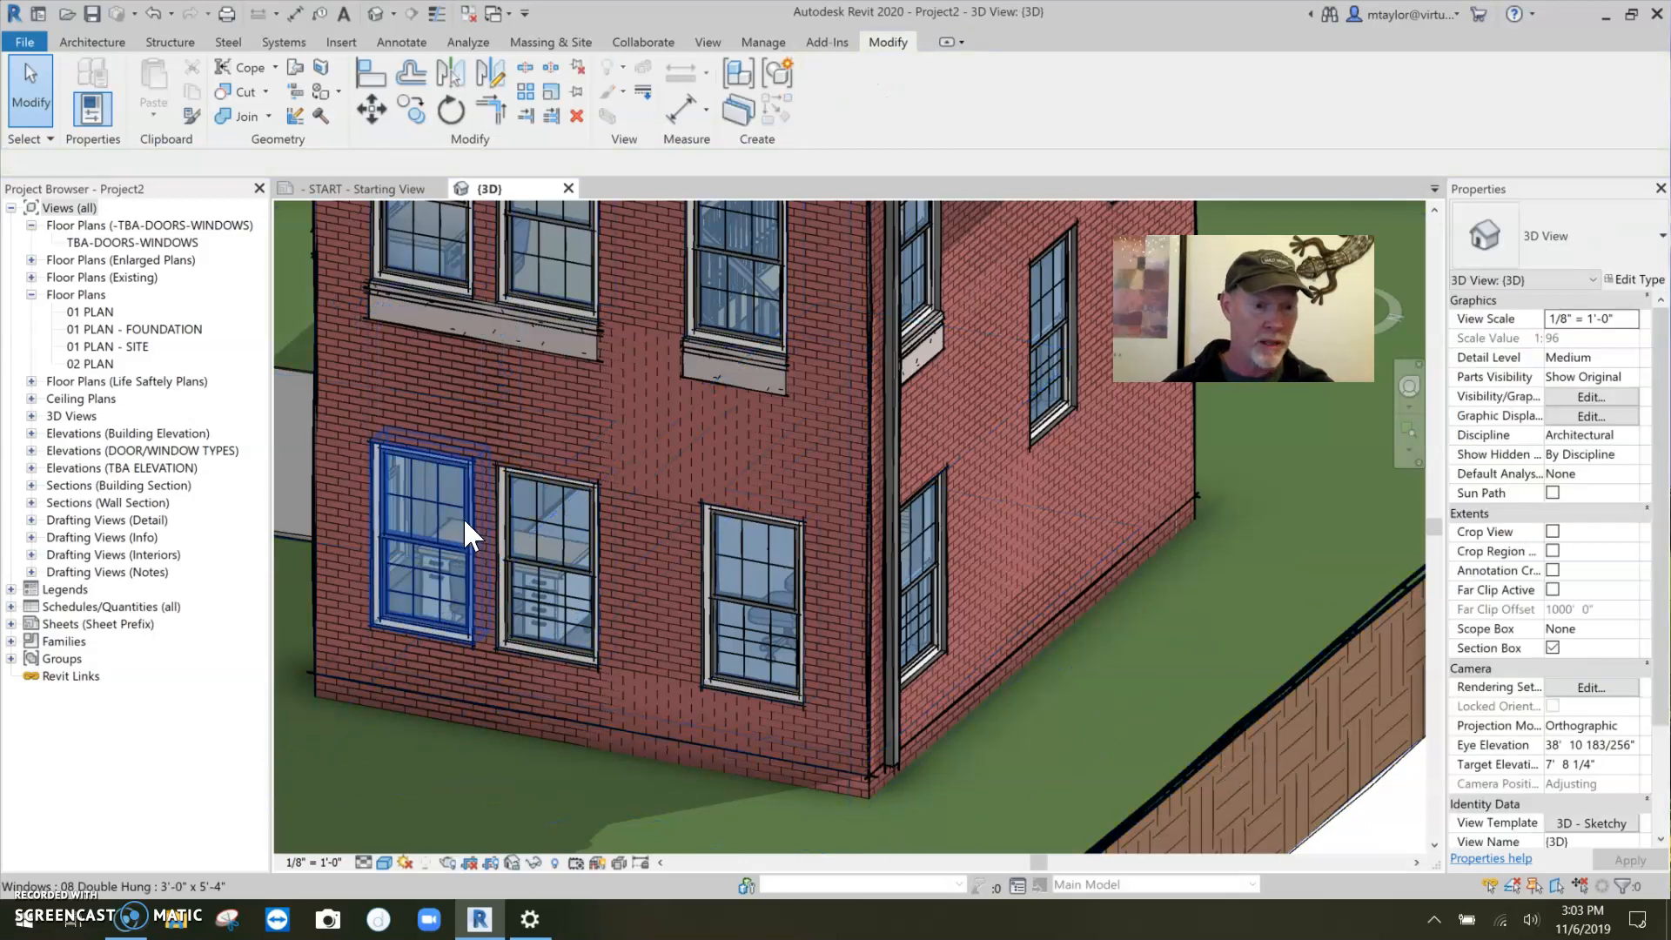
Step: Match the nine-over-six window's type onto two more first-floor windows
left_click(564, 564)
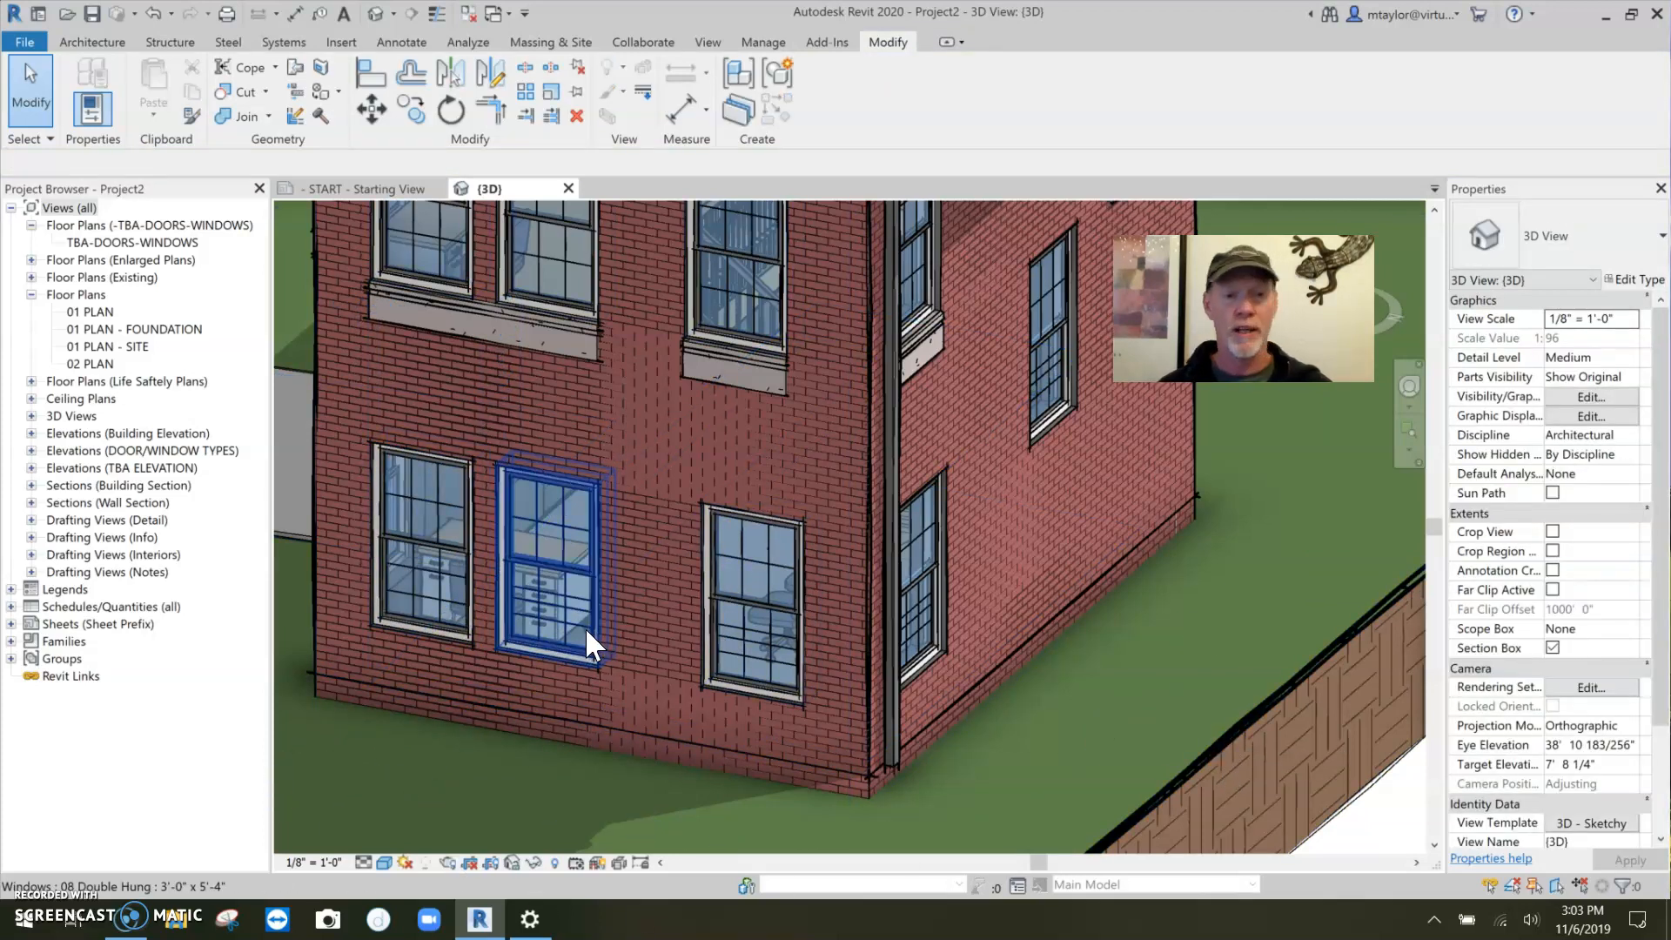
left_click(638, 603)
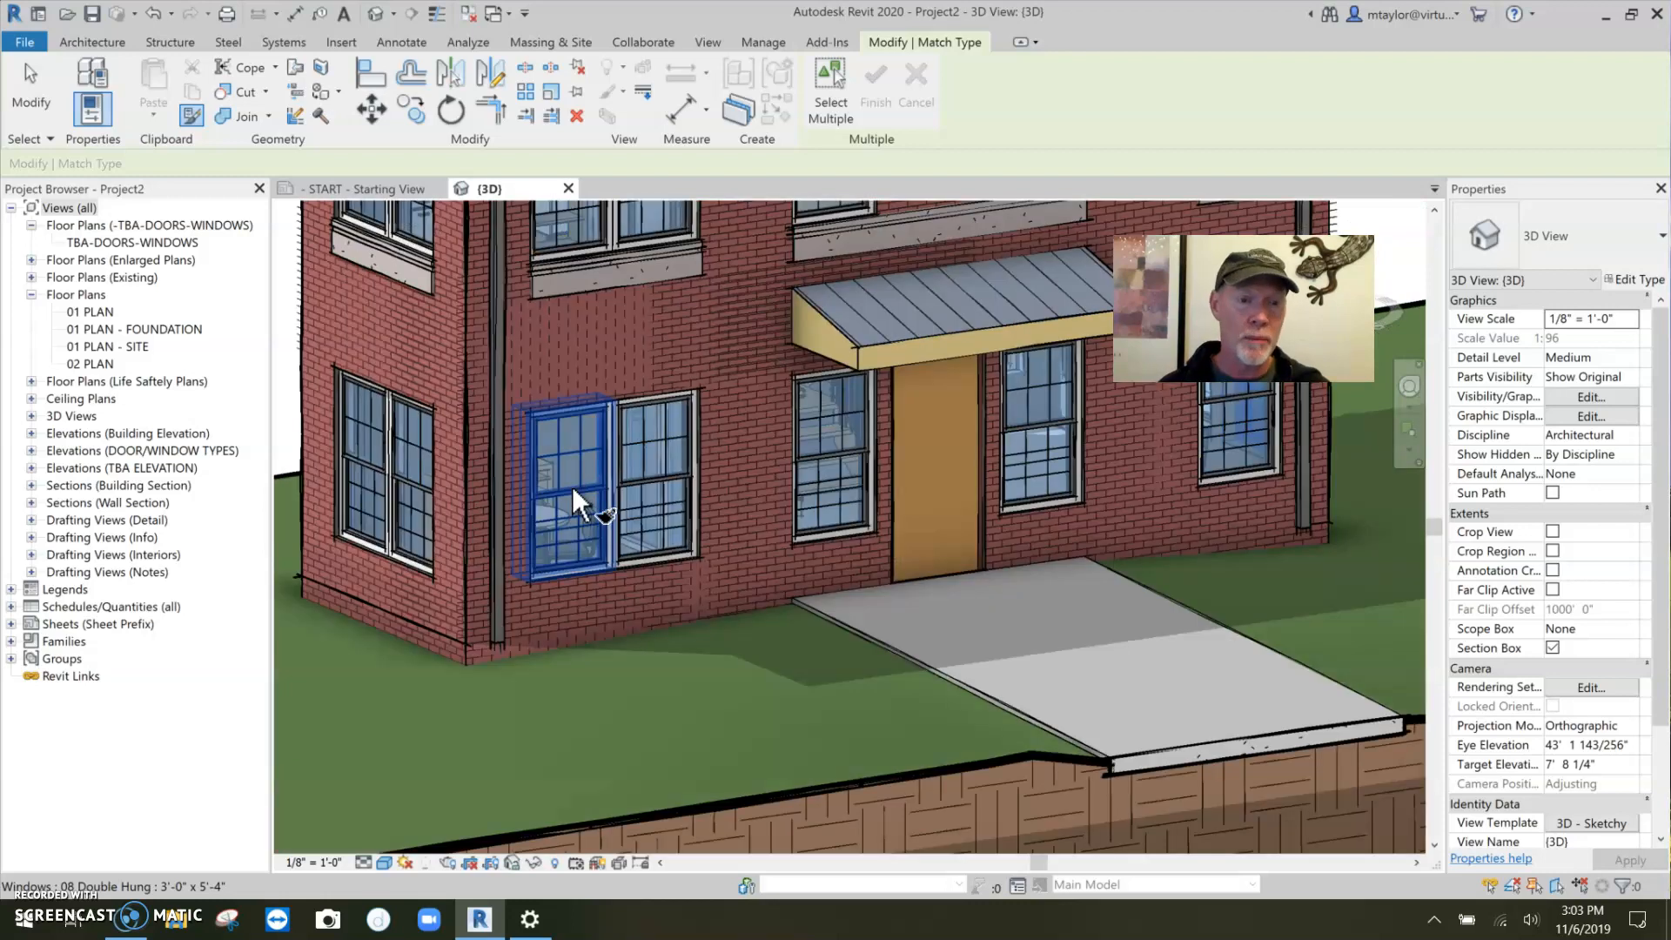
left_click(832, 447)
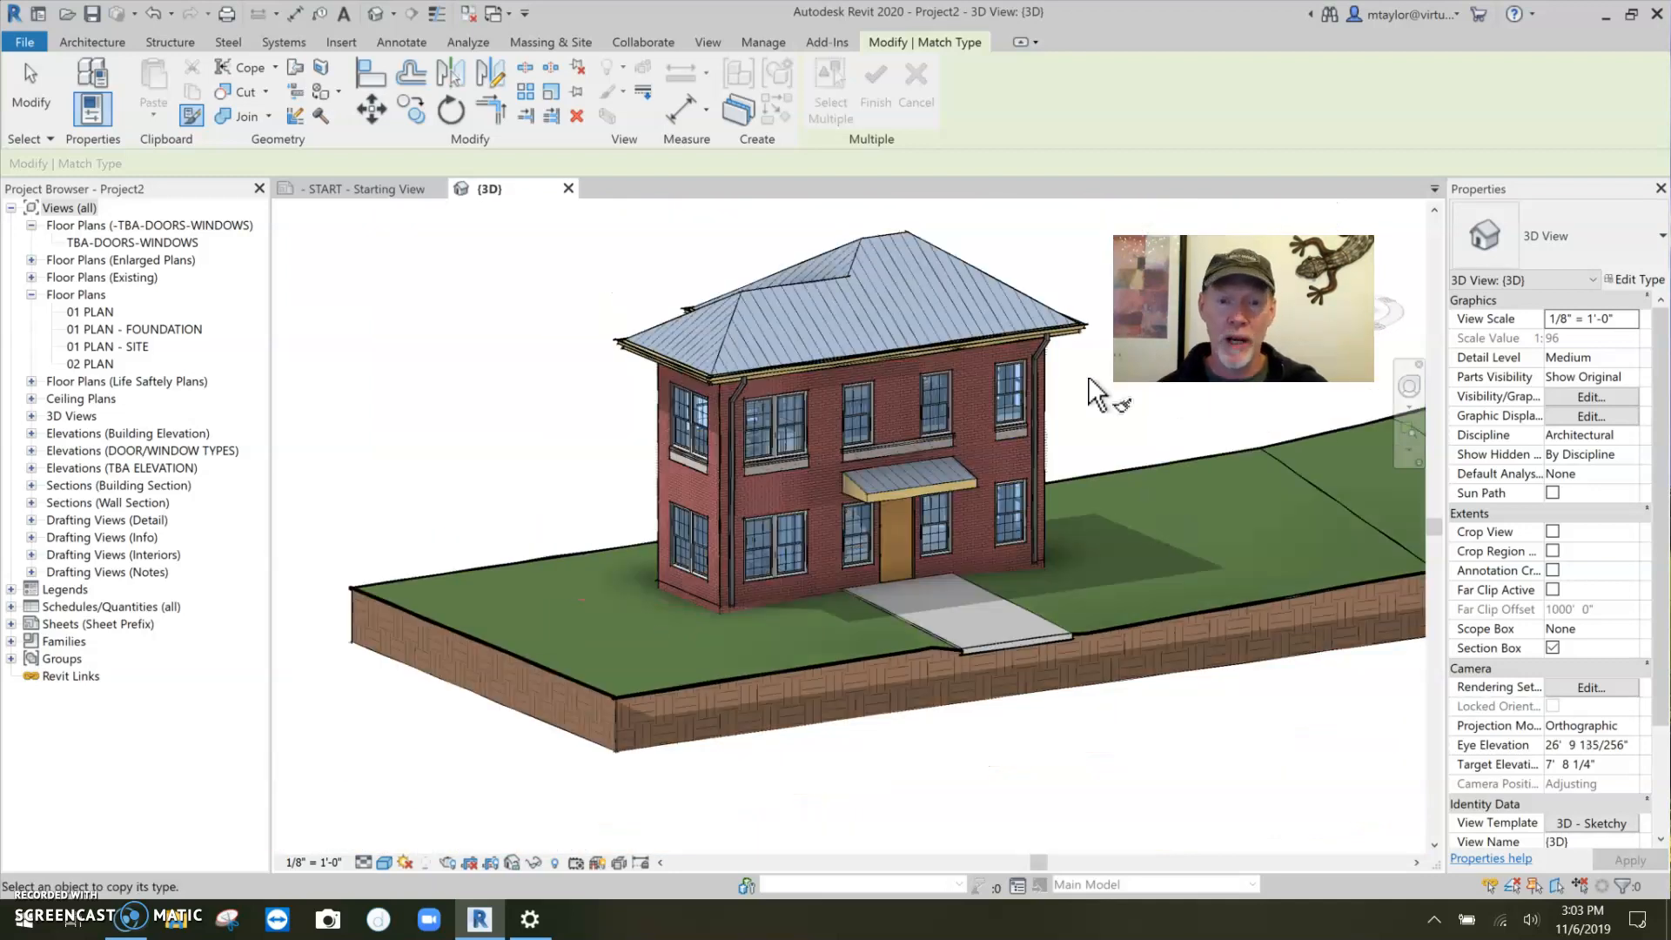
mouse_move(533, 703)
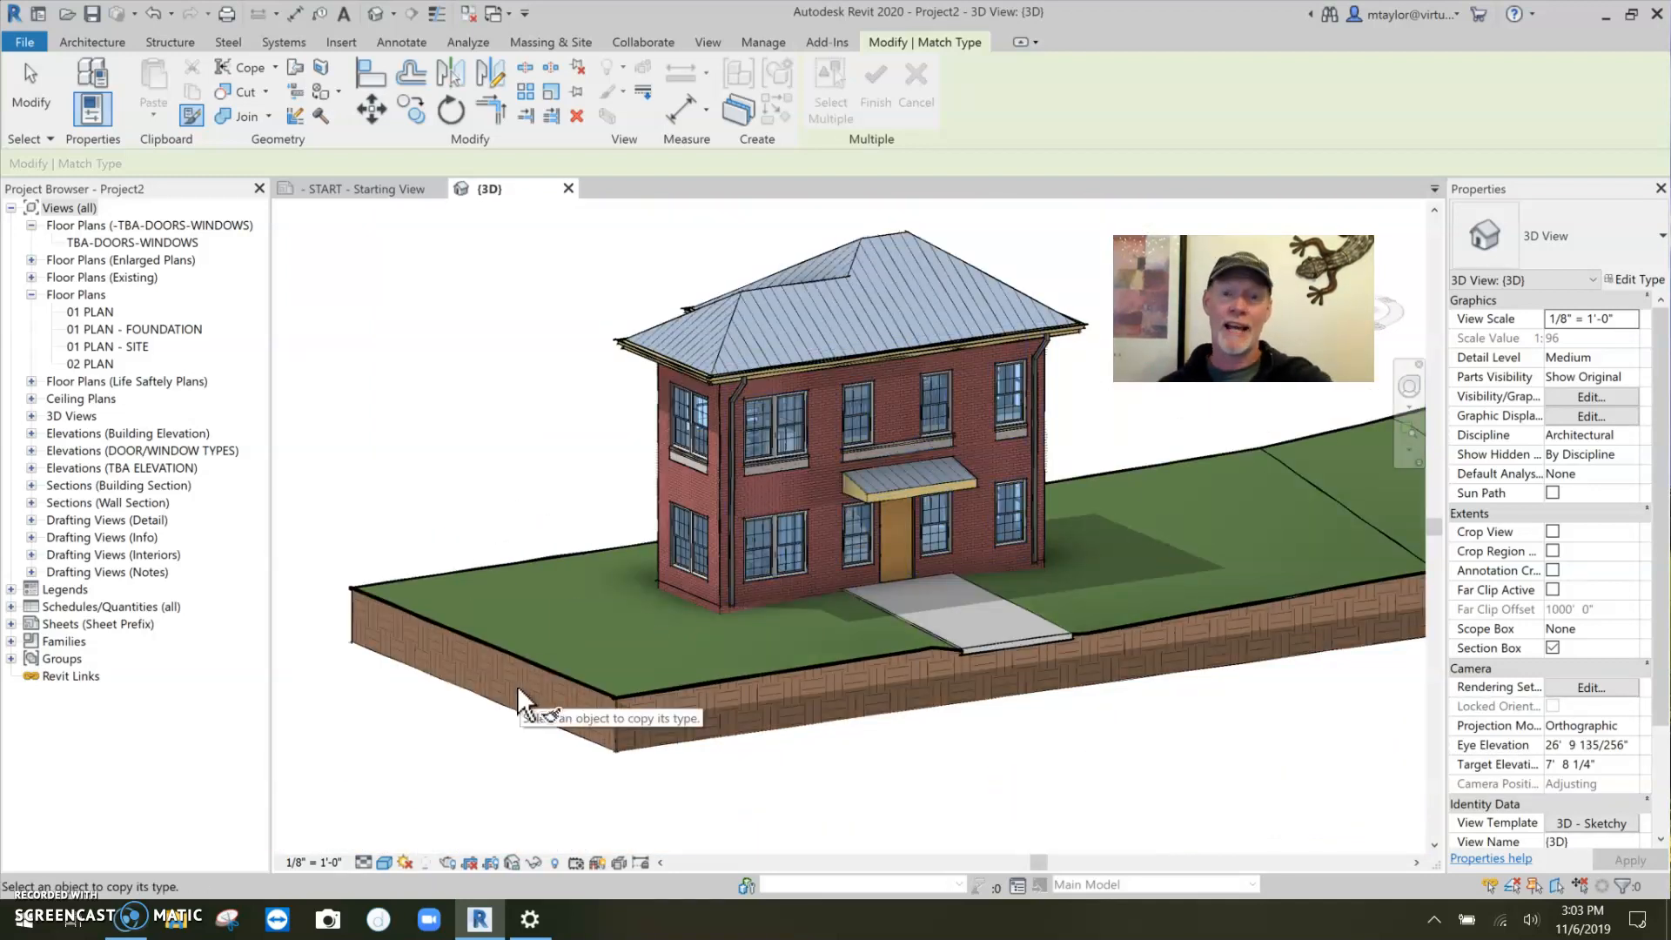
mouse_move(507, 701)
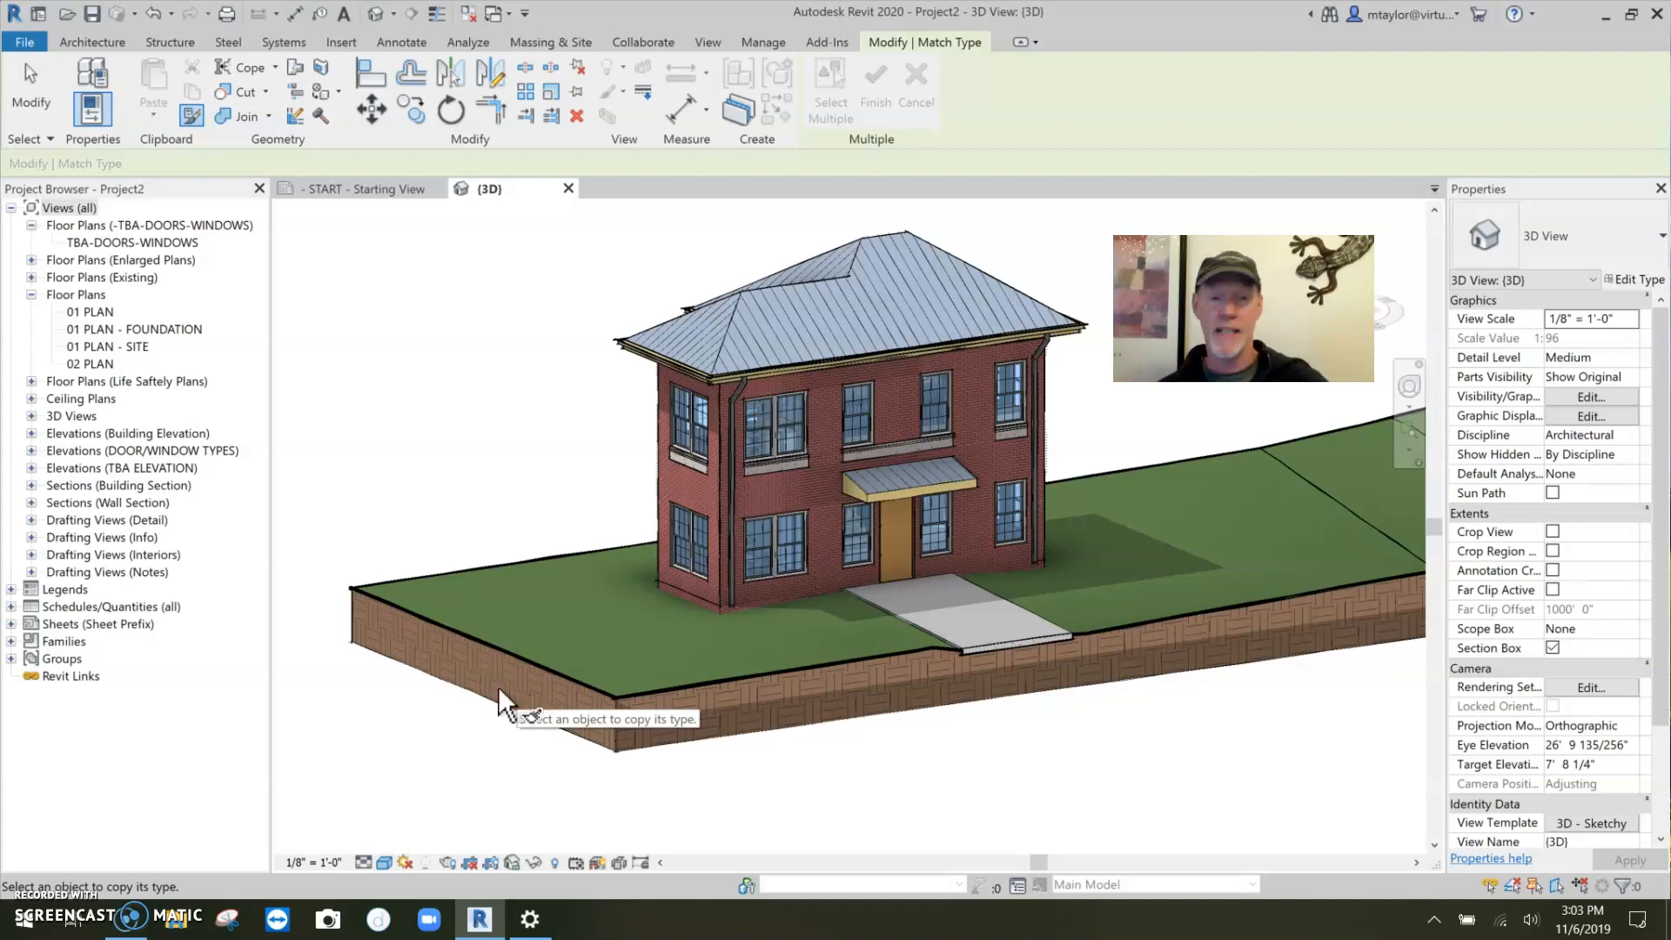
mouse_move(347, 368)
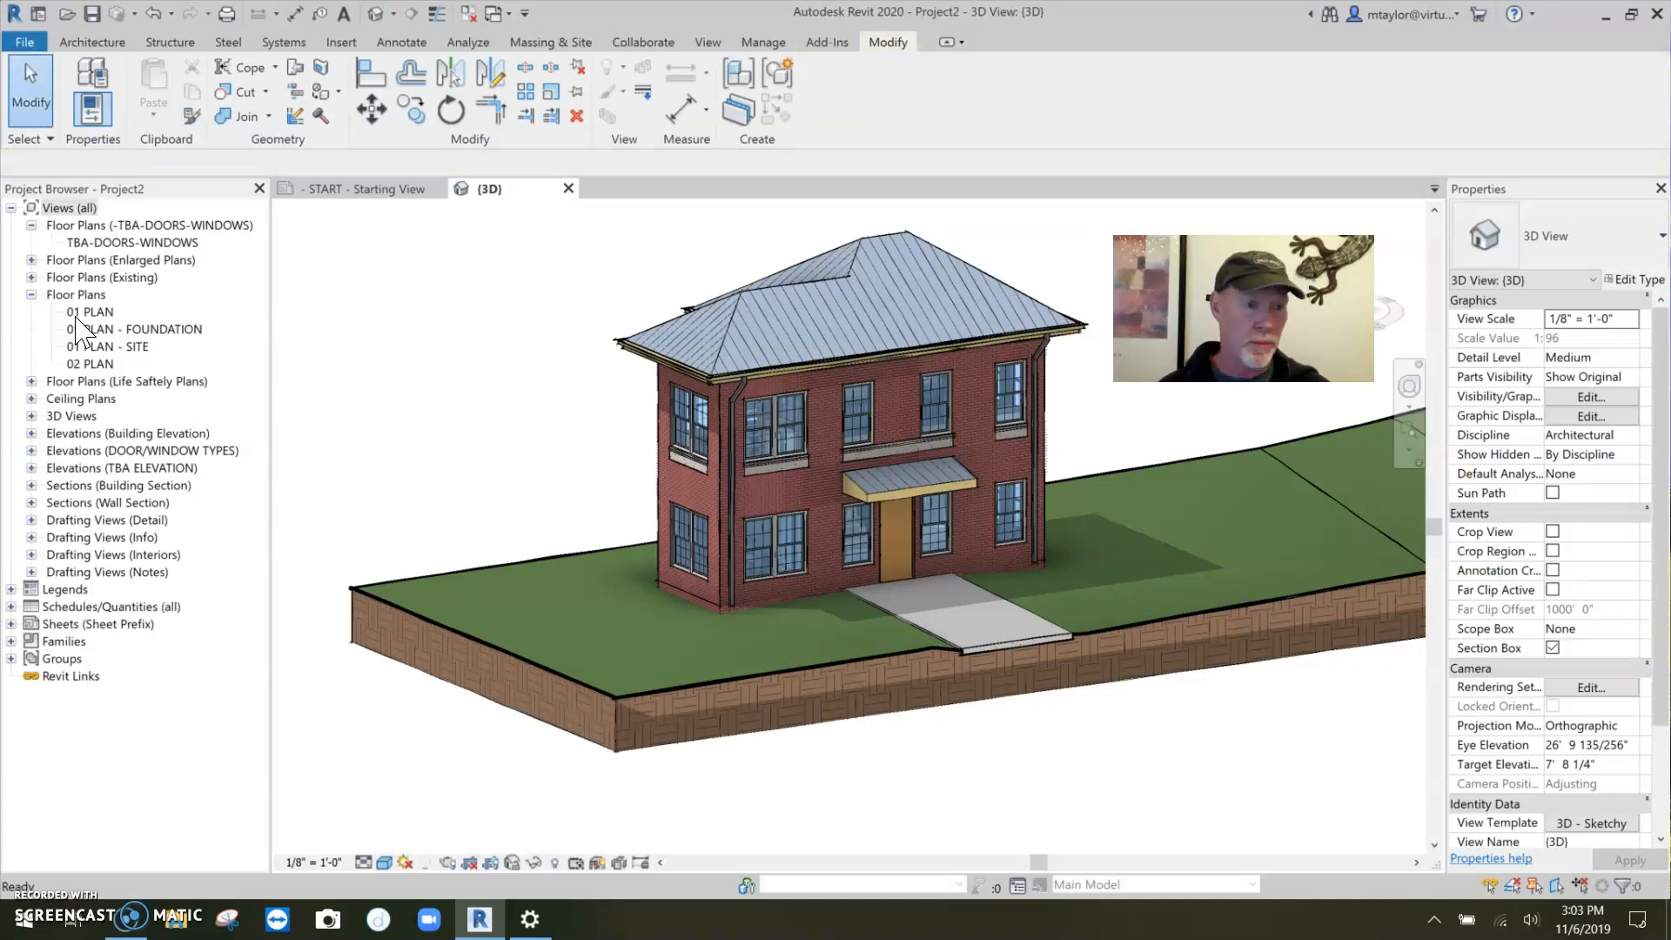
Step: From the 01 PLAN floor plan, open the ELEVATION BLDG- SOUTH view via its marker
double_click(90, 311)
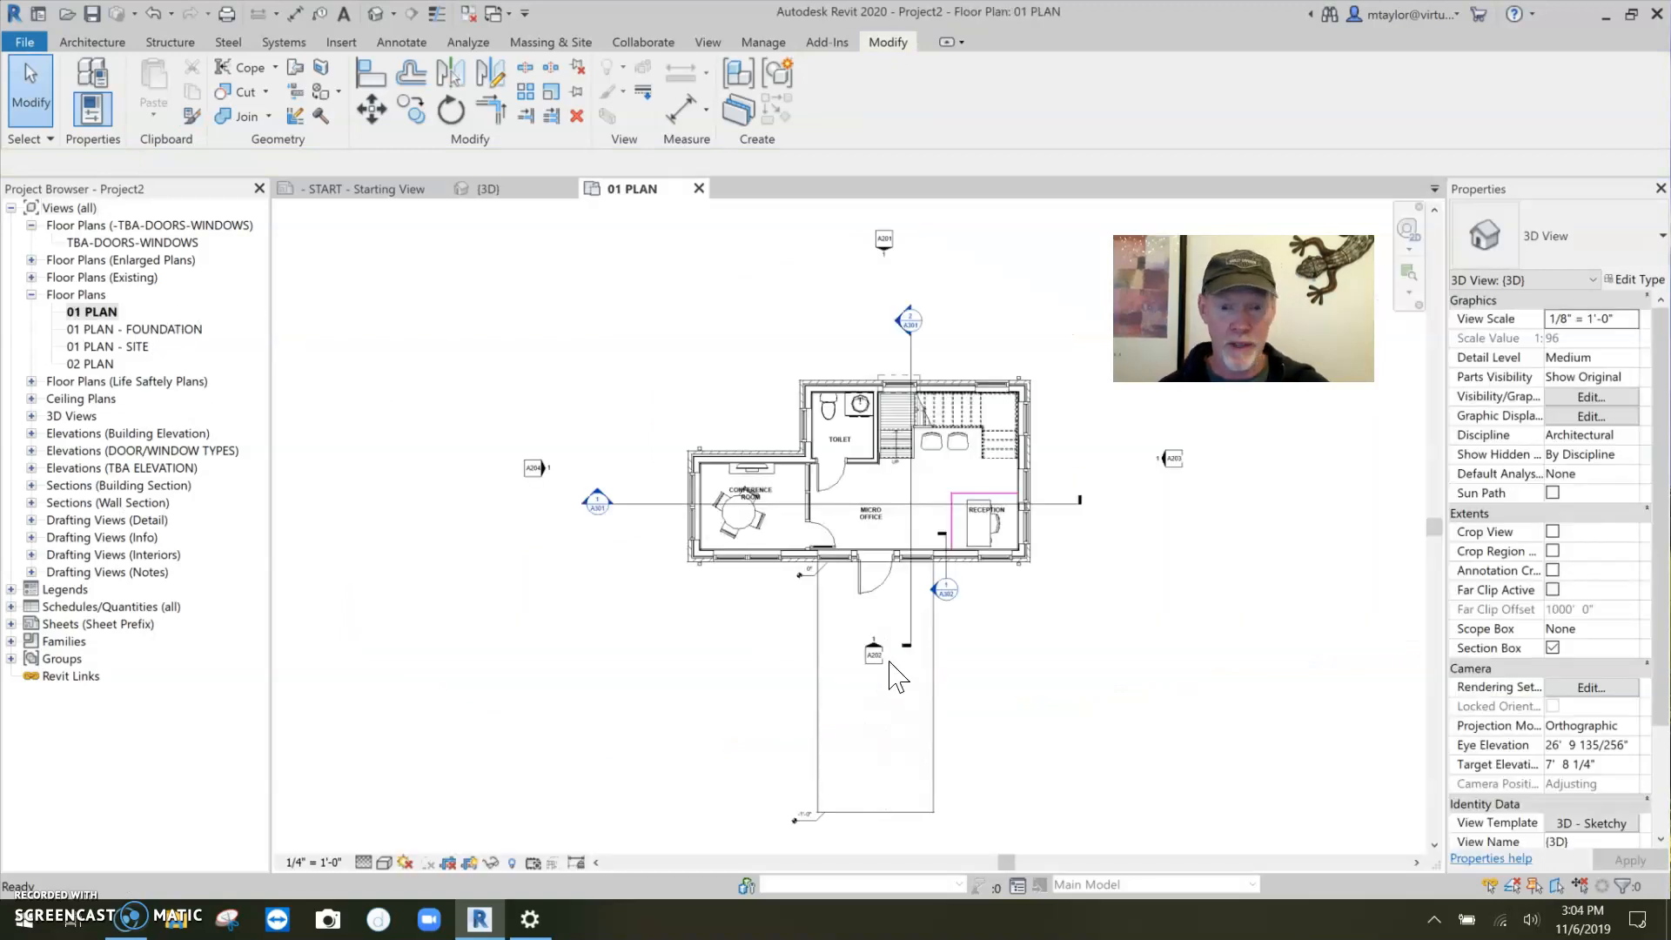
left_click(871, 647)
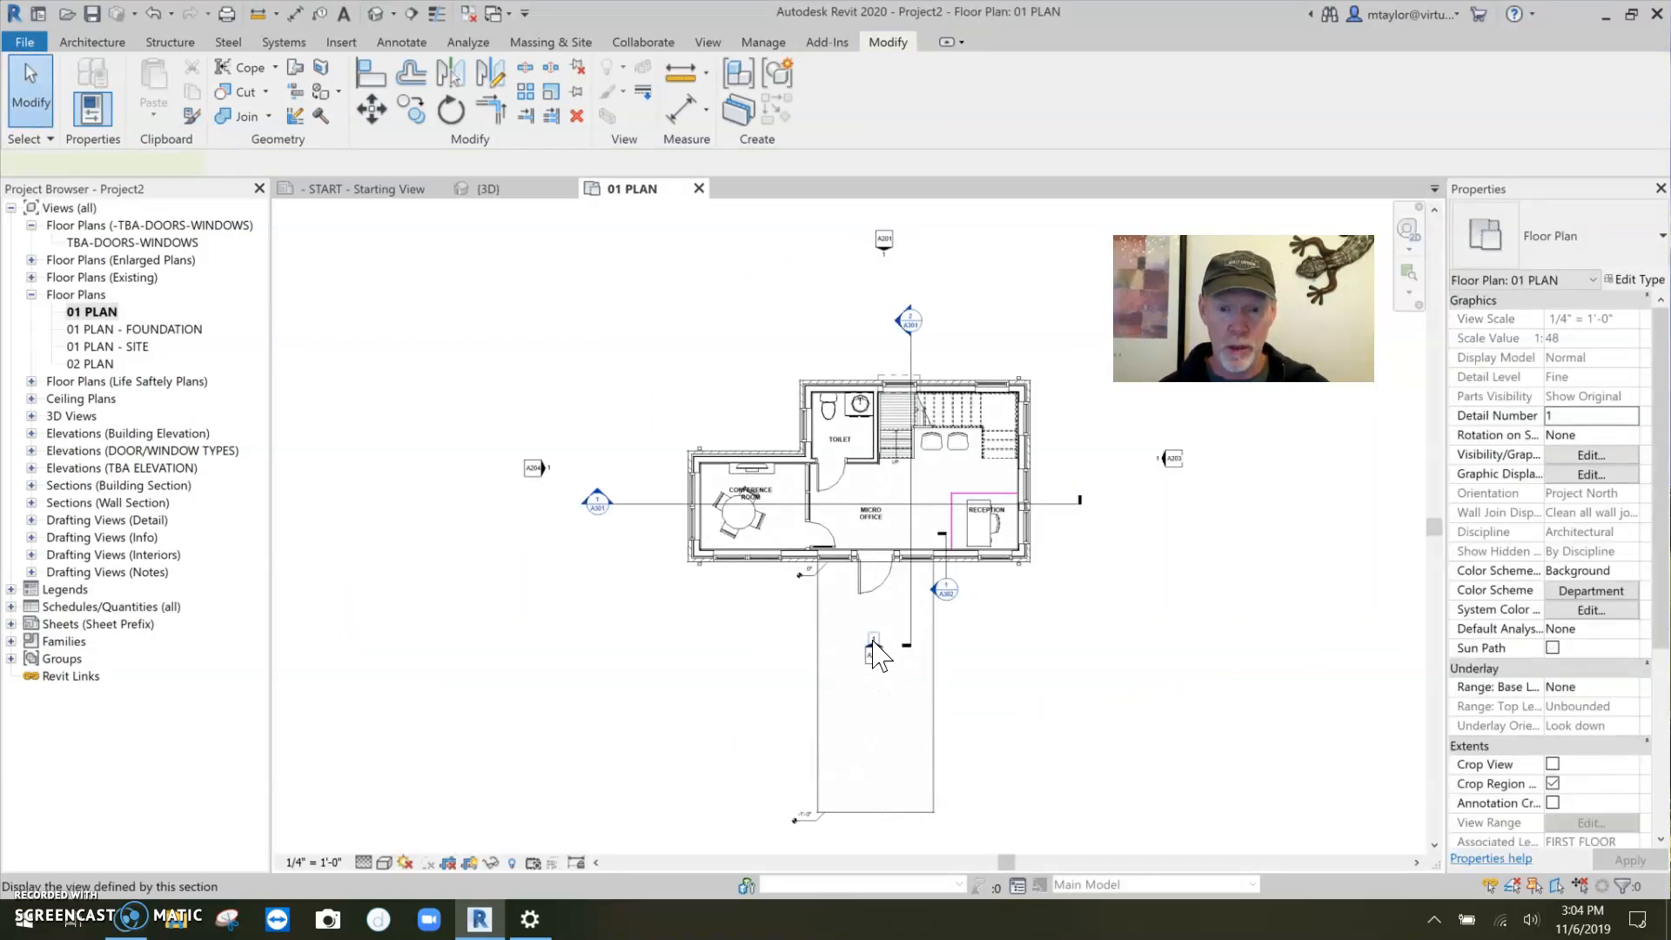
double_click(872, 649)
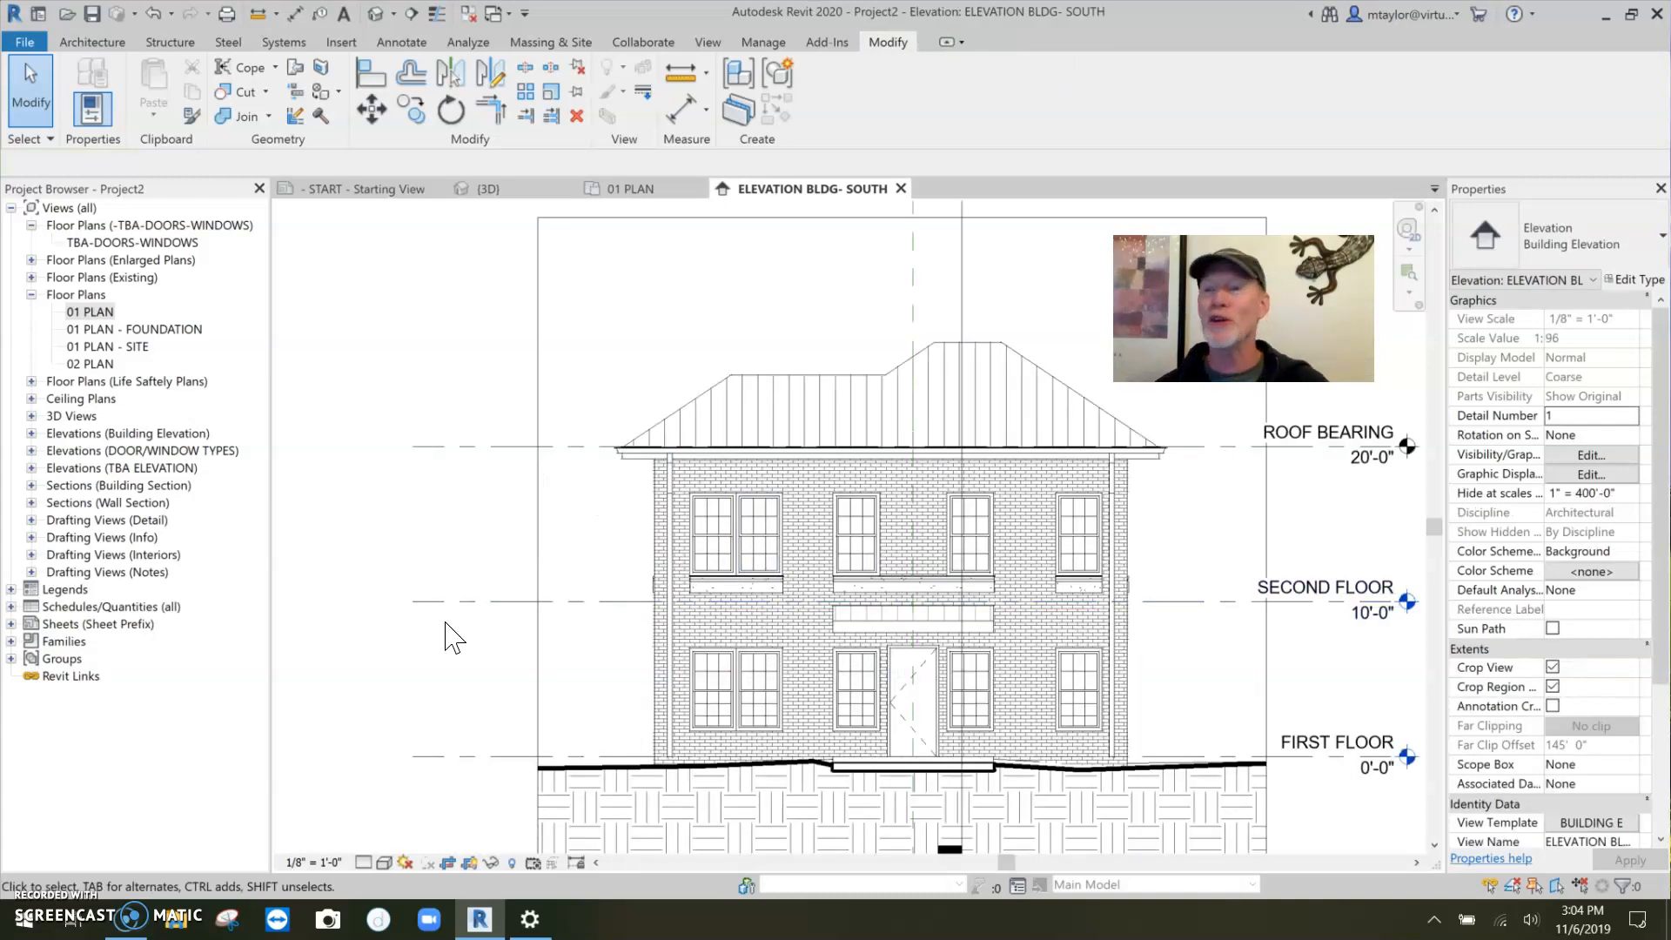
mouse_move(447, 633)
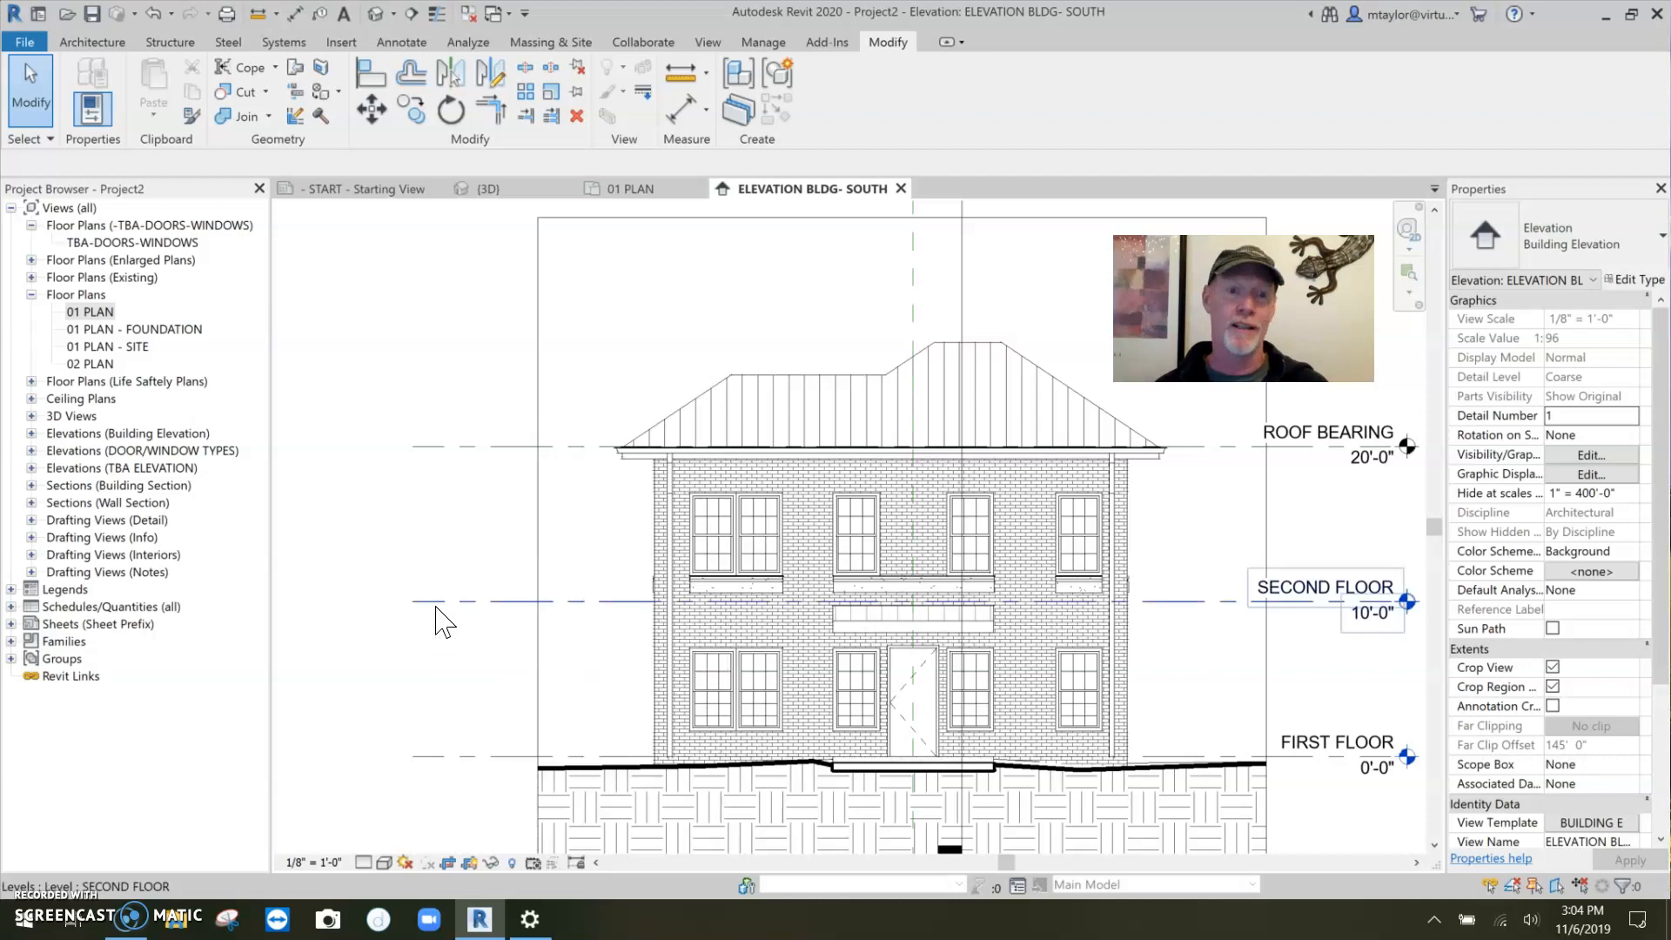
mouse_move(442, 618)
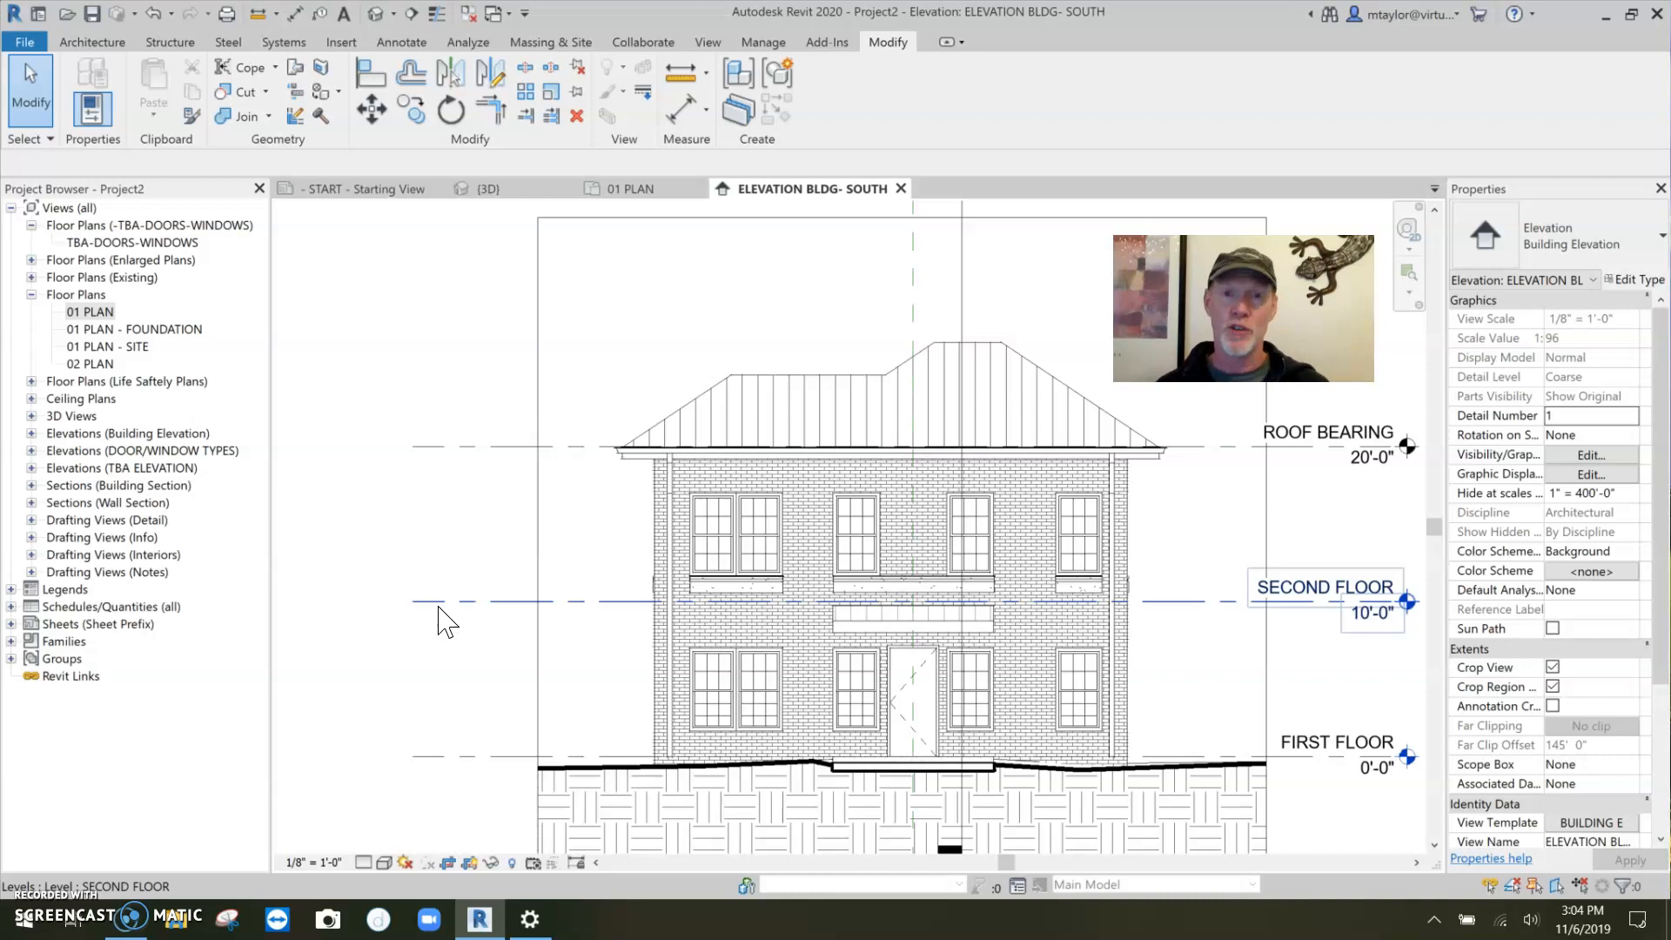
mouse_move(507, 590)
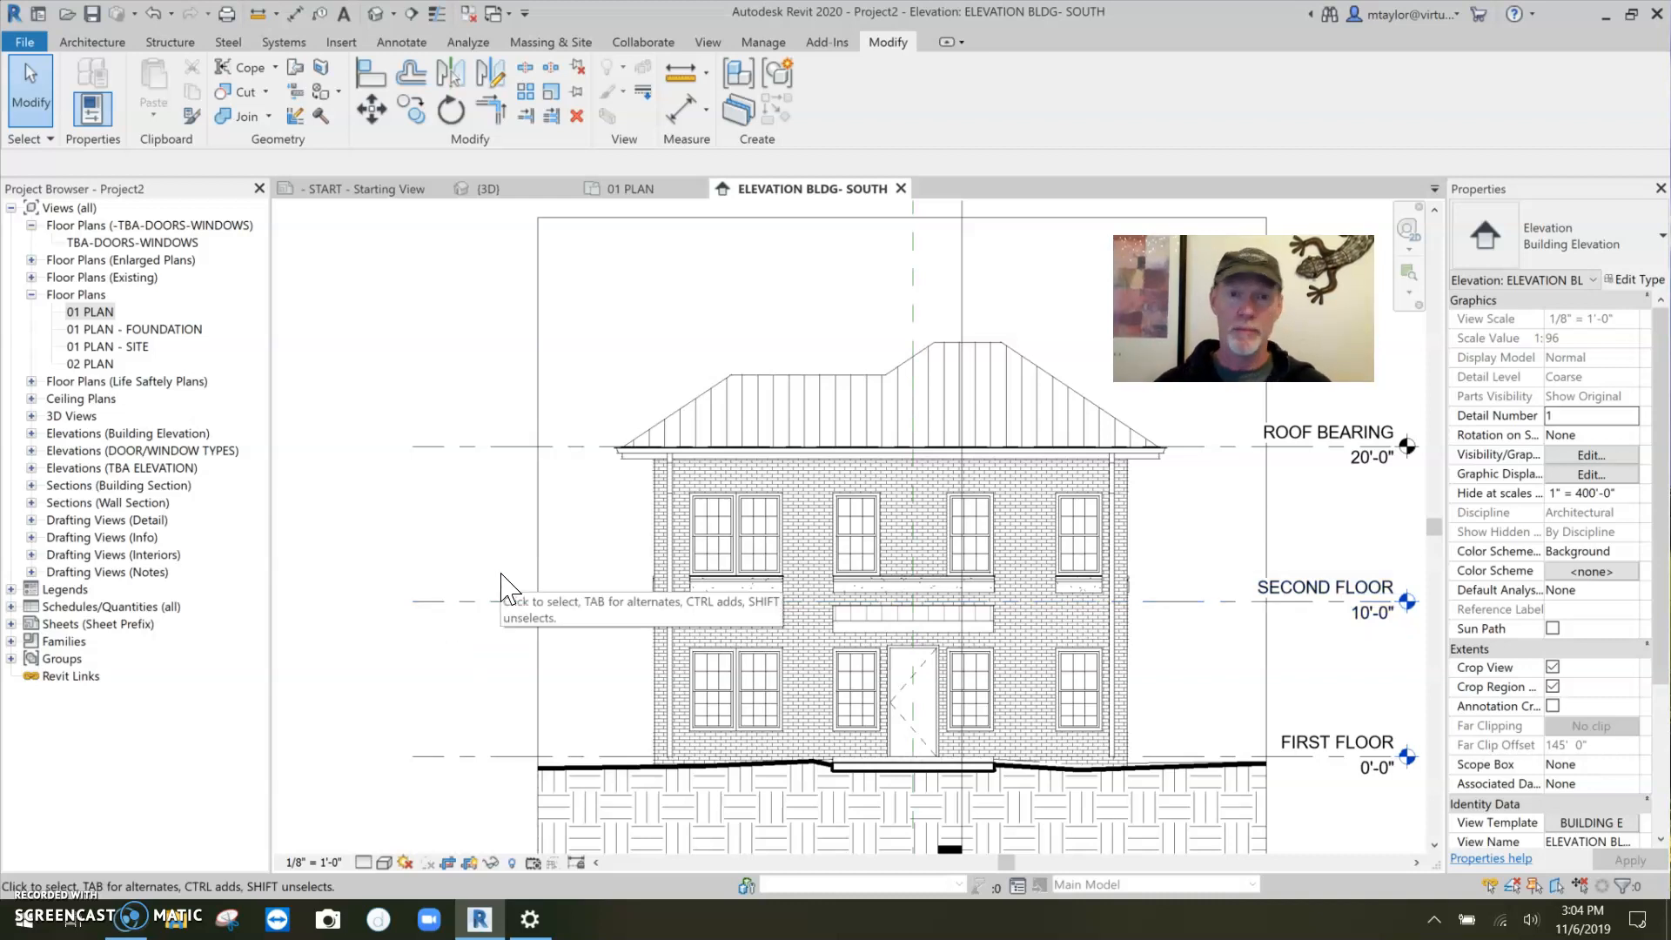
mouse_move(500, 590)
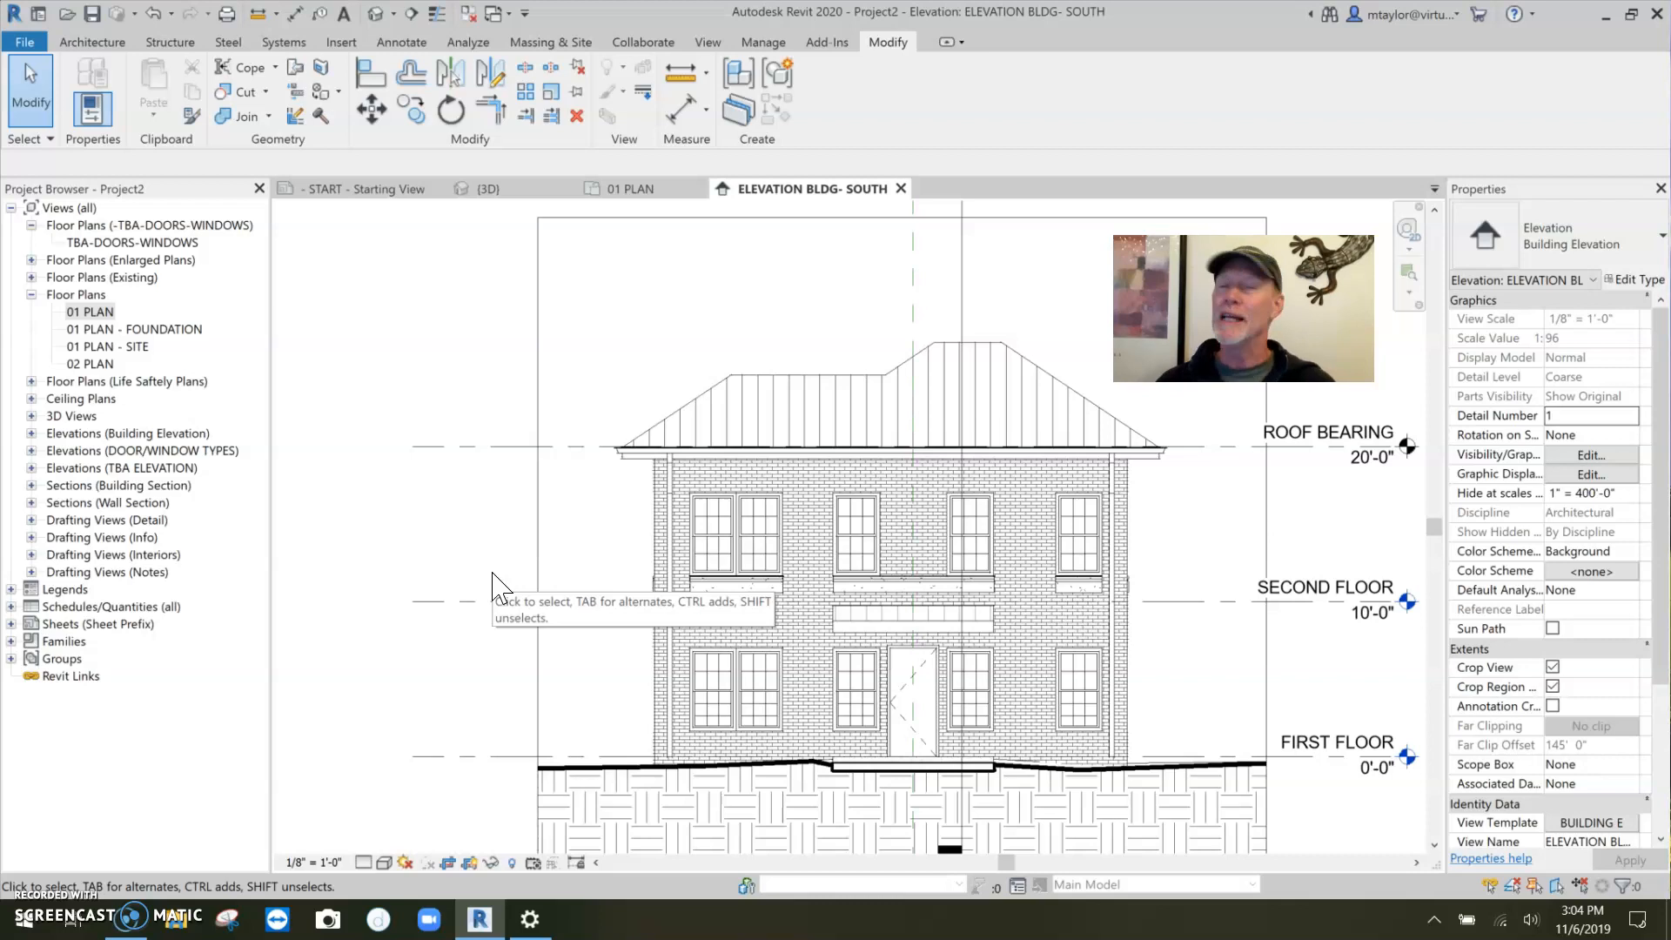
mouse_move(501, 588)
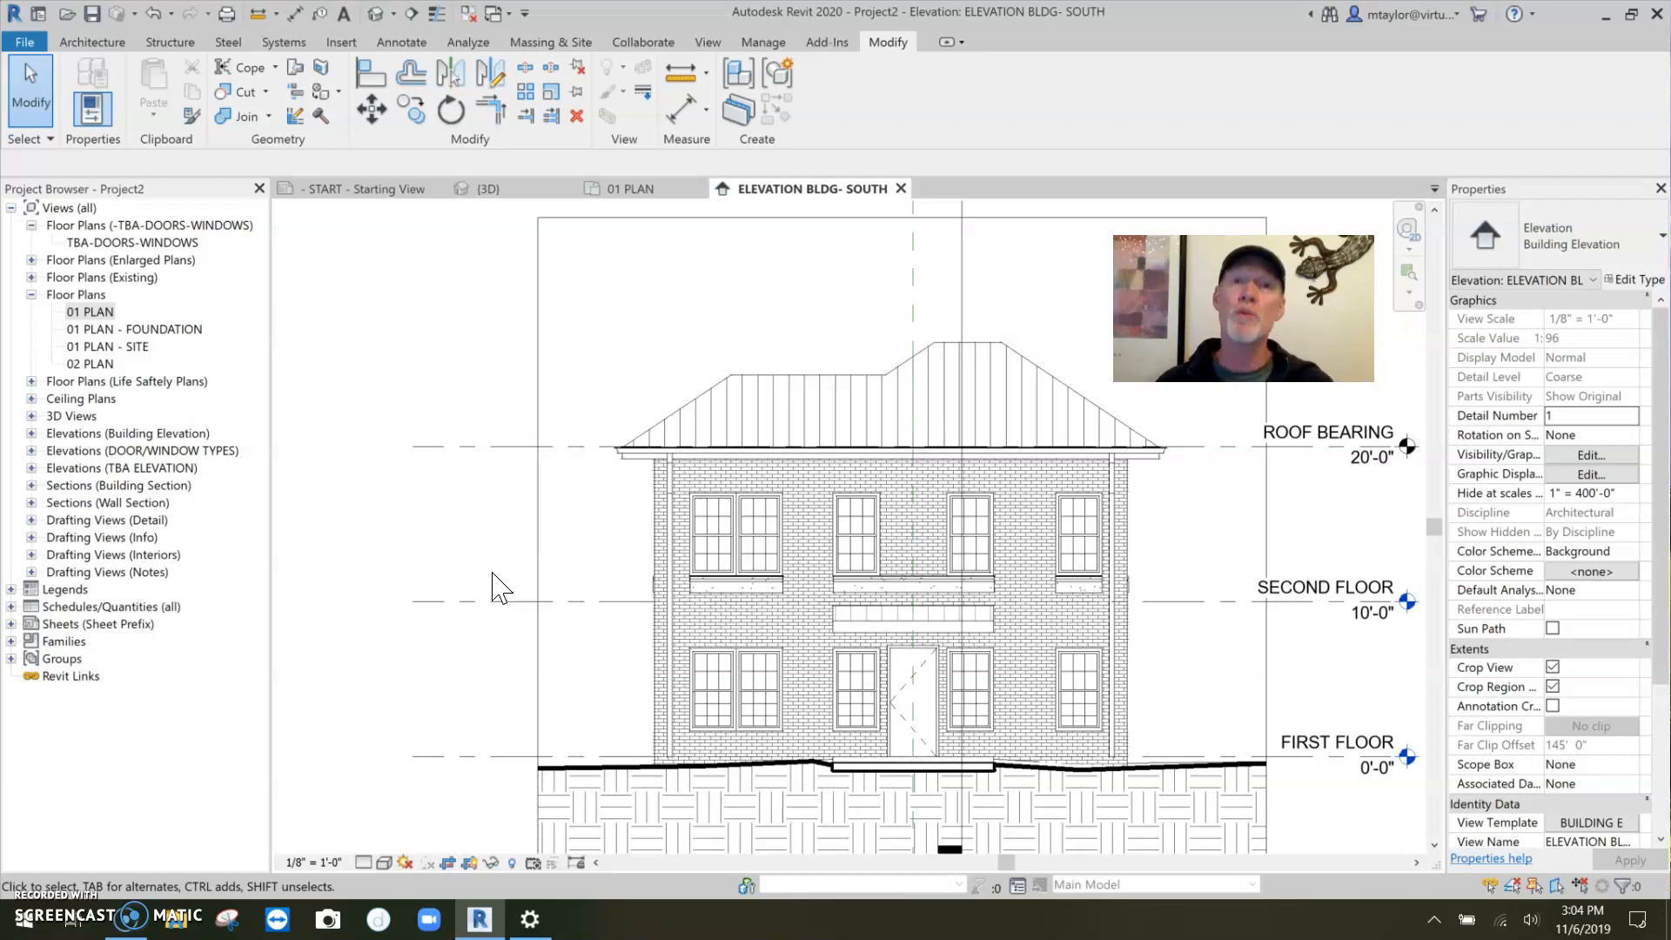